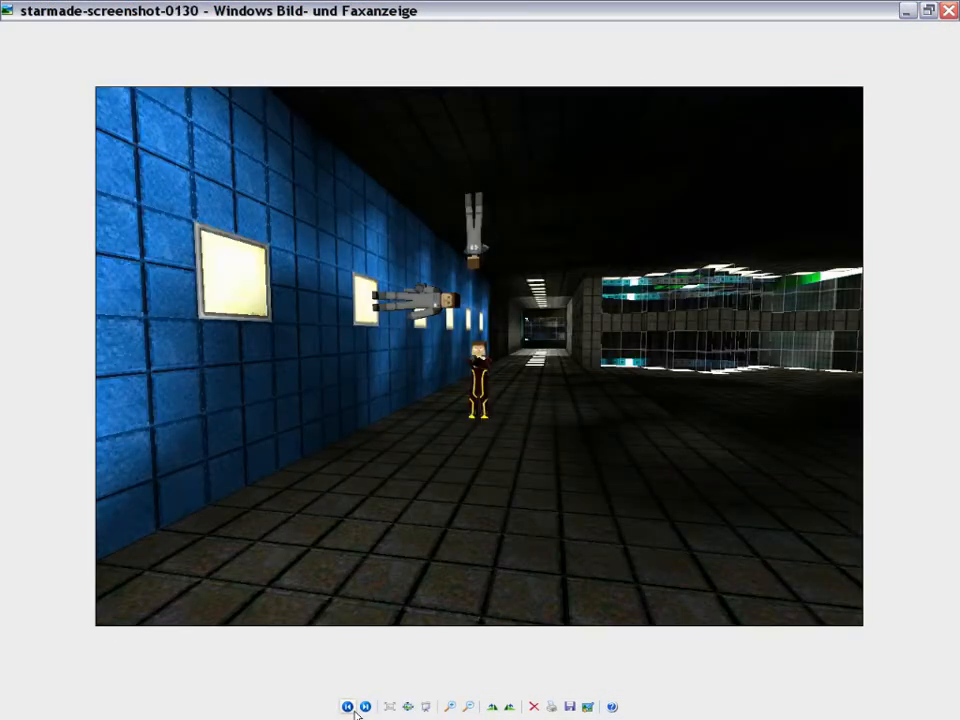
Browse the StarMade screenshots, ending on screenshot 0130 with the blue-tiled corridor
{"action": "left_click", "coordinate": [364, 707]}
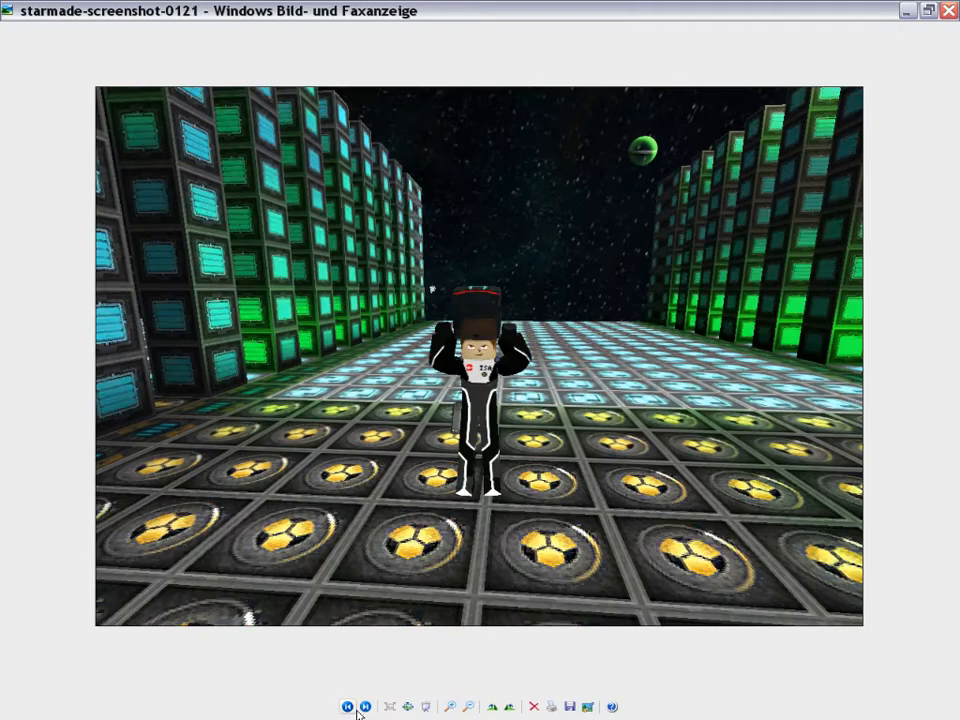
{"action": "left_click", "coordinate": [366, 706]}
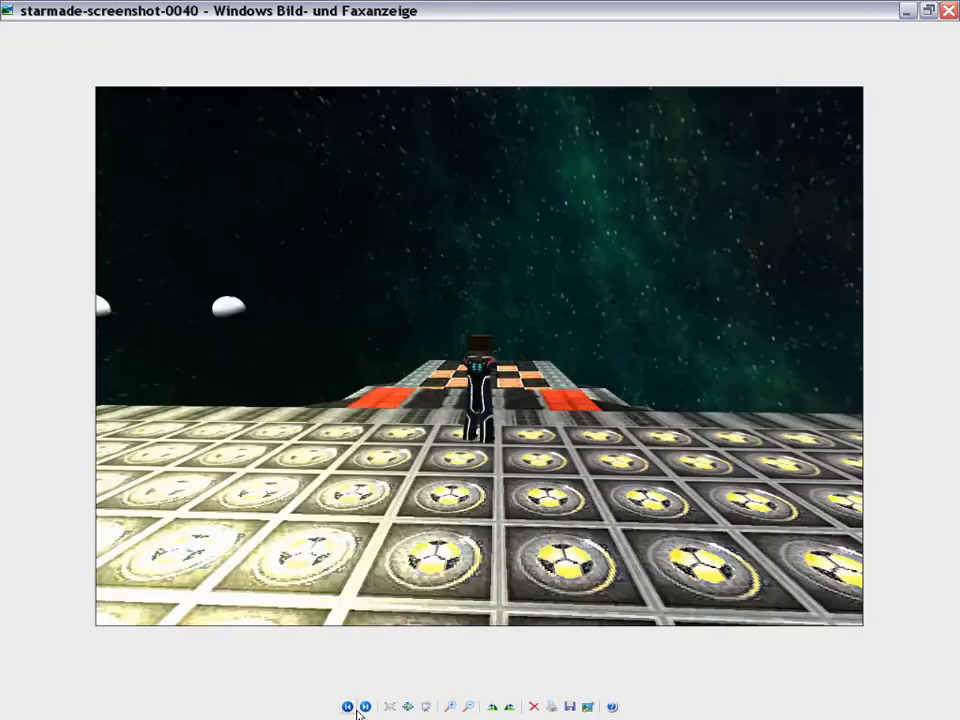
{"action": "left_click", "coordinate": [365, 706]}
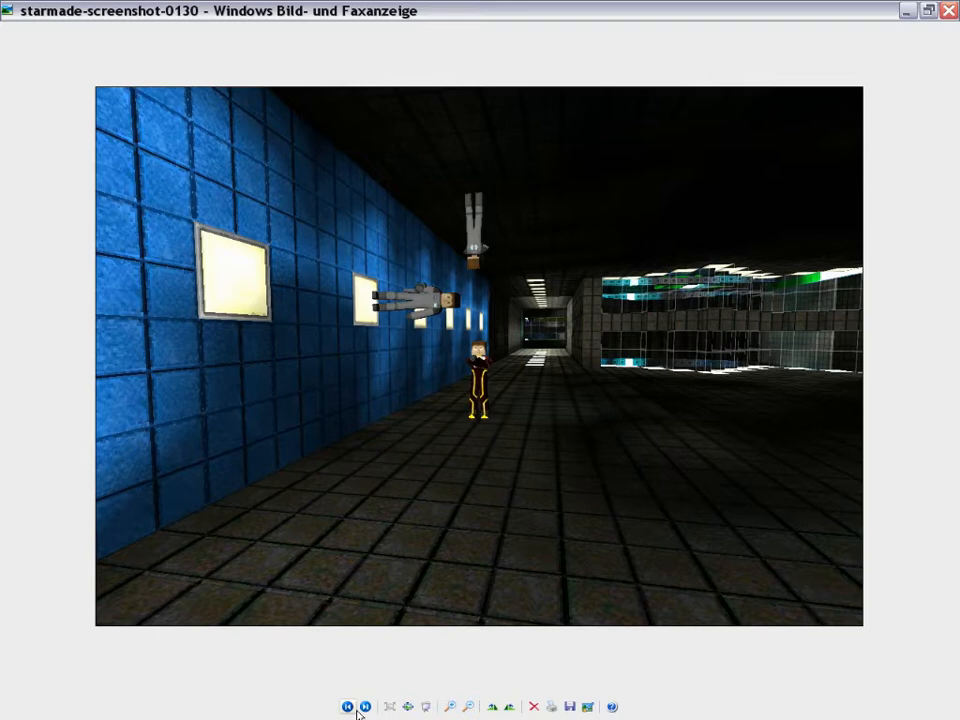
{"action": "mouse_move", "coordinate": [350, 710]}
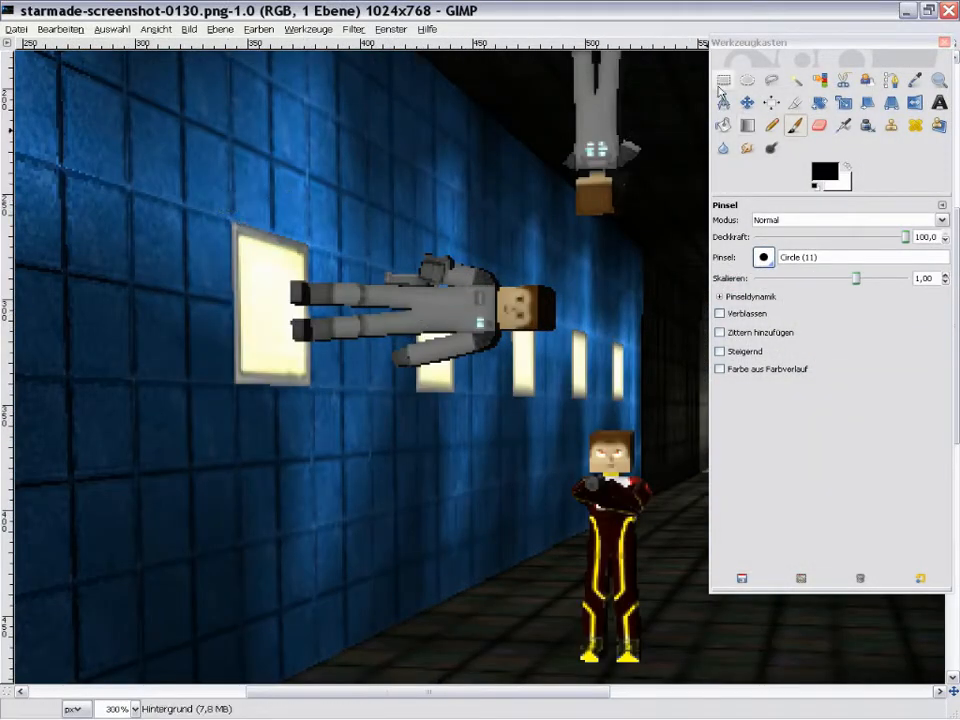
Try a selection and layer shift on screenshot 0130, then close it without saving
{"action": "left_click", "coordinate": [723, 80]}
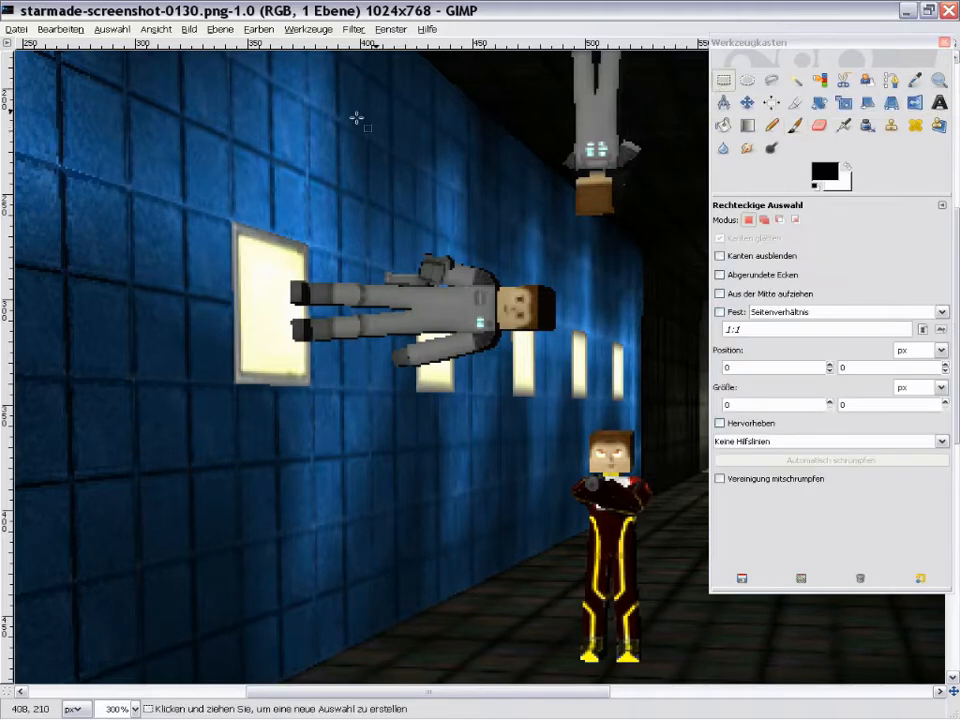
{"action": "left_click_drag", "start_coordinate": [152, 148], "coordinate": [650, 462]}
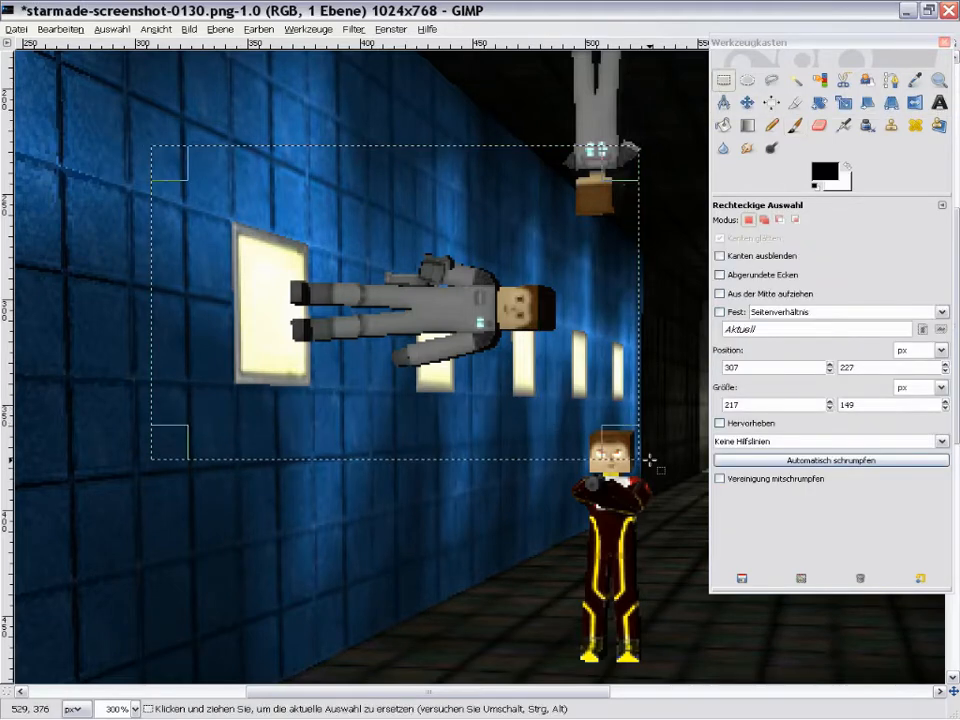
{"action": "left_click", "coordinate": [655, 480]}
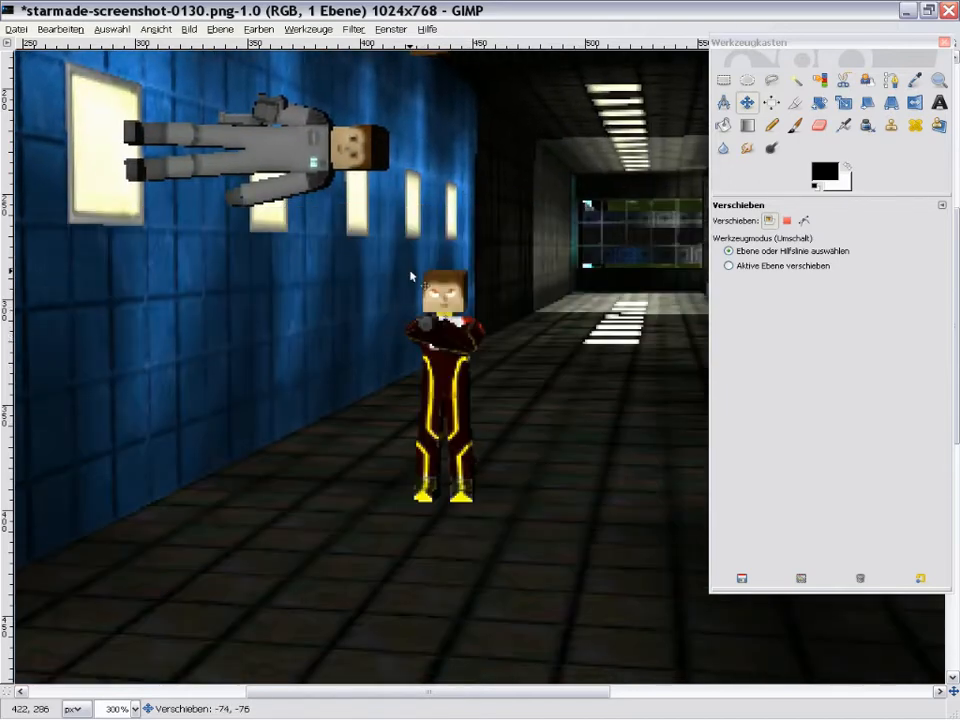
{"action": "left_click_drag", "start_coordinate": [310, 120], "coordinate": [573, 565]}
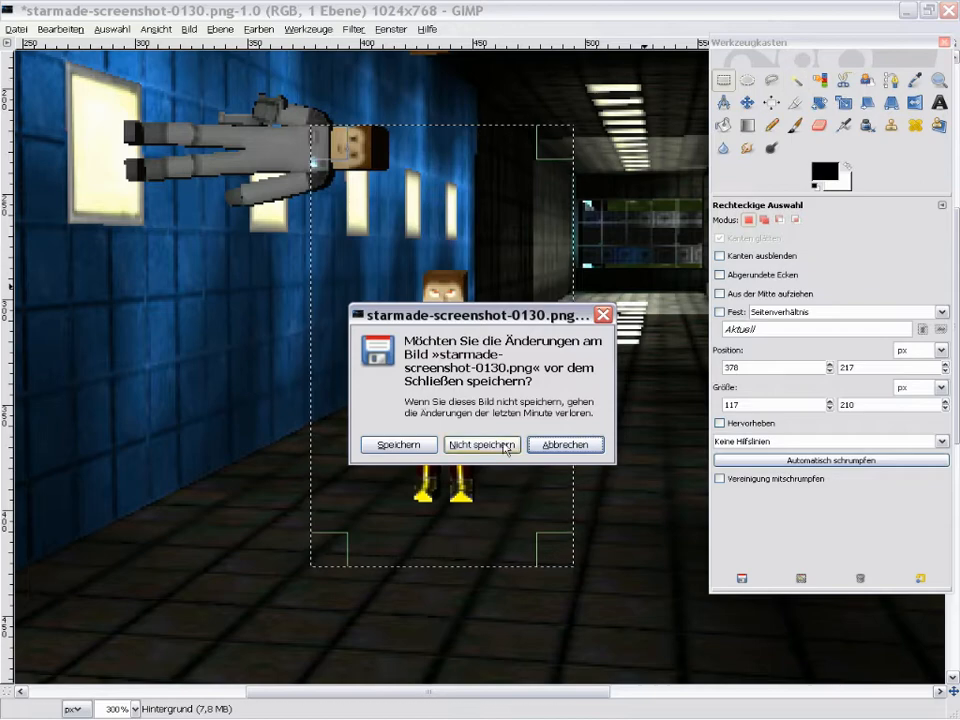
{"action": "left_click", "coordinate": [481, 445]}
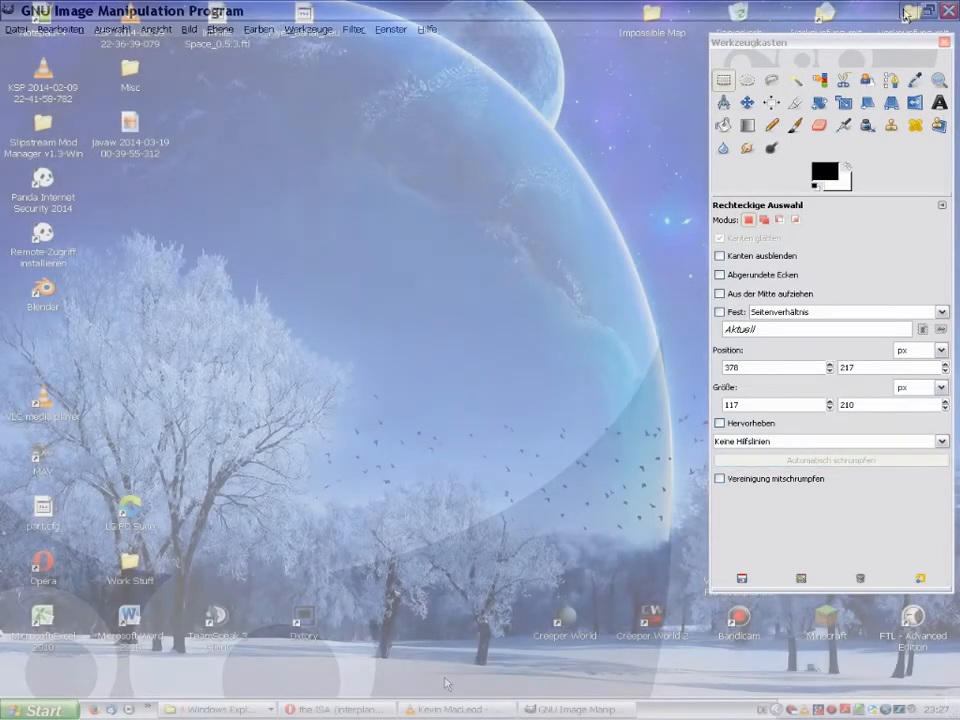
Bring up the StarMade folder window from the taskbar
{"action": "left_click", "coordinate": [216, 709]}
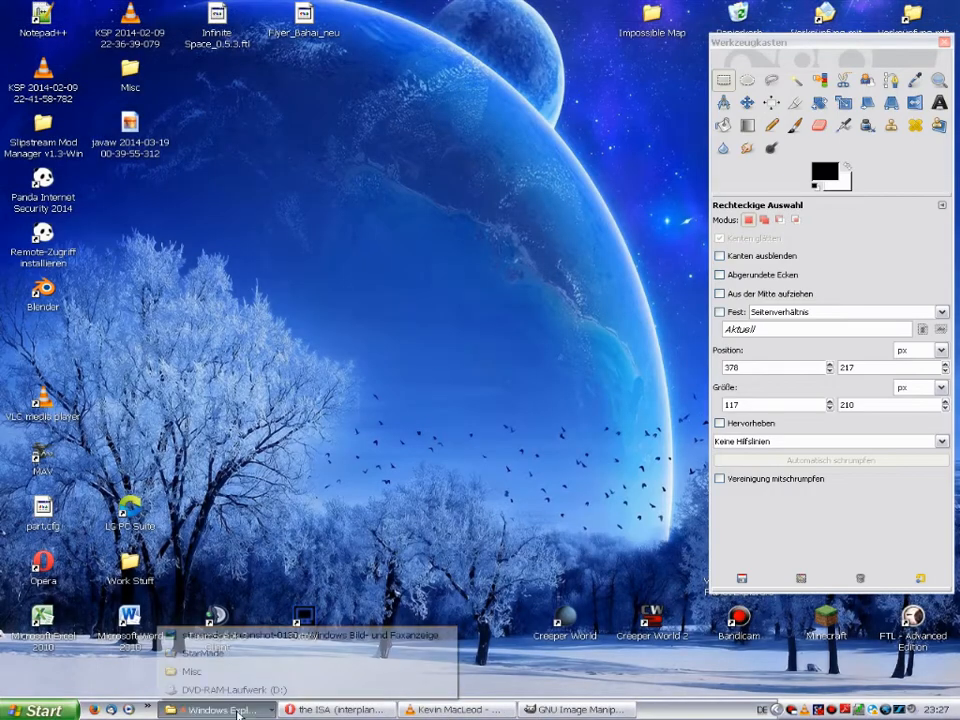
{"action": "left_click", "coordinate": [192, 653]}
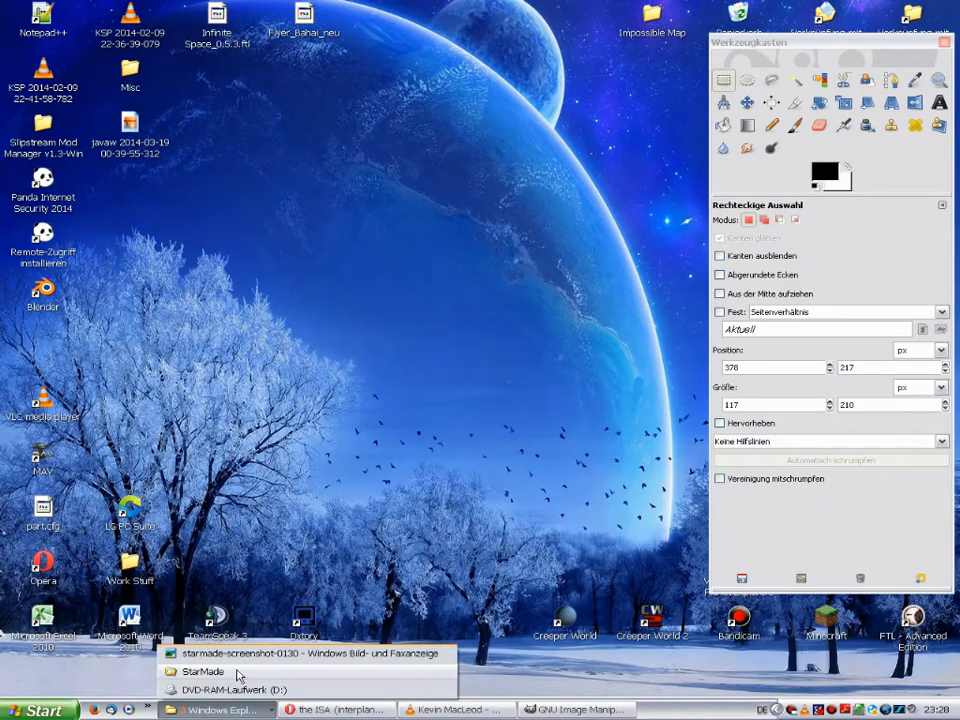
{"action": "left_click", "coordinate": [201, 671]}
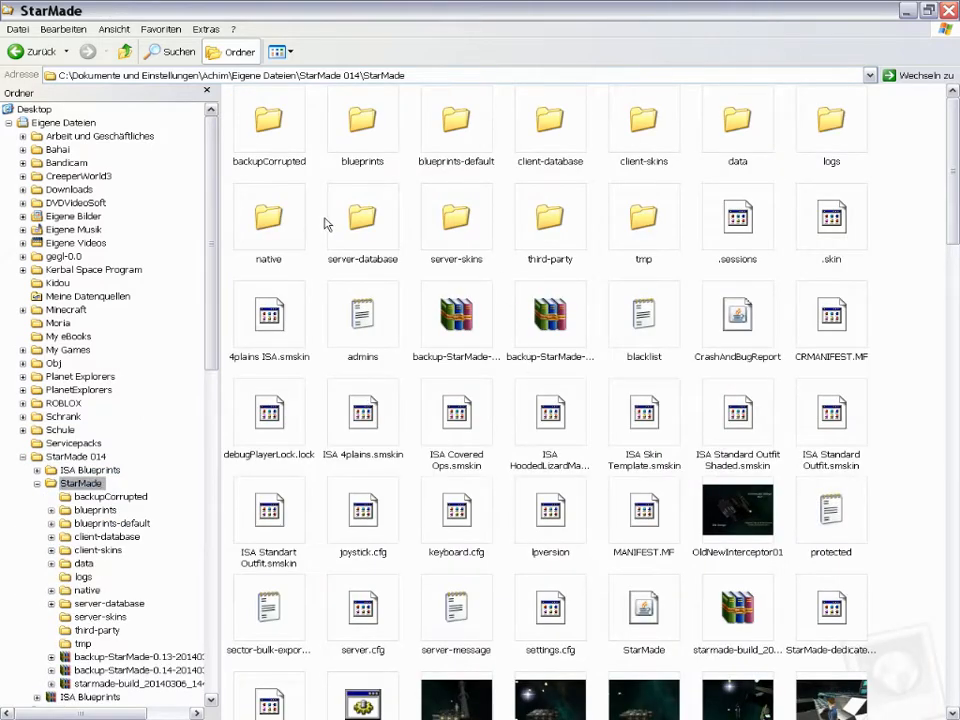
{"action": "mouse_move", "coordinate": [737, 122]}
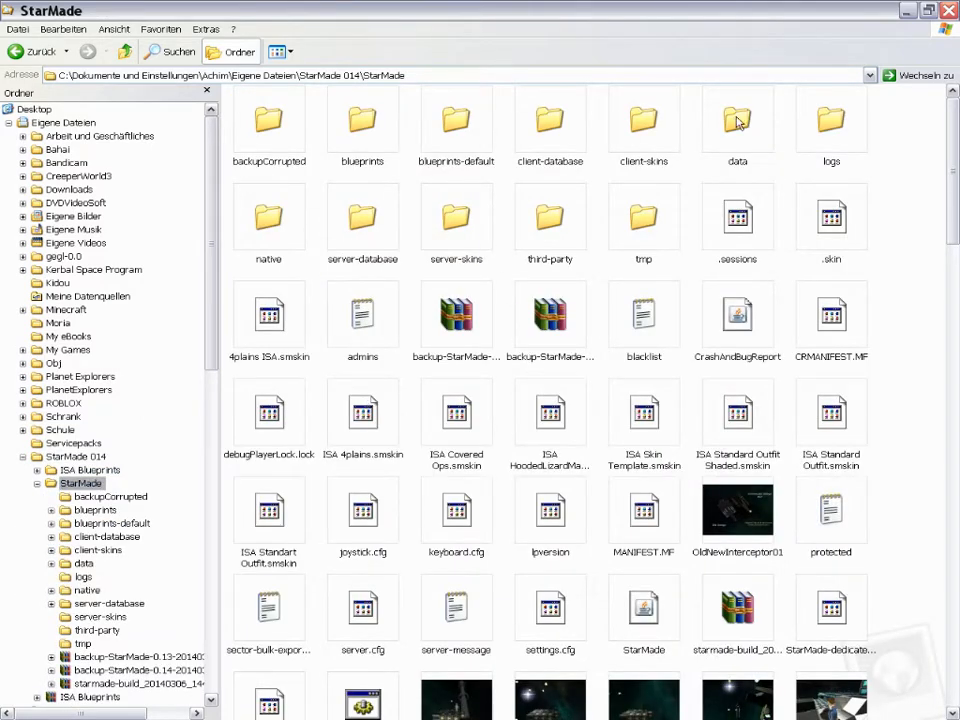
Open data > models > character and select playerhelm_em along with the other player textures
{"action": "double_click", "coordinate": [737, 120]}
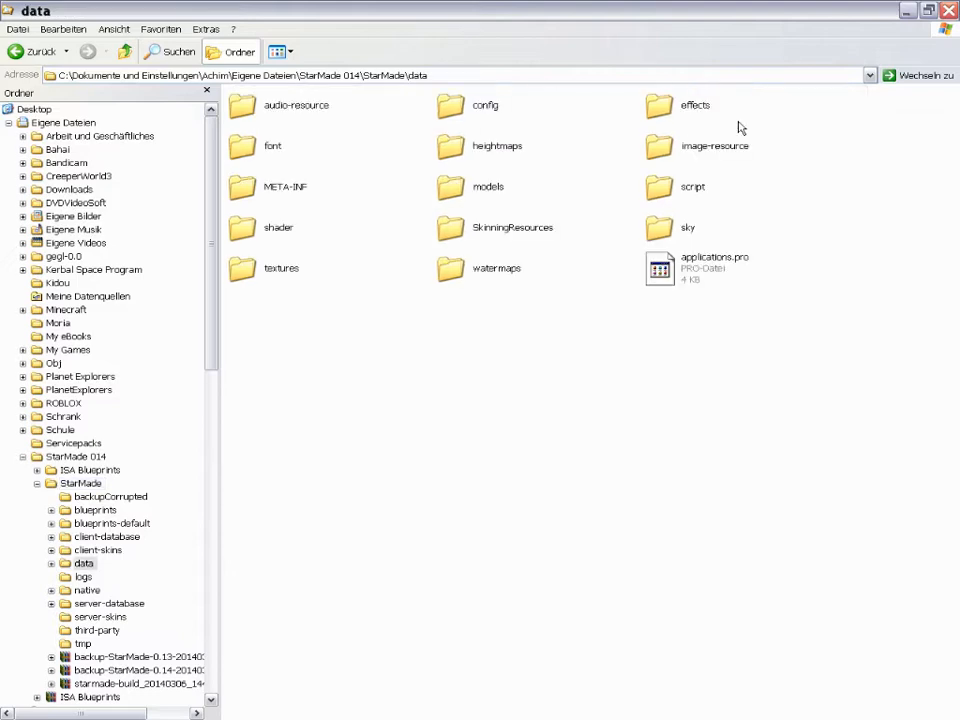
{"action": "double_click", "coordinate": [488, 187]}
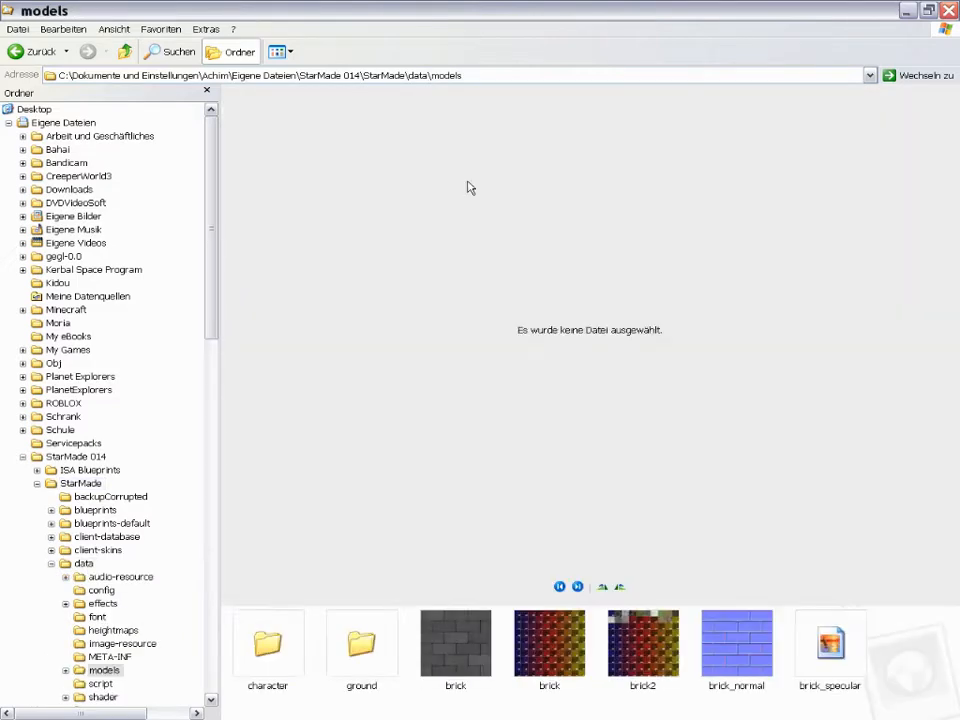
{"action": "double_click", "coordinate": [267, 643]}
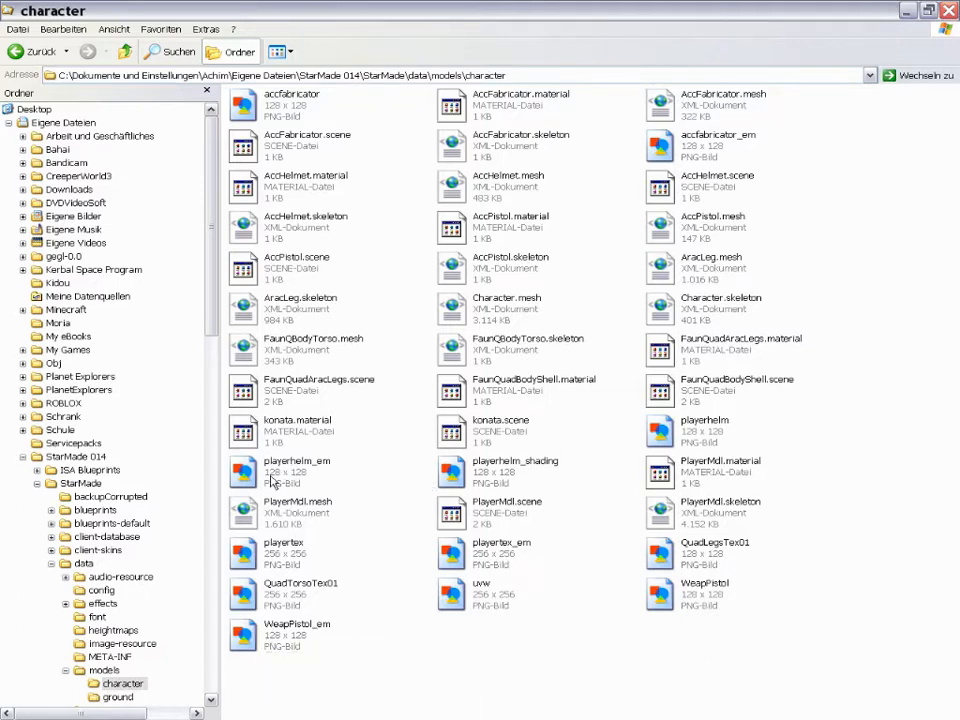
{"action": "left_click", "coordinate": [297, 472]}
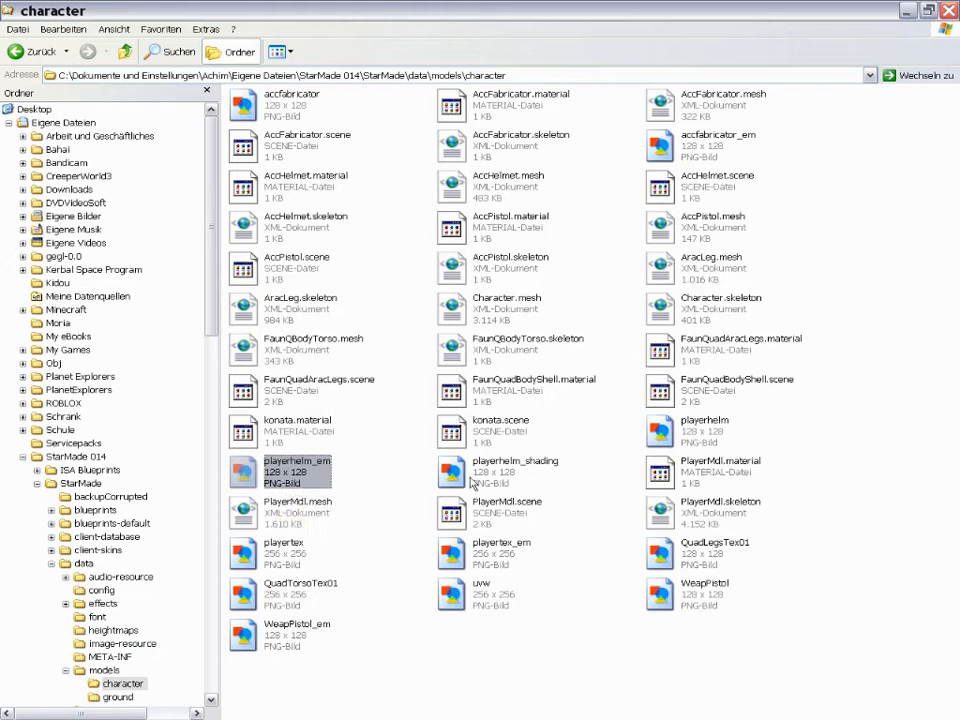
{"action": "left_click", "coordinate": [700, 430]}
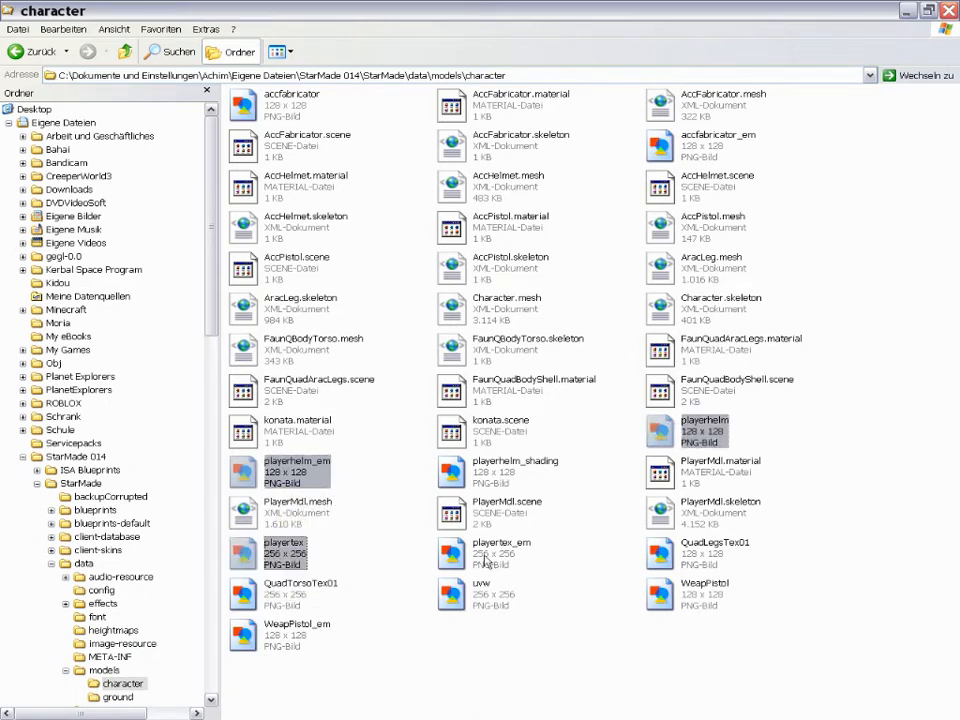
{"action": "mouse_move", "coordinate": [472, 556]}
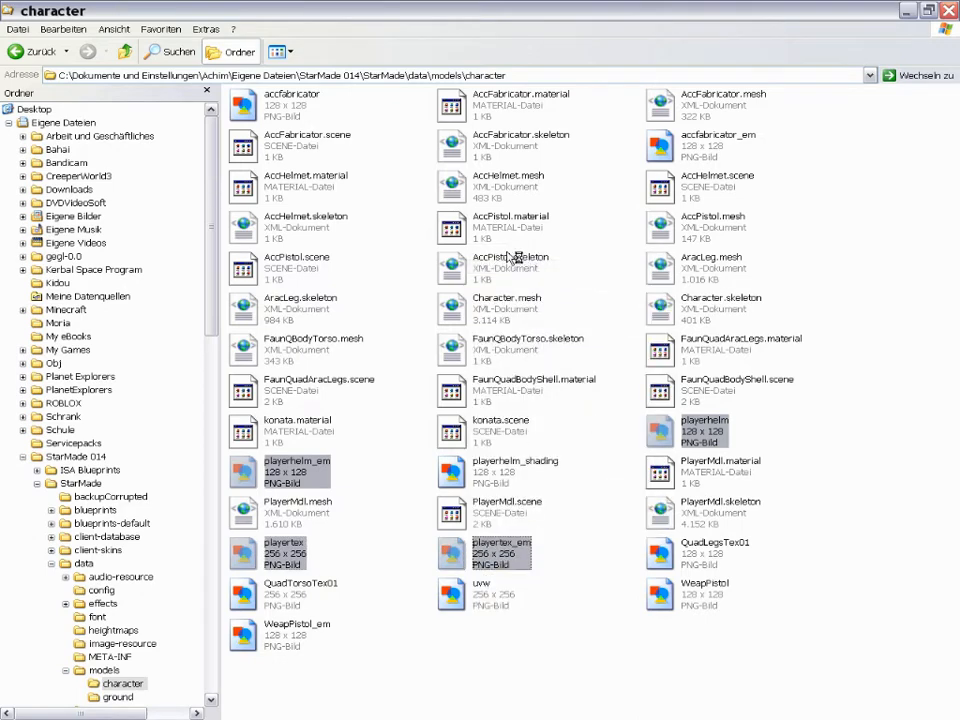
{"action": "mouse_move", "coordinate": [515, 258]}
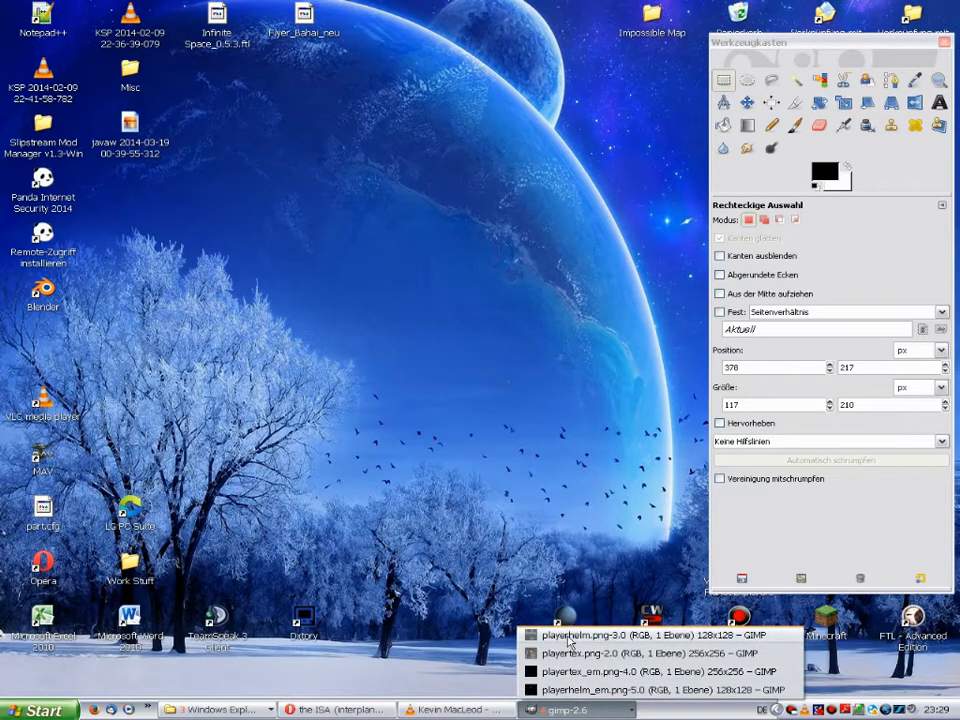
Show StarMade screenshot 0120 with the character between the green towers
{"action": "left_click", "coordinate": [649, 634]}
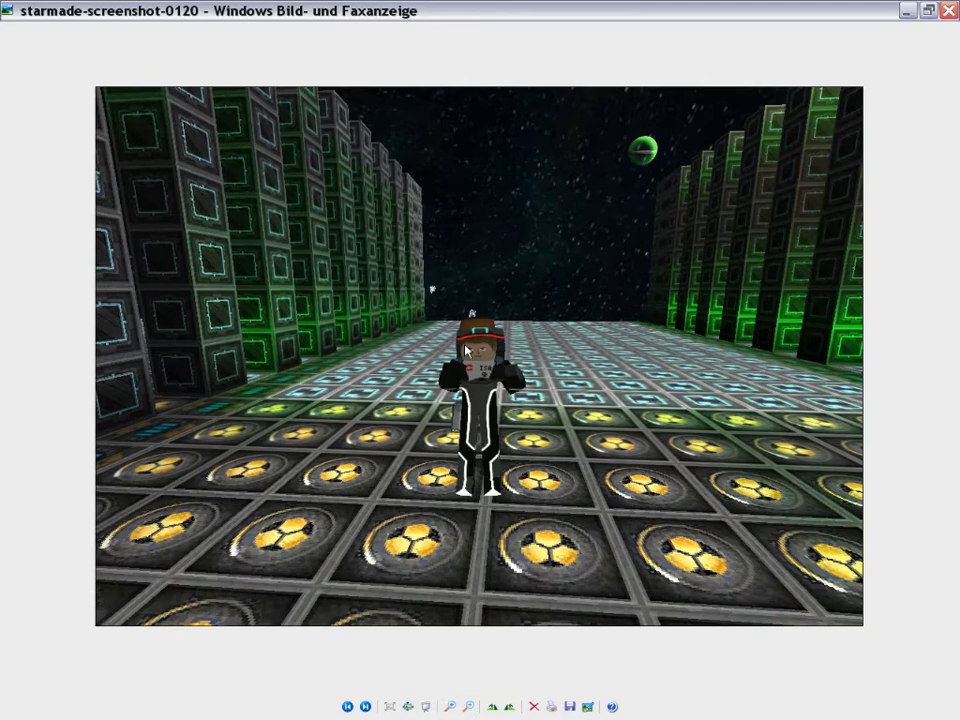
{"action": "mouse_move", "coordinate": [497, 302]}
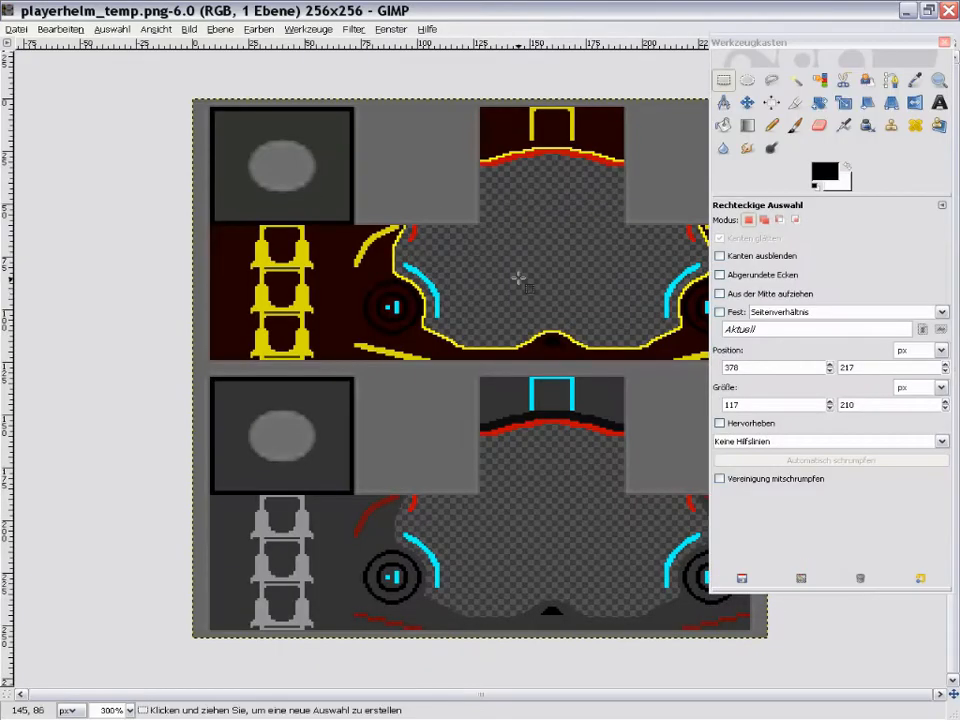
{"action": "mouse_move", "coordinate": [930, 632]}
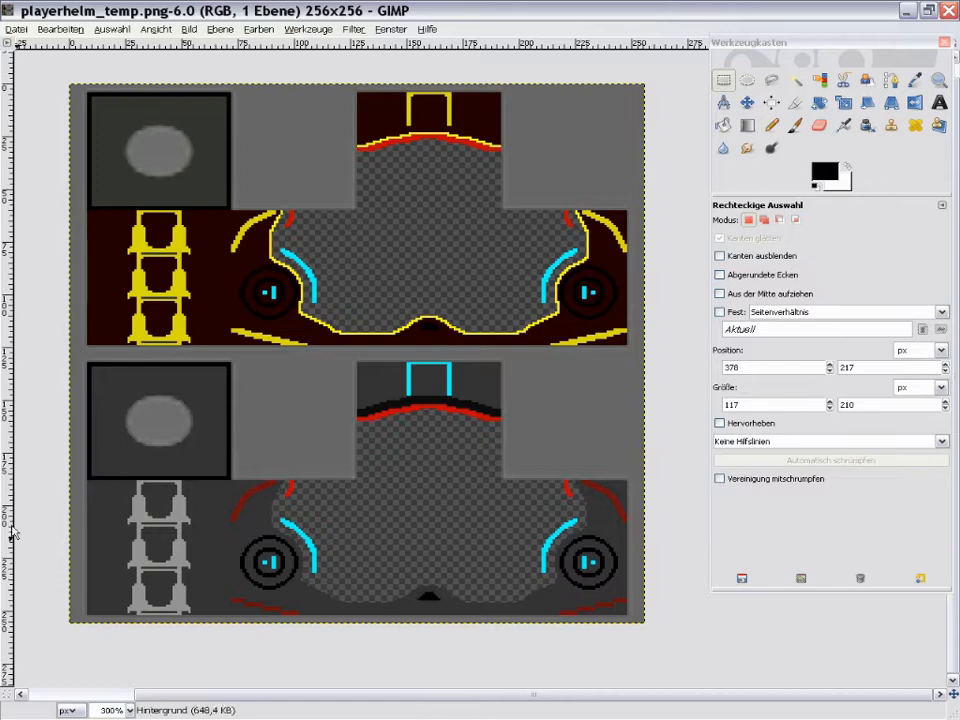
{"action": "left_click_drag", "start_coordinate": [85, 362], "coordinate": [625, 620]}
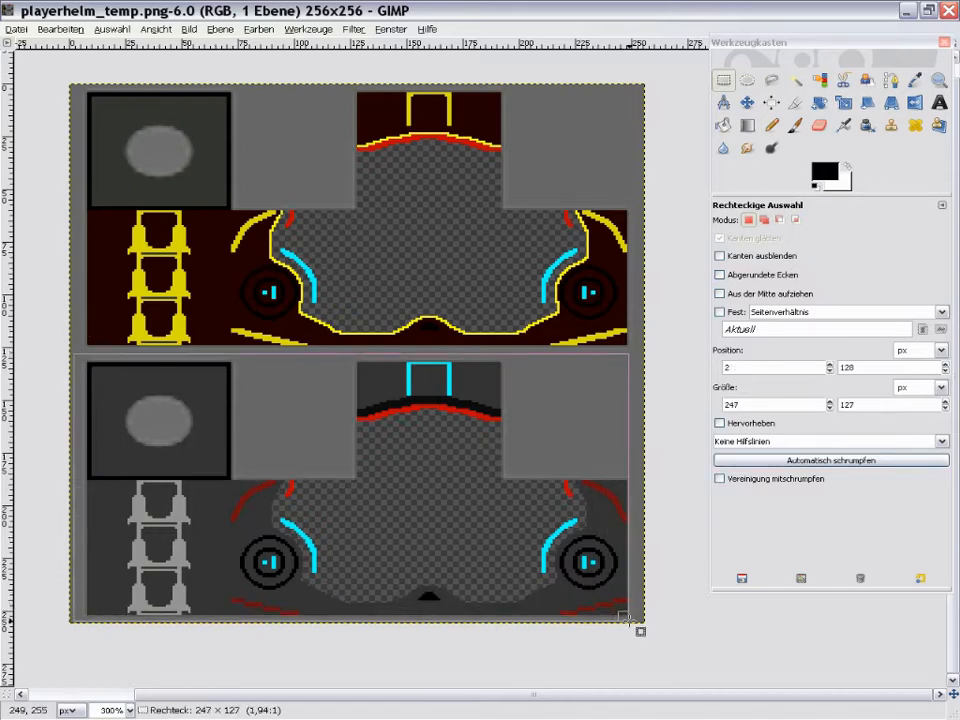
{"action": "left_click_drag", "start_coordinate": [625, 630], "coordinate": [640, 630]}
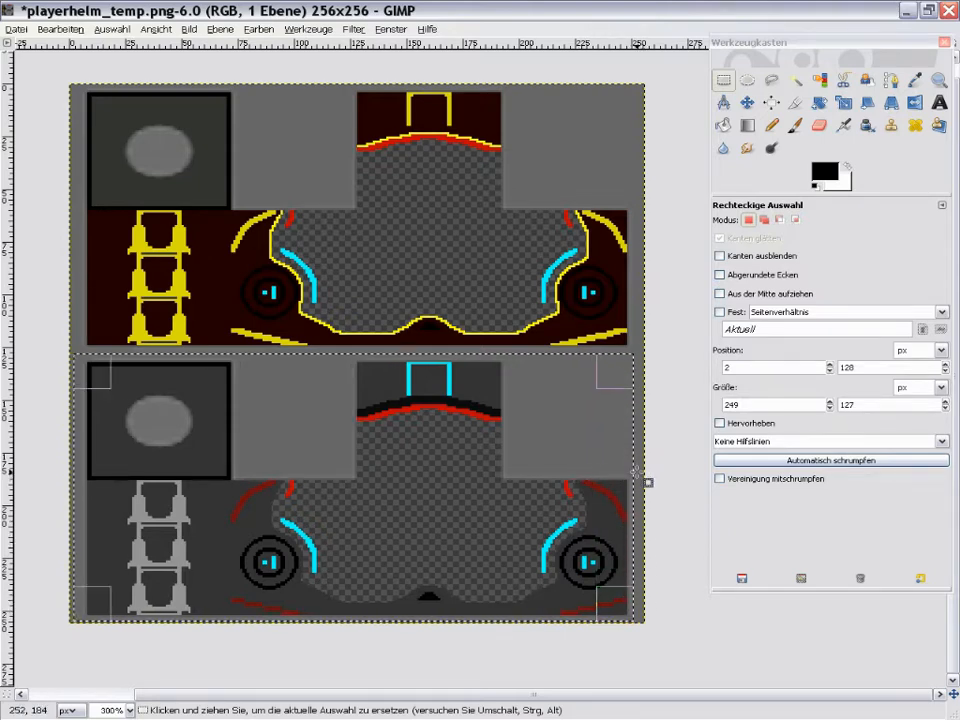
{"action": "mouse_move", "coordinate": [118, 313]}
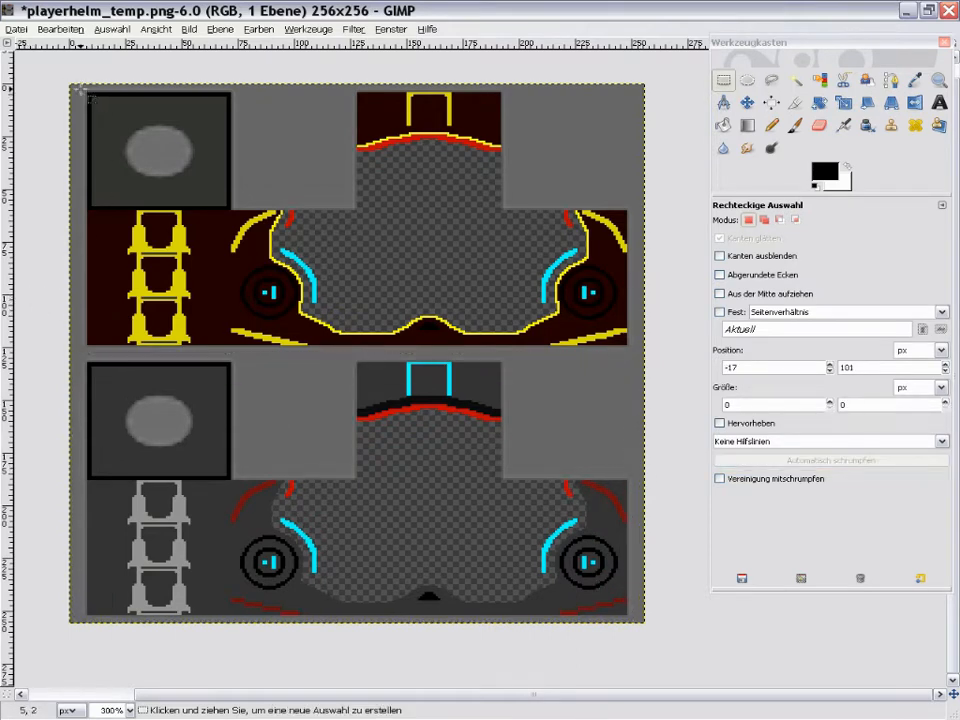
{"action": "left_click_drag", "start_coordinate": [82, 93], "coordinate": [635, 363]}
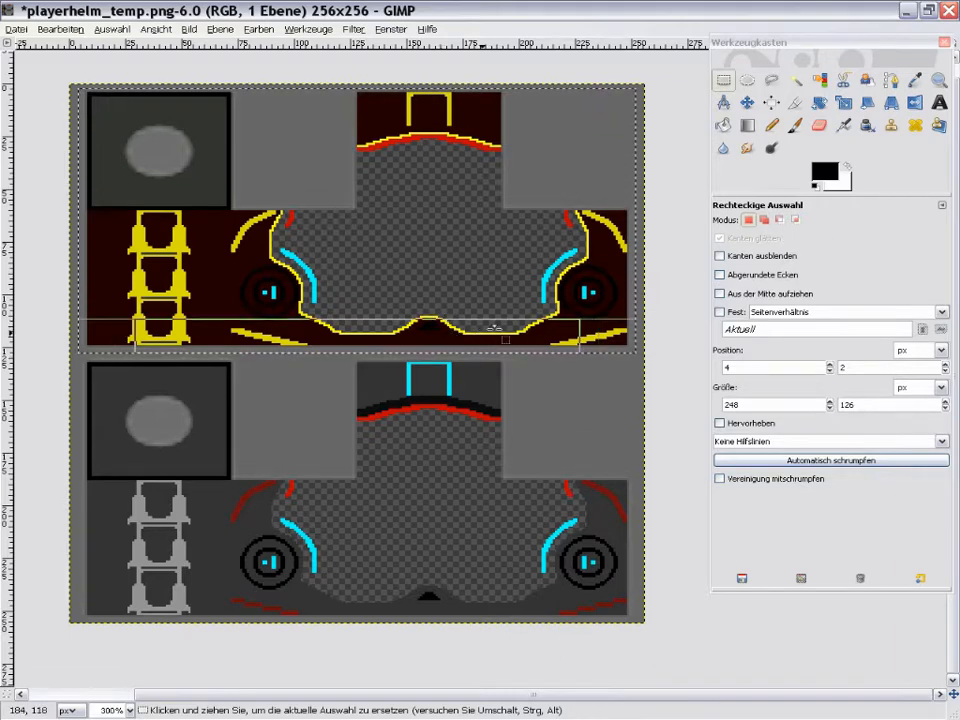
{"action": "left_click", "coordinate": [593, 225]}
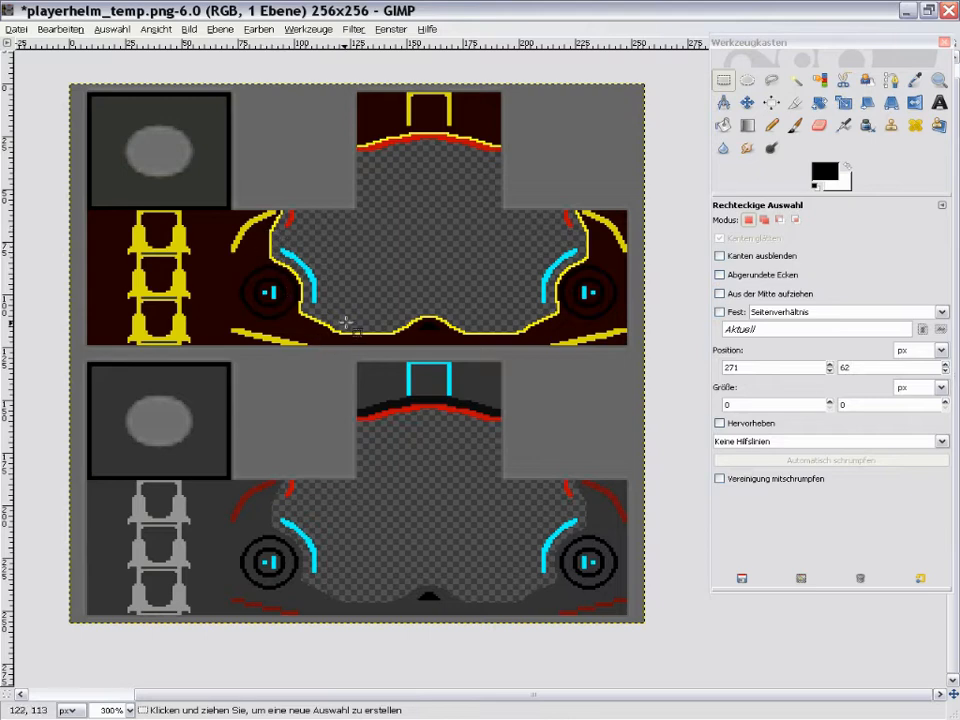
{"action": "mouse_move", "coordinate": [400, 208]}
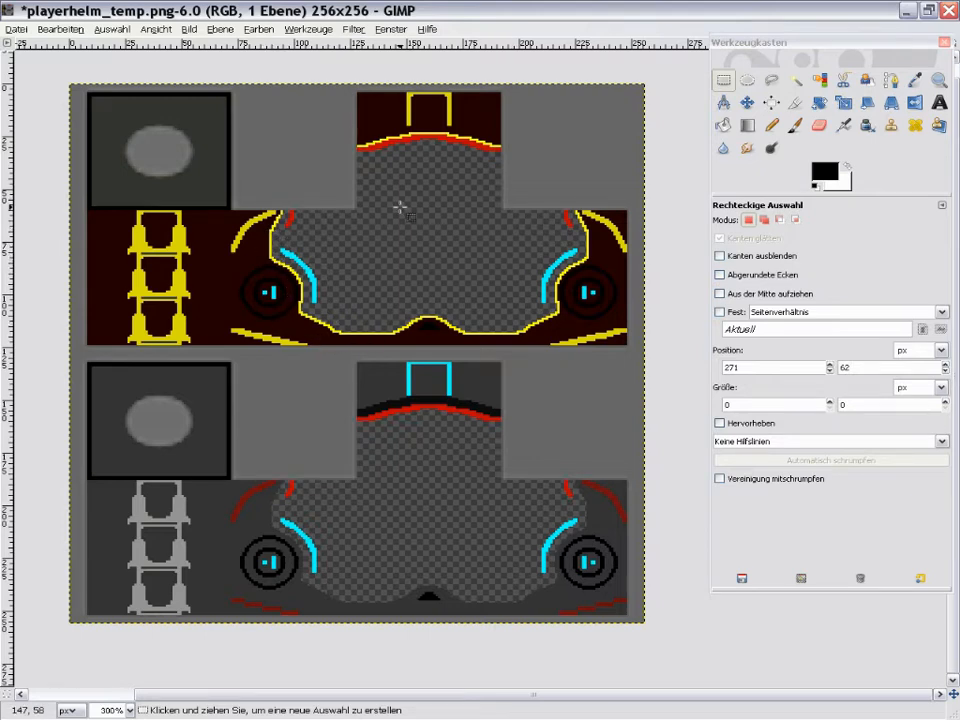
{"action": "mouse_move", "coordinate": [399, 212]}
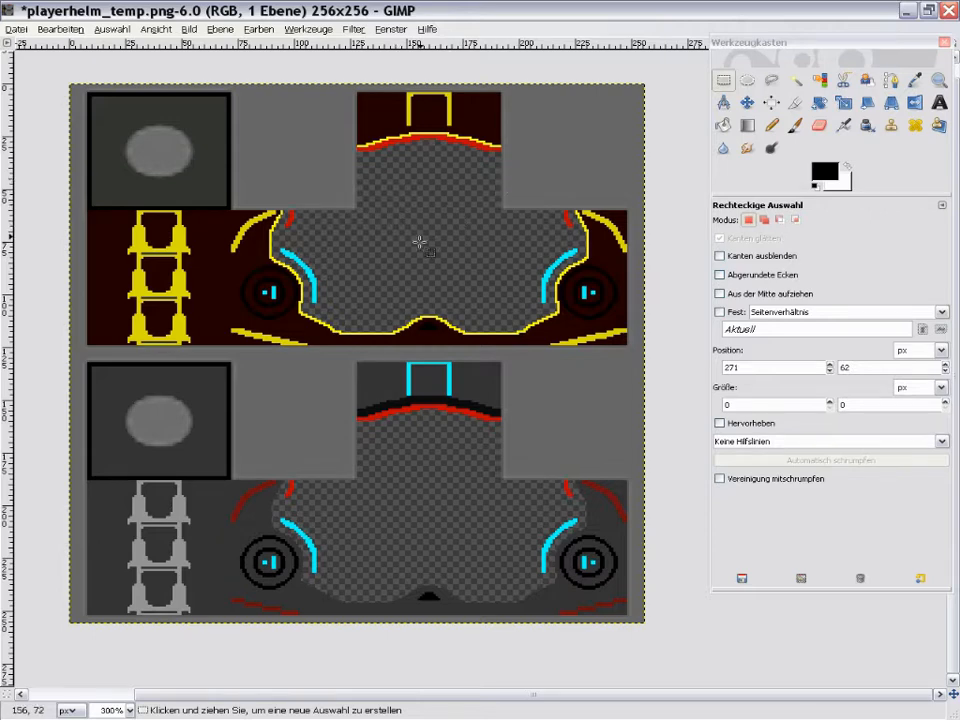
{"action": "mouse_move", "coordinate": [430, 237]}
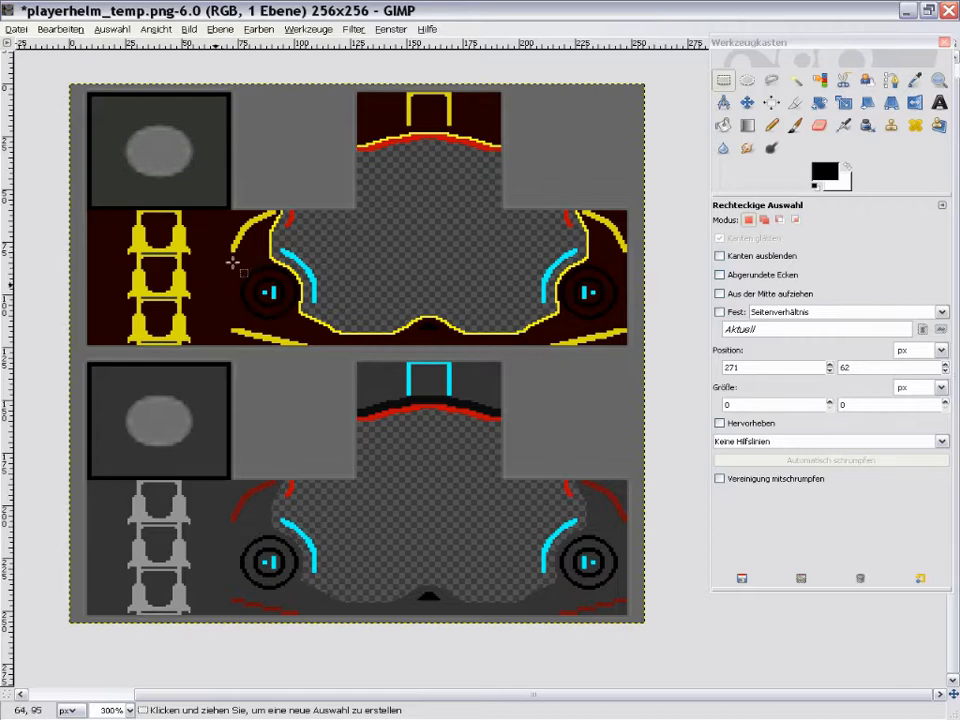
{"action": "mouse_move", "coordinate": [224, 252]}
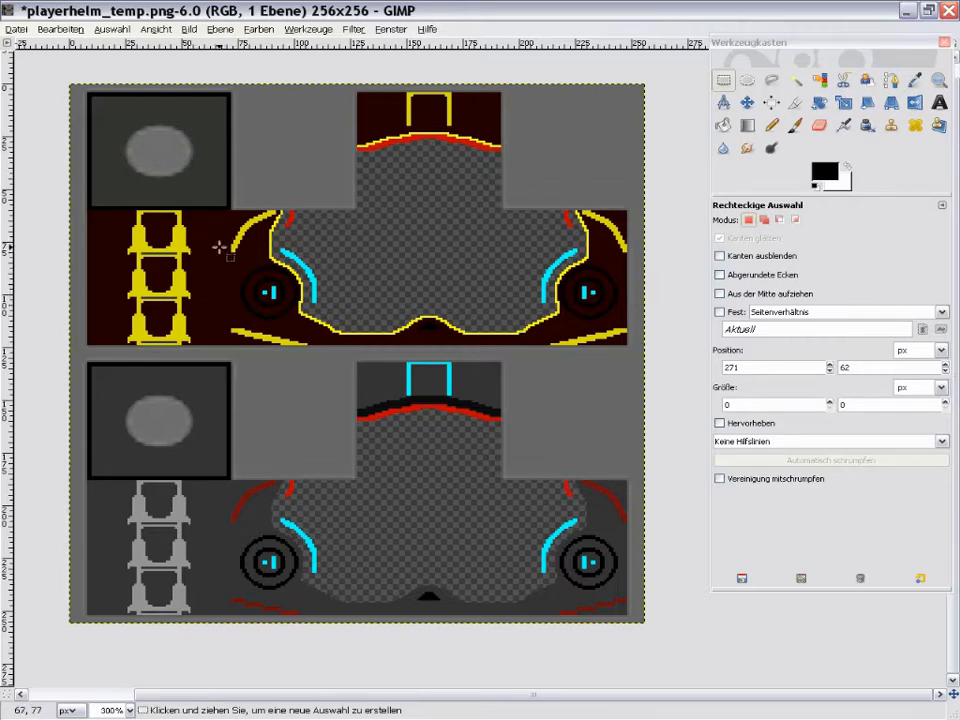
{"action": "mouse_move", "coordinate": [575, 357]}
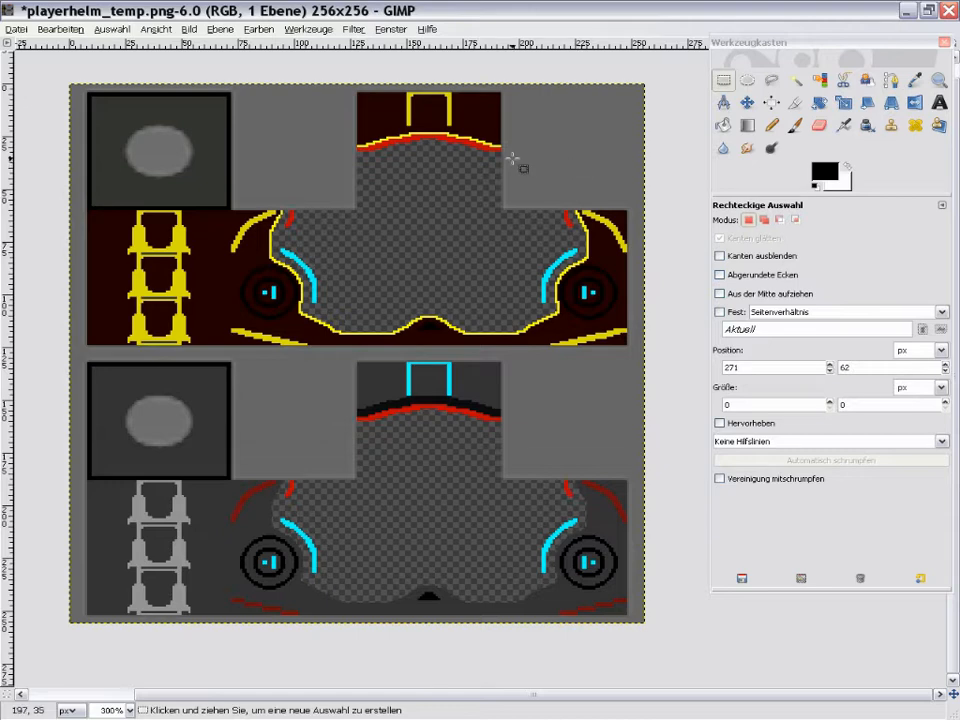
{"action": "mouse_move", "coordinate": [490, 158]}
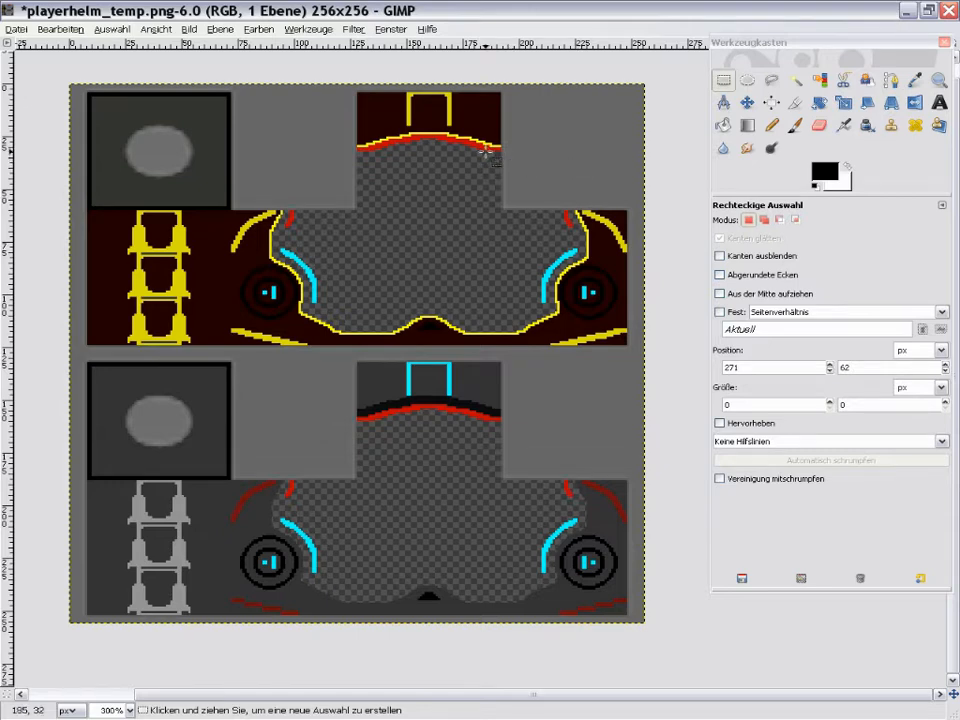
{"action": "mouse_move", "coordinate": [535, 130]}
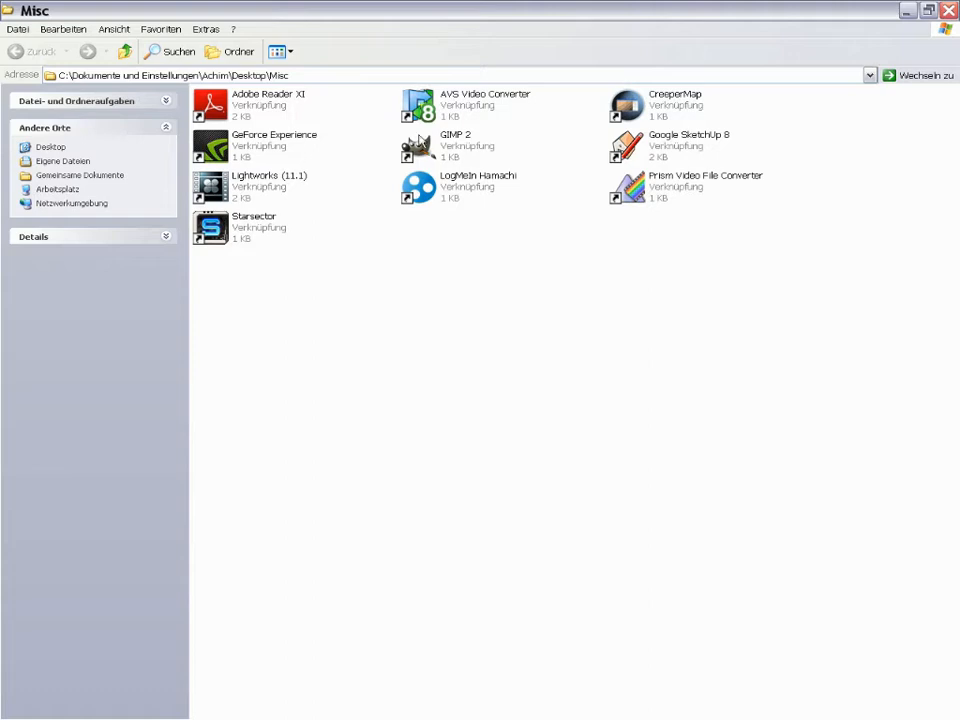
Launch the GIMP 2 shortcut from the desktop Misc folder
{"action": "left_click", "coordinate": [455, 145]}
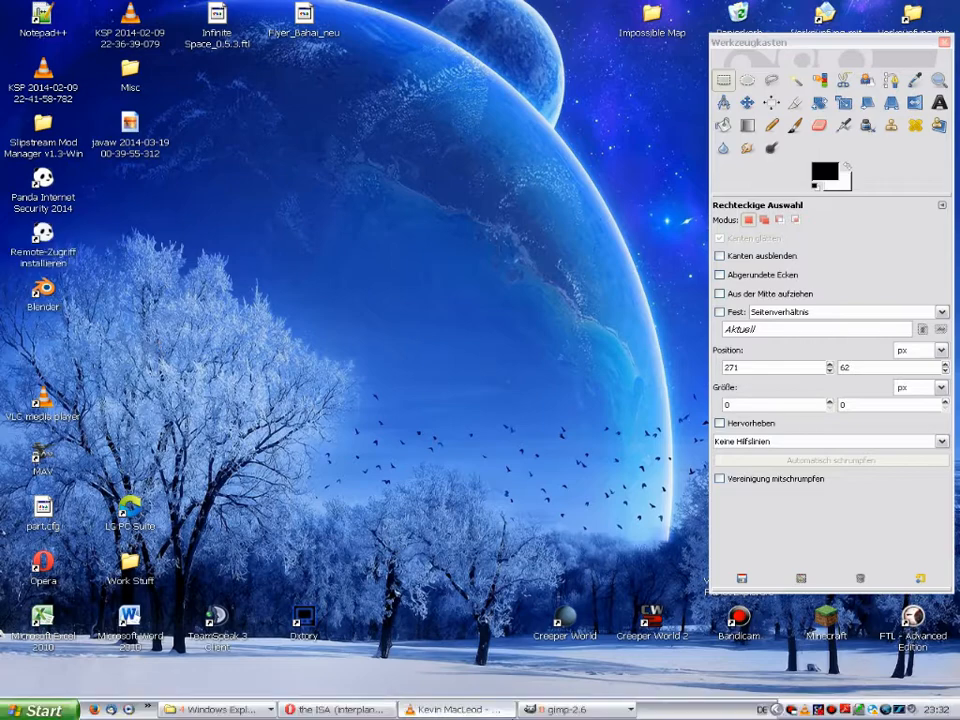
Restore the playerhelm_temp and playerhelm image windows from GIMP's taskbar entry
{"action": "left_click", "coordinate": [568, 709]}
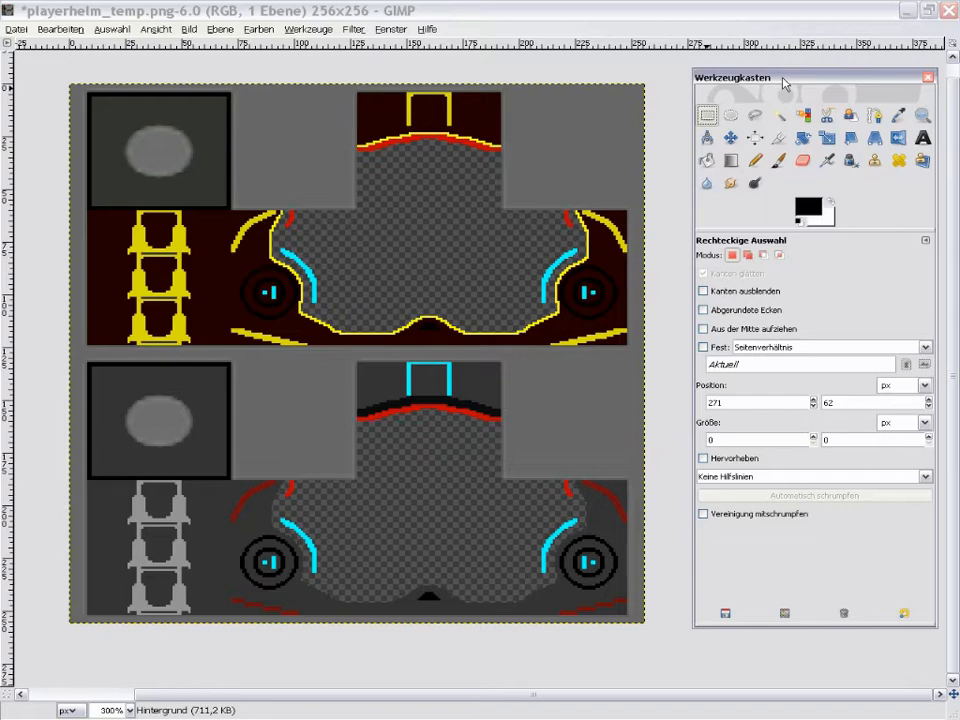
{"action": "left_click", "coordinate": [560, 710]}
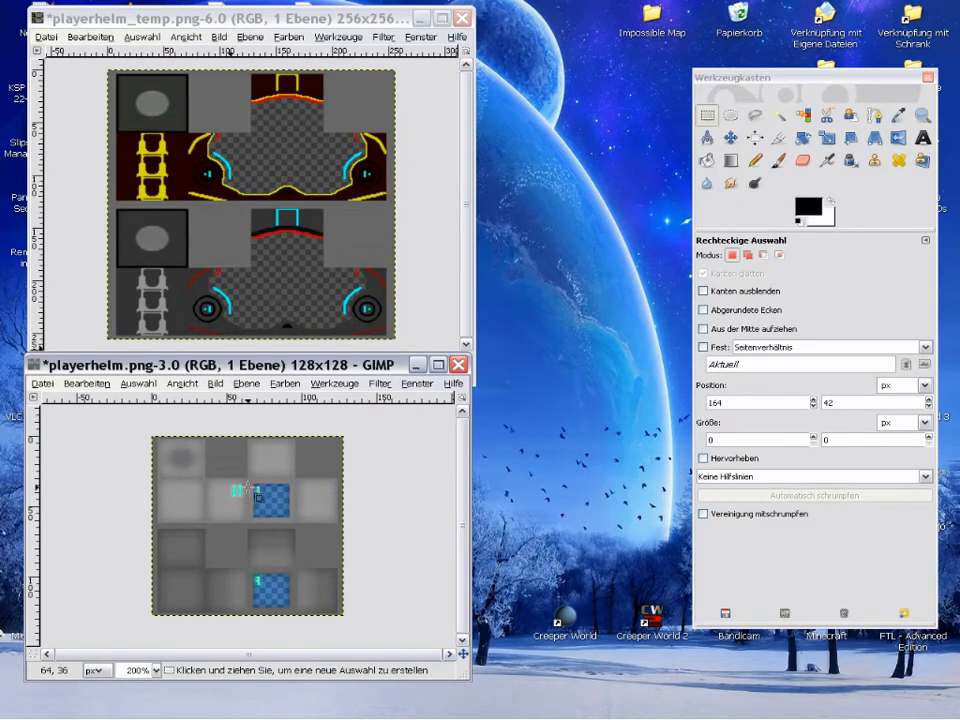
{"action": "mouse_move", "coordinate": [255, 500]}
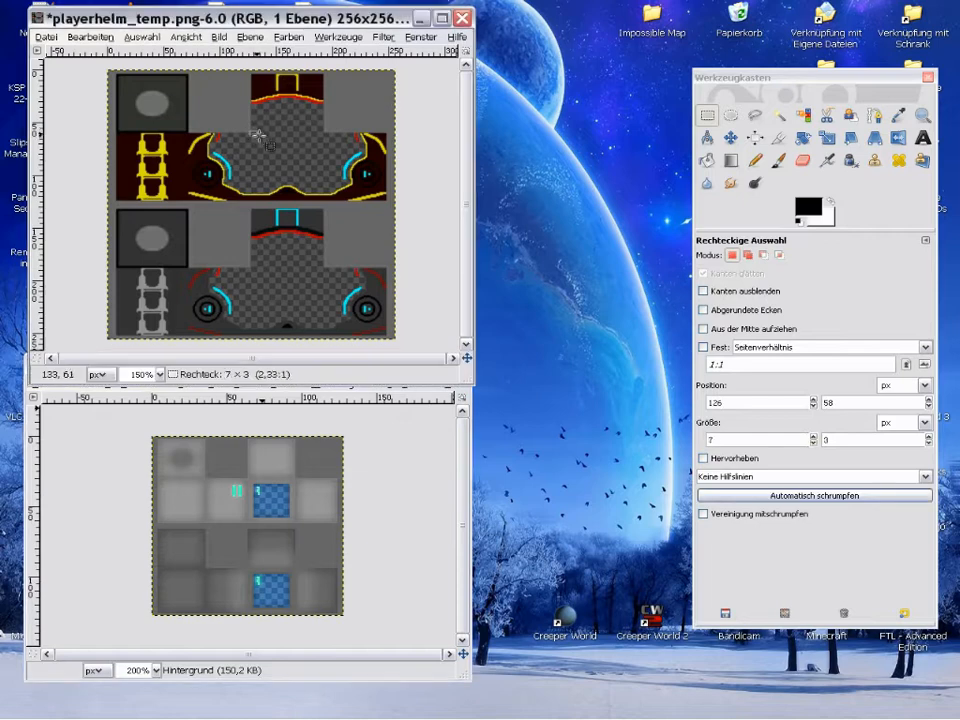
Select a roughly 67×66 px box over playerhelm_temp's checkered face centre
{"action": "left_click_drag", "start_coordinate": [258, 137], "coordinate": [325, 195]}
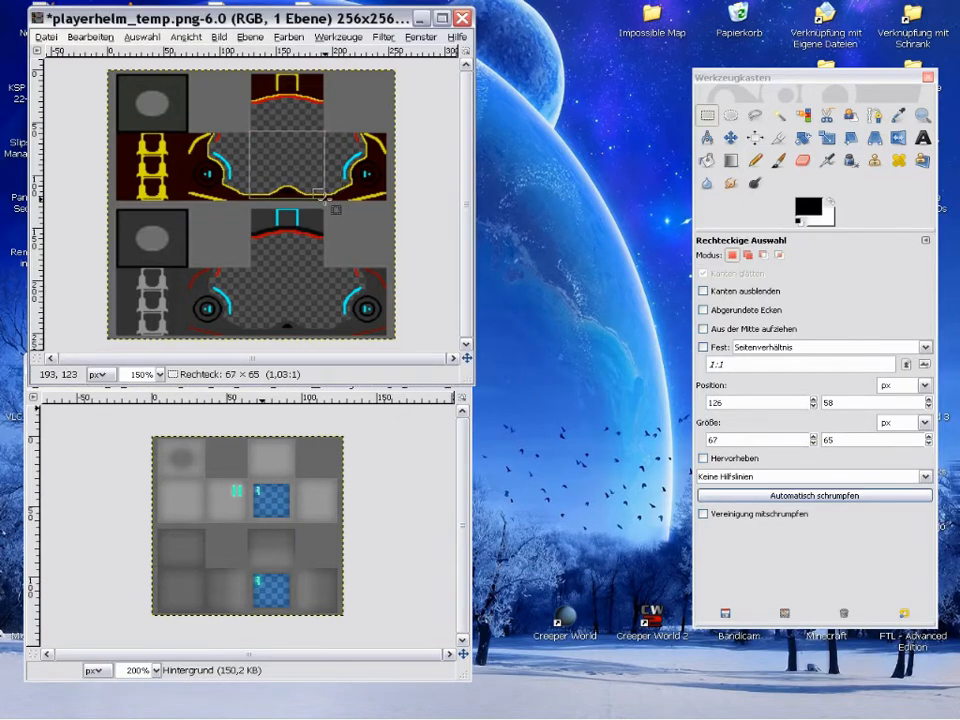
{"action": "left_click_drag", "start_coordinate": [320, 210], "coordinate": [320, 207]}
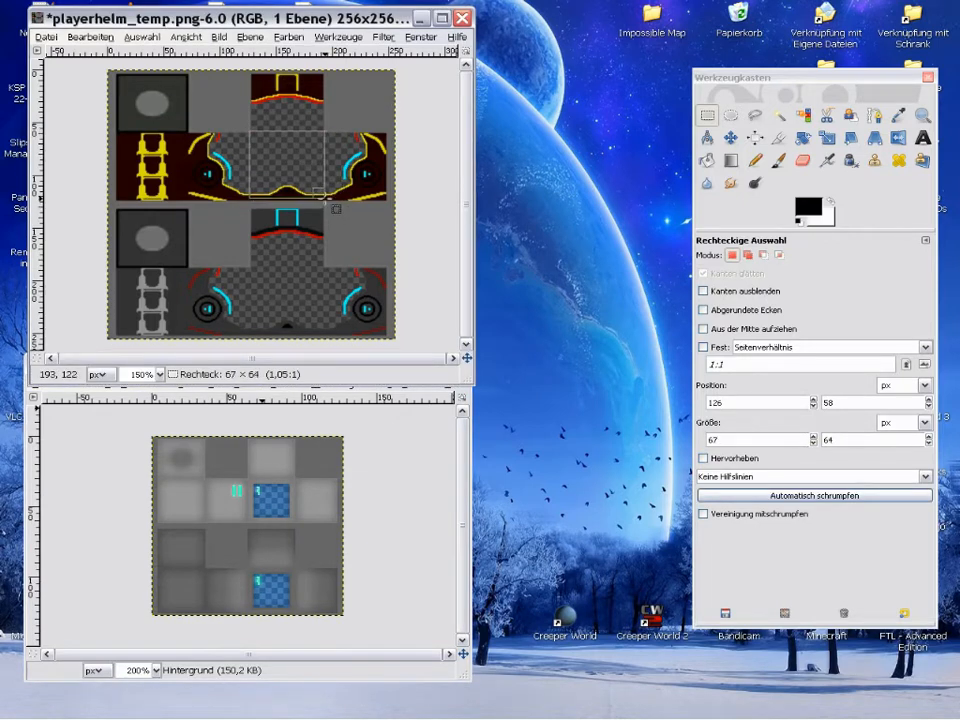
{"action": "left_click_drag", "start_coordinate": [320, 205], "coordinate": [316, 205]}
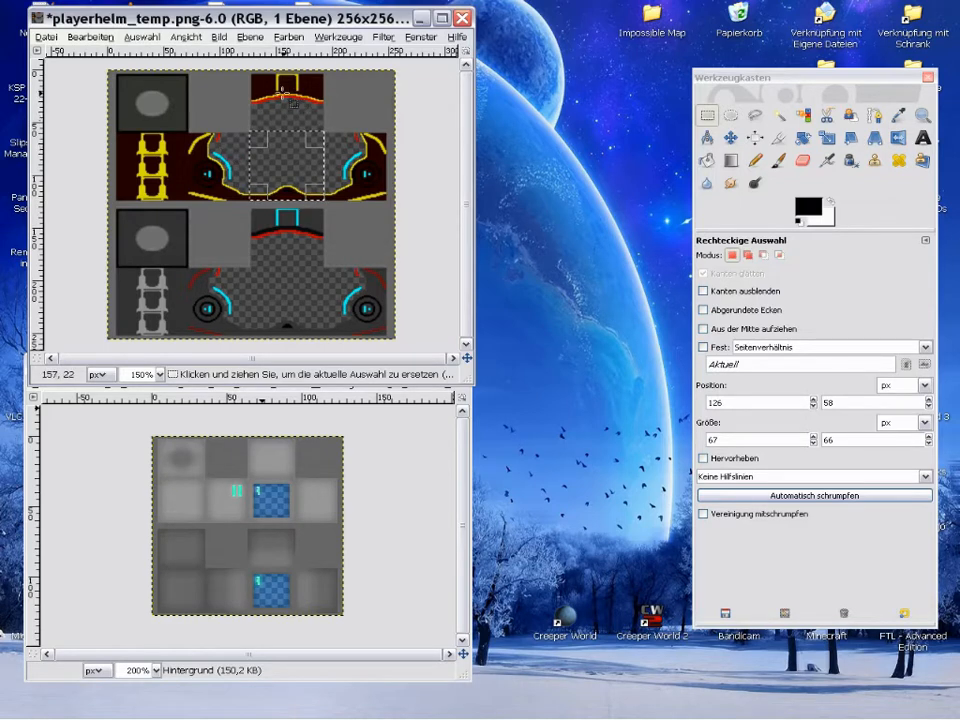
{"action": "mouse_move", "coordinate": [118, 166]}
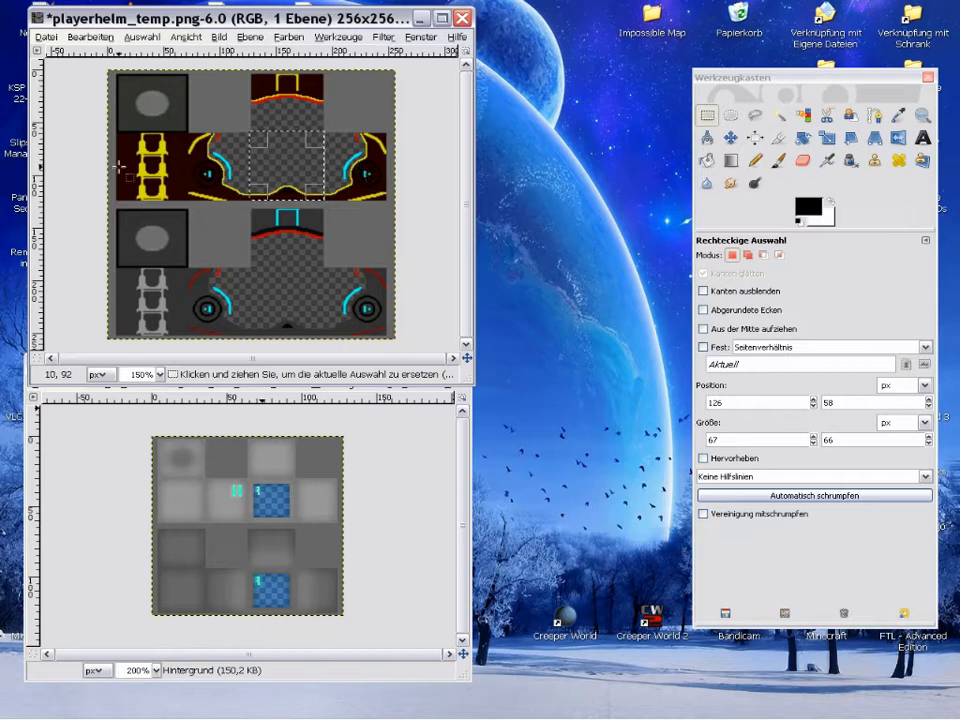
{"action": "mouse_move", "coordinate": [195, 98]}
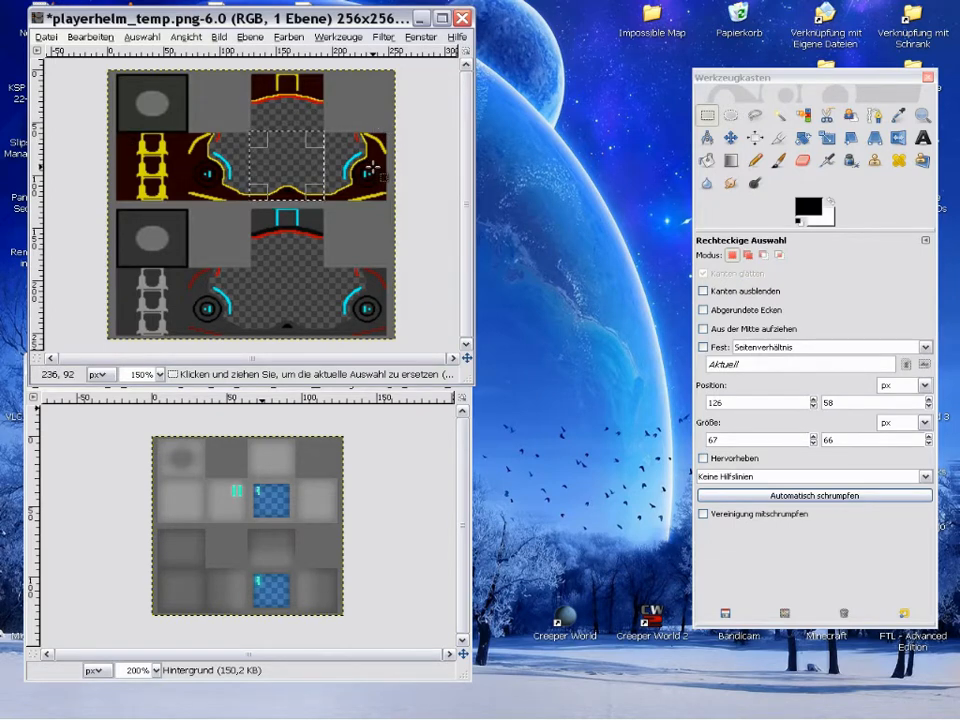
{"action": "mouse_move", "coordinate": [148, 102]}
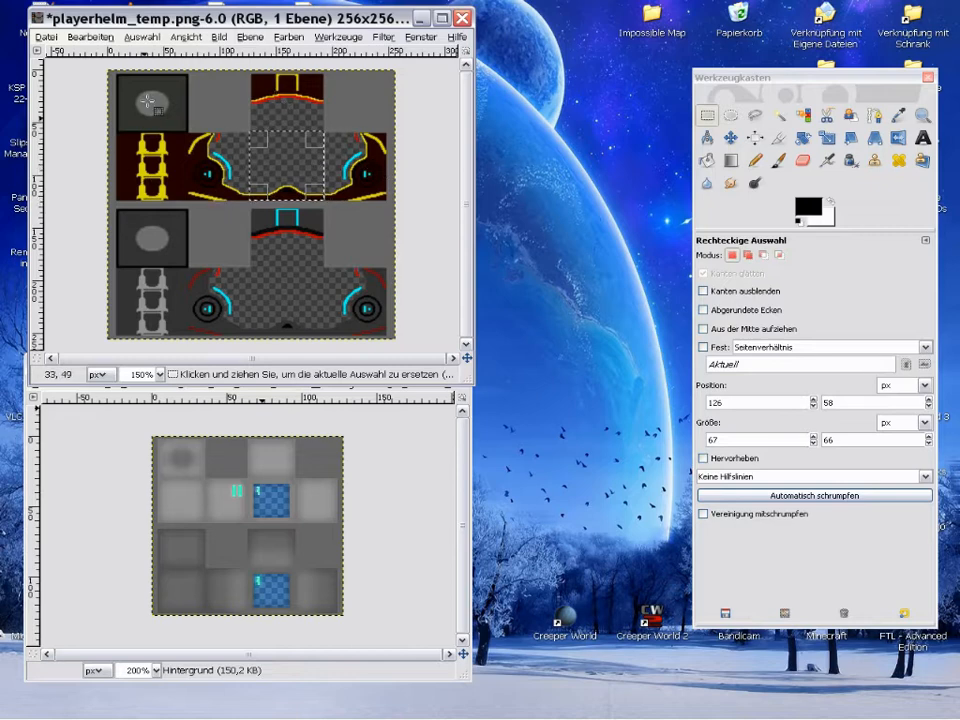
{"action": "mouse_move", "coordinate": [185, 95]}
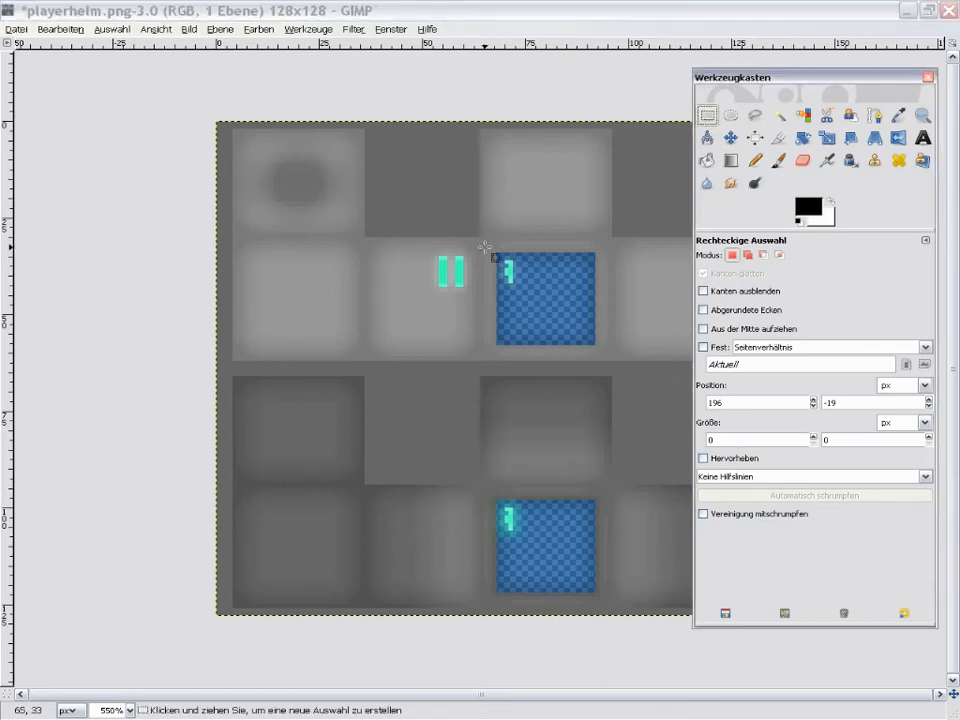
{"action": "mouse_move", "coordinate": [480, 238]}
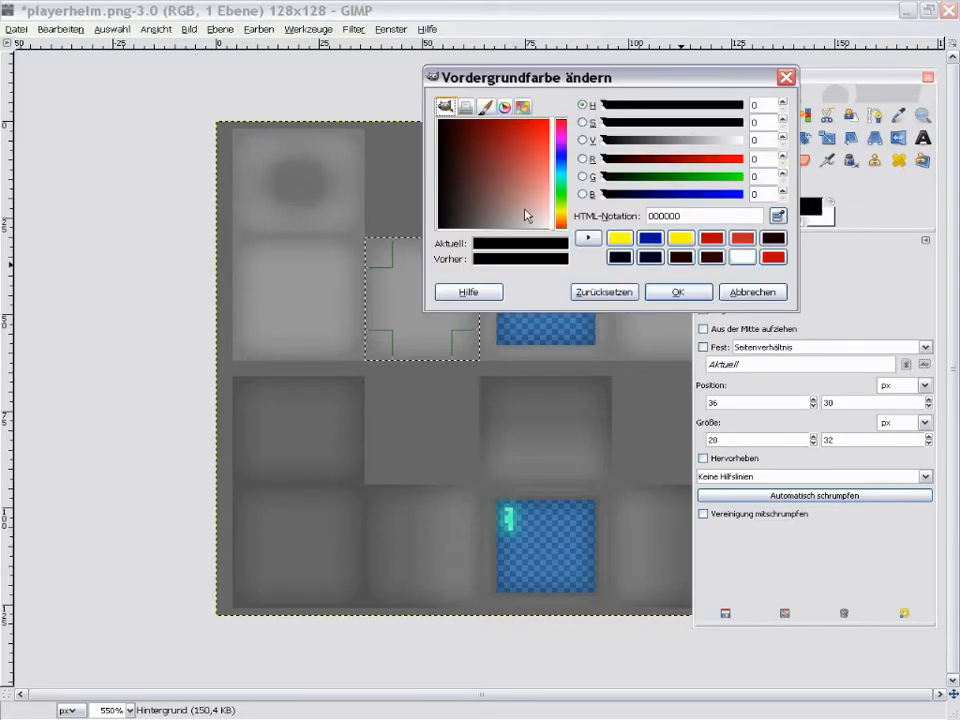
Set foreground colour d08200 and paint the 28×32 grey tile solid orange with a size-10 brush
{"action": "left_click", "coordinate": [583, 158]}
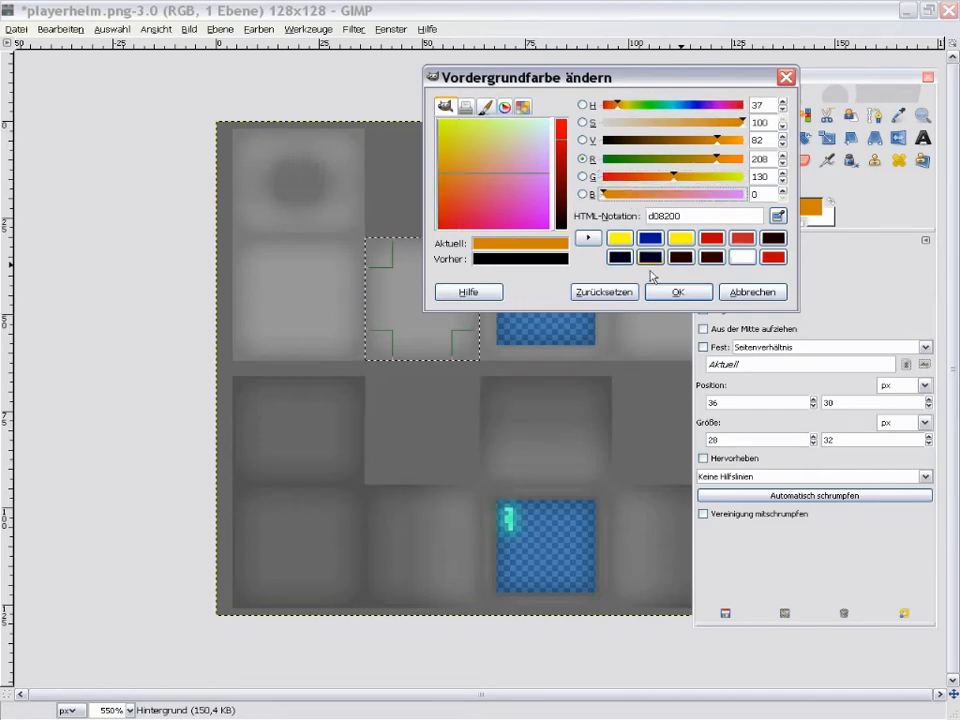
{"action": "left_click", "coordinate": [677, 291]}
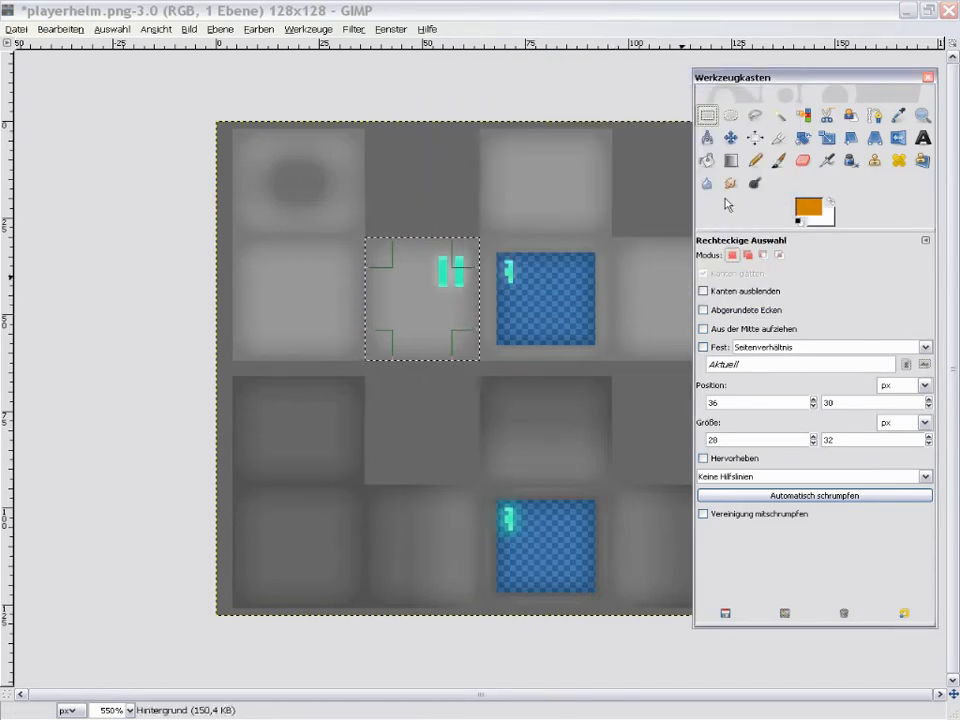
{"action": "left_click", "coordinate": [706, 160]}
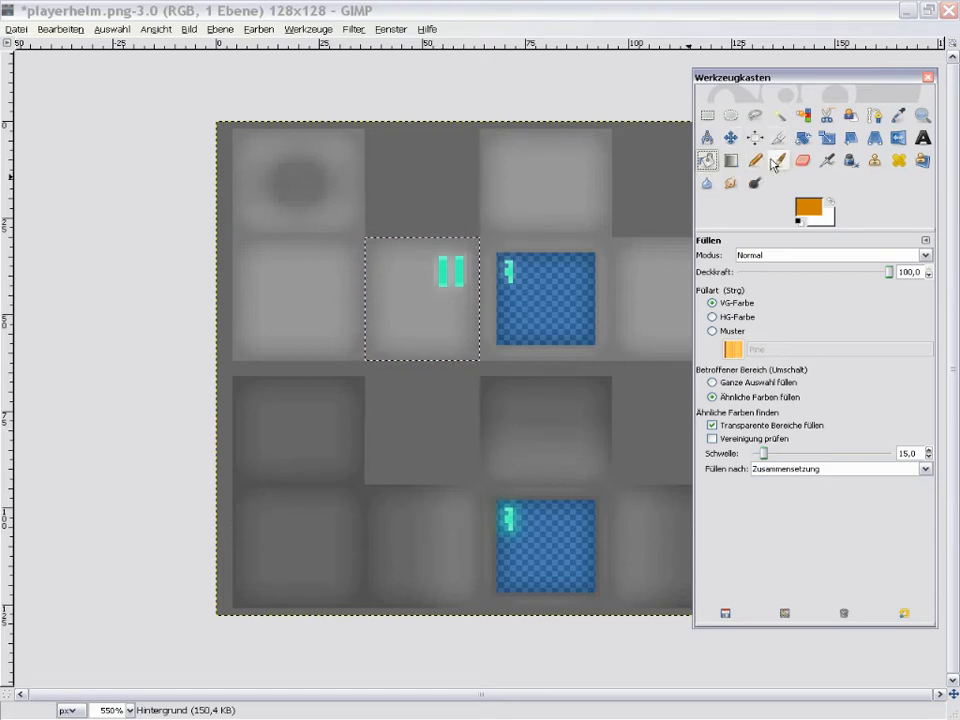
{"action": "left_click", "coordinate": [779, 161]}
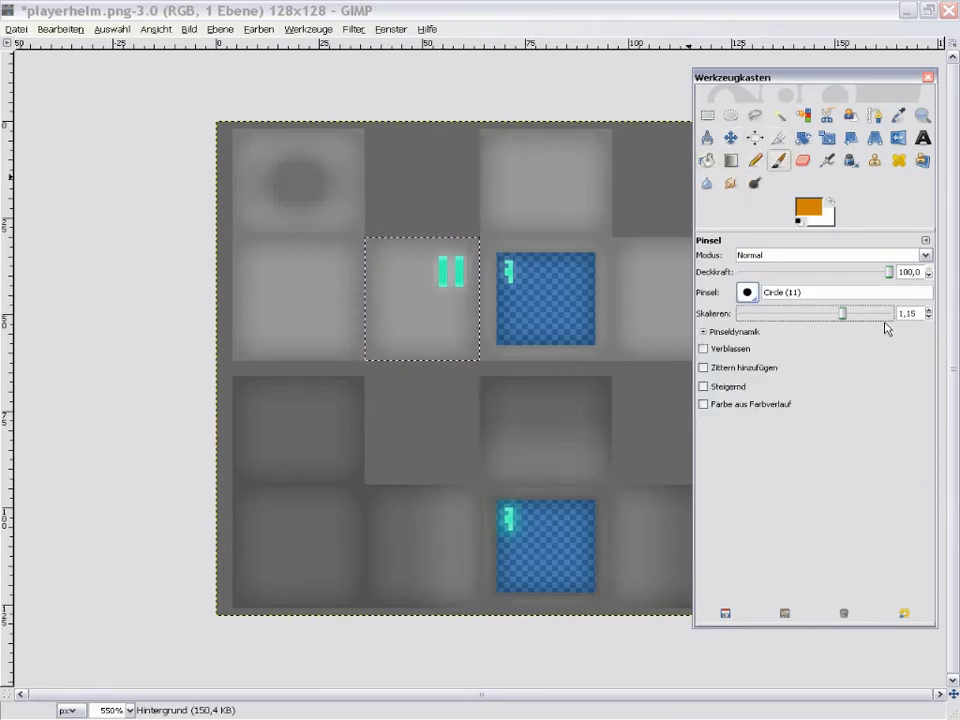
{"action": "left_click", "coordinate": [420, 295]}
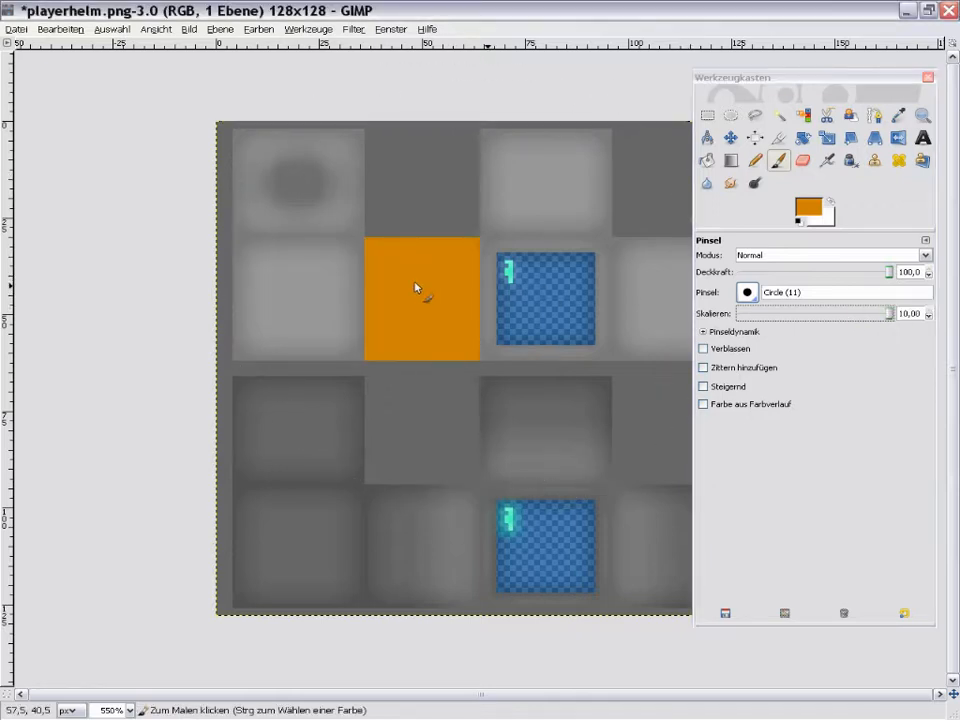
{"action": "left_click", "coordinate": [420, 297]}
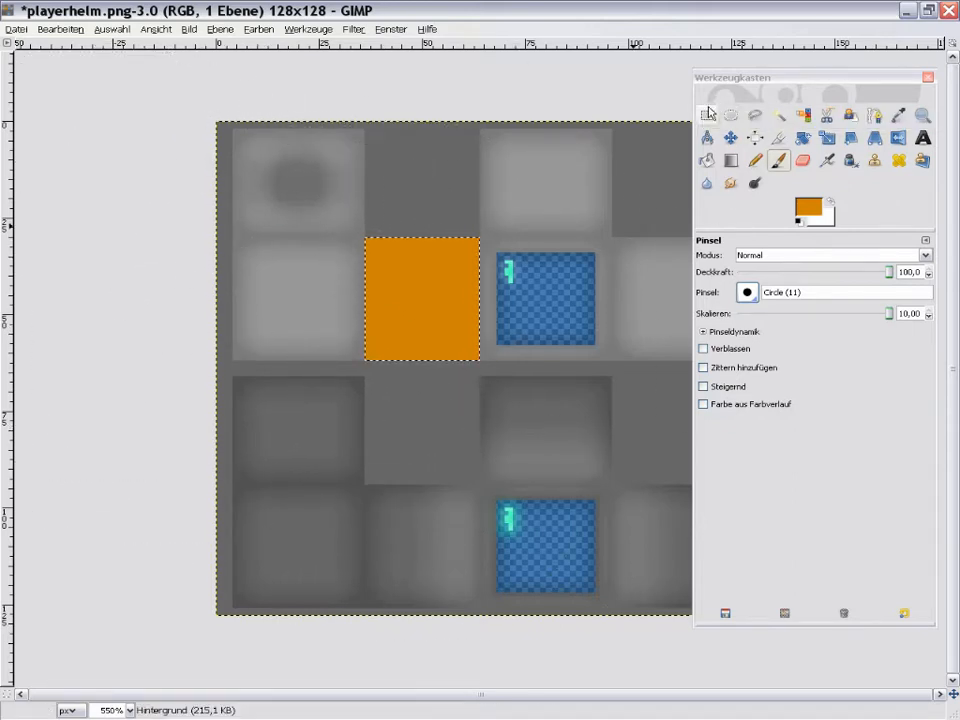
{"action": "mouse_move", "coordinate": [706, 114]}
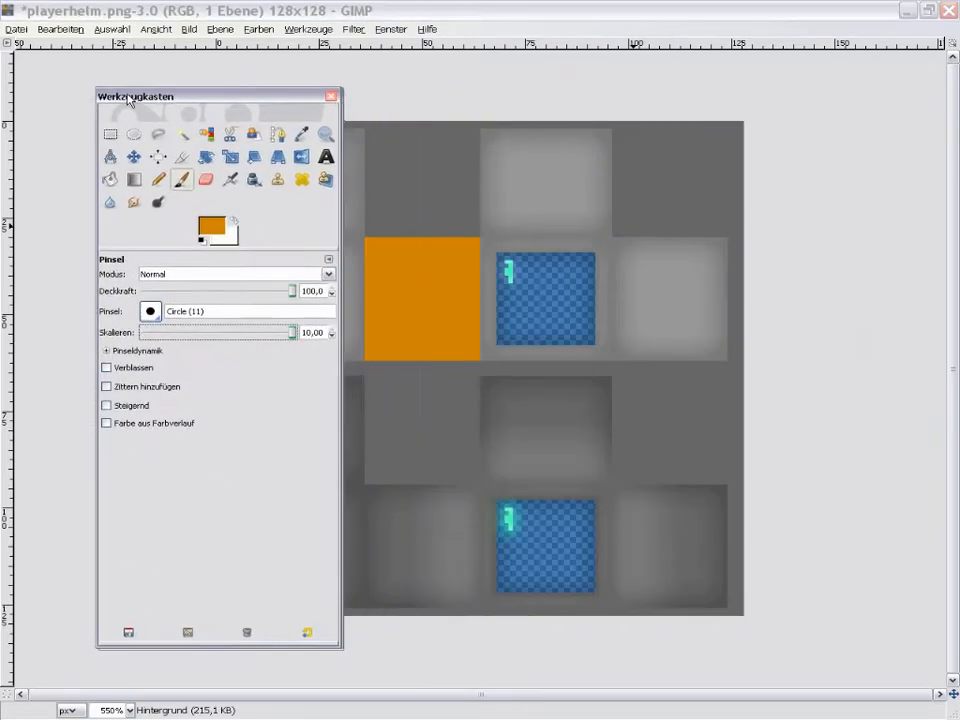
Move the Toolbox left and select the 28×32 grey tile right of the blue patch
{"action": "left_click_drag", "start_coordinate": [135, 96], "coordinate": [40, 100]}
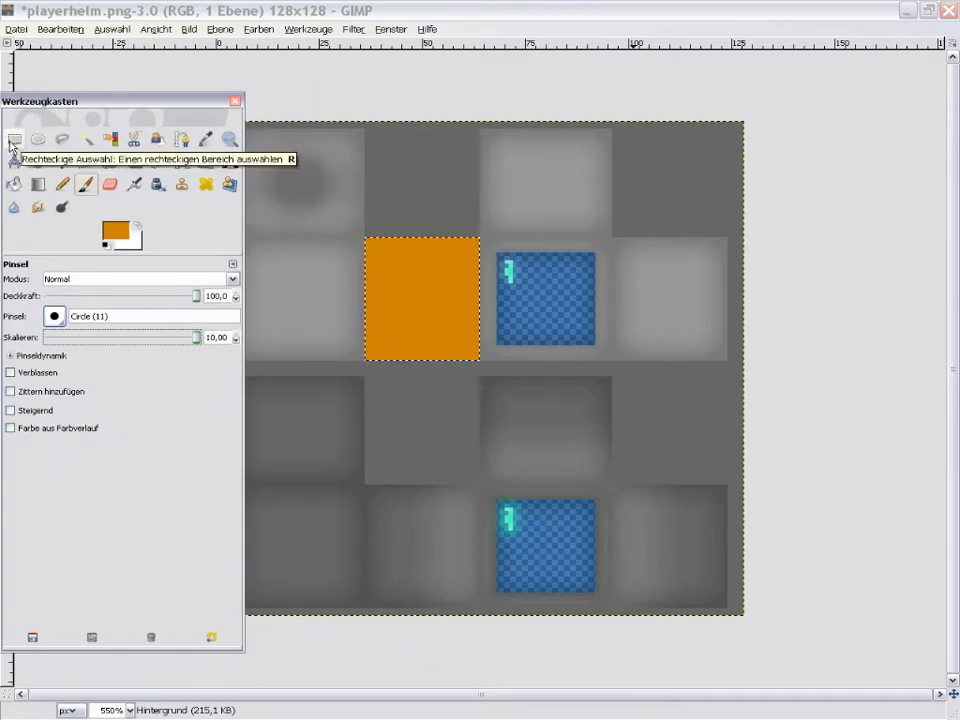
{"action": "left_click", "coordinate": [14, 139]}
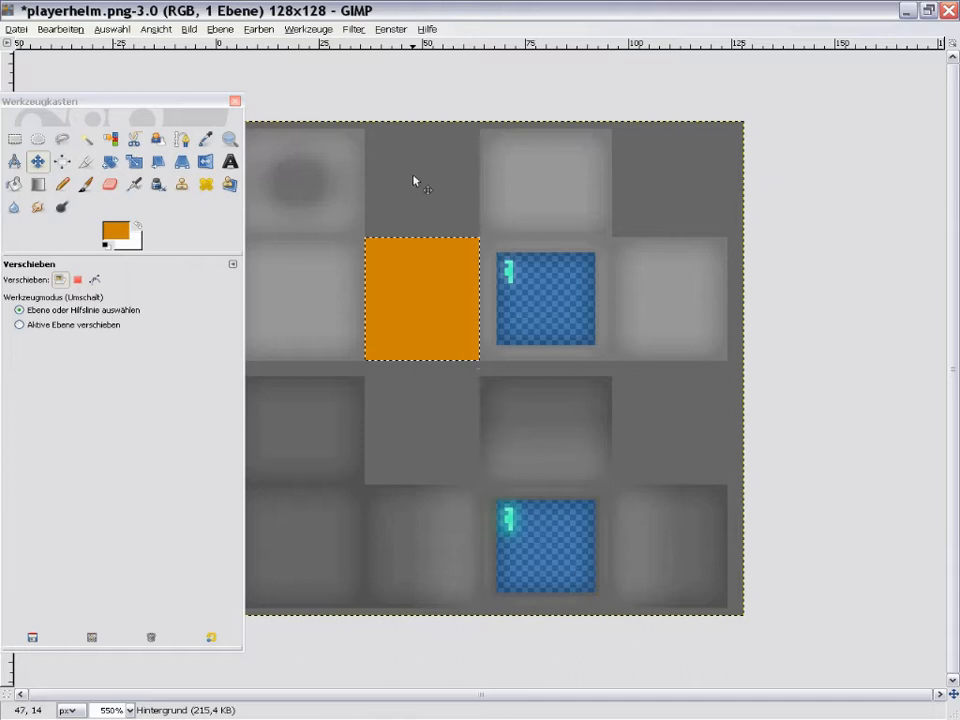
{"action": "left_click", "coordinate": [38, 139]}
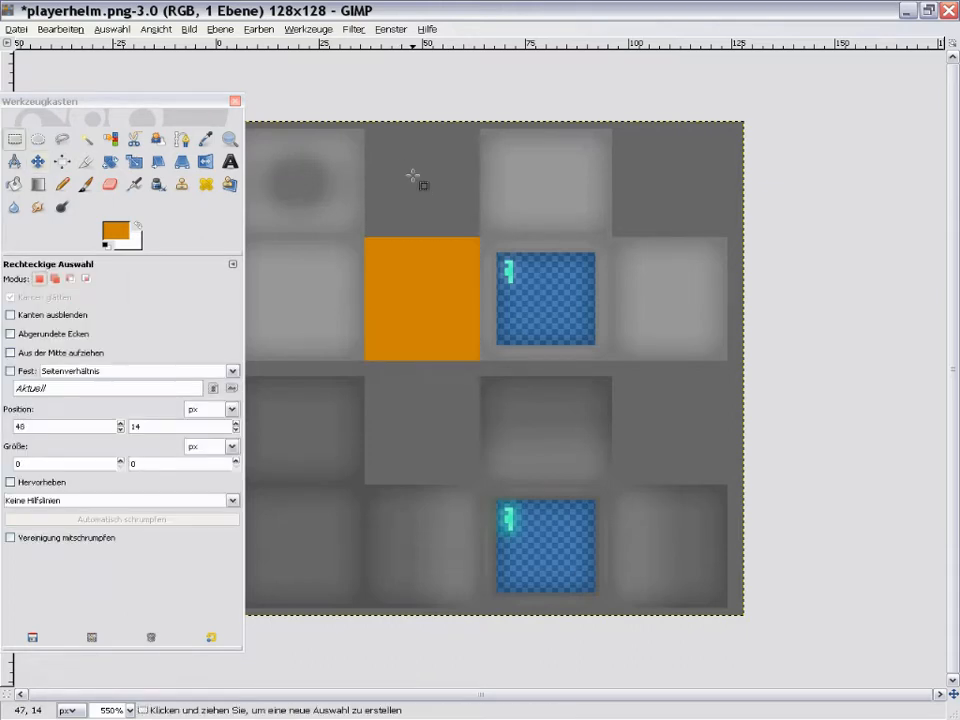
{"action": "mouse_move", "coordinate": [612, 238]}
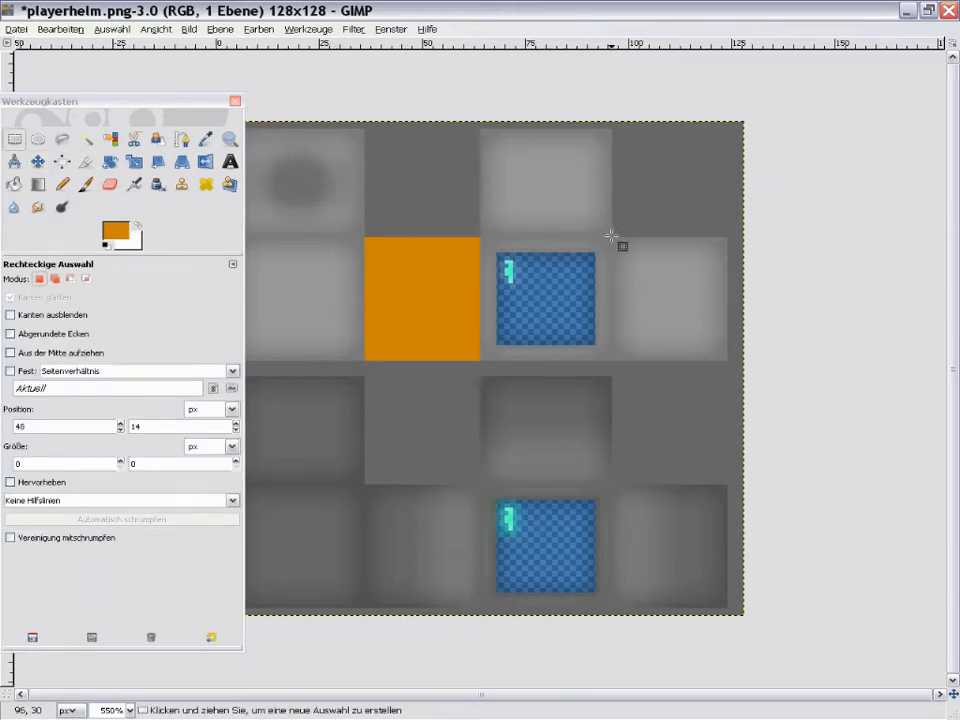
{"action": "left_click_drag", "start_coordinate": [612, 237], "coordinate": [723, 360]}
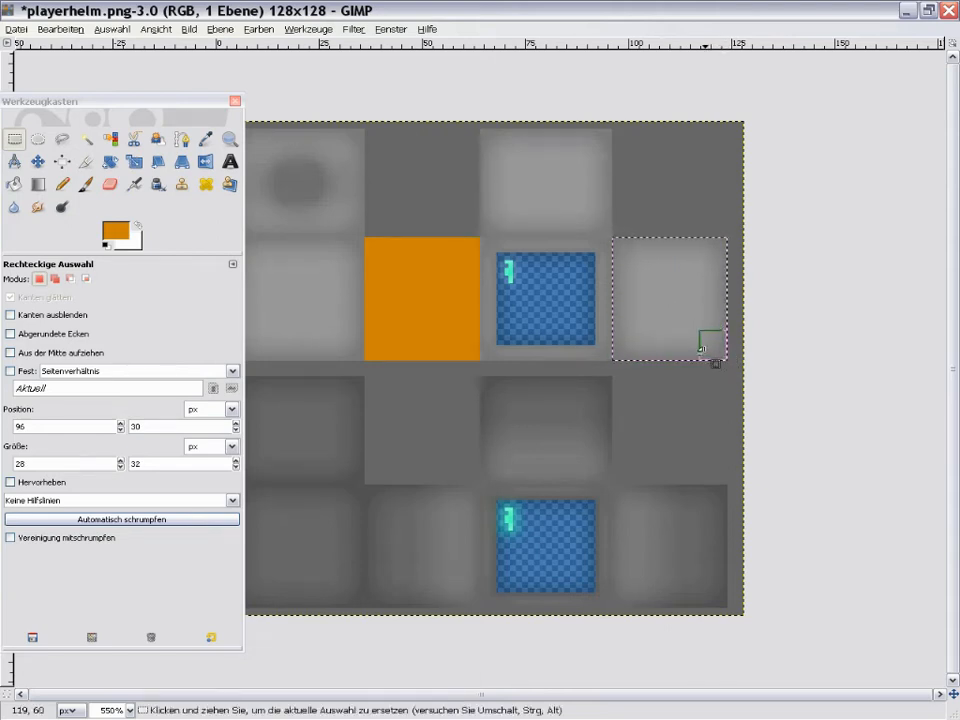
Set background colour 0080ff and select the top middle square for an orange fill
{"action": "left_click", "coordinate": [84, 184]}
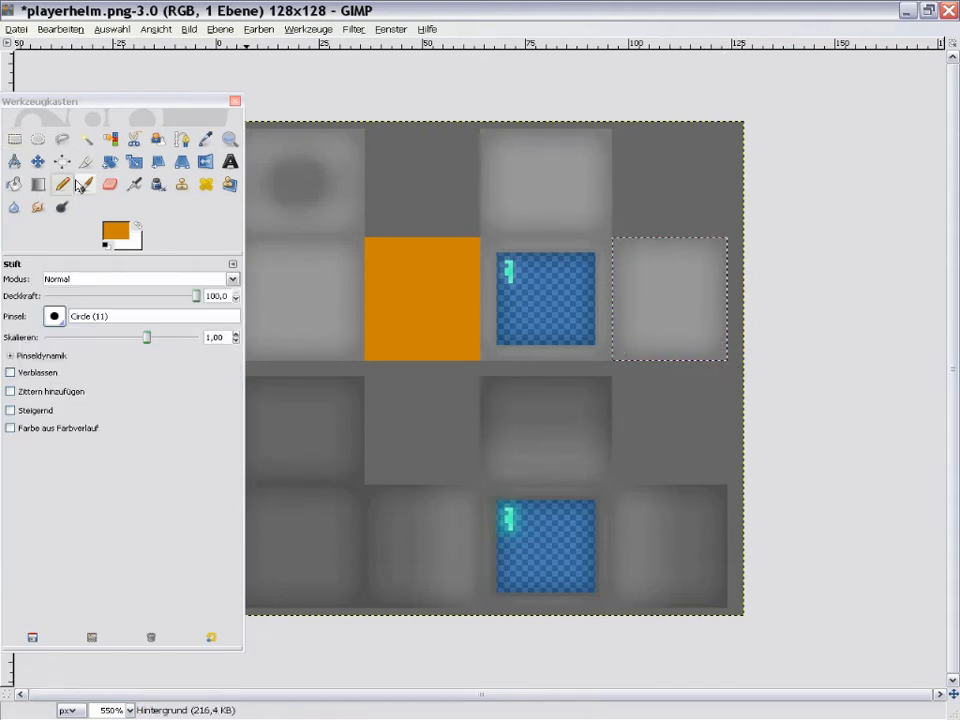
{"action": "mouse_move", "coordinate": [483, 318]}
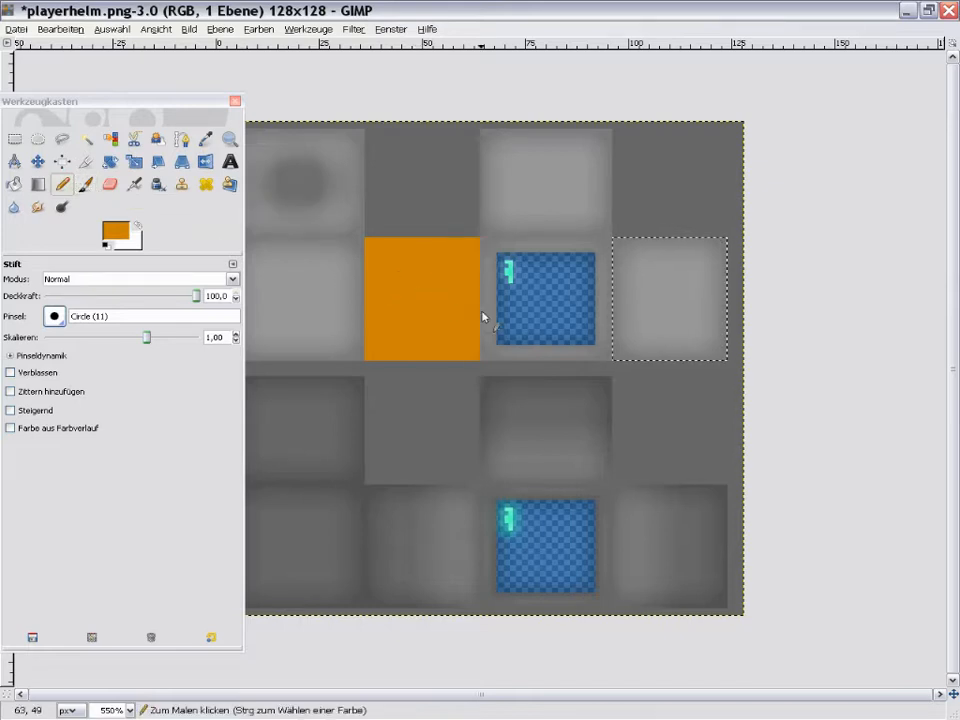
{"action": "left_click", "coordinate": [670, 300]}
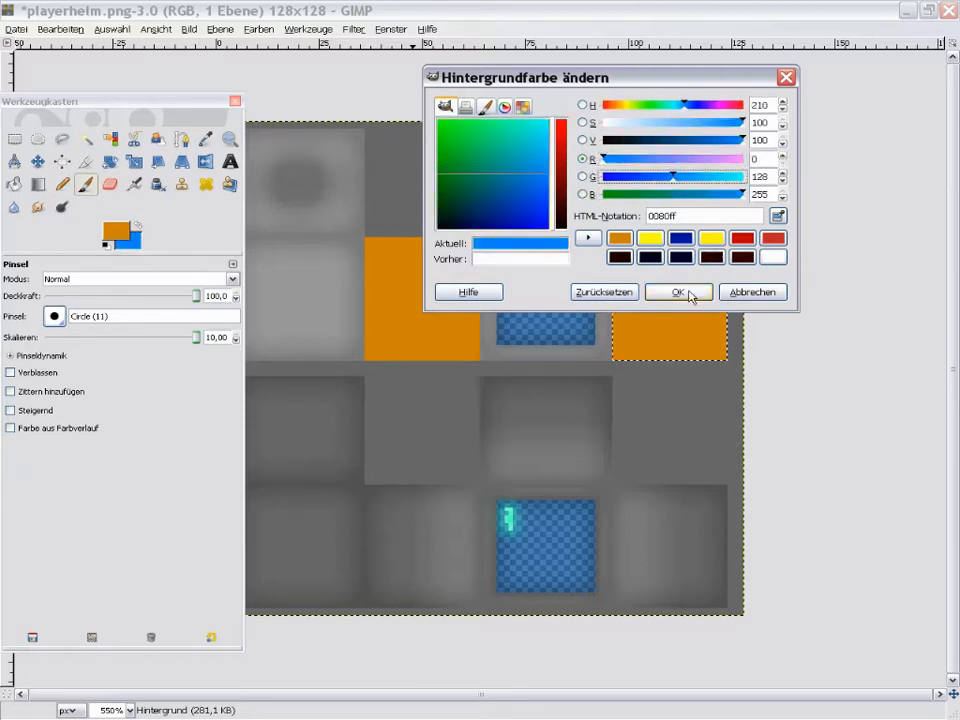
{"action": "left_click", "coordinate": [678, 291]}
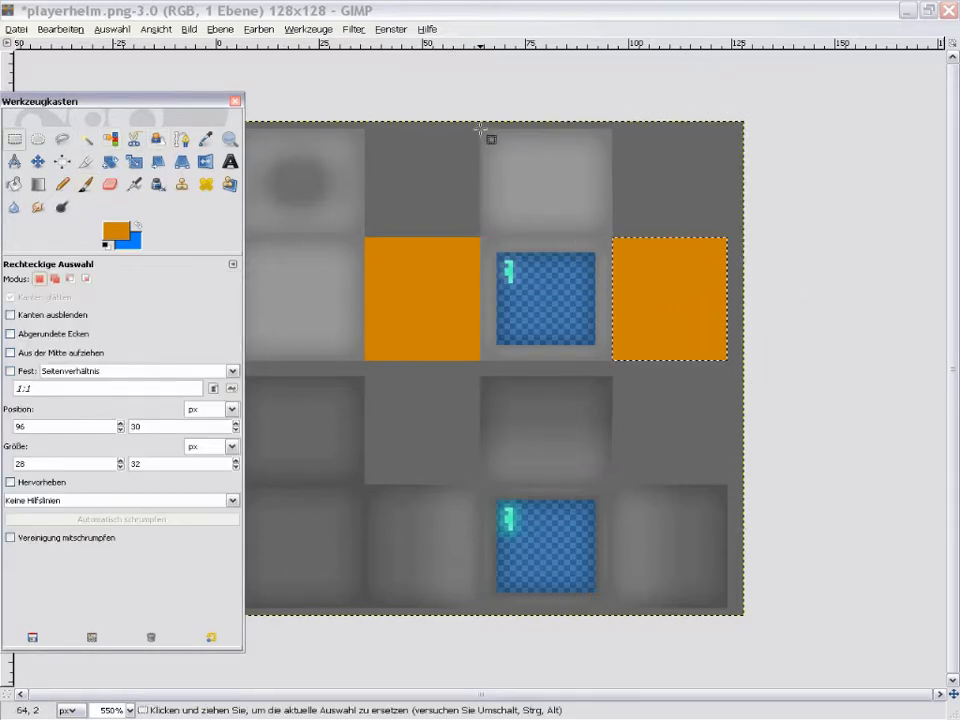
{"action": "left_click_drag", "start_coordinate": [478, 130], "coordinate": [578, 240]}
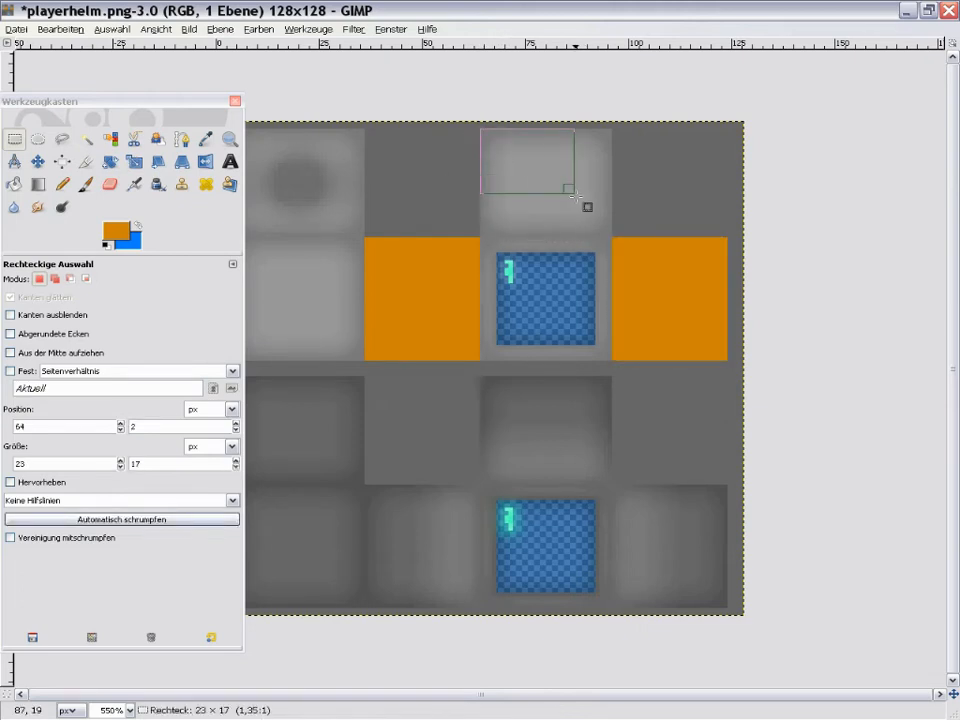
{"action": "left_click_drag", "start_coordinate": [568, 190], "coordinate": [612, 232]}
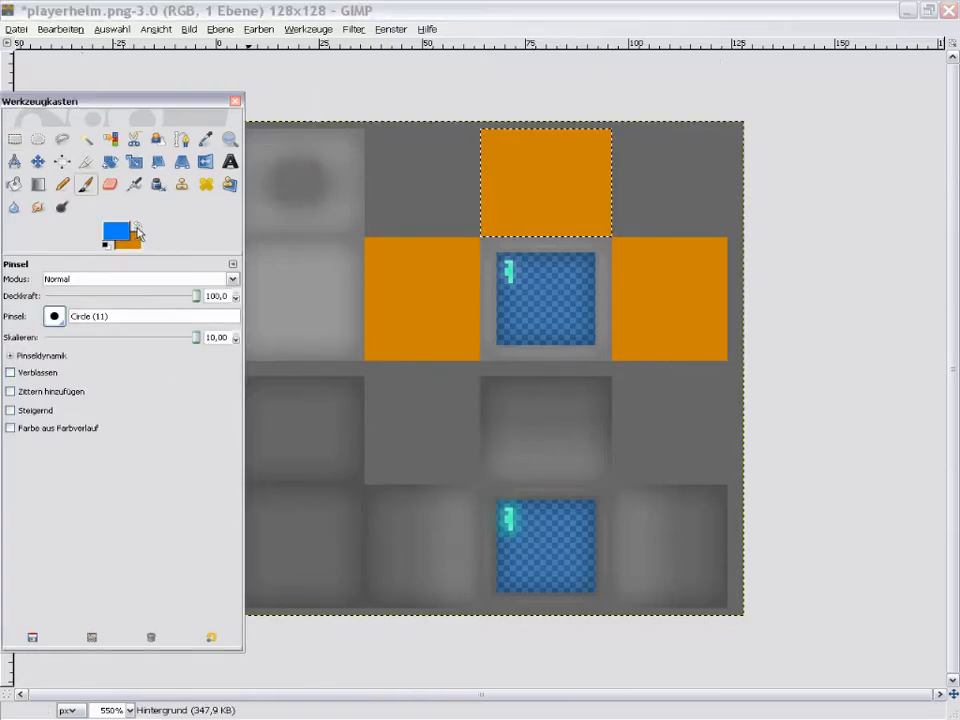
Swap the colours so bright blue becomes the foreground painting colour
{"action": "left_click", "coordinate": [545, 180]}
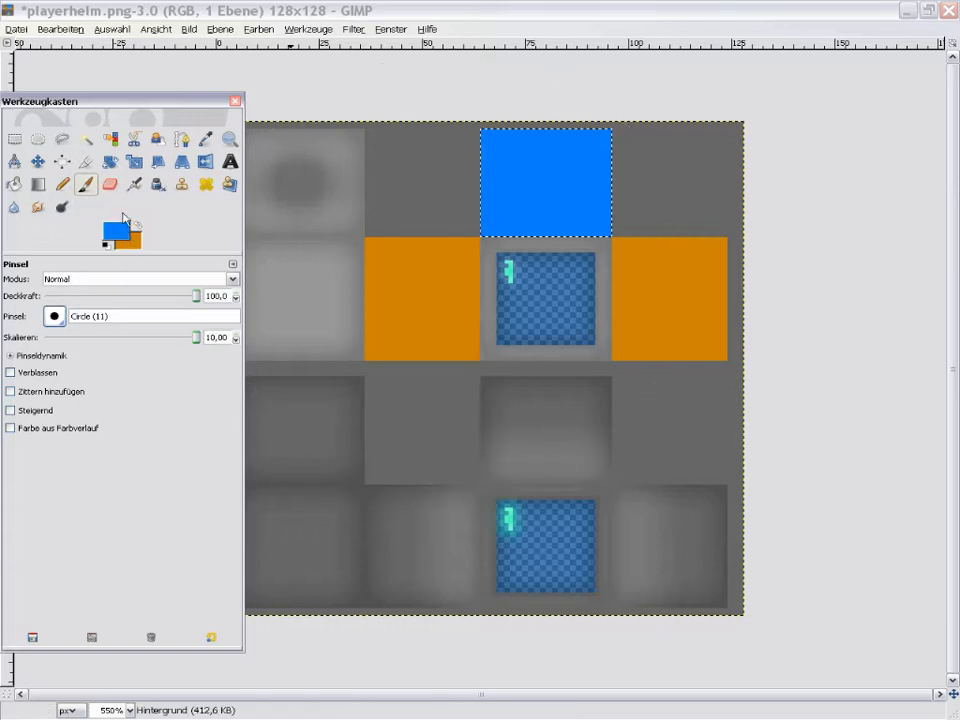
{"action": "mouse_move", "coordinate": [106, 260]}
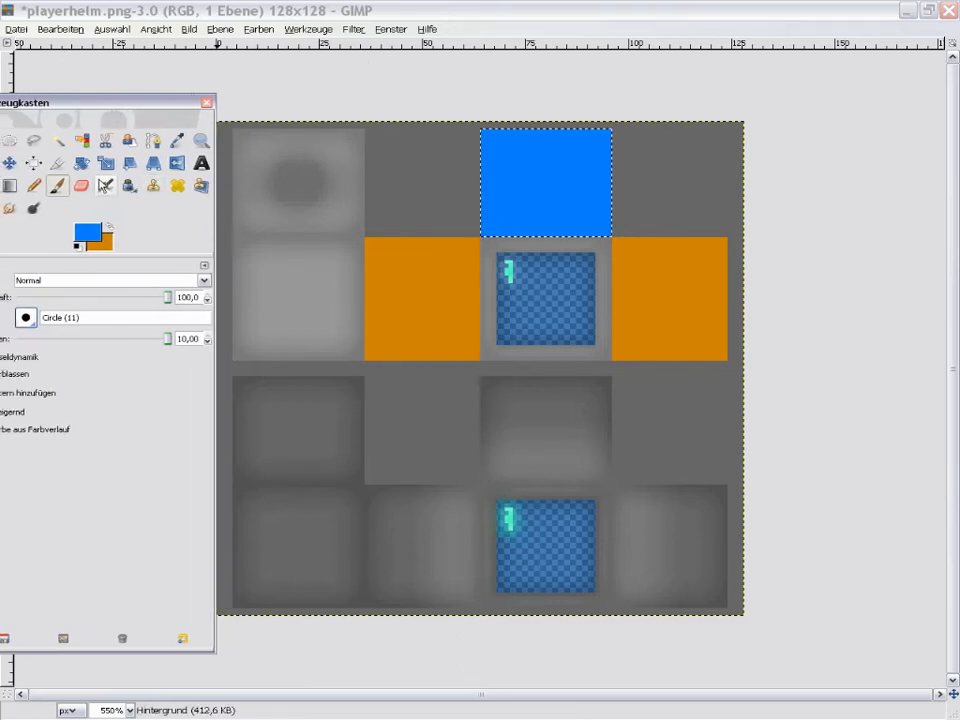
{"action": "mouse_move", "coordinate": [10, 186]}
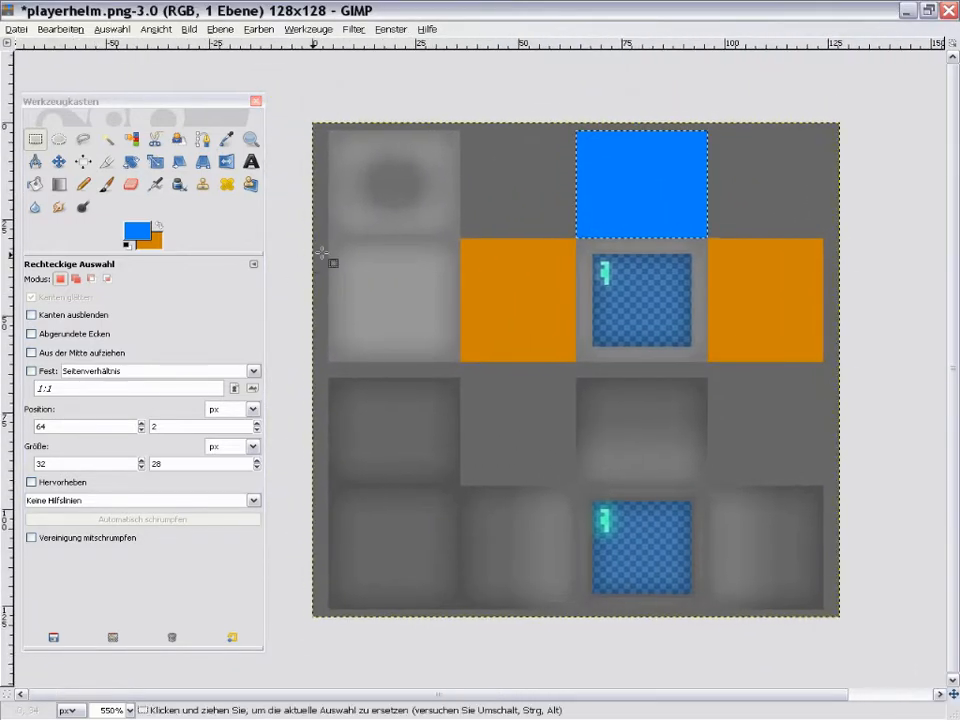
{"action": "mouse_move", "coordinate": [337, 249]}
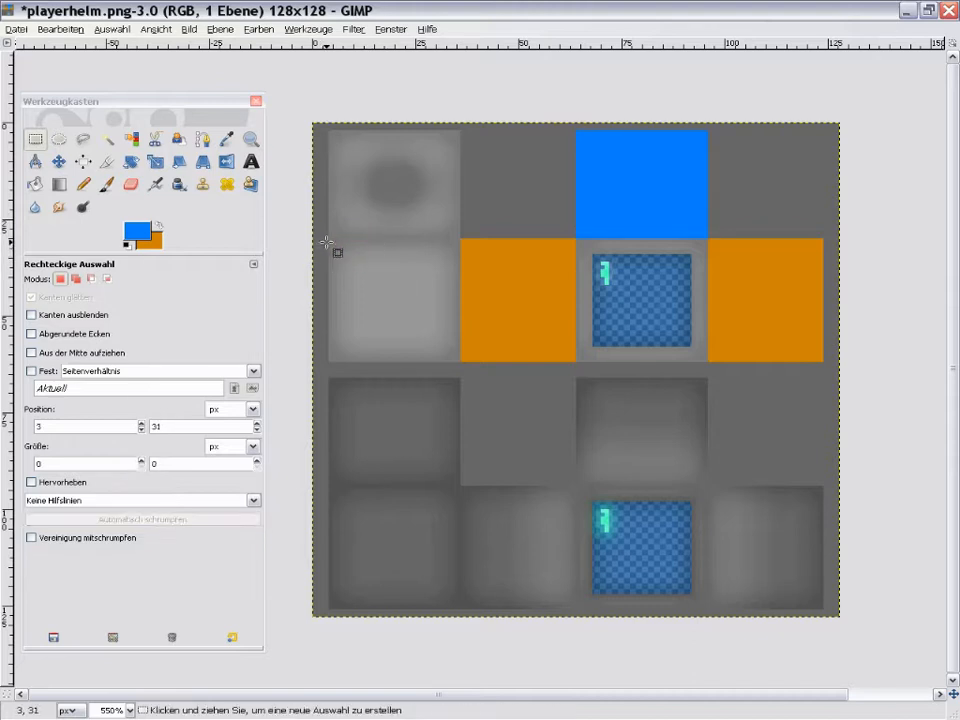
Select the left middle tile for blue, then cut the centre visor square to transparency
{"action": "left_click_drag", "start_coordinate": [327, 240], "coordinate": [460, 355]}
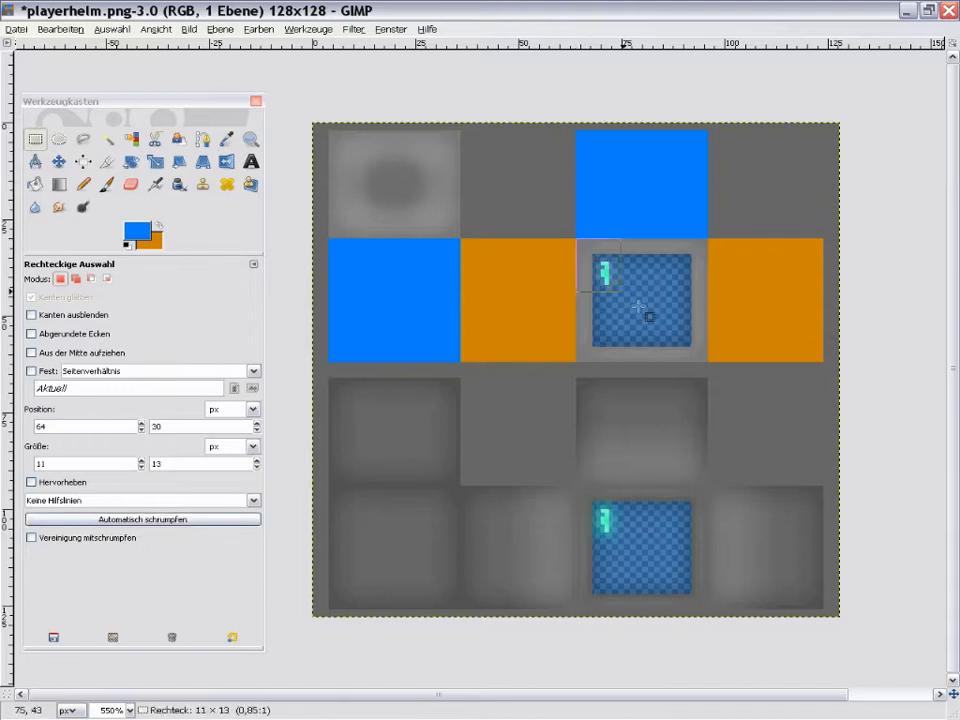
{"action": "left_click_drag", "start_coordinate": [640, 300], "coordinate": [710, 365]}
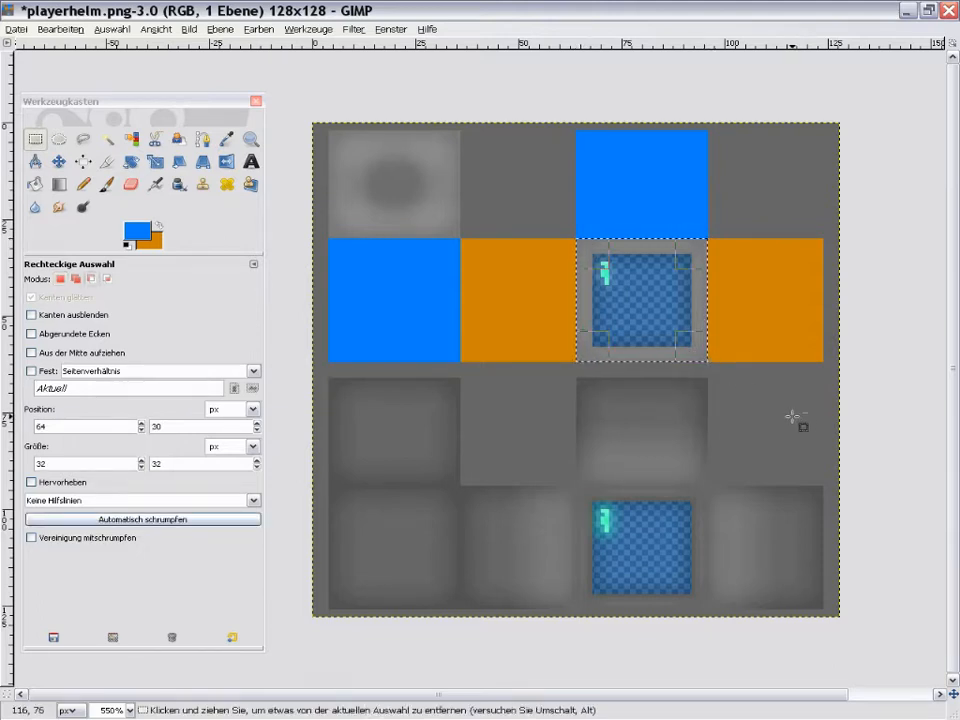
{"action": "key", "text": "ctrl+x"}
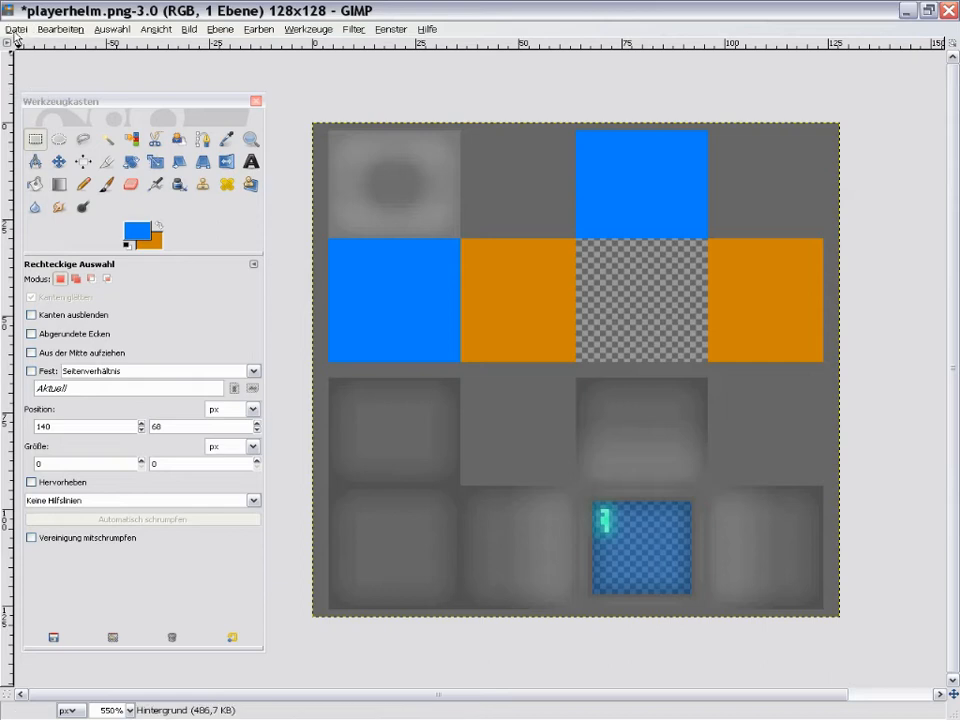
Open Speichern unter and browse into the StarMade 014 folder
{"action": "left_click", "coordinate": [16, 28]}
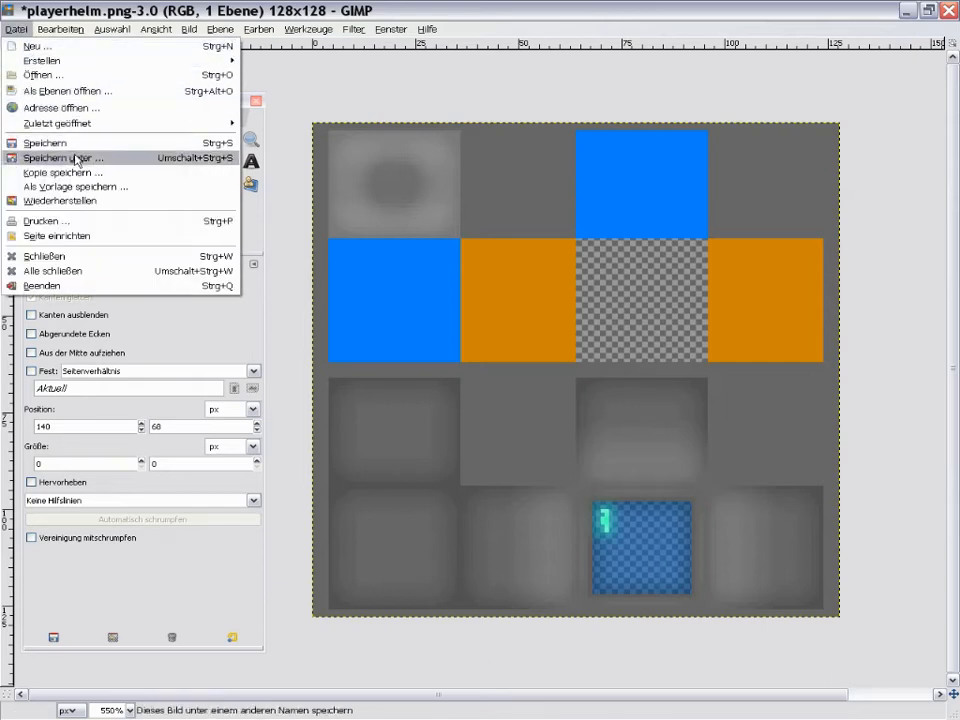
{"action": "left_click", "coordinate": [62, 158]}
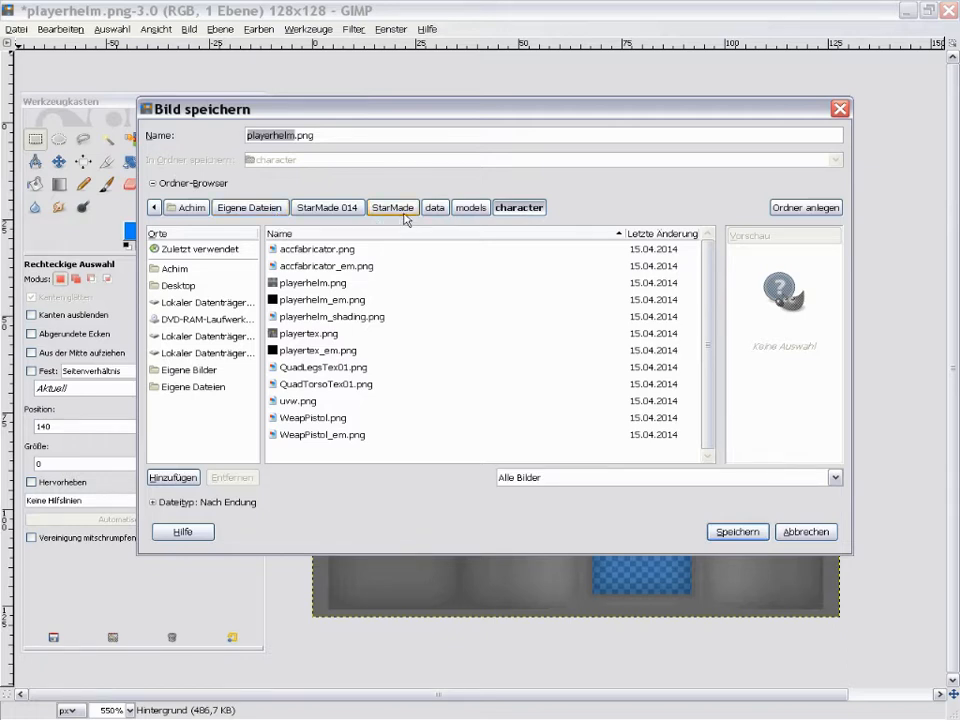
{"action": "left_click", "coordinate": [392, 207]}
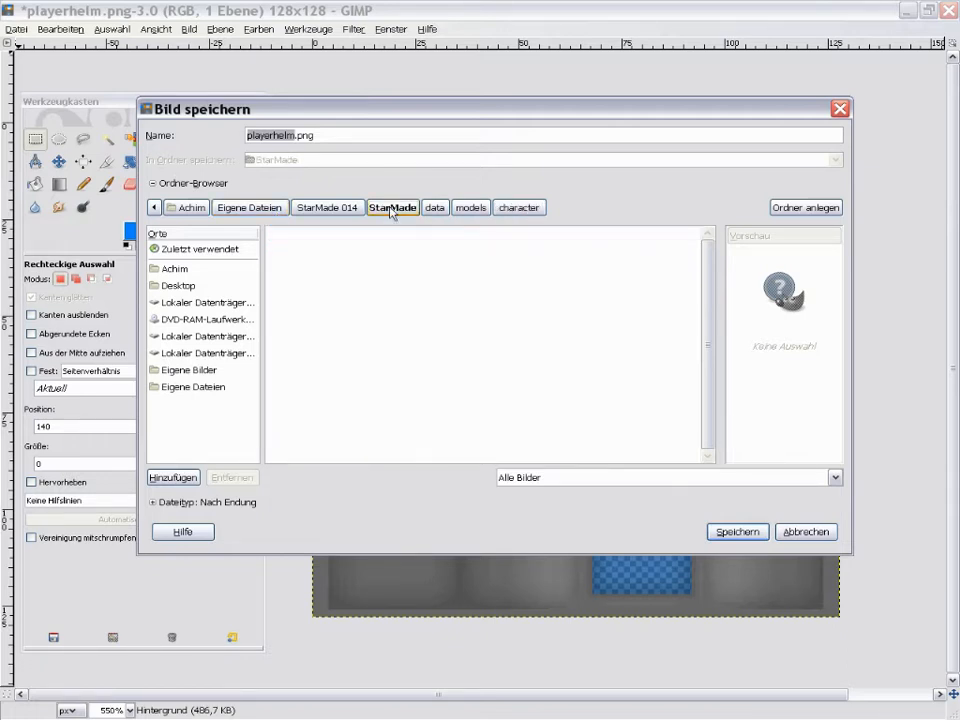
{"action": "left_click", "coordinate": [326, 207]}
{"action": "type", "text": "_skinnin"}
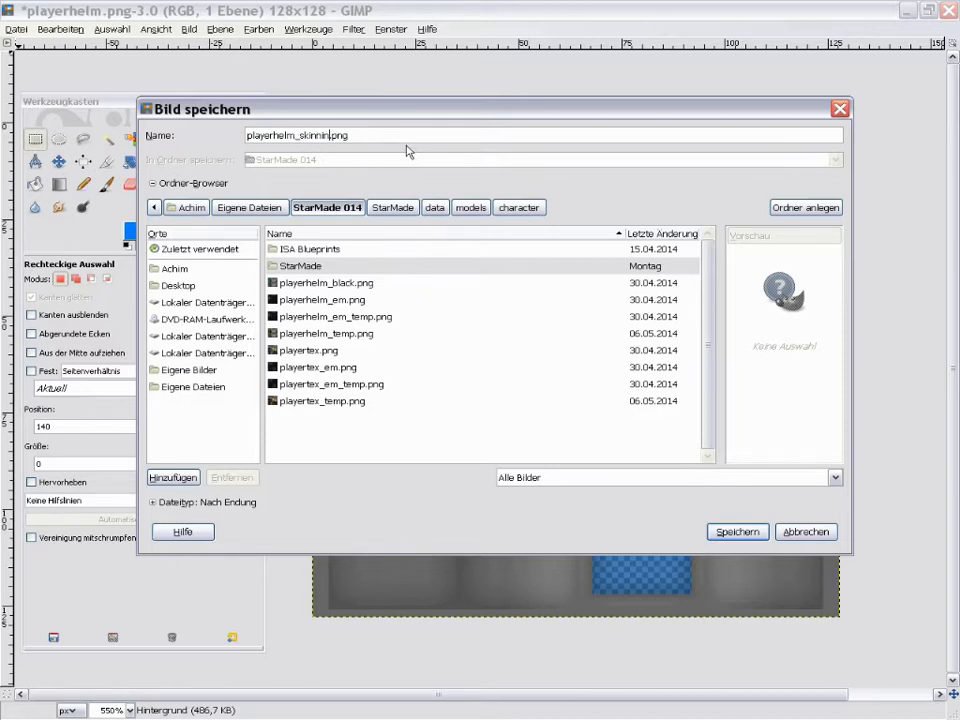
Name the file playerhelm_skinning.png and save it, confirming the PNG options
{"action": "left_click", "coordinate": [737, 531]}
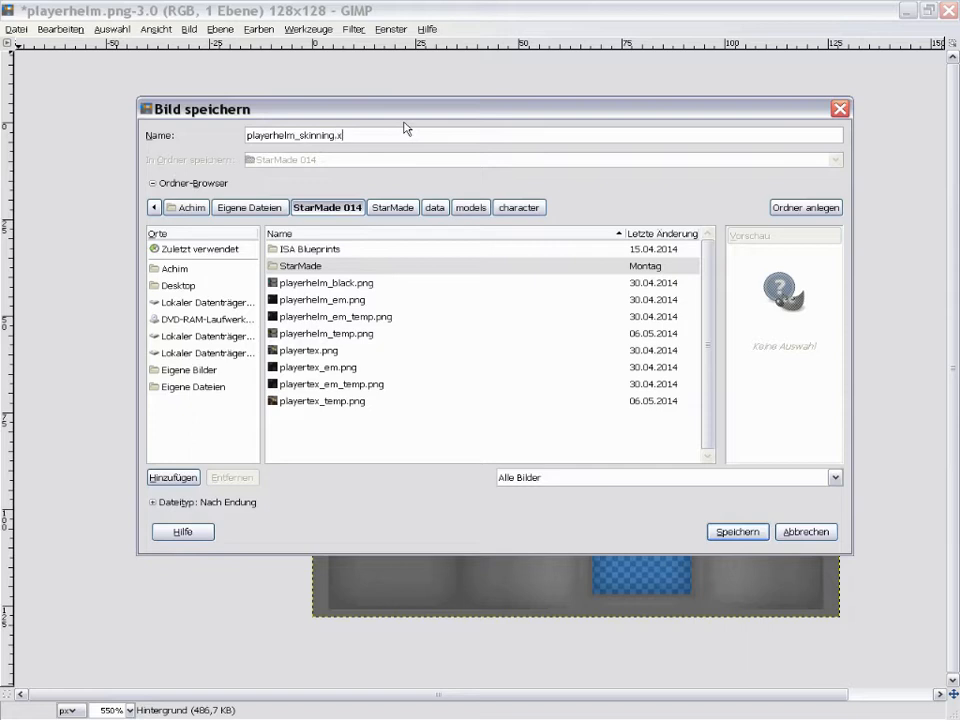
{"action": "type", "text": "cf"}
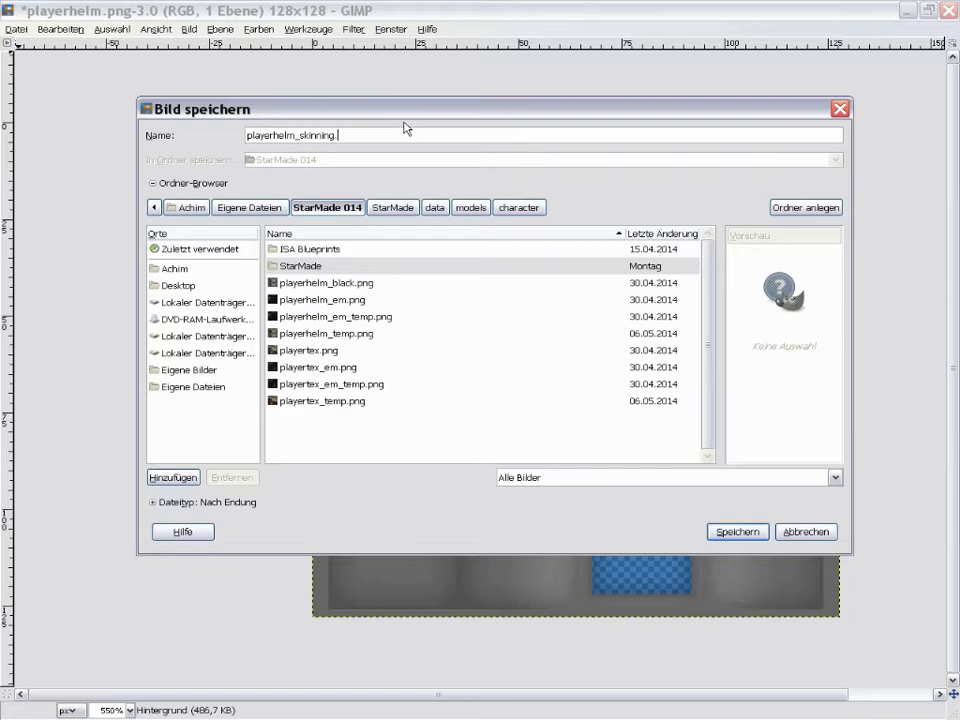
{"action": "type", "text": "jpg"}
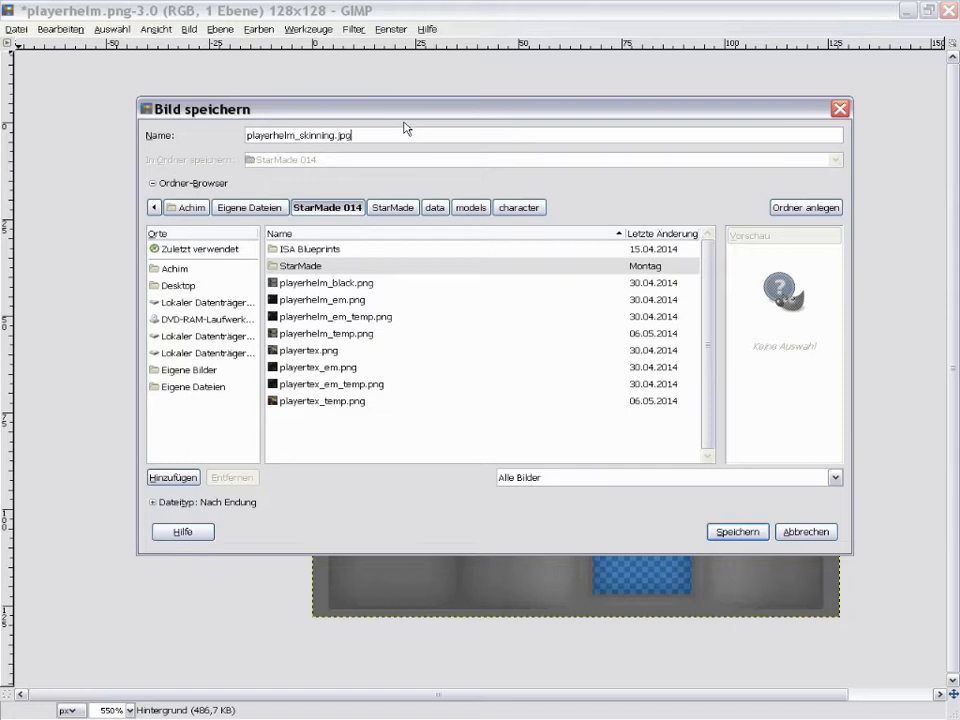
{"action": "key", "text": "BackSpace"}
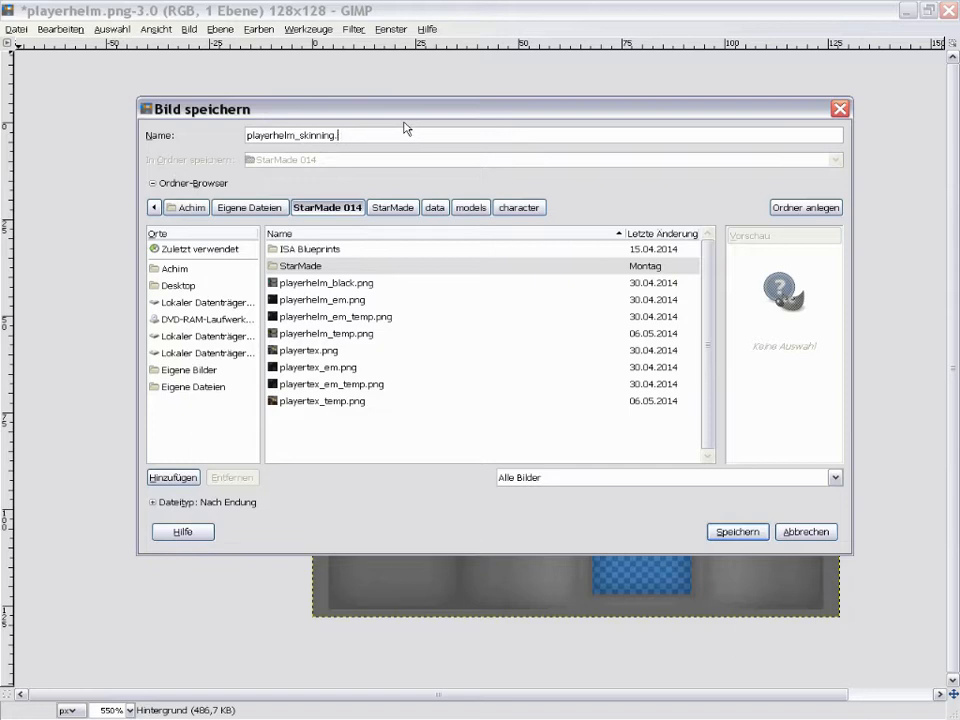
{"action": "type", "text": "bmp"}
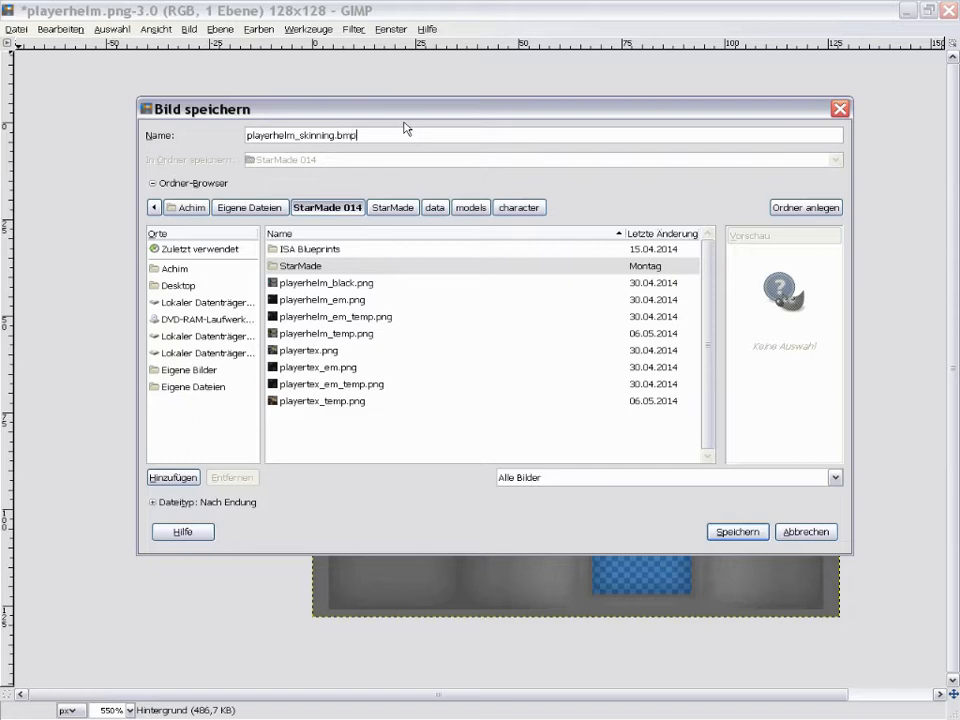
{"action": "key", "text": "Backspace"}
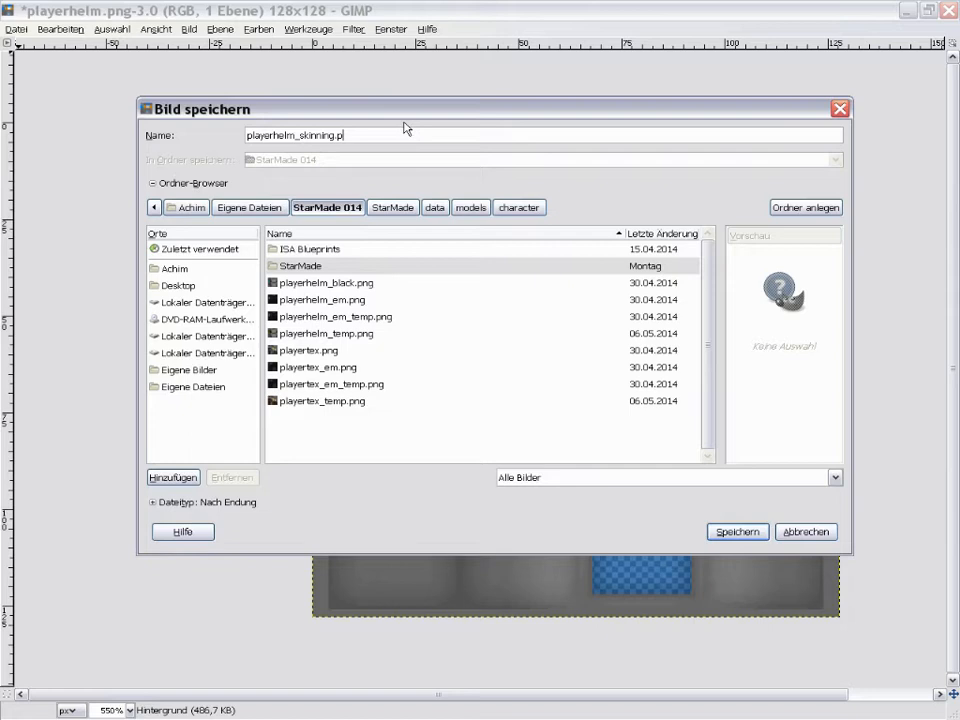
{"action": "type", "text": "df"}
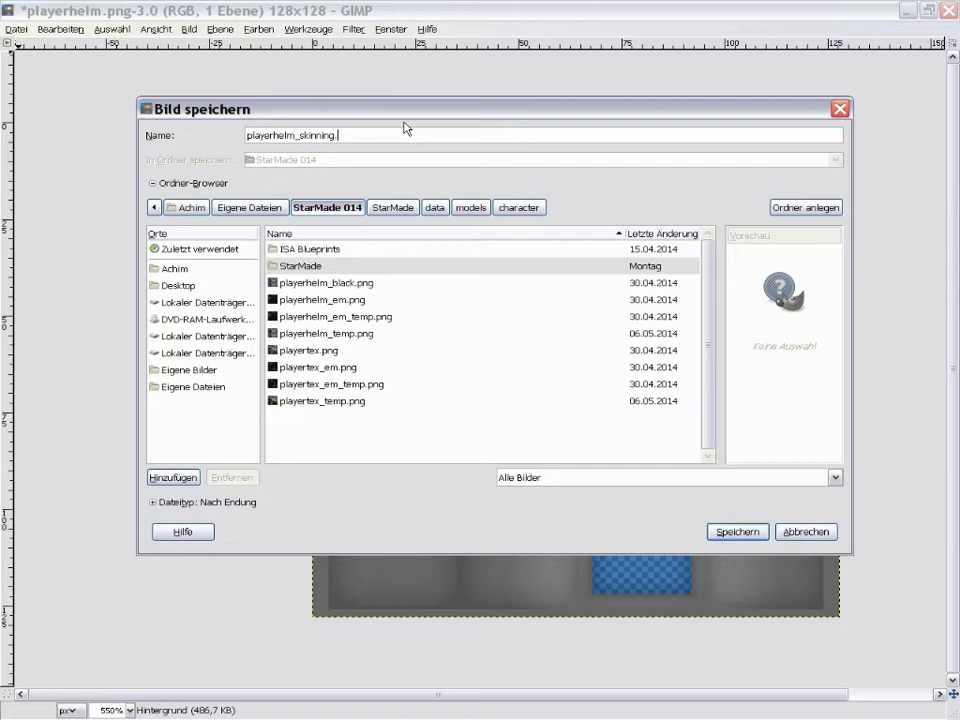
{"action": "type", "text": "png"}
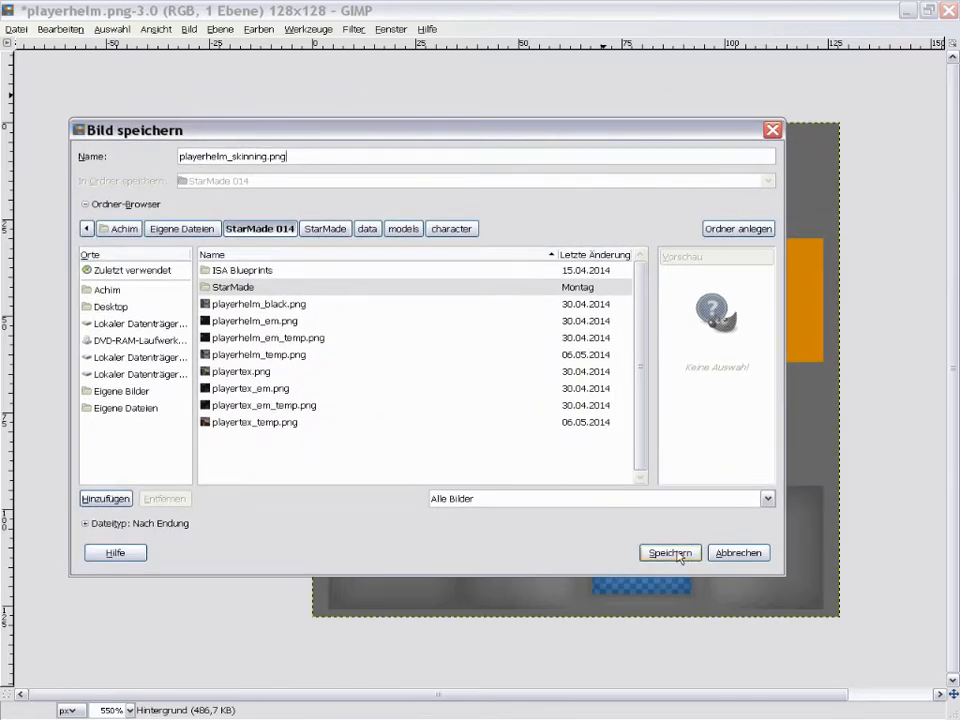
{"action": "left_click", "coordinate": [670, 552]}
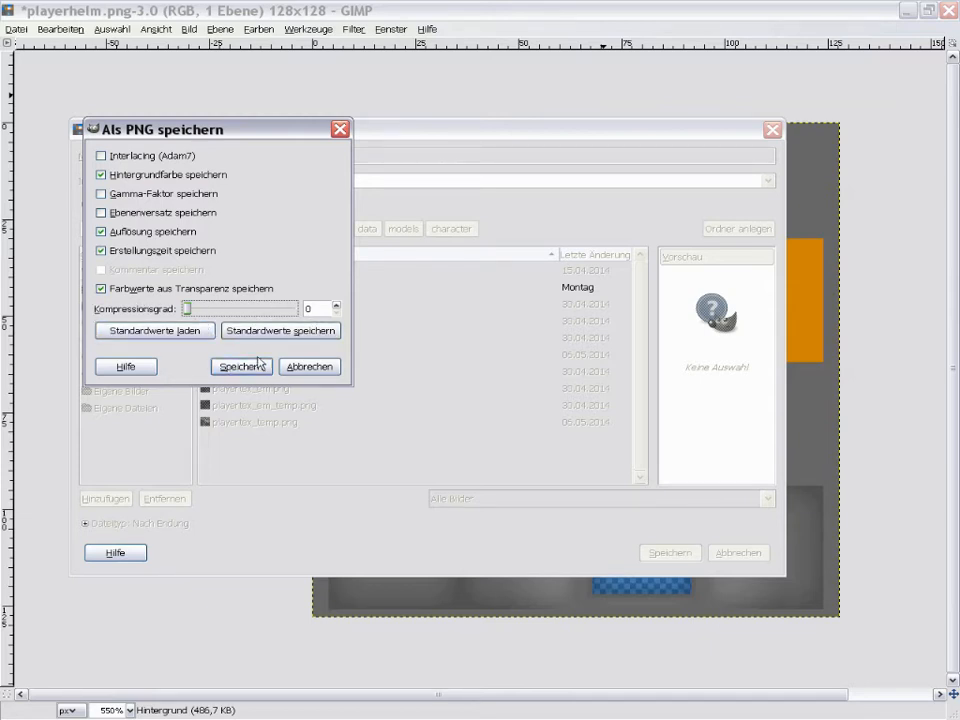
{"action": "left_click", "coordinate": [241, 366]}
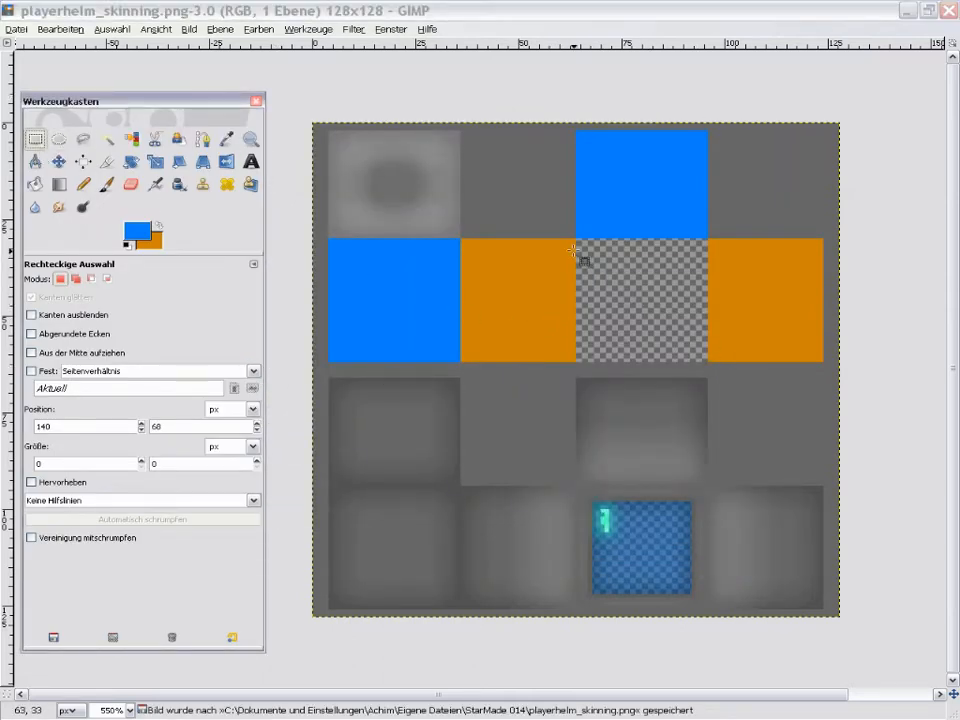
Put the playerhelm_skinning.png window away so playerhelm_temp comes to the front
{"action": "left_click_drag", "start_coordinate": [572, 252], "coordinate": [712, 367]}
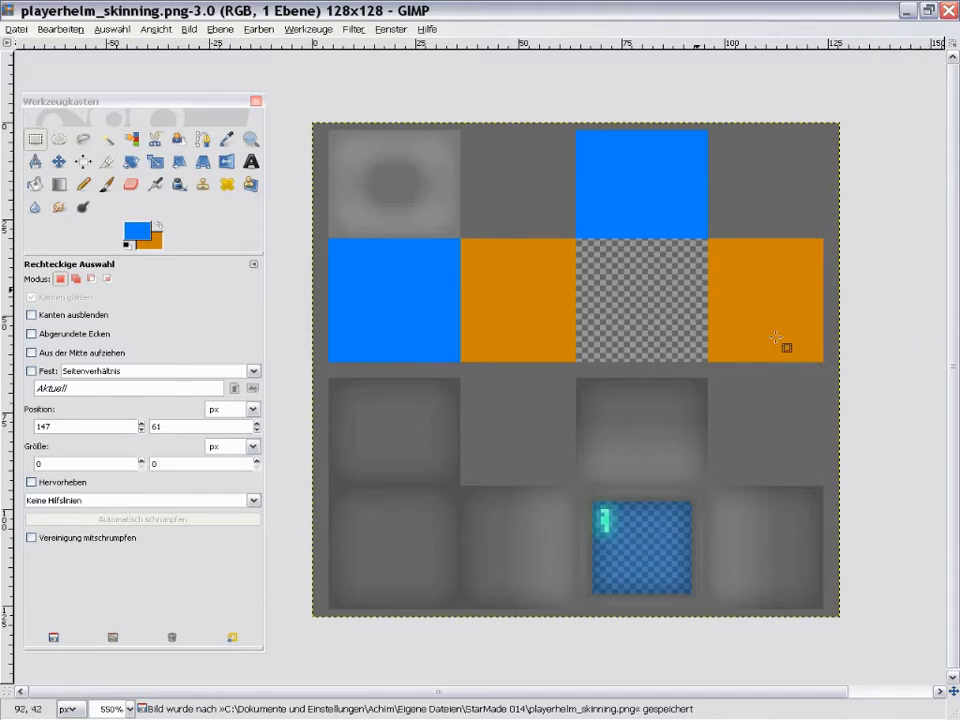
{"action": "mouse_move", "coordinate": [508, 268]}
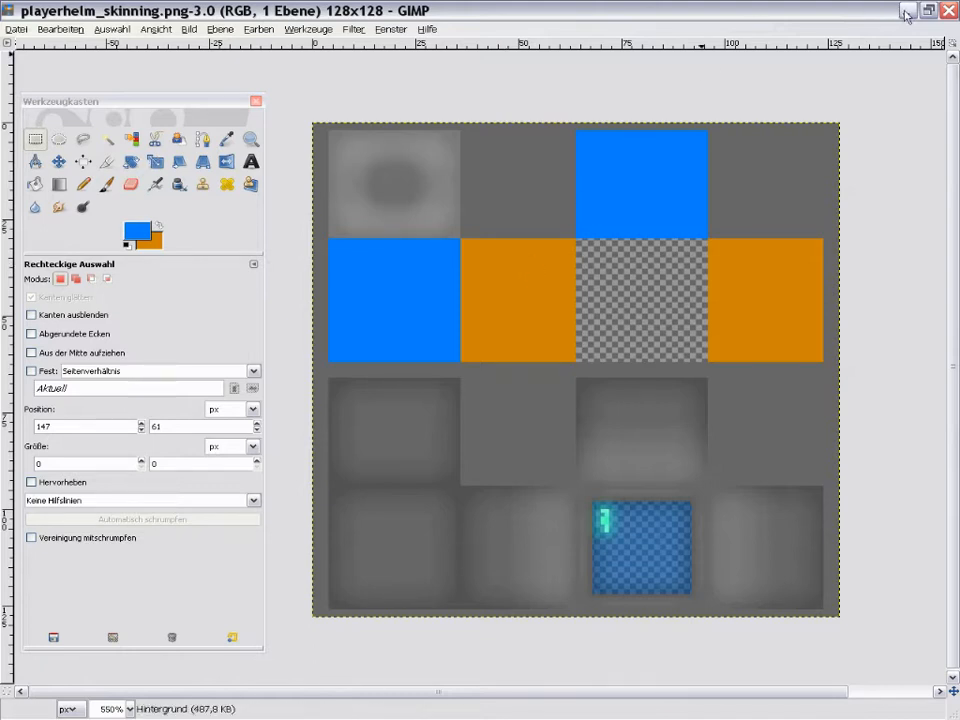
{"action": "mouse_move", "coordinate": [908, 11]}
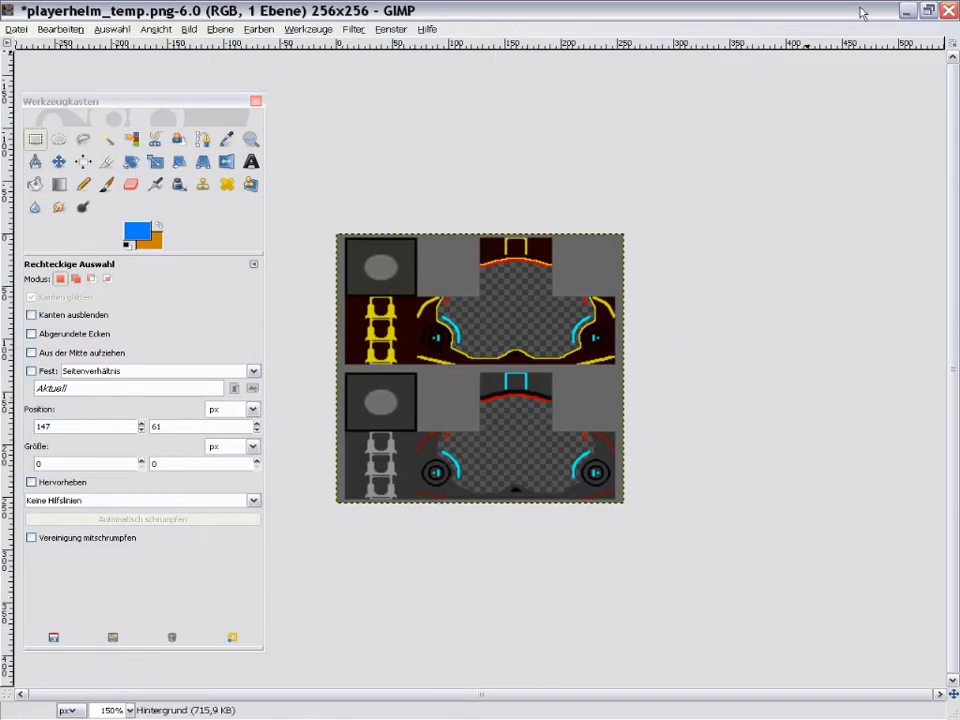
{"action": "mouse_move", "coordinate": [905, 11]}
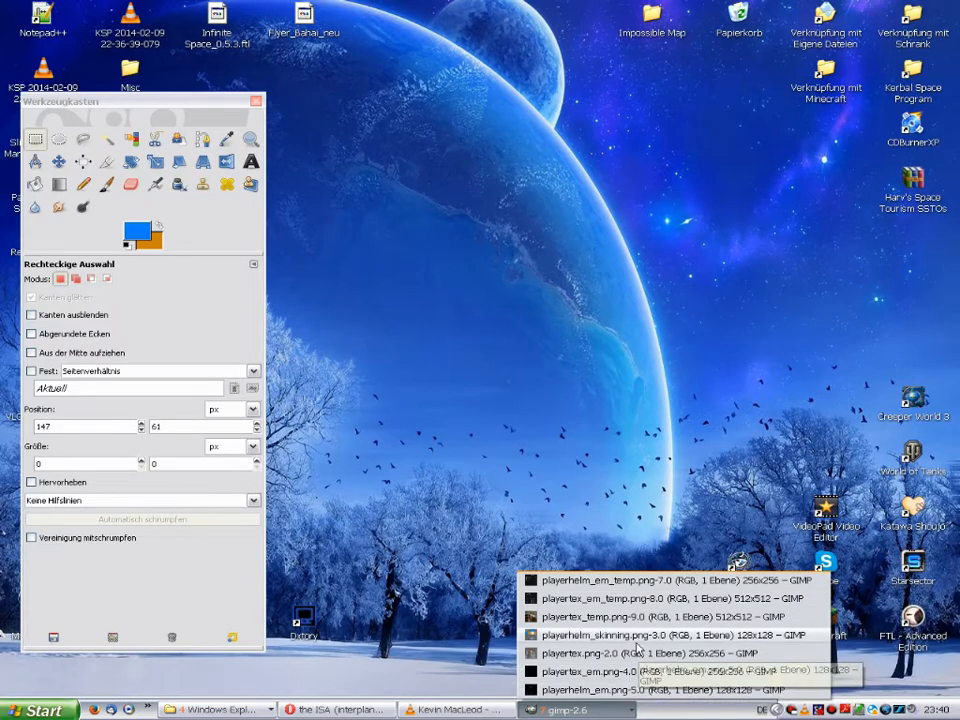
Bring playertex_temp forward and restore its window to a smaller size
{"action": "left_click", "coordinate": [640, 616]}
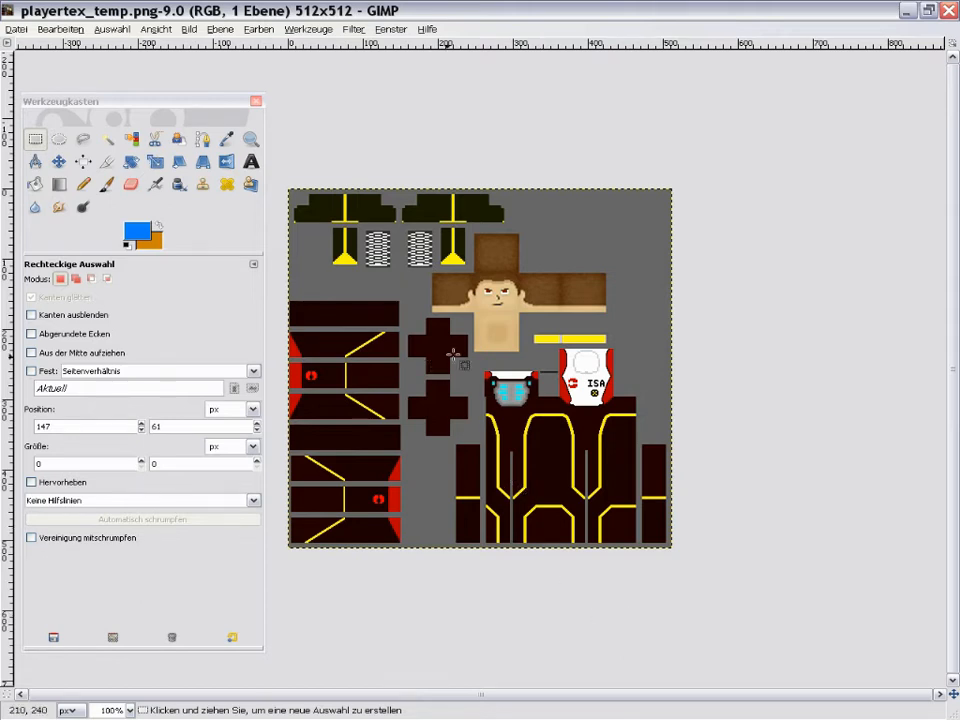
{"action": "mouse_move", "coordinate": [780, 440]}
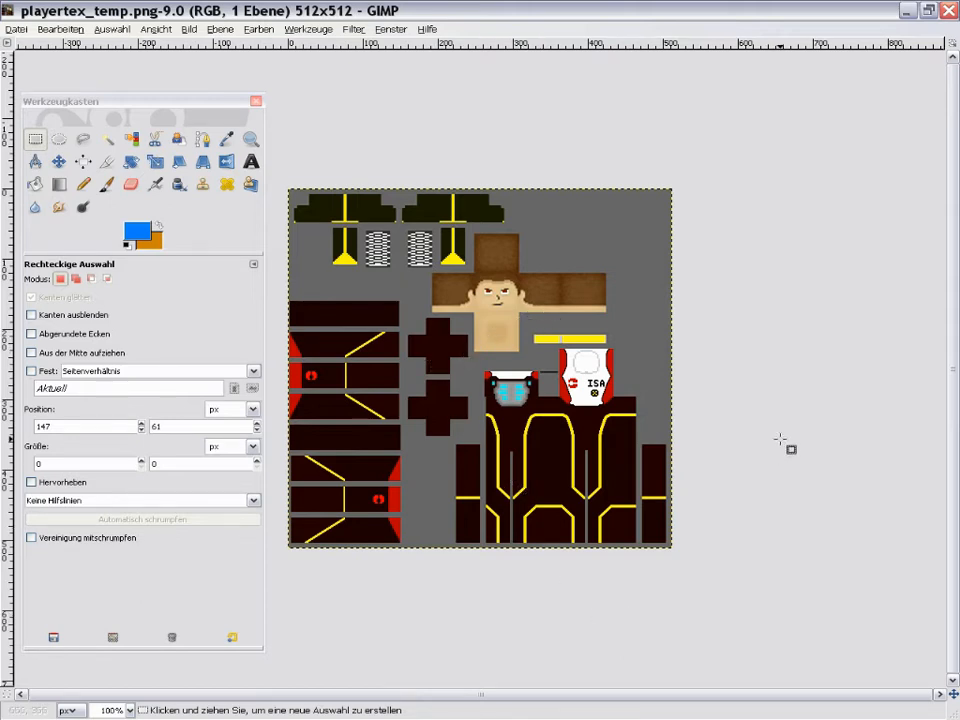
{"action": "mouse_move", "coordinate": [765, 430]}
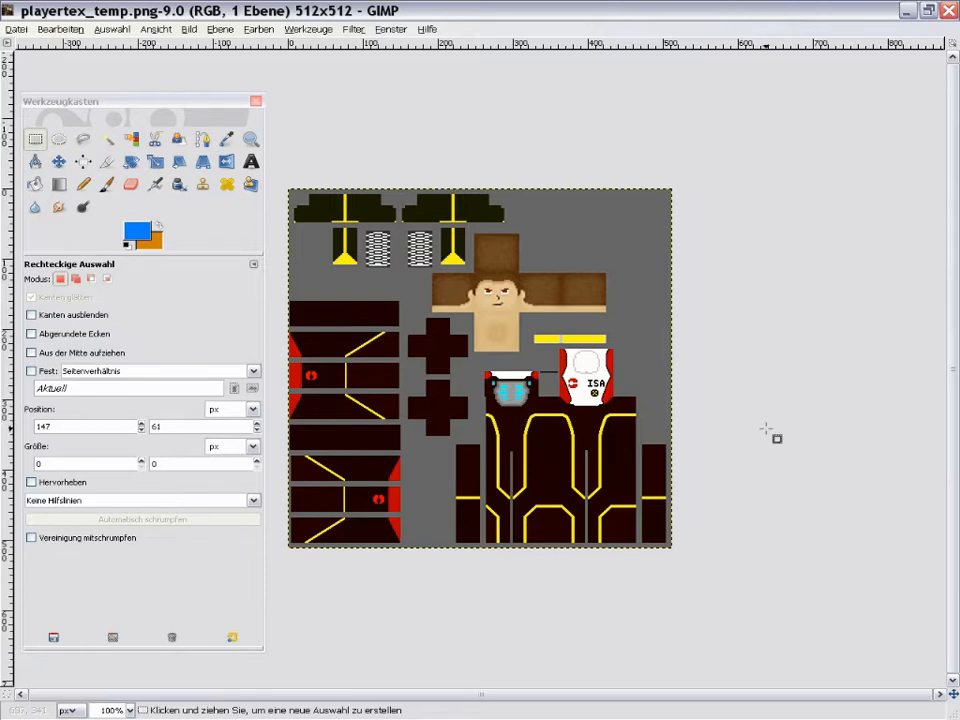
{"action": "mouse_move", "coordinate": [672, 467]}
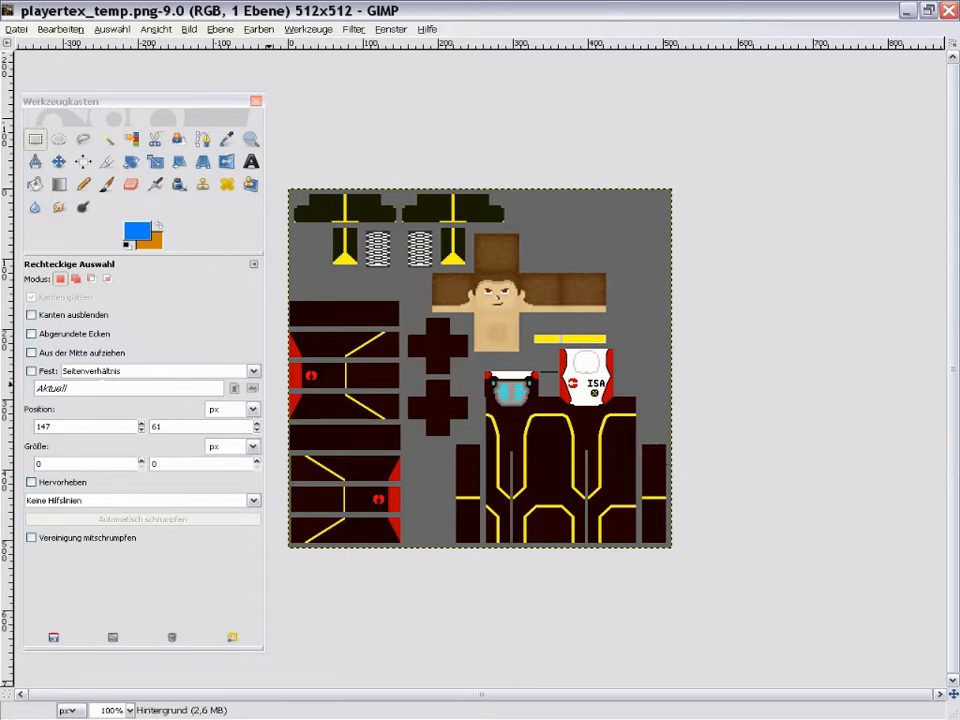
{"action": "mouse_move", "coordinate": [600, 525]}
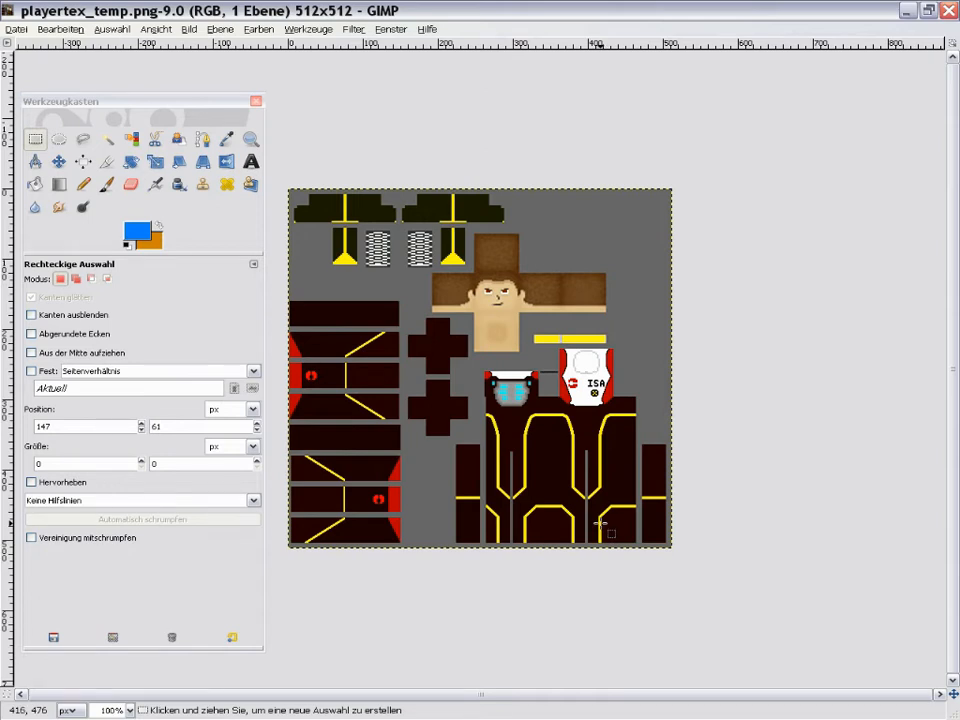
{"action": "mouse_move", "coordinate": [603, 553]}
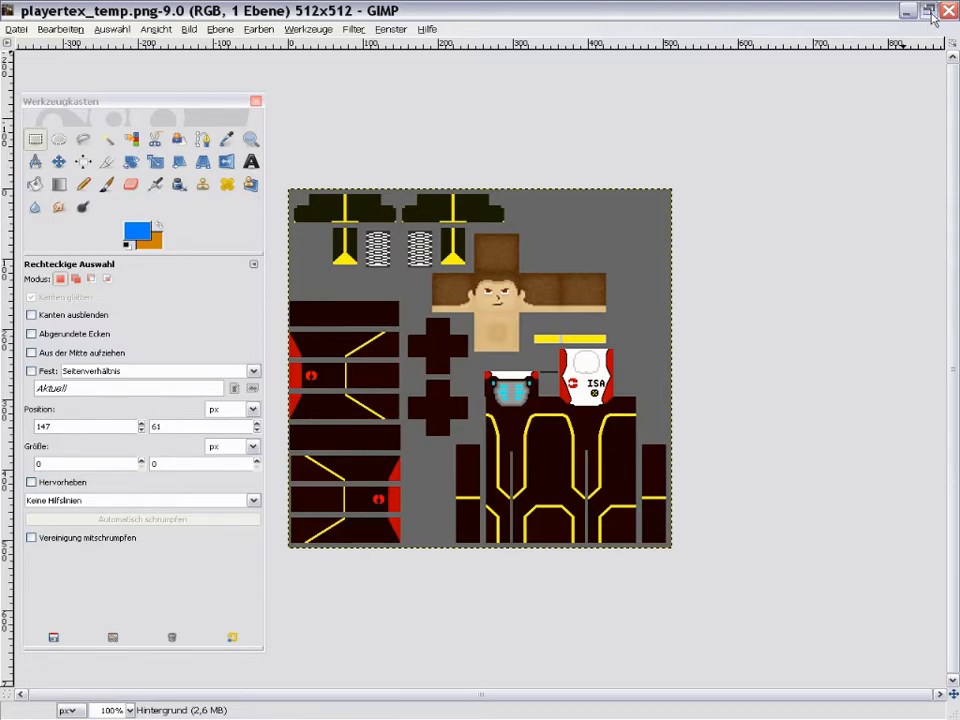
{"action": "left_click", "coordinate": [928, 11]}
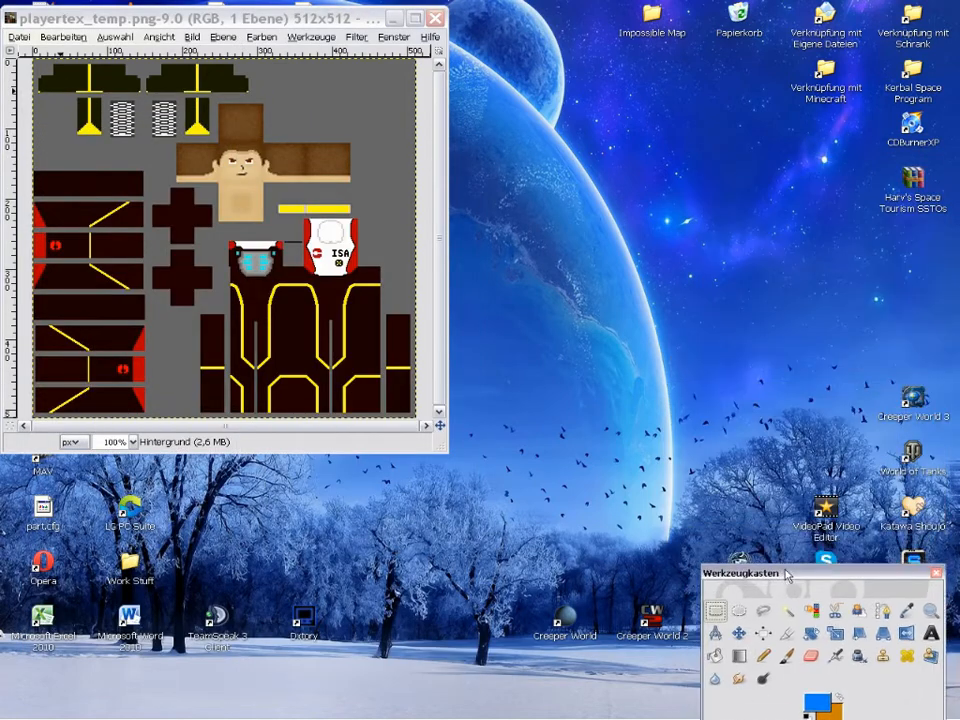
Open the grey 256×256 playertex.png and maximise its window
{"action": "left_click", "coordinate": [568, 710]}
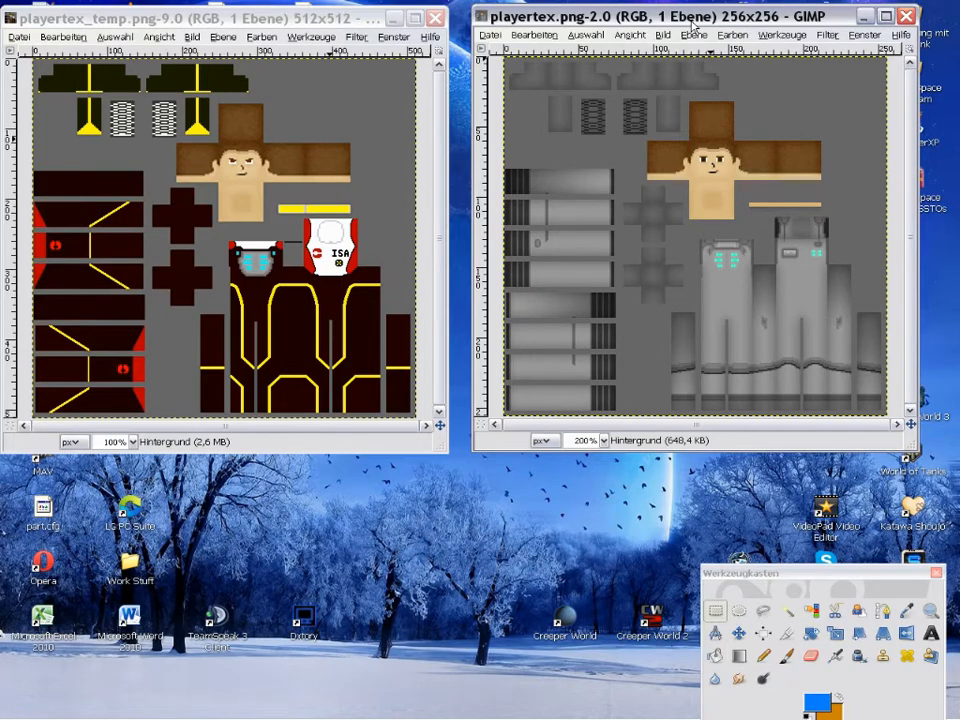
{"action": "mouse_move", "coordinate": [760, 160]}
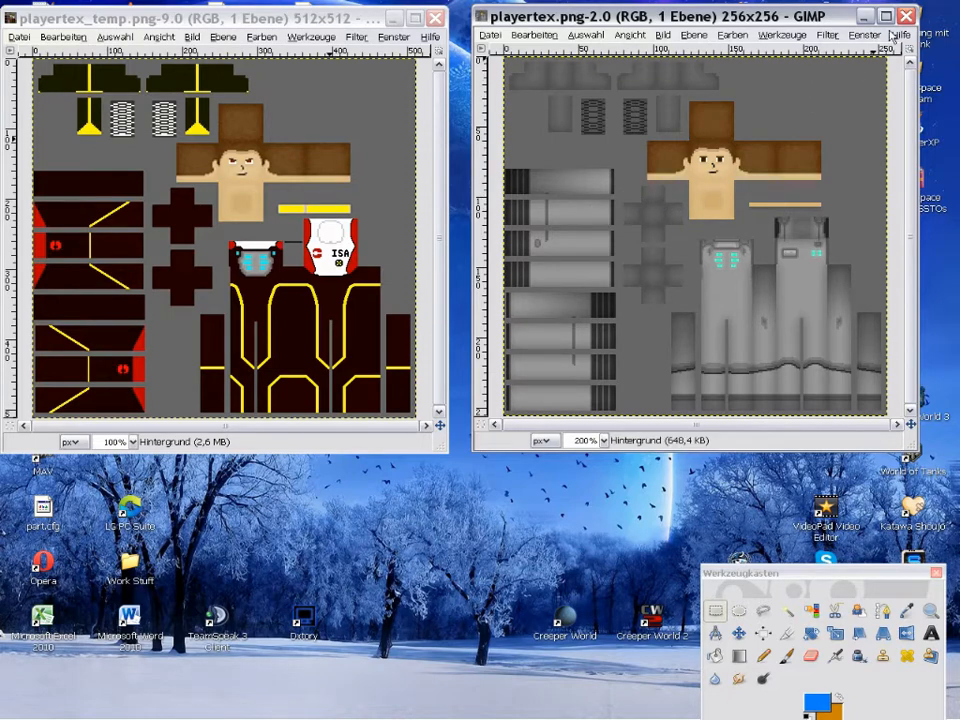
{"action": "left_click", "coordinate": [884, 16]}
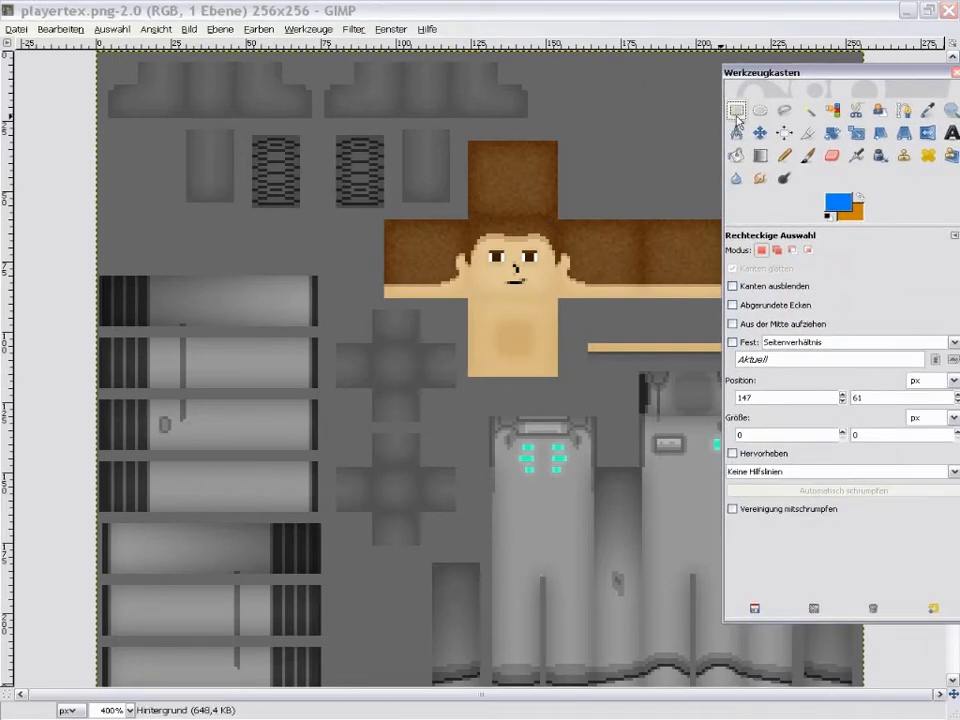
{"action": "left_click_drag", "start_coordinate": [100, 62], "coordinate": [315, 125]}
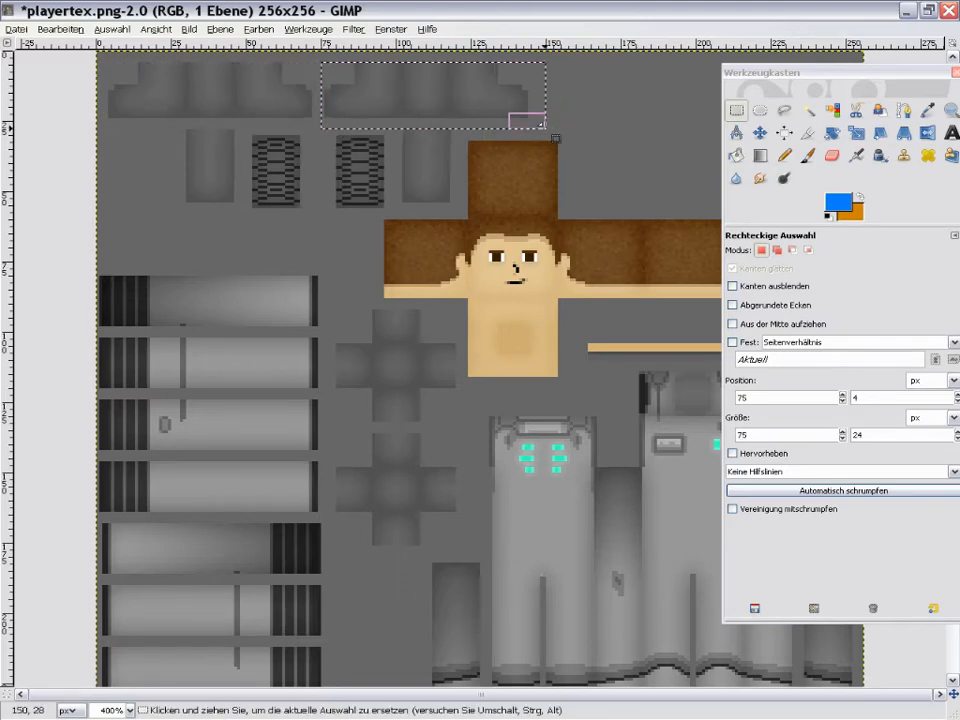
{"action": "left_click_drag", "start_coordinate": [163, 128], "coordinate": [250, 218]}
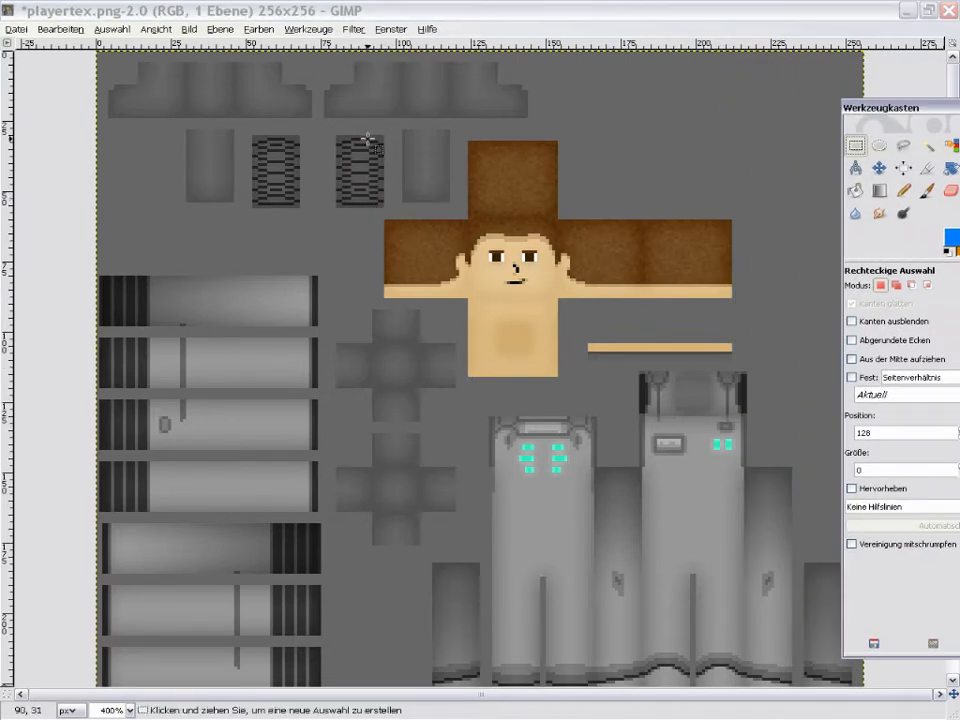
{"action": "left_click_drag", "start_coordinate": [378, 124], "coordinate": [758, 388]}
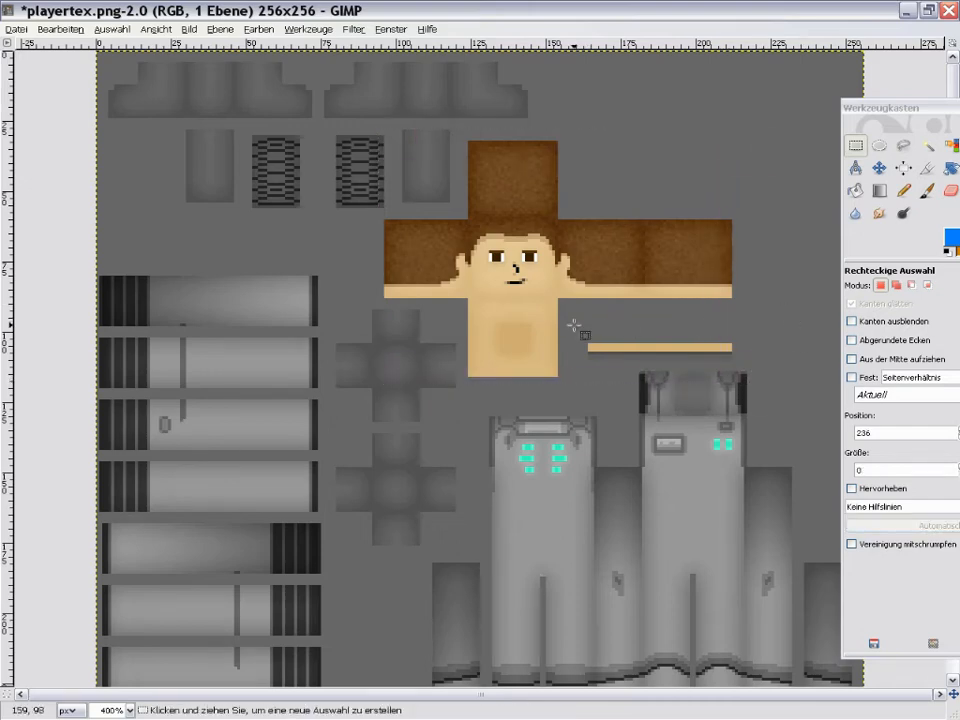
{"action": "left_click_drag", "start_coordinate": [573, 325], "coordinate": [785, 385]}
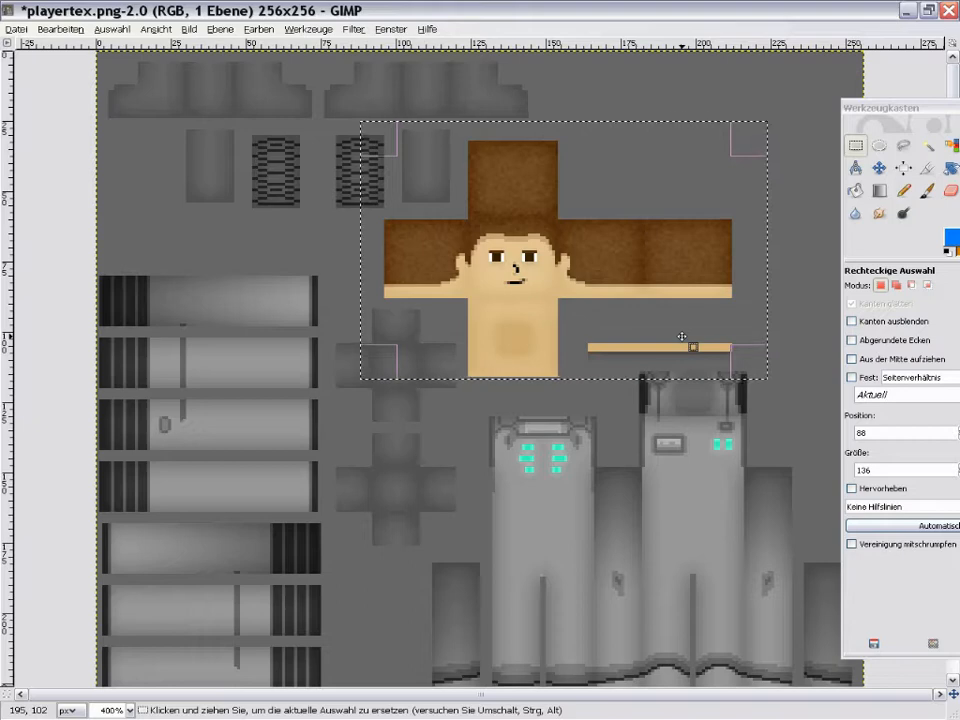
{"action": "mouse_move", "coordinate": [717, 271]}
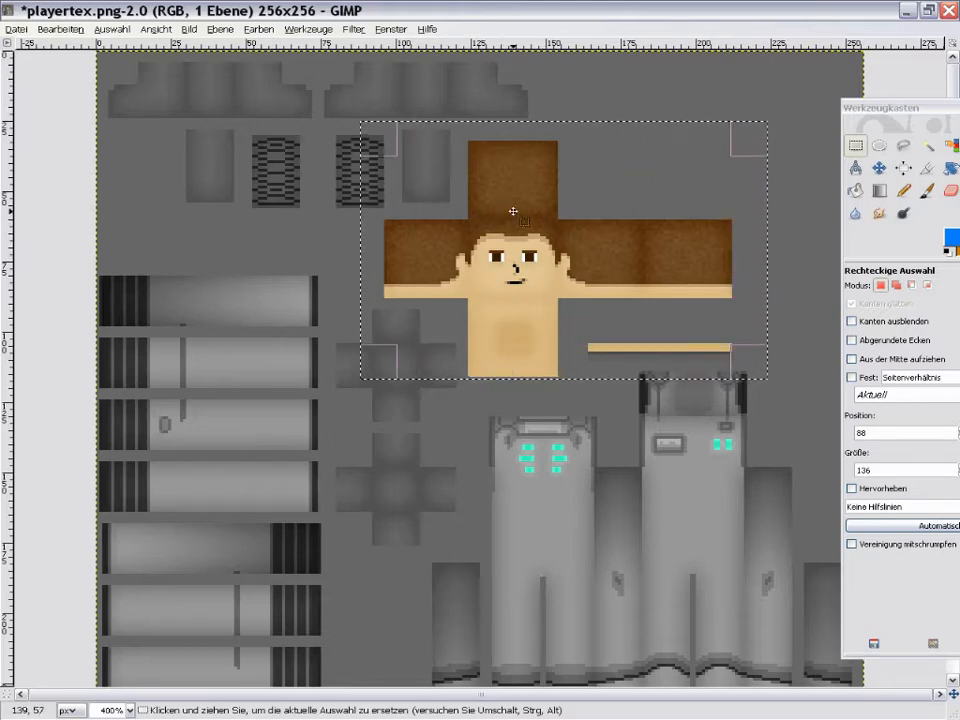
{"action": "mouse_move", "coordinate": [720, 261]}
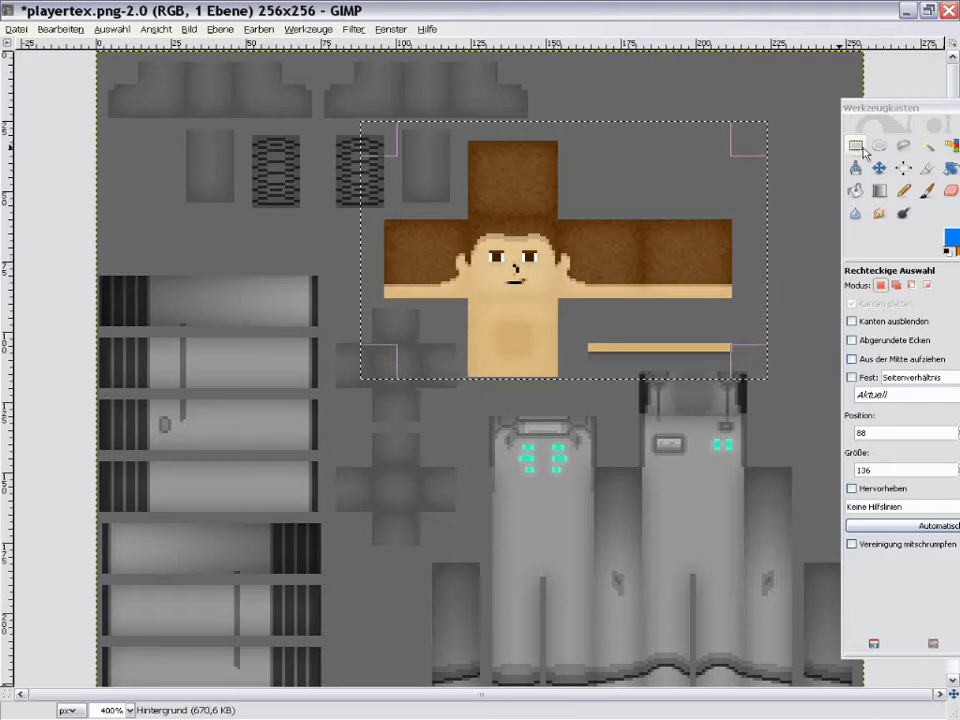
{"action": "mouse_move", "coordinate": [857, 147]}
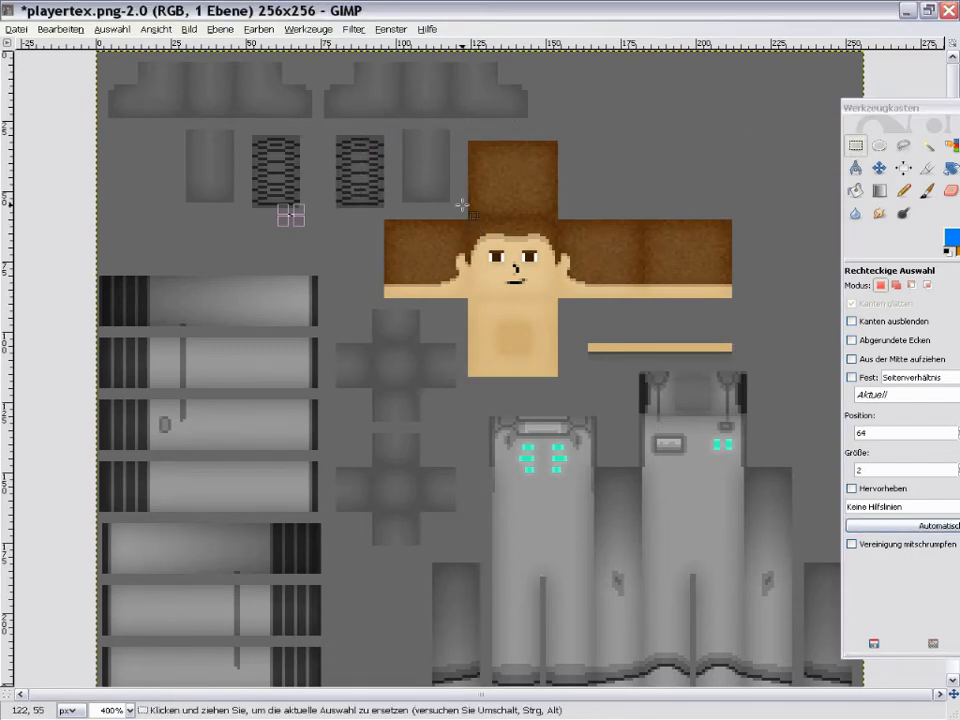
{"action": "left_click_drag", "start_coordinate": [470, 212], "coordinate": [560, 300]}
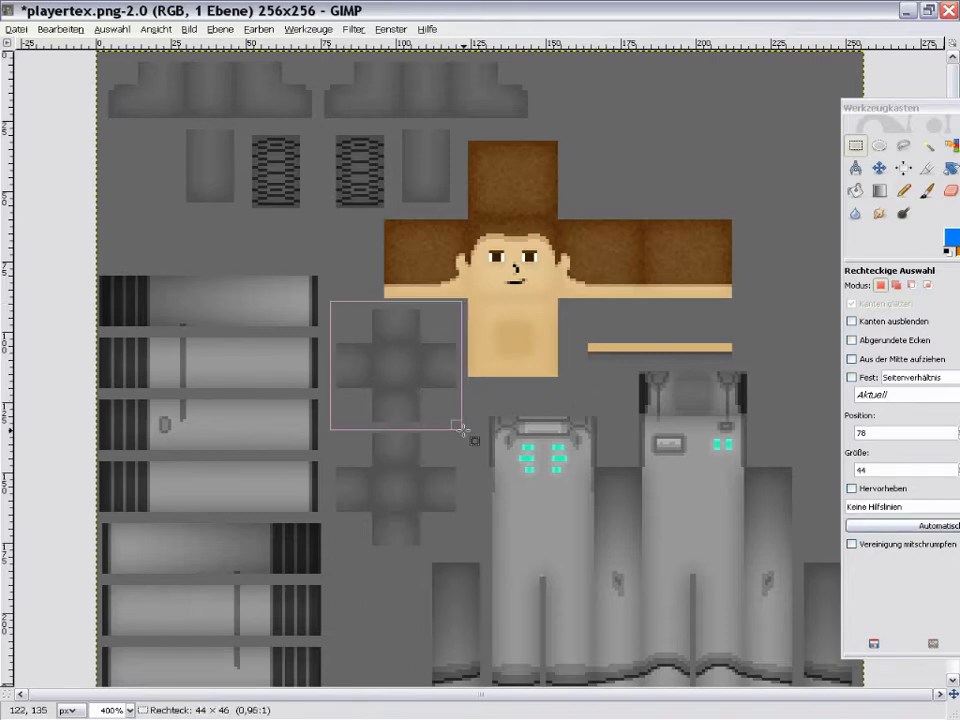
{"action": "left_click_drag", "start_coordinate": [460, 425], "coordinate": [478, 543]}
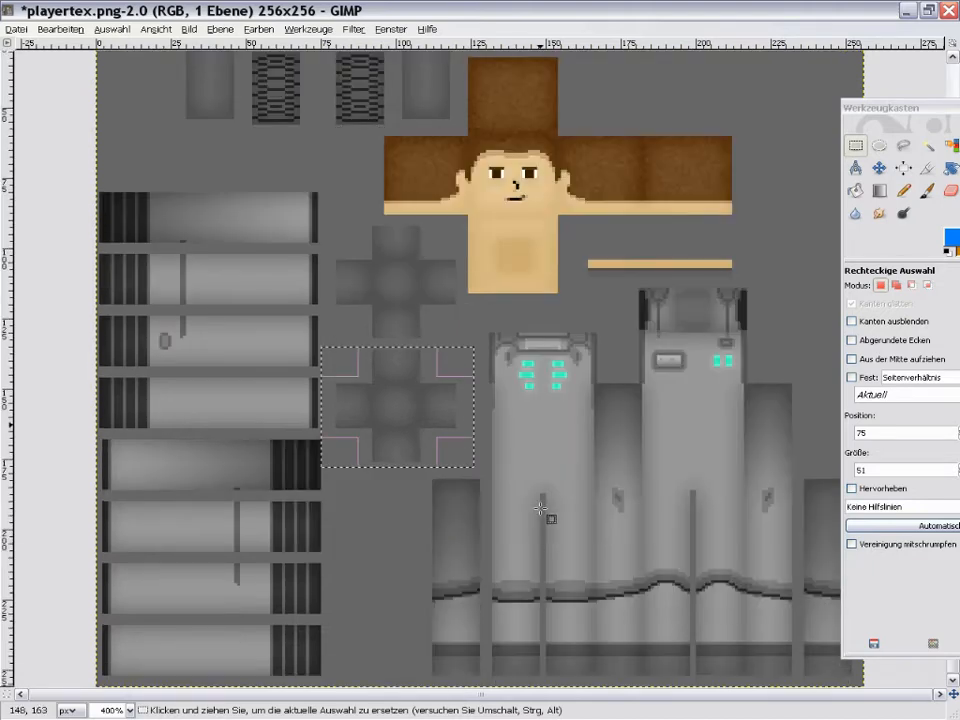
{"action": "mouse_move", "coordinate": [397, 503]}
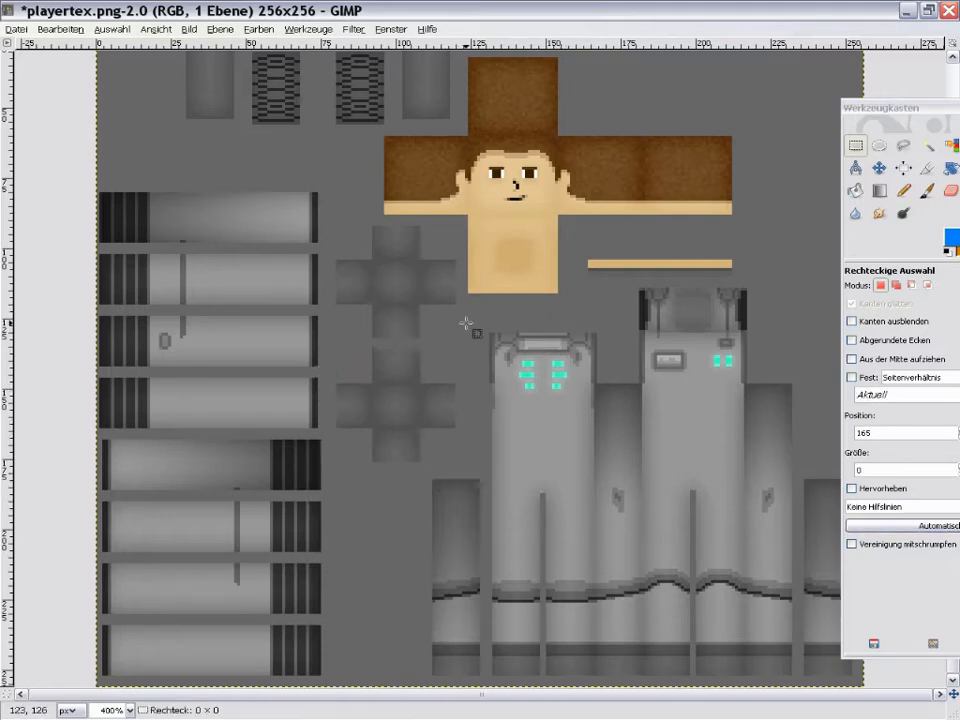
{"action": "left_click_drag", "start_coordinate": [467, 320], "coordinate": [620, 690]}
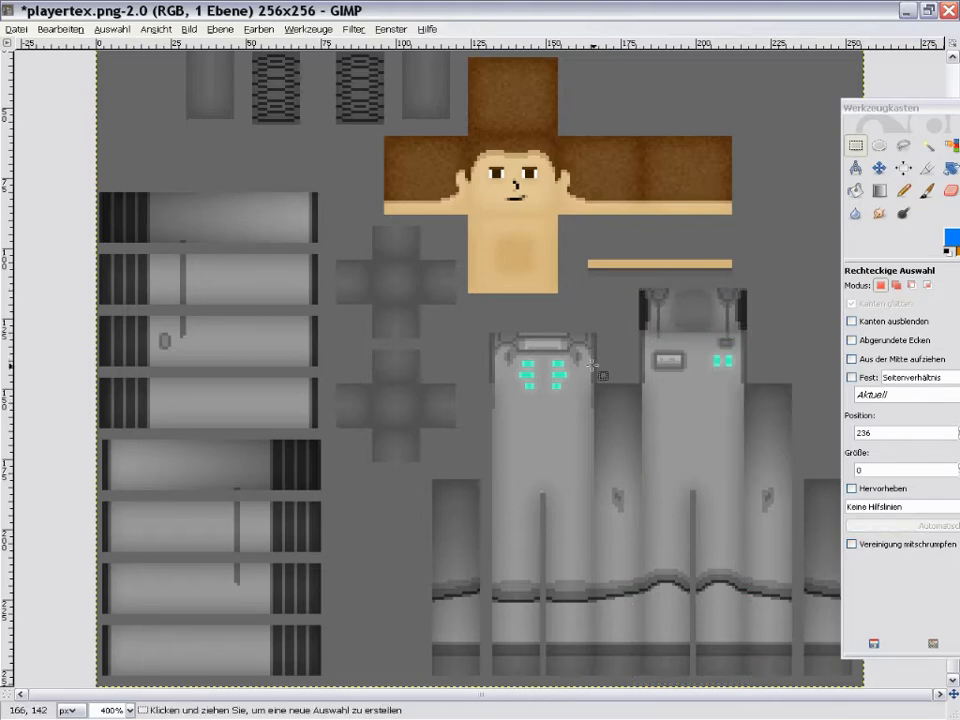
{"action": "left_click_drag", "start_coordinate": [588, 363], "coordinate": [642, 683]}
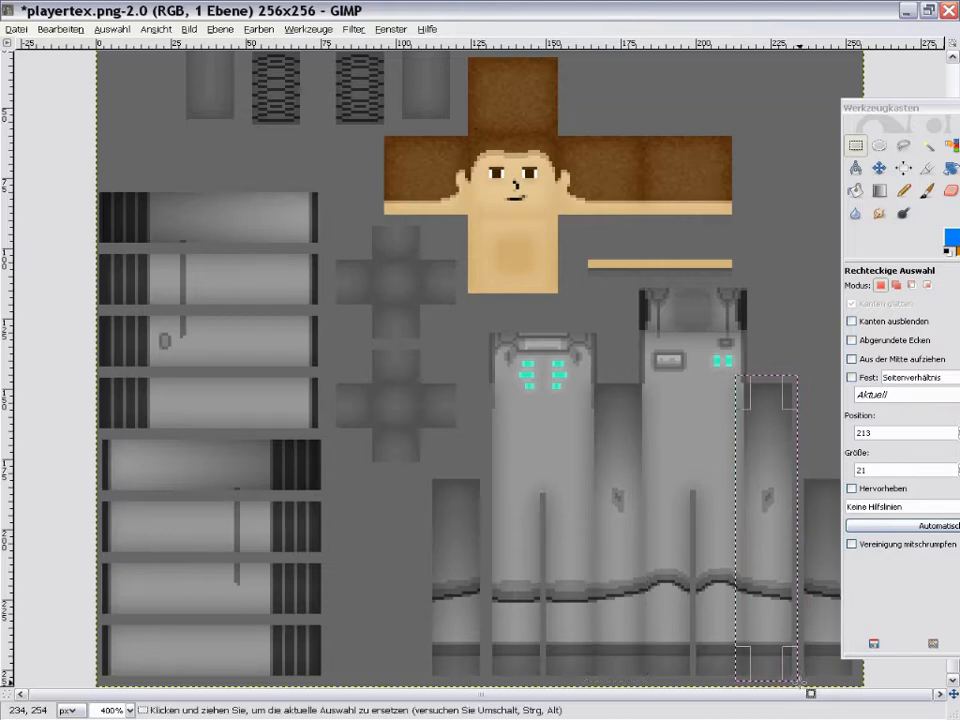
{"action": "left_click_drag", "start_coordinate": [410, 468], "coordinate": [507, 663]}
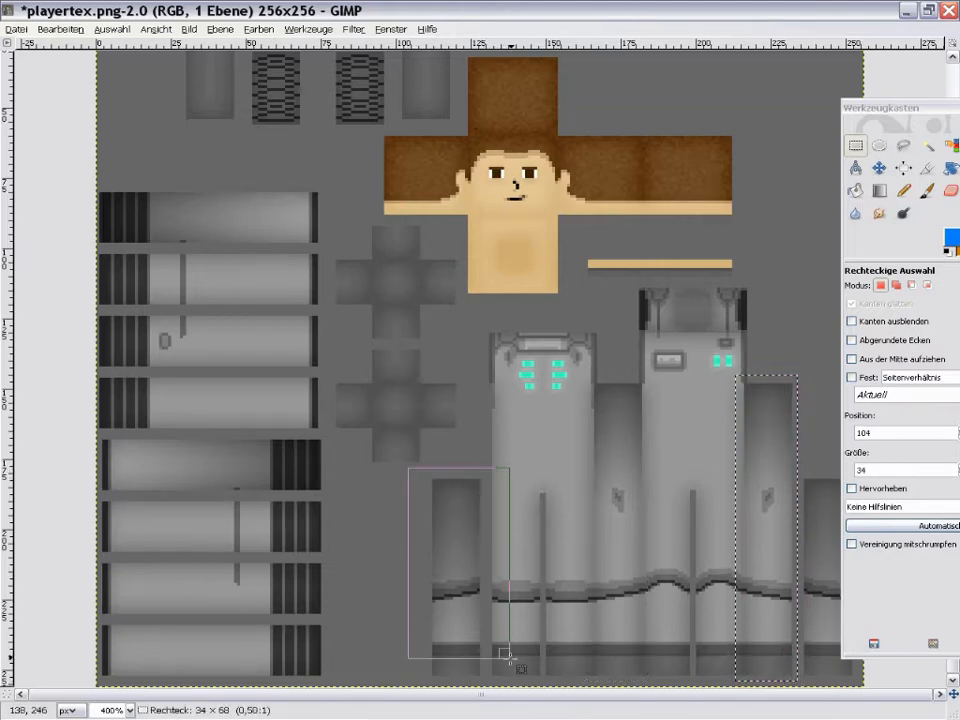
{"action": "left_click_drag", "start_coordinate": [510, 658], "coordinate": [497, 690]}
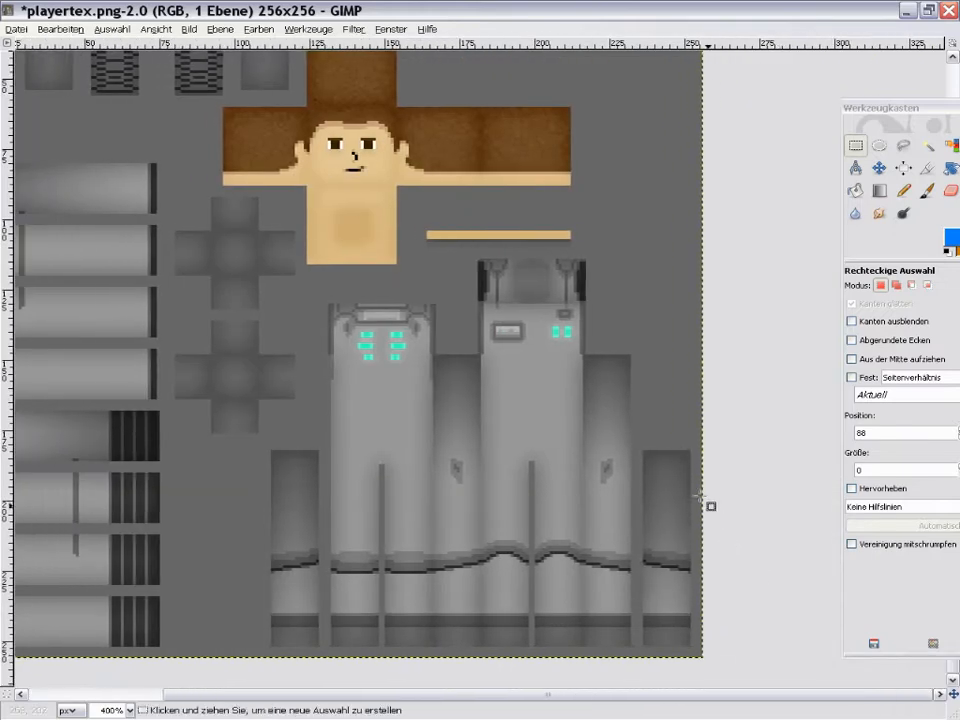
{"action": "left_click_drag", "start_coordinate": [628, 428], "coordinate": [702, 658]}
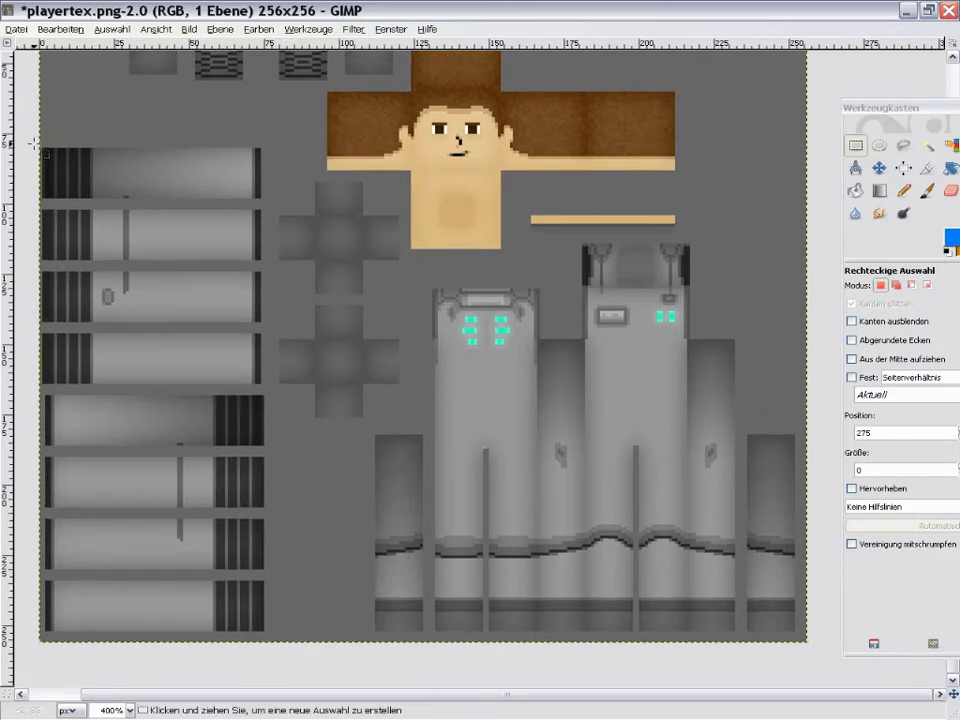
{"action": "left_click_drag", "start_coordinate": [45, 147], "coordinate": [268, 390]}
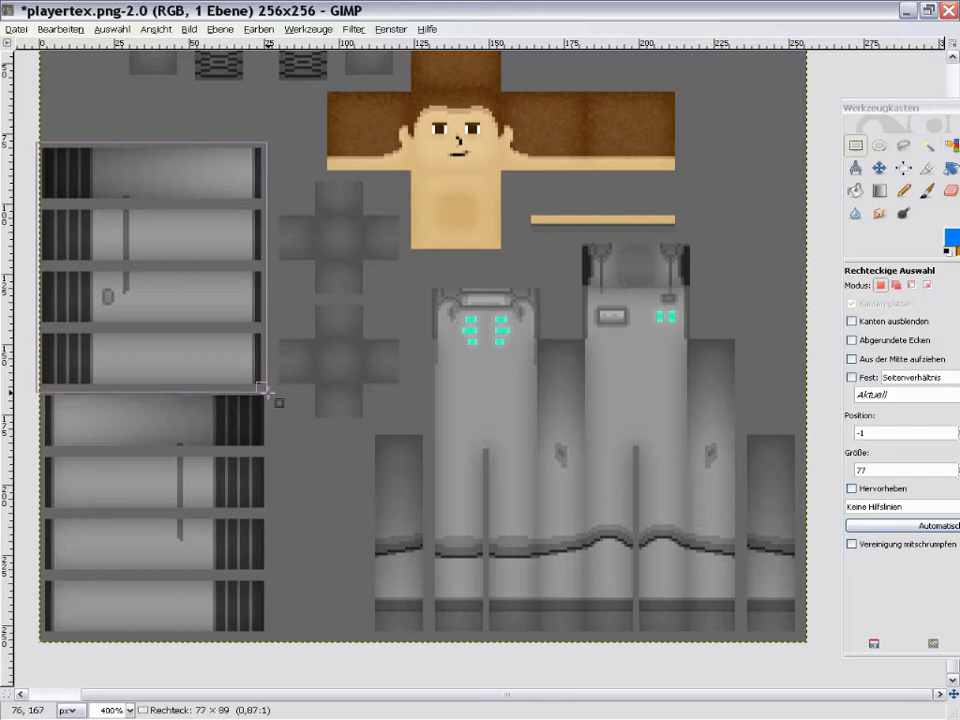
{"action": "left_click_drag", "start_coordinate": [263, 388], "coordinate": [267, 386]}
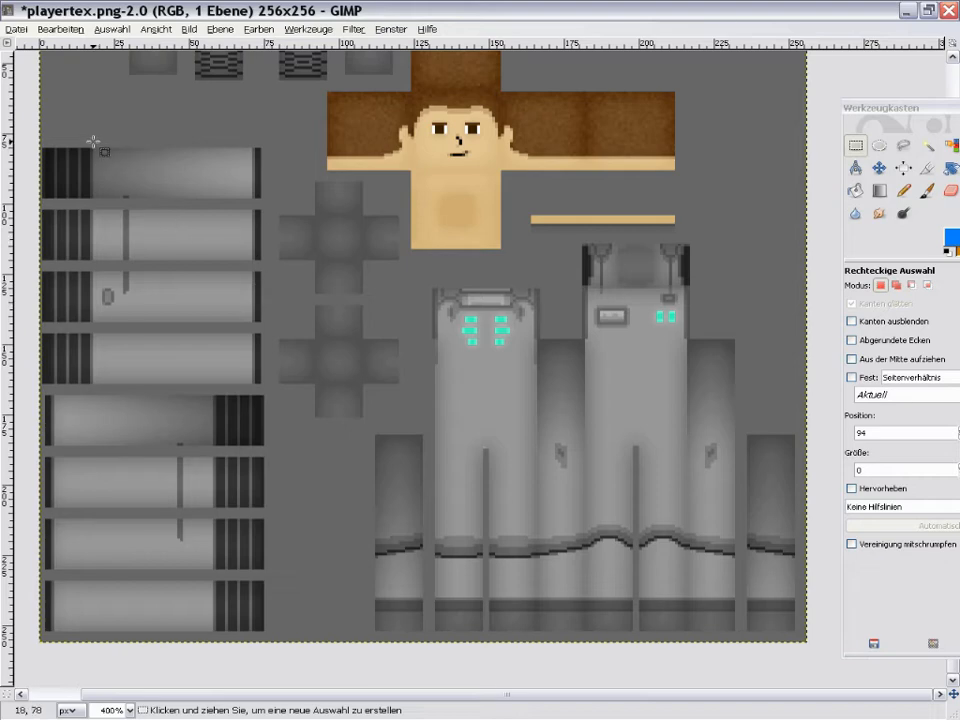
{"action": "left_click_drag", "start_coordinate": [94, 142], "coordinate": [118, 275]}
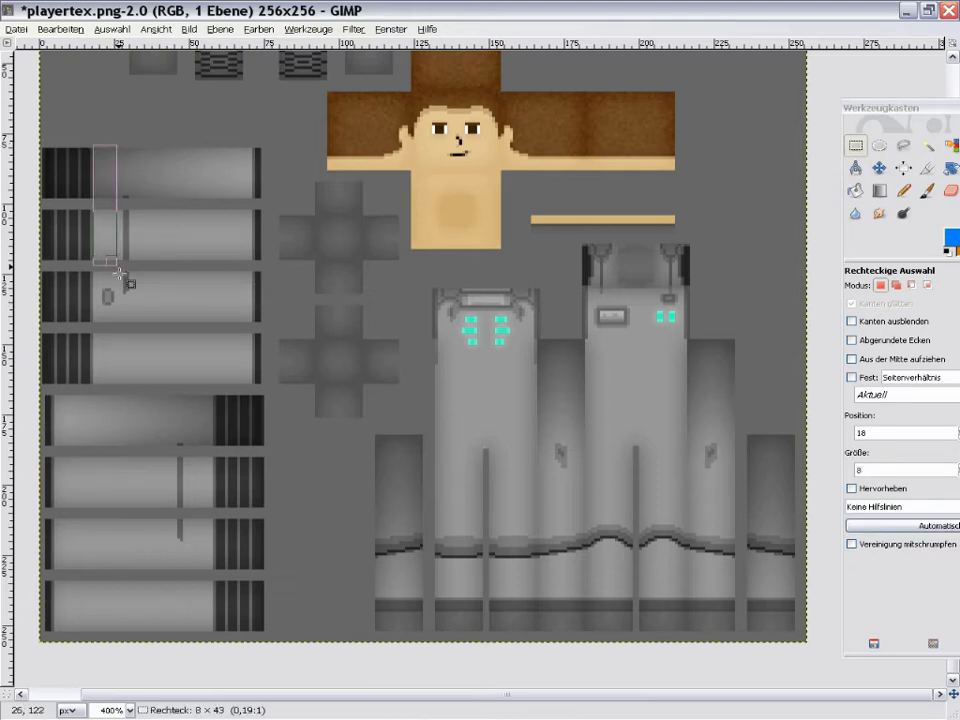
{"action": "left_click_drag", "start_coordinate": [119, 273], "coordinate": [258, 388]}
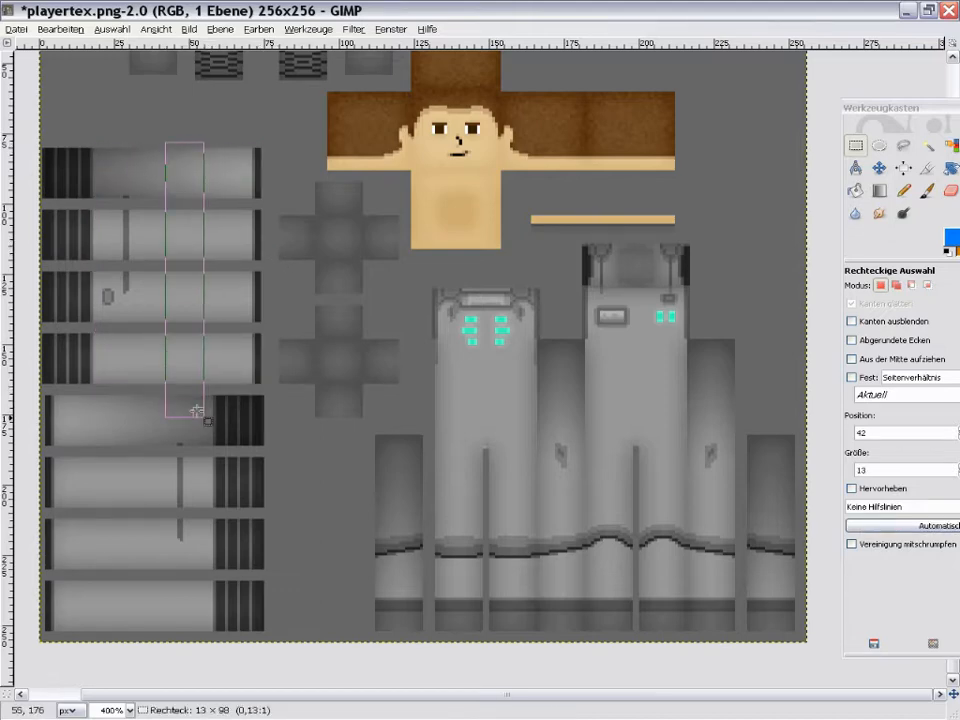
{"action": "left_click_drag", "start_coordinate": [197, 410], "coordinate": [185, 390]}
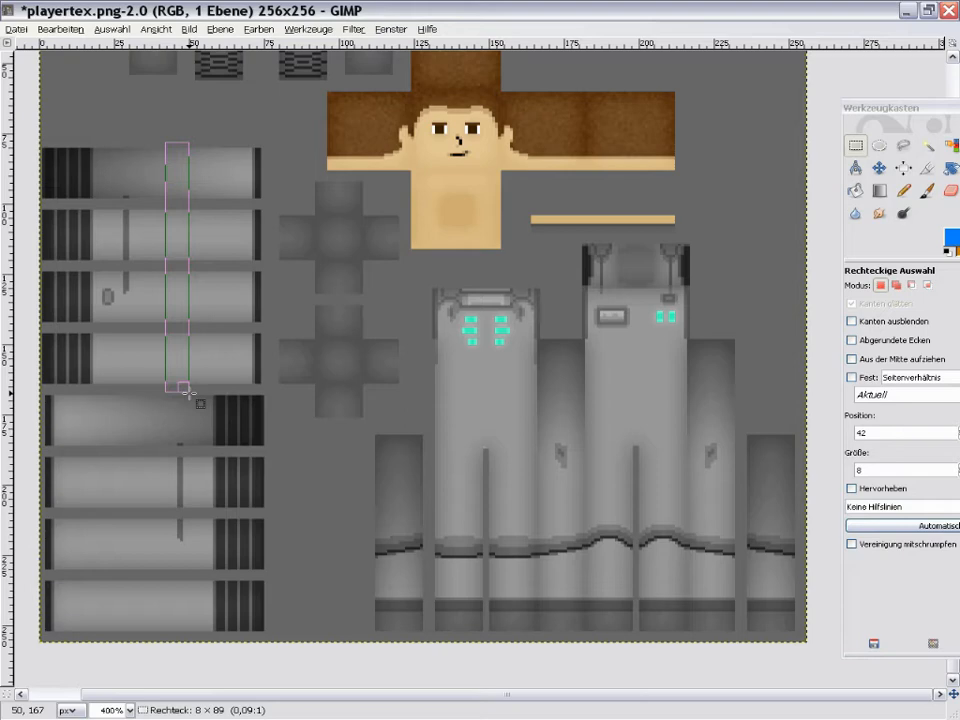
{"action": "left_click_drag", "start_coordinate": [185, 390], "coordinate": [178, 390]}
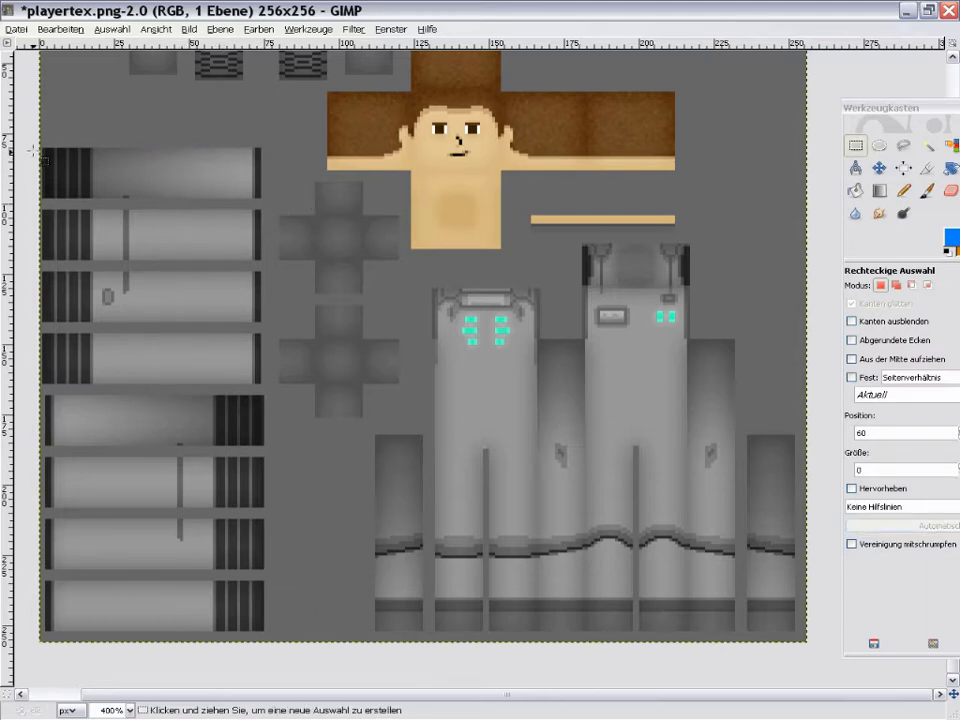
{"action": "left_click_drag", "start_coordinate": [48, 145], "coordinate": [95, 310]}
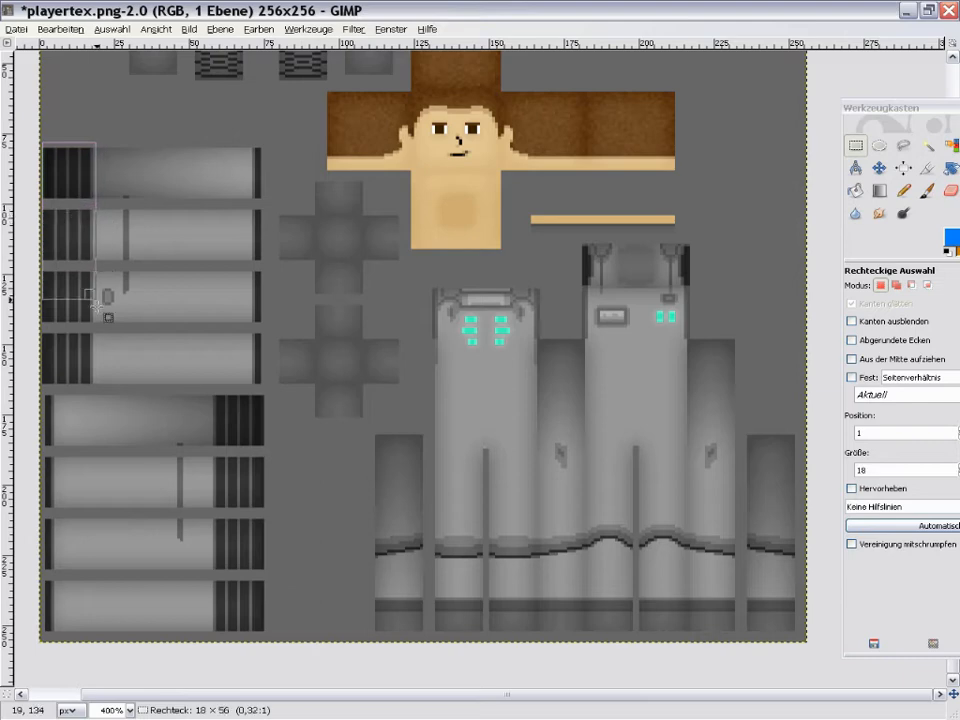
{"action": "left_click_drag", "start_coordinate": [90, 300], "coordinate": [90, 385]}
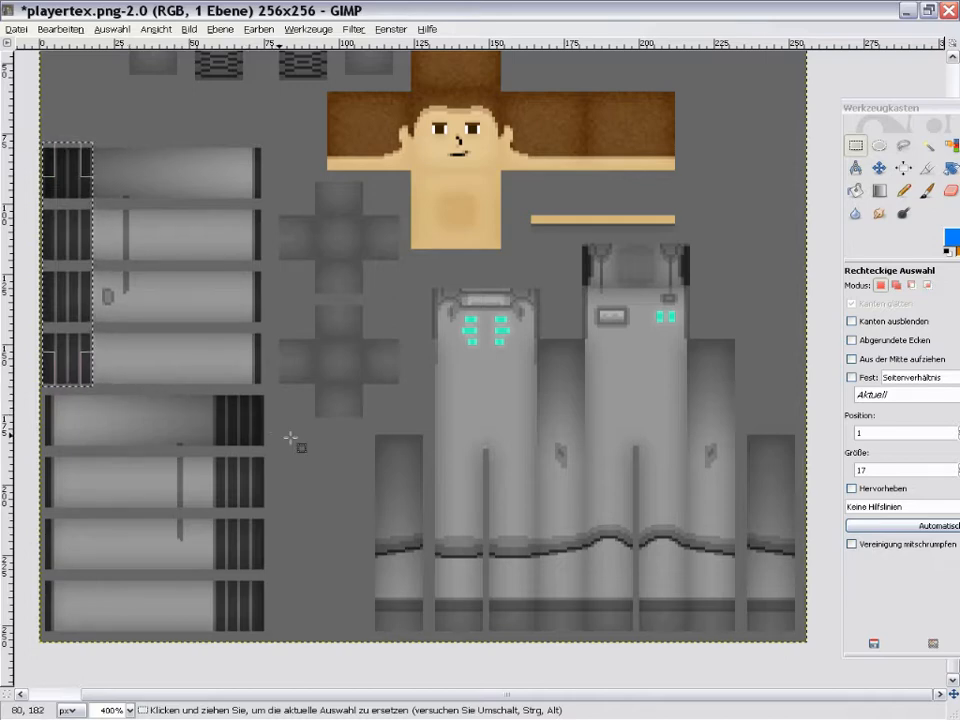
{"action": "left_click_drag", "start_coordinate": [205, 393], "coordinate": [265, 615]}
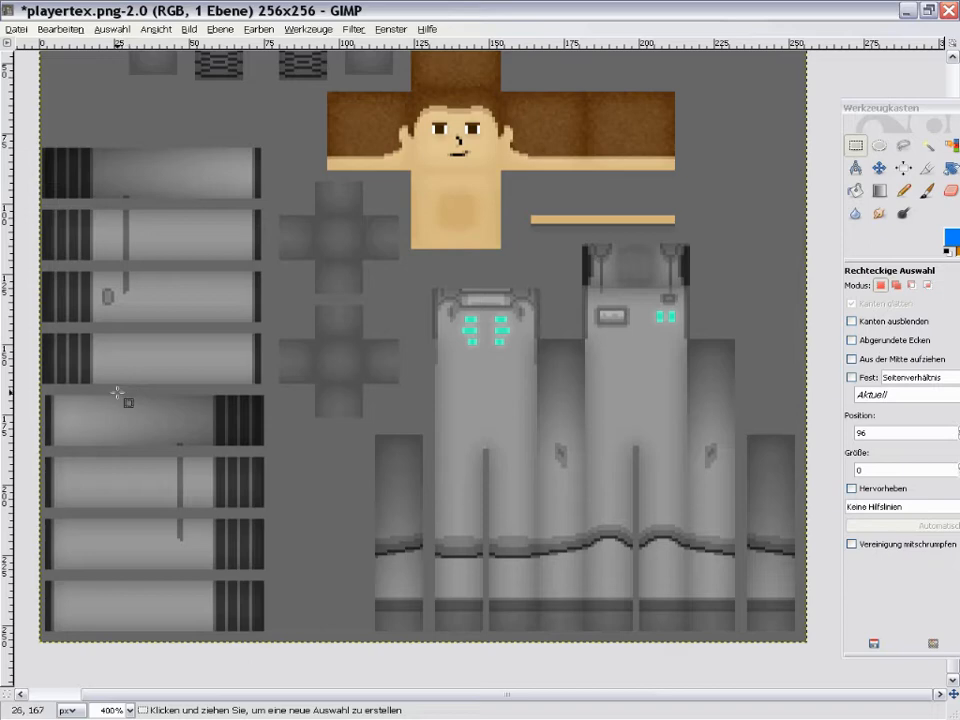
{"action": "left_click_drag", "start_coordinate": [127, 400], "coordinate": [150, 638]}
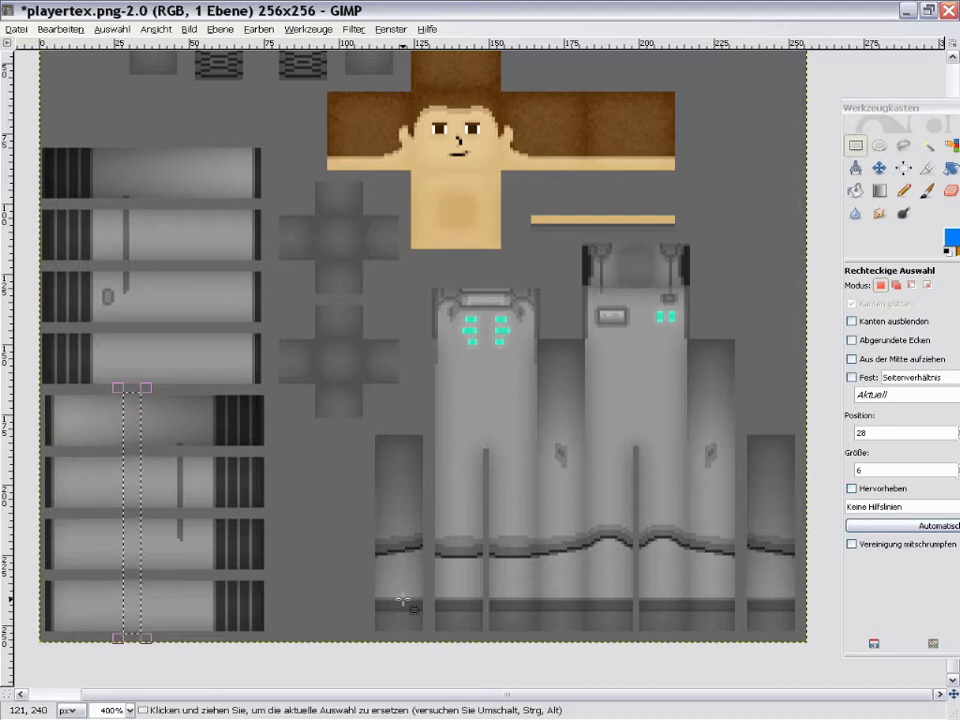
{"action": "mouse_move", "coordinate": [330, 470]}
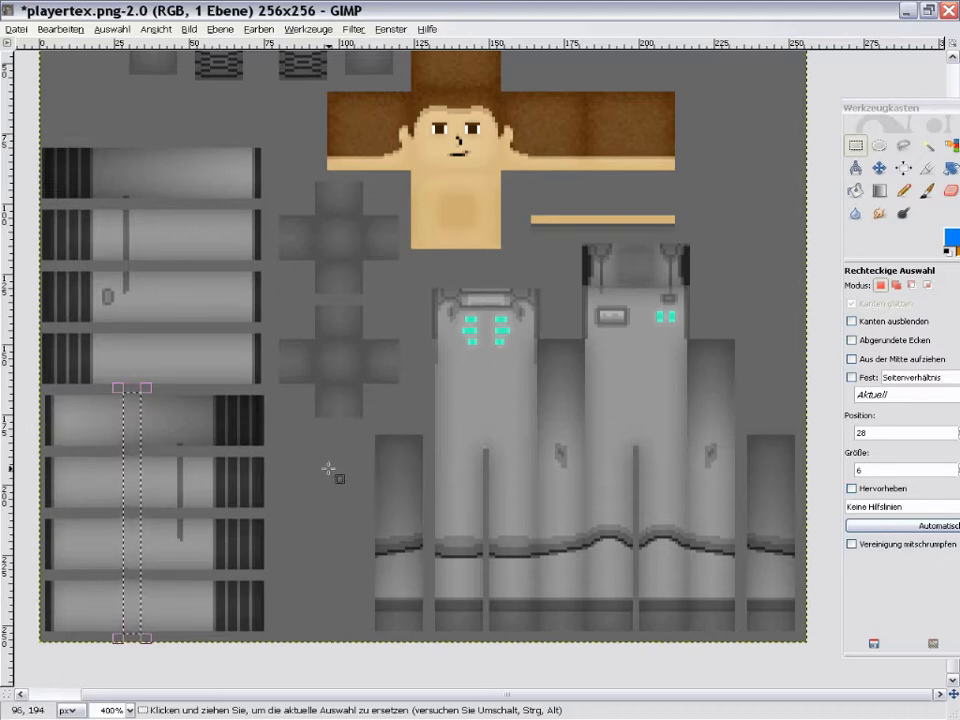
{"action": "left_click_drag", "start_coordinate": [365, 525], "coordinate": [425, 550]}
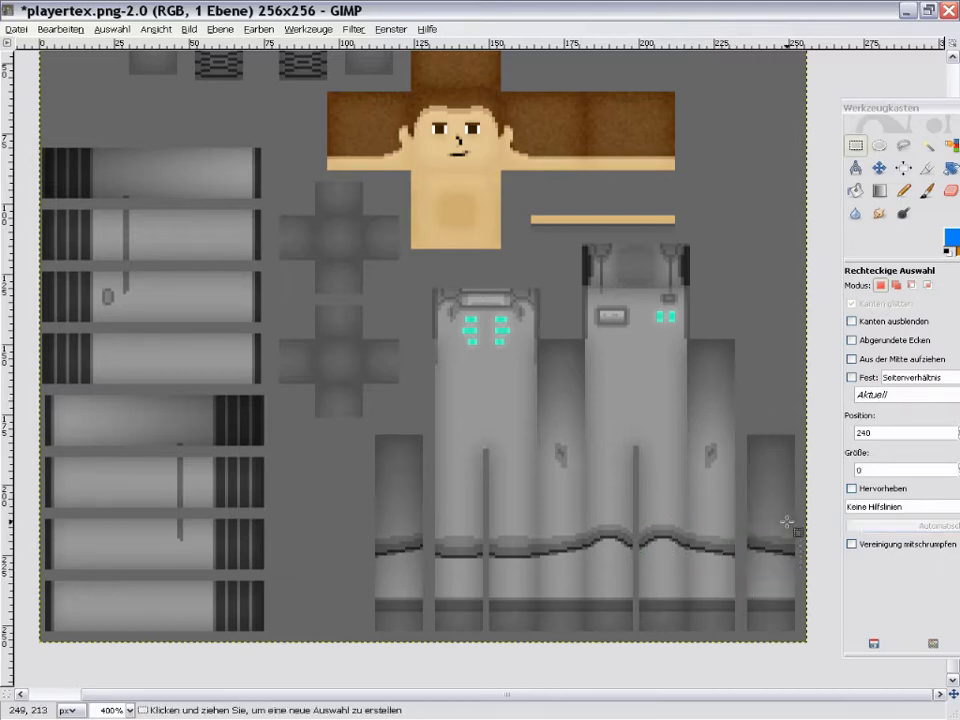
{"action": "mouse_move", "coordinate": [637, 540]}
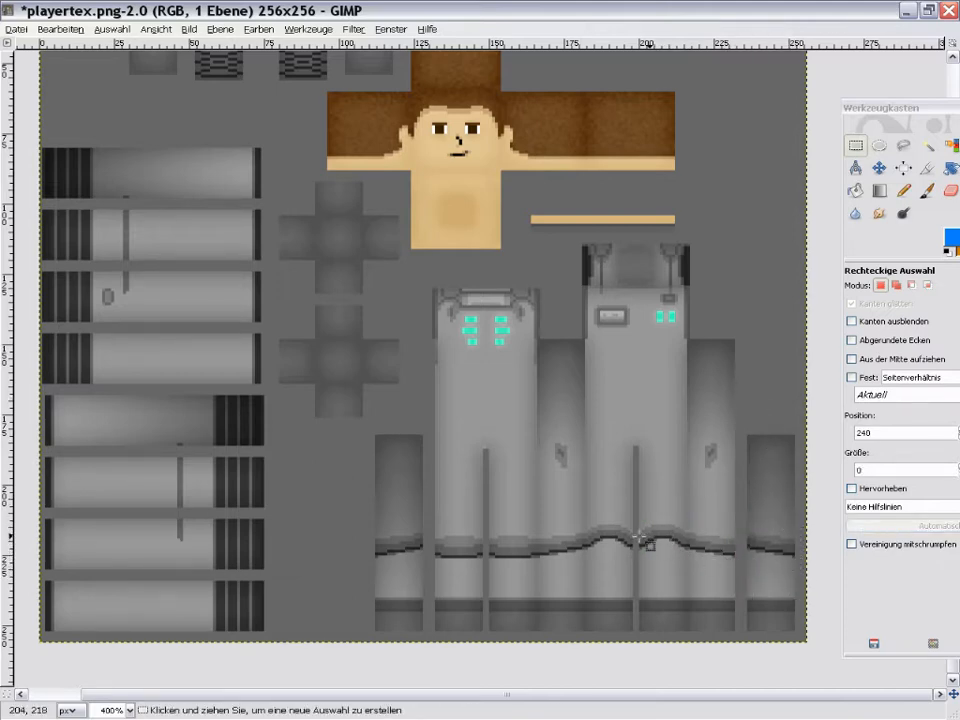
{"action": "mouse_move", "coordinate": [617, 536]}
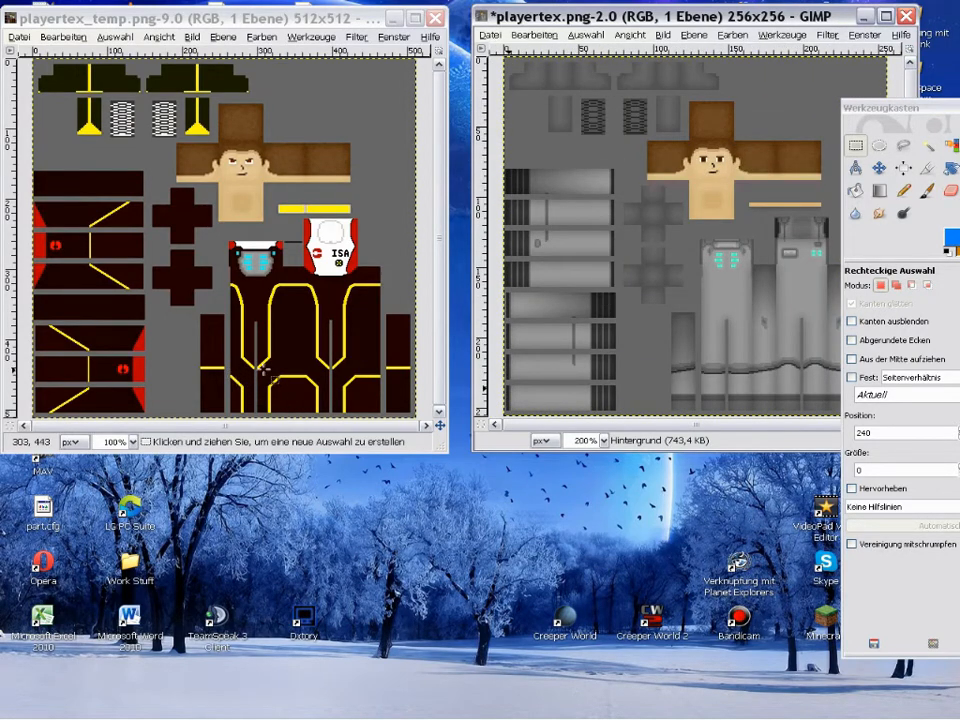
{"action": "mouse_move", "coordinate": [740, 352]}
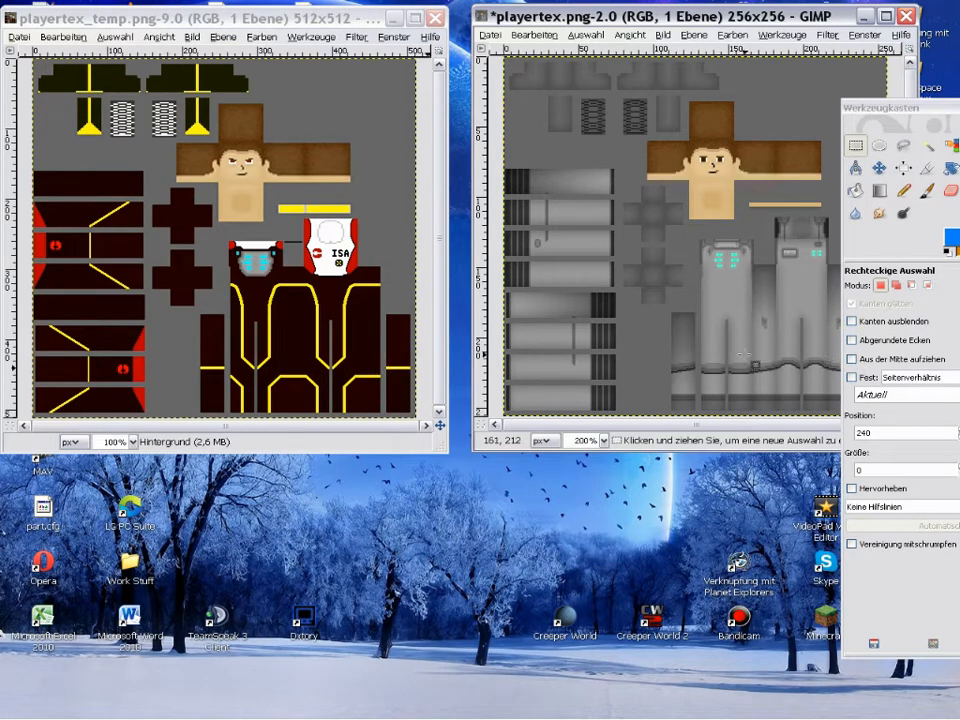
{"action": "mouse_move", "coordinate": [258, 365]}
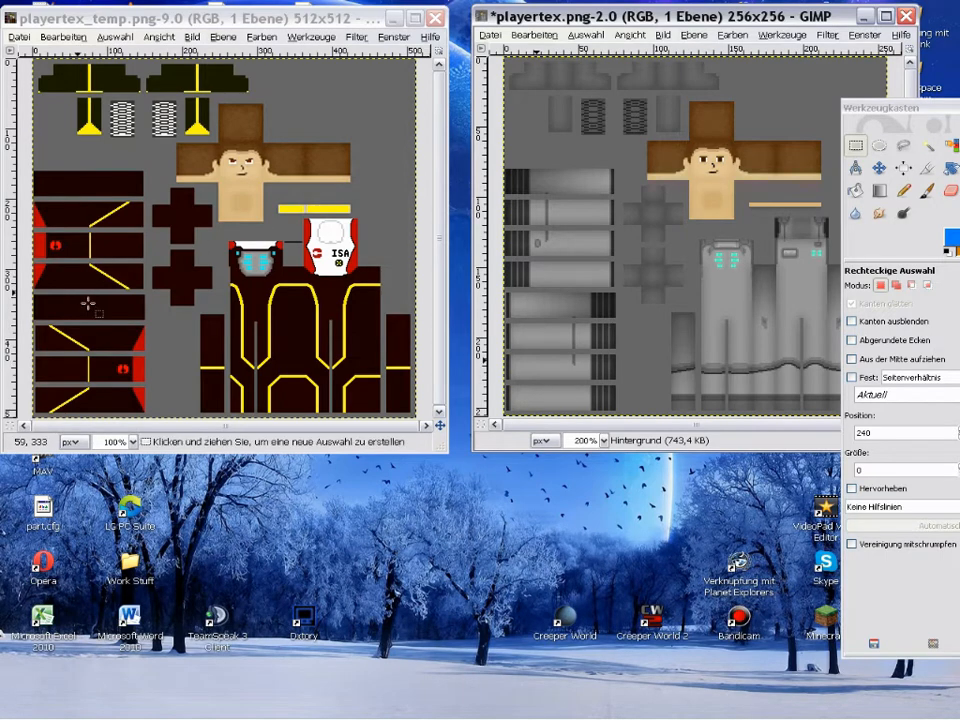
{"action": "mouse_move", "coordinate": [170, 235]}
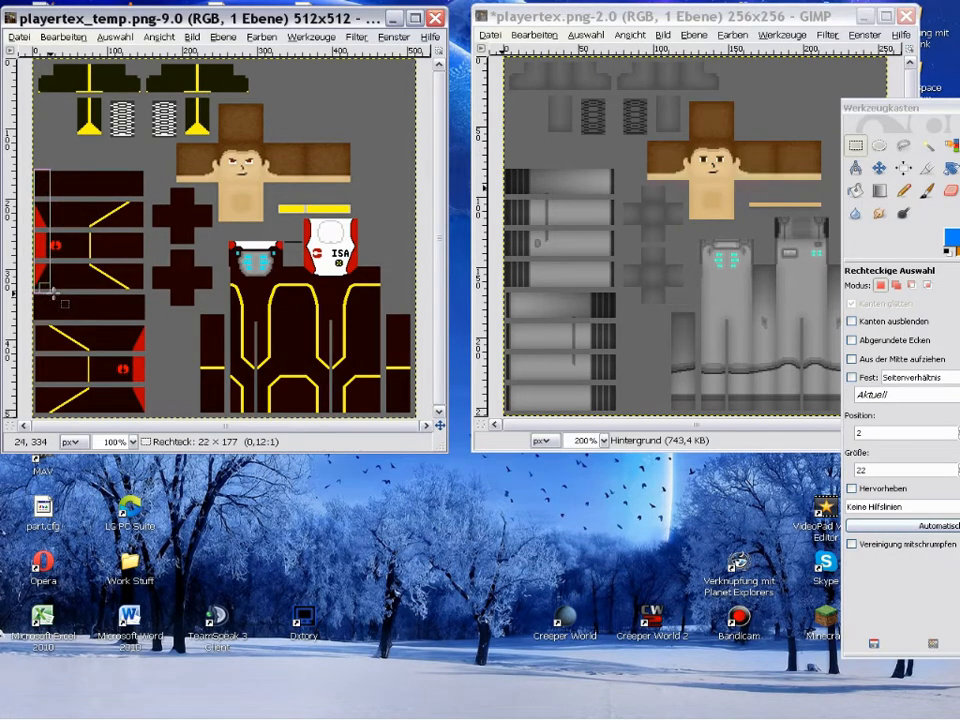
Select the arm strips in playertex_temp and in the grey playertex side by side
{"action": "left_click_drag", "start_coordinate": [68, 163], "coordinate": [55, 295]}
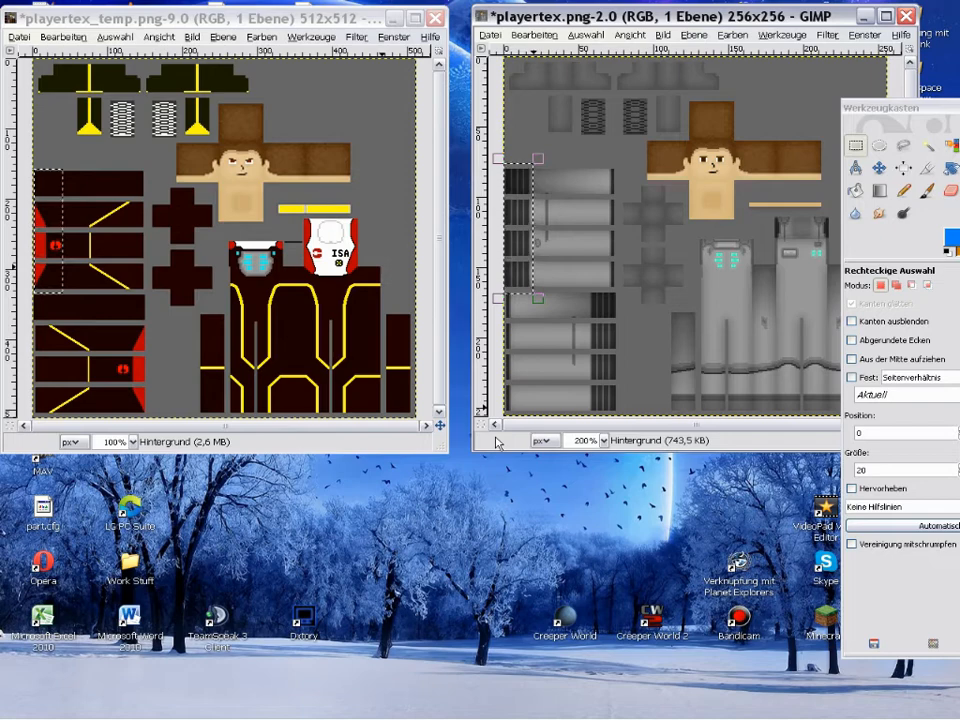
{"action": "mouse_move", "coordinate": [285, 300]}
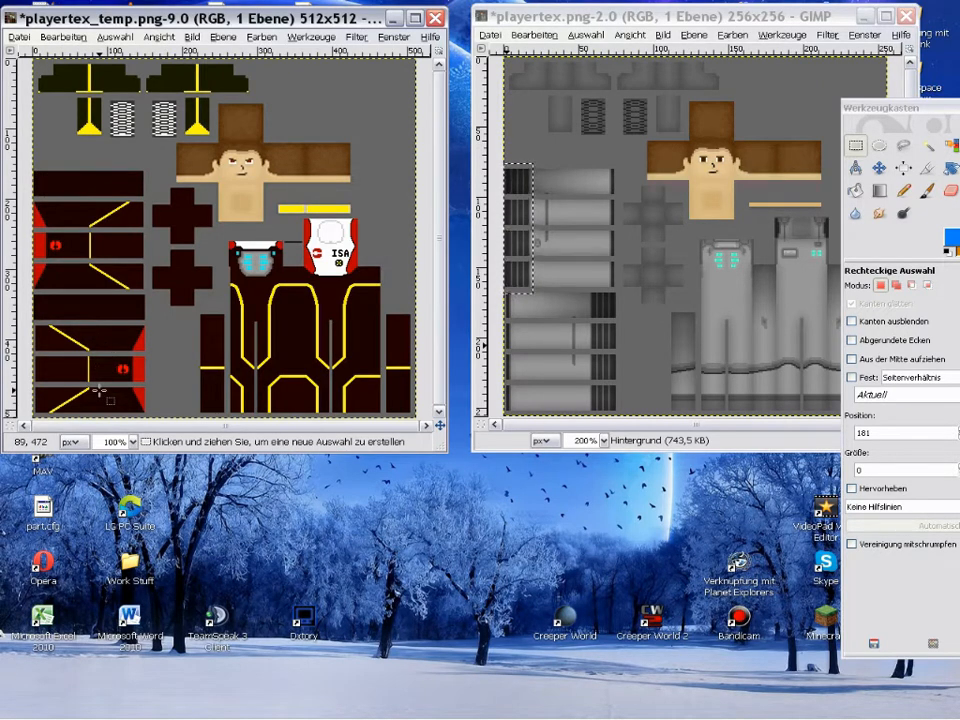
{"action": "left_click_drag", "start_coordinate": [505, 160], "coordinate": [540, 290]}
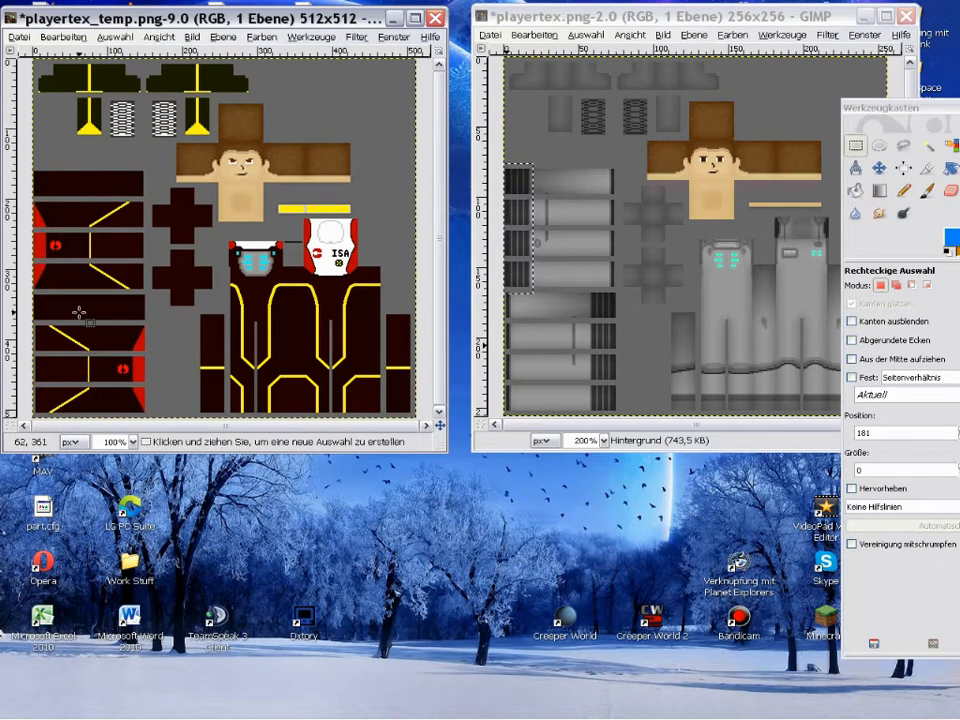
{"action": "mouse_move", "coordinate": [335, 140]}
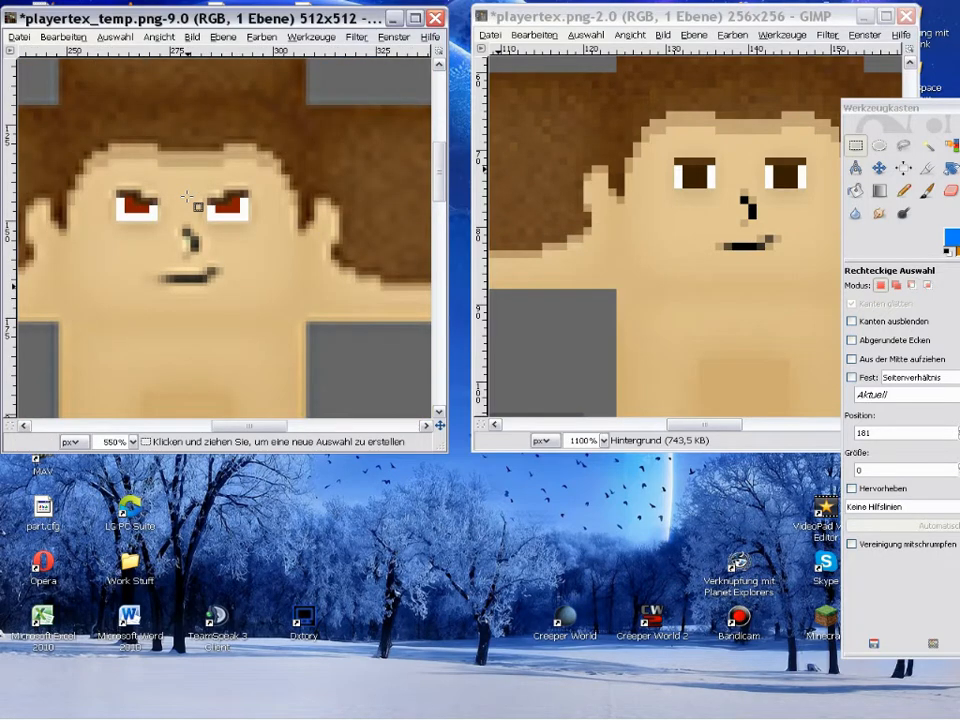
{"action": "mouse_move", "coordinate": [110, 145]}
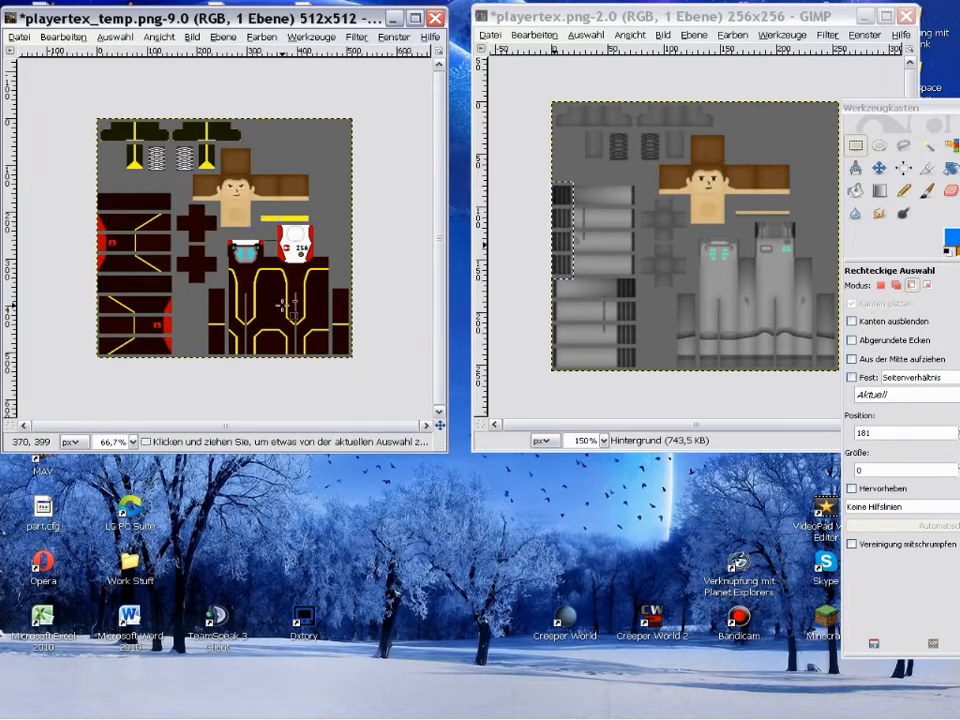
{"action": "mouse_move", "coordinate": [295, 370]}
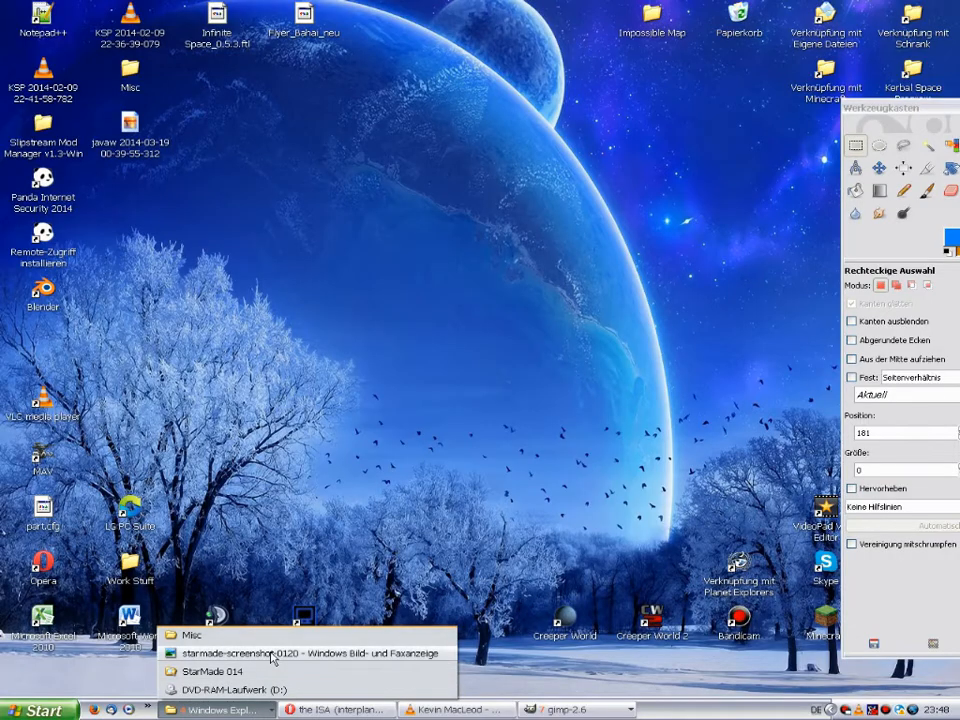
Open a StarMade screenshot and step through the images to starmade-screenshot-0037
{"action": "left_click", "coordinate": [300, 652]}
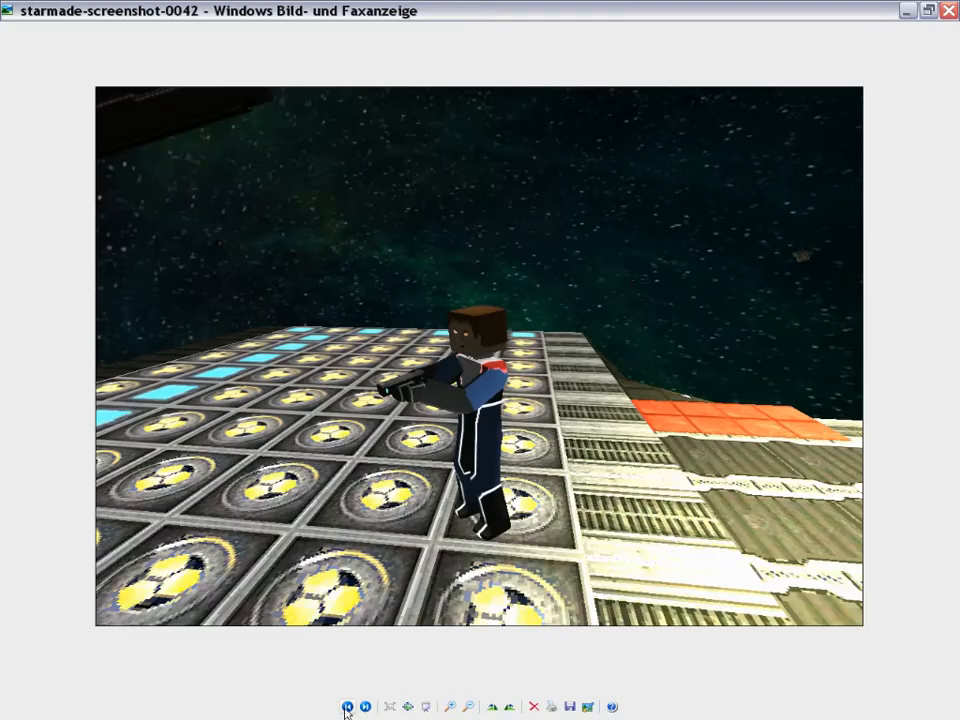
{"action": "left_click", "coordinate": [366, 706]}
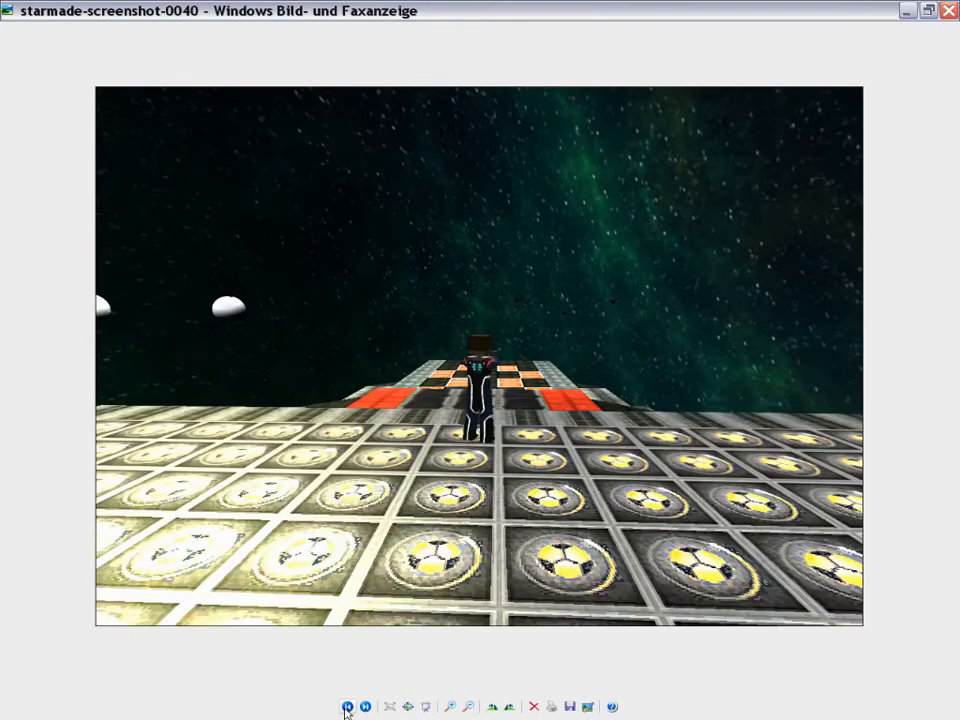
{"action": "left_click", "coordinate": [366, 706]}
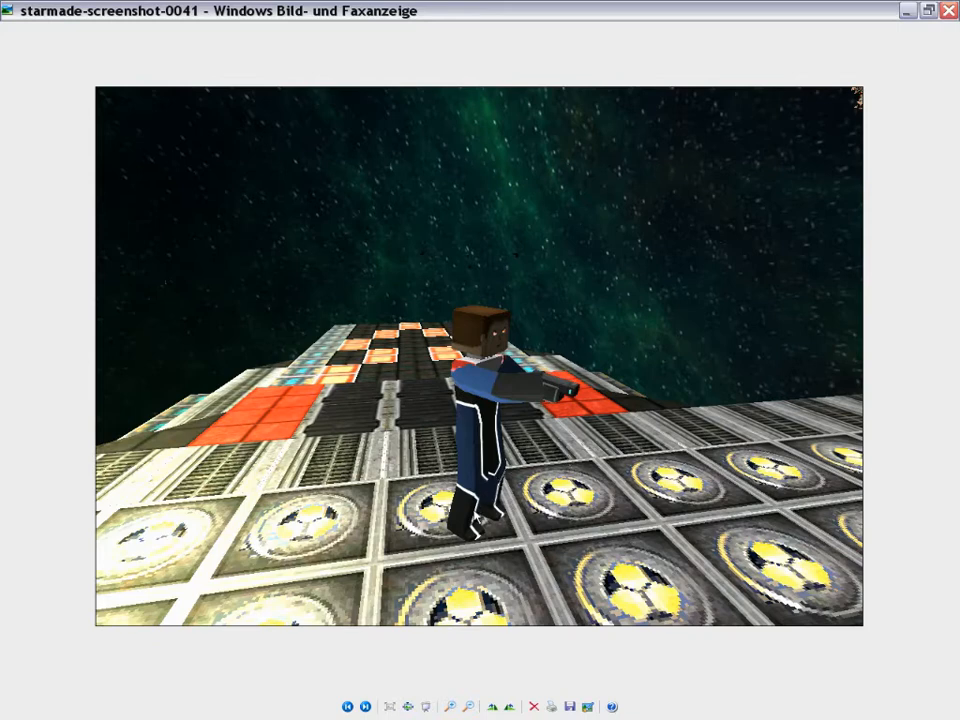
{"action": "mouse_move", "coordinate": [503, 513]}
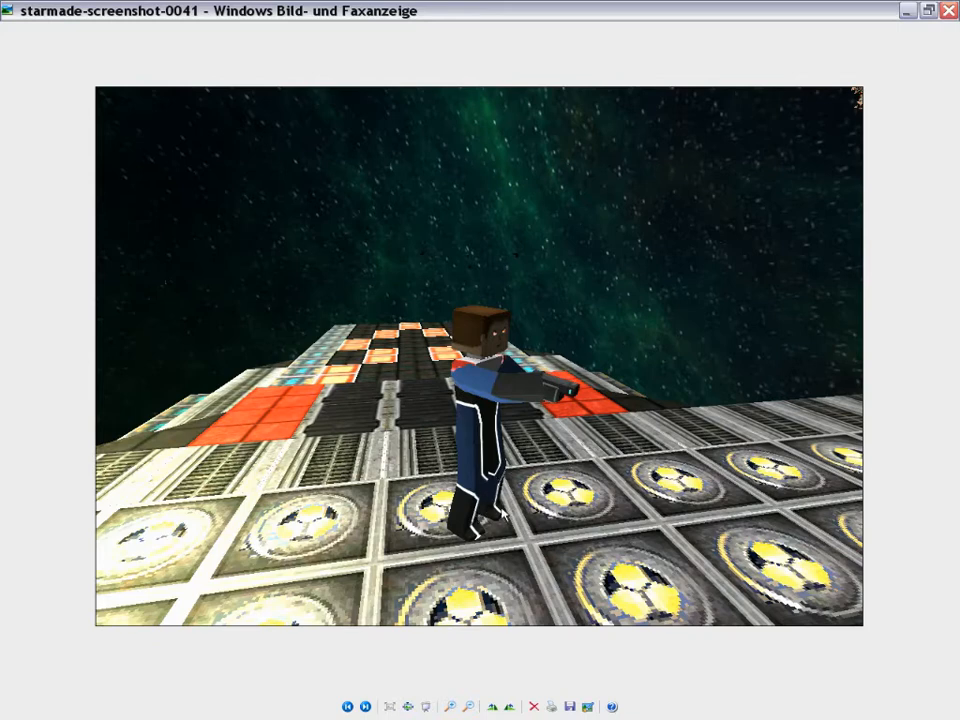
{"action": "mouse_move", "coordinate": [490, 408]}
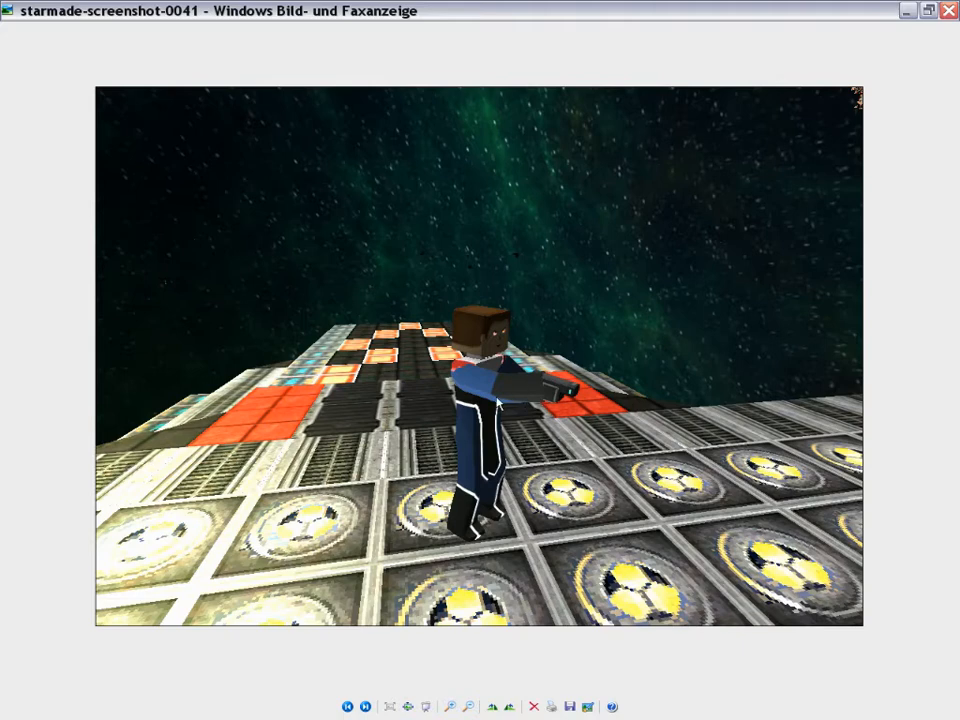
{"action": "left_click", "coordinate": [348, 707]}
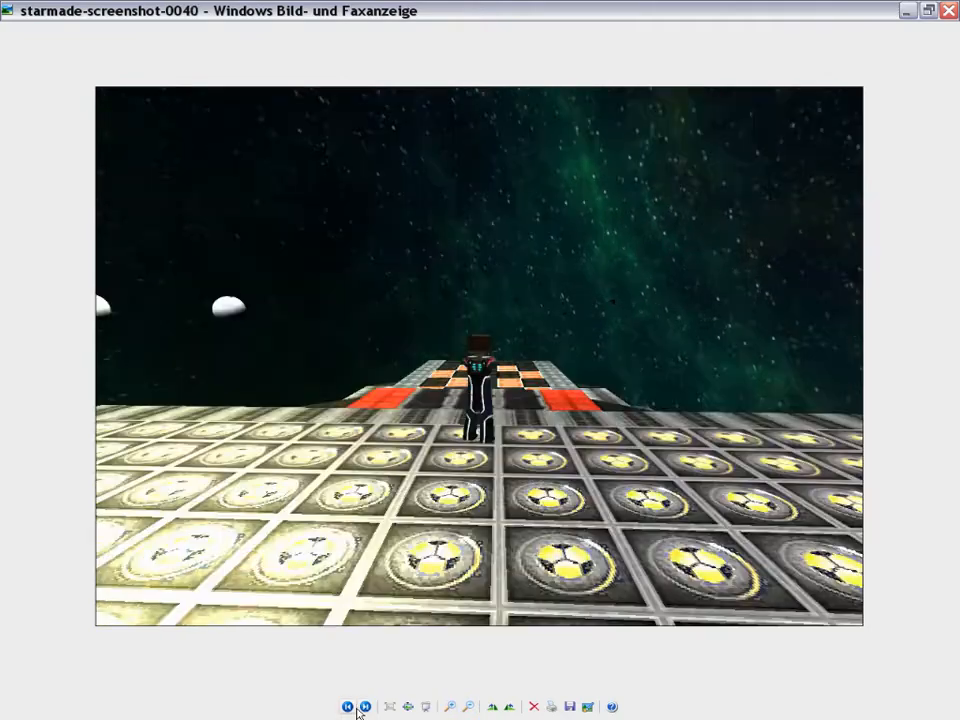
{"action": "left_click", "coordinate": [364, 706]}
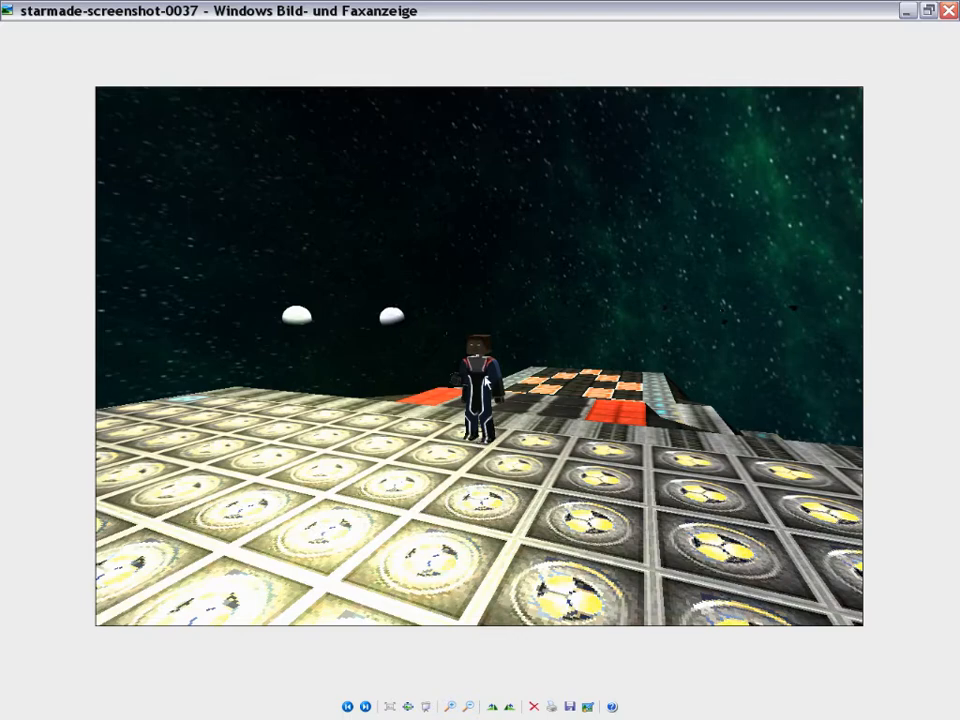
{"action": "mouse_move", "coordinate": [499, 357]}
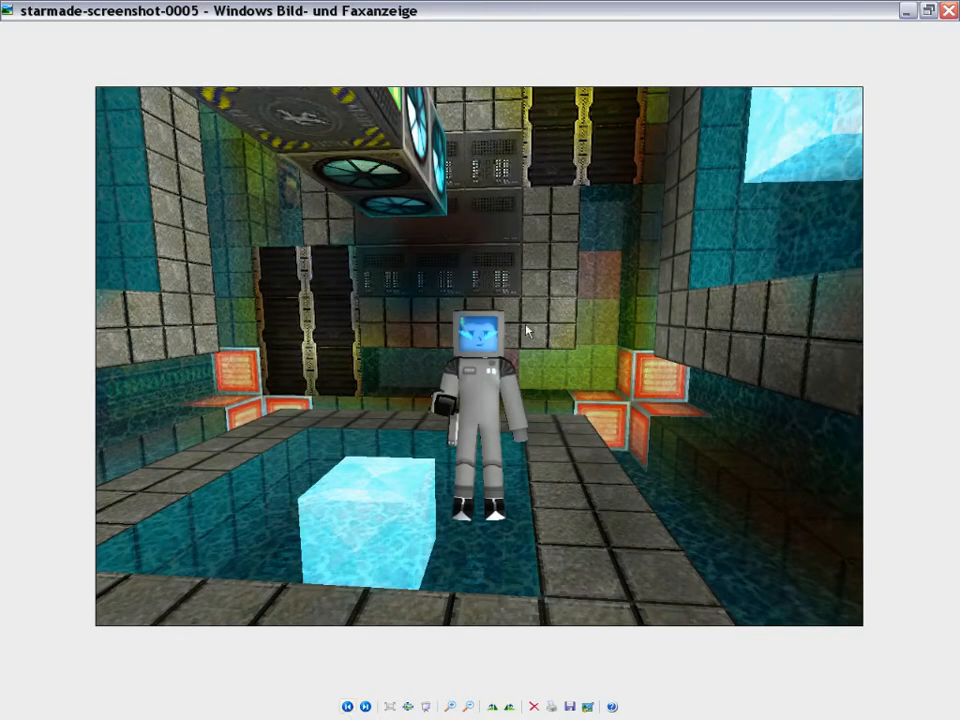
{"action": "mouse_move", "coordinate": [505, 332]}
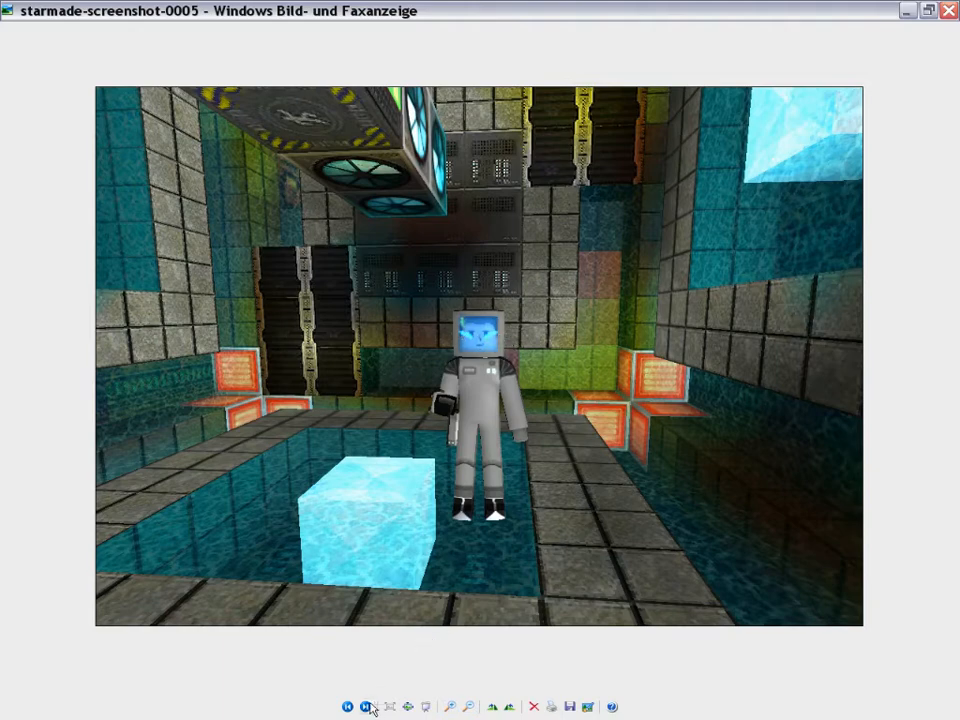
Step forward through the screenshots to 0116, showing the cyan-glowing character
{"action": "left_click", "coordinate": [369, 706]}
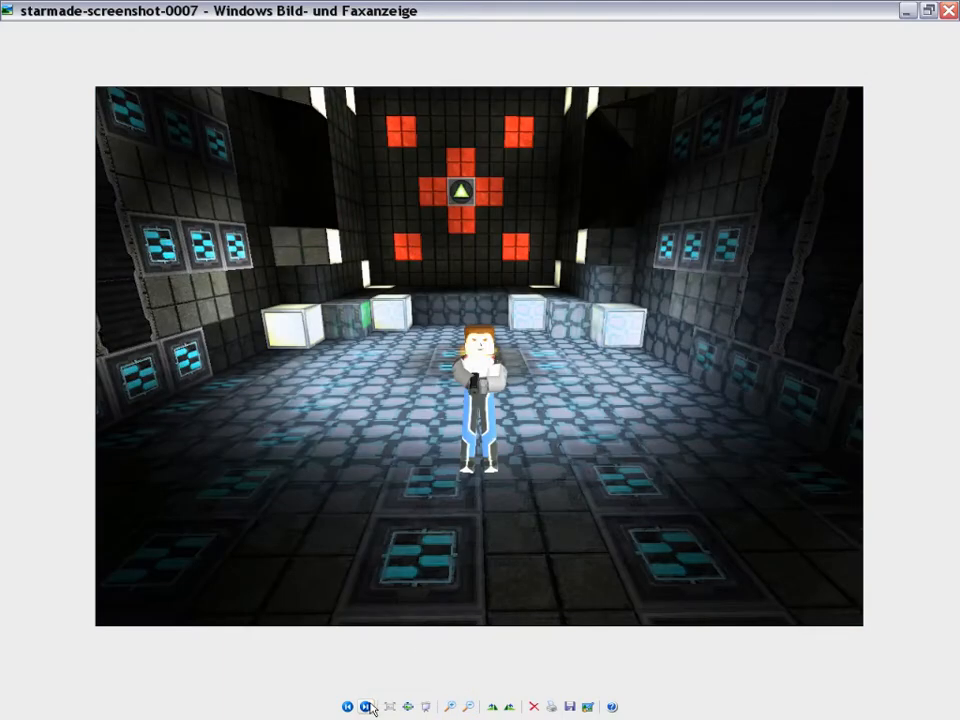
{"action": "left_click", "coordinate": [369, 706]}
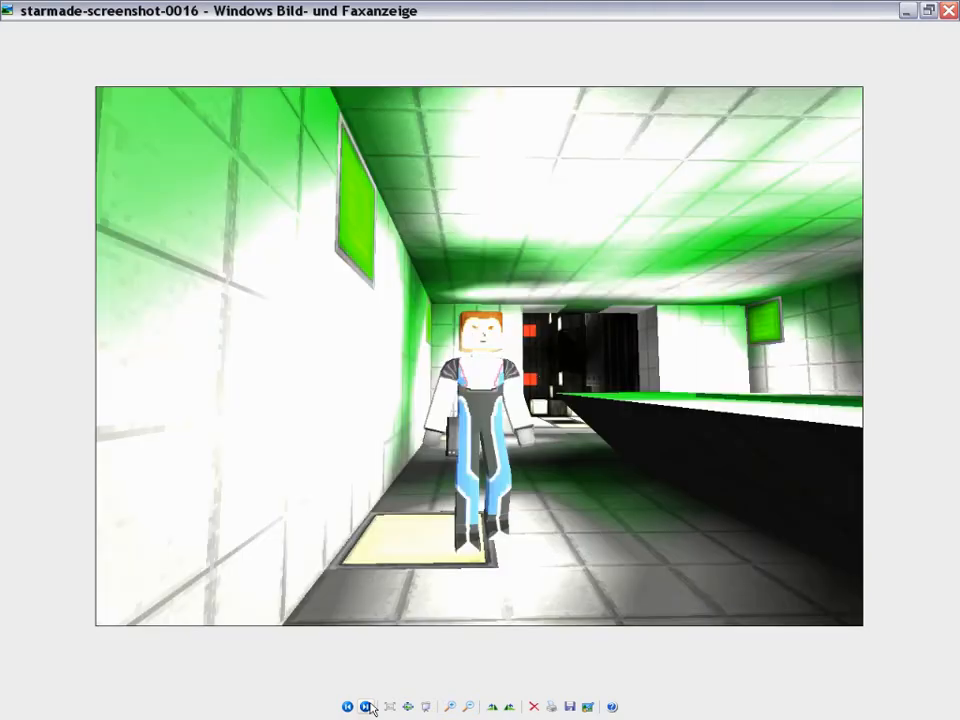
{"action": "left_click", "coordinate": [368, 706]}
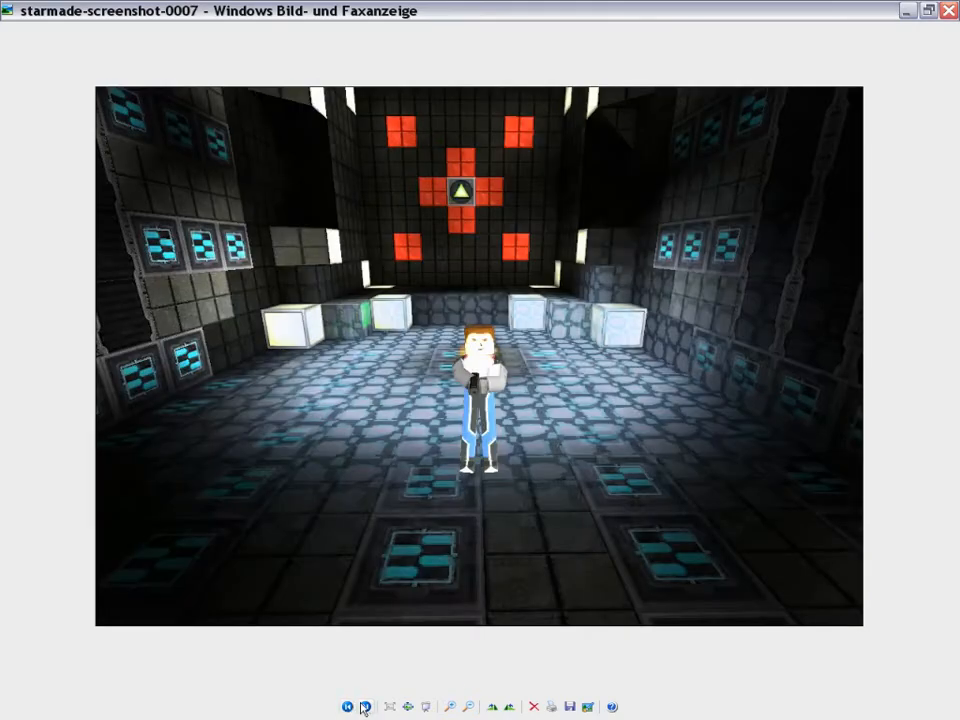
{"action": "left_click", "coordinate": [369, 707]}
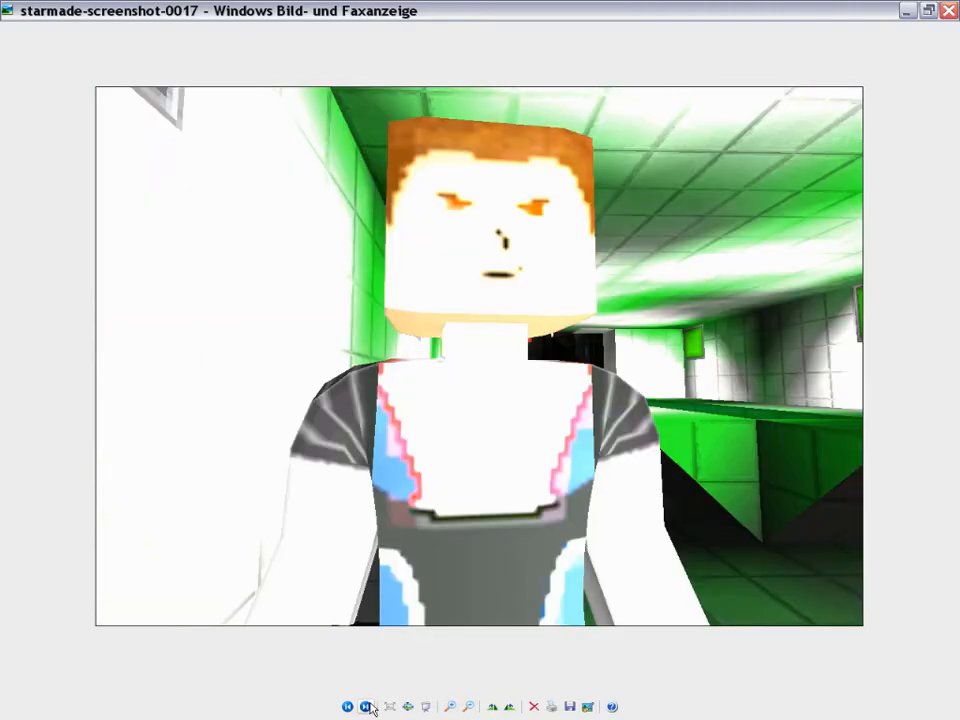
{"action": "left_click", "coordinate": [369, 707]}
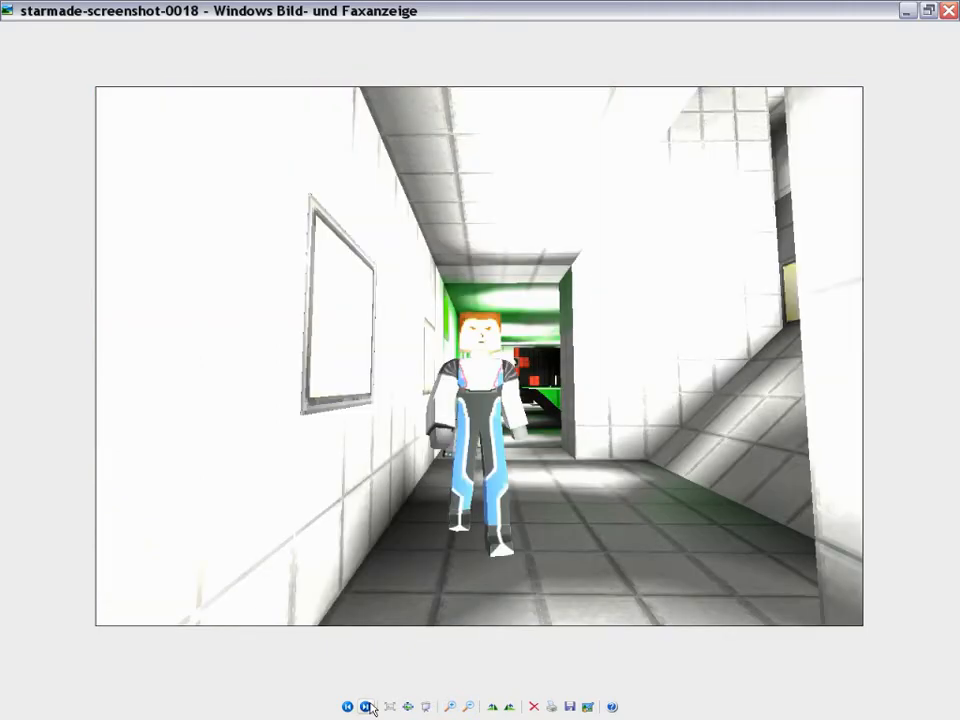
{"action": "left_click", "coordinate": [369, 706]}
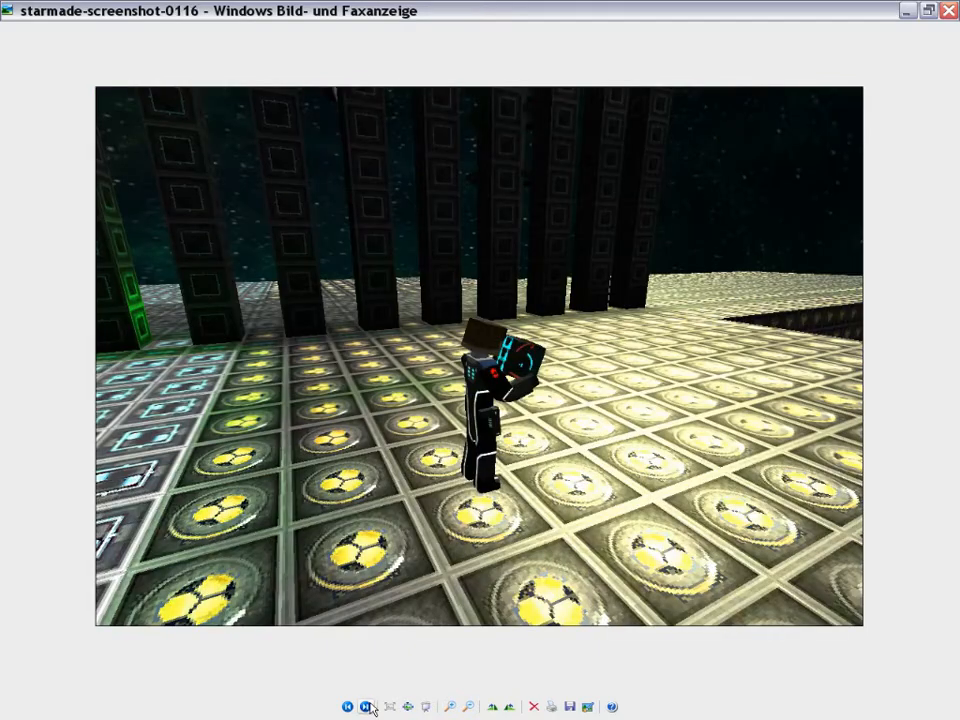
{"action": "left_click", "coordinate": [369, 706]}
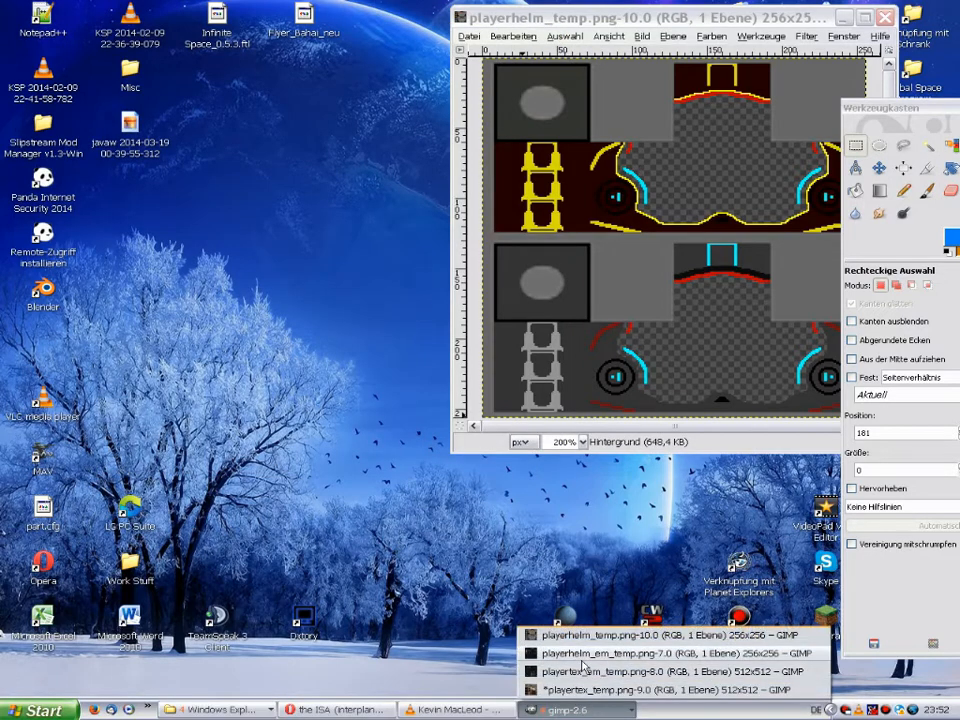
Switch to the playertex_em_temp glow map and start setting background colour 7d7d7d
{"action": "left_click", "coordinate": [632, 653]}
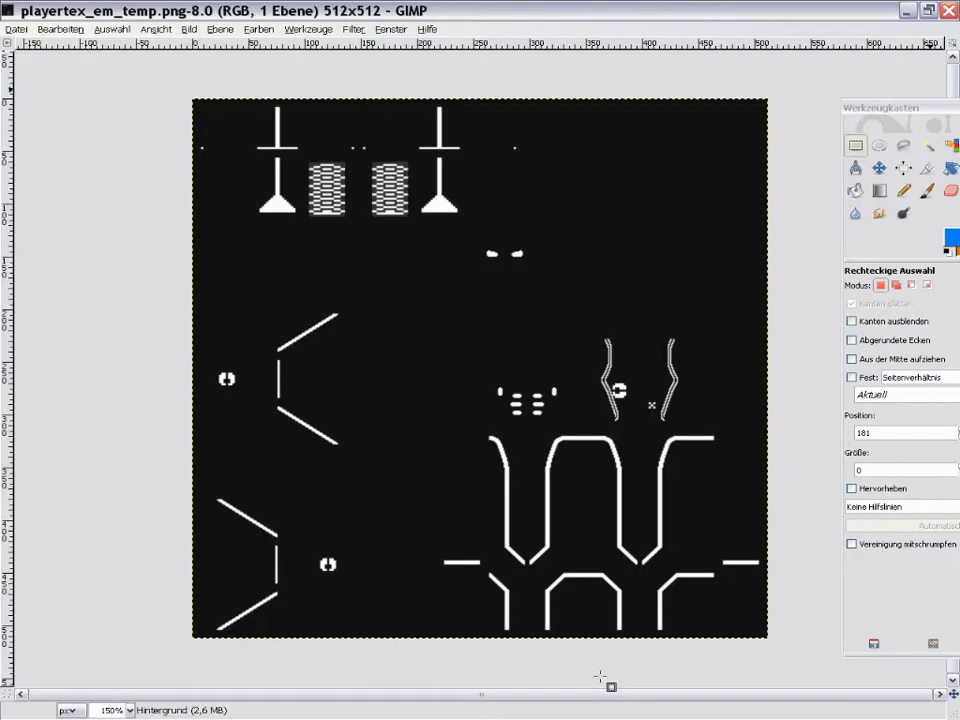
{"action": "mouse_move", "coordinate": [428, 487]}
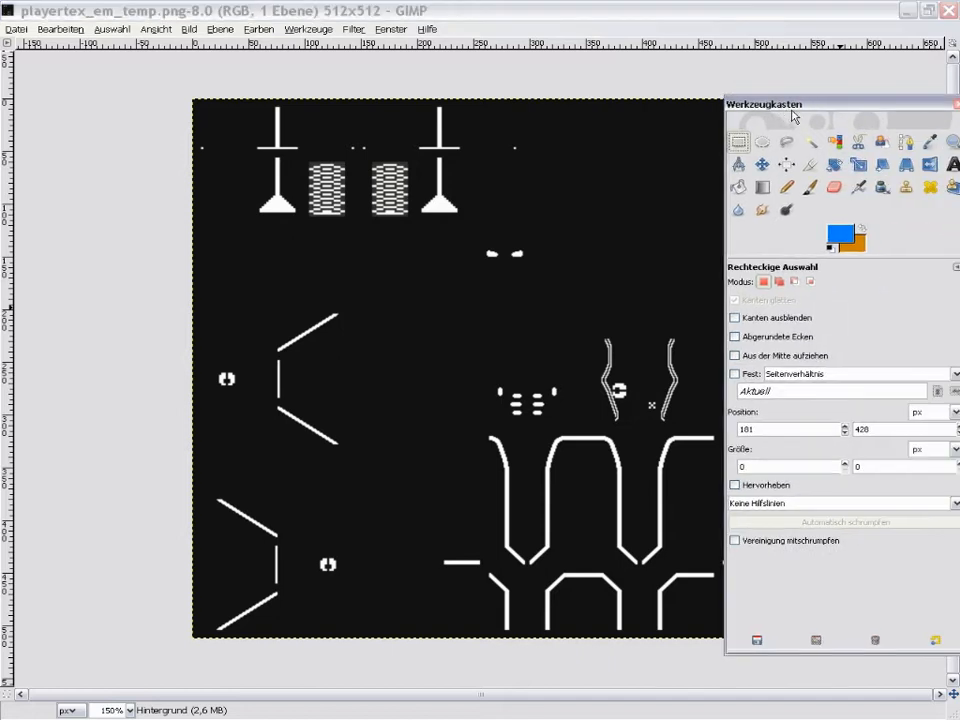
{"action": "left_click", "coordinate": [857, 247]}
{"action": "type", "text": "125"}
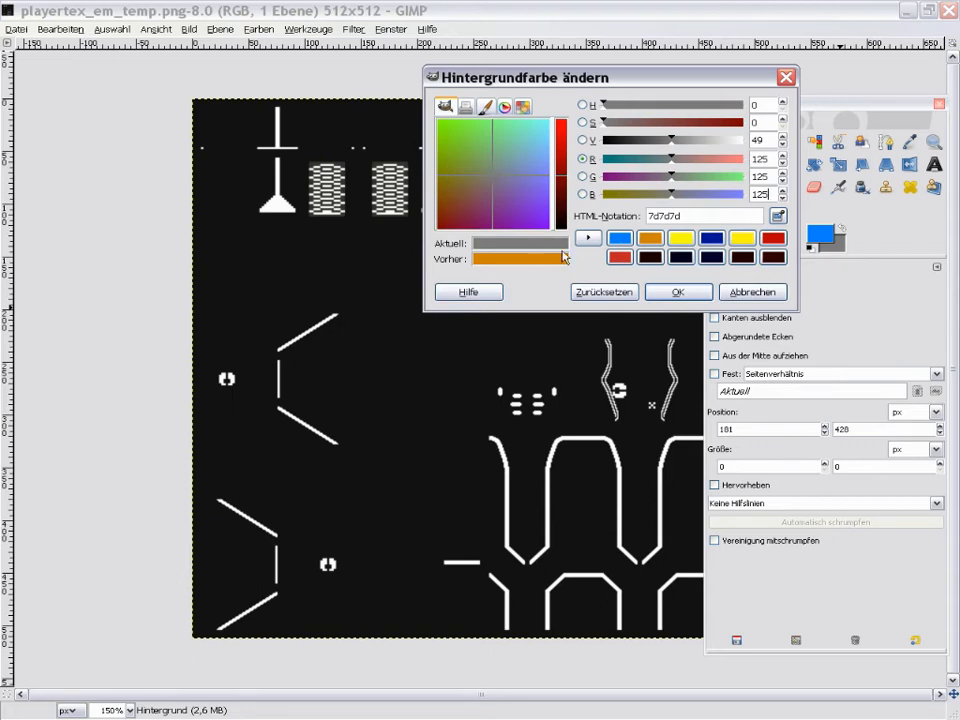
Confirm mid grey and fill a roughly 60×75 px patch on playertex_em_temp
{"action": "left_click", "coordinate": [752, 291]}
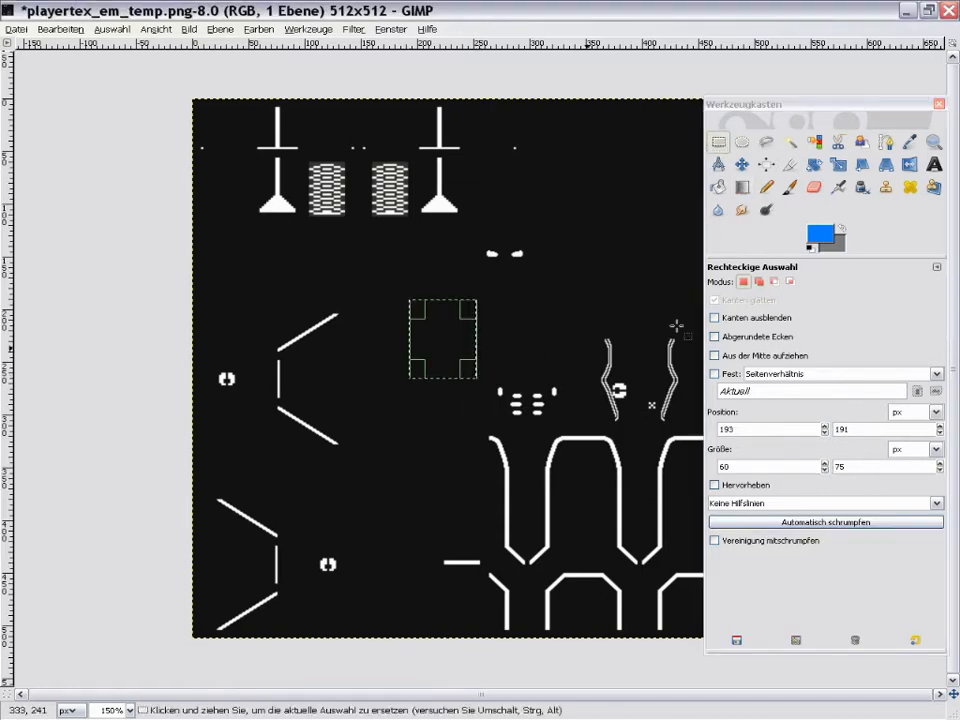
{"action": "left_click", "coordinate": [789, 187]}
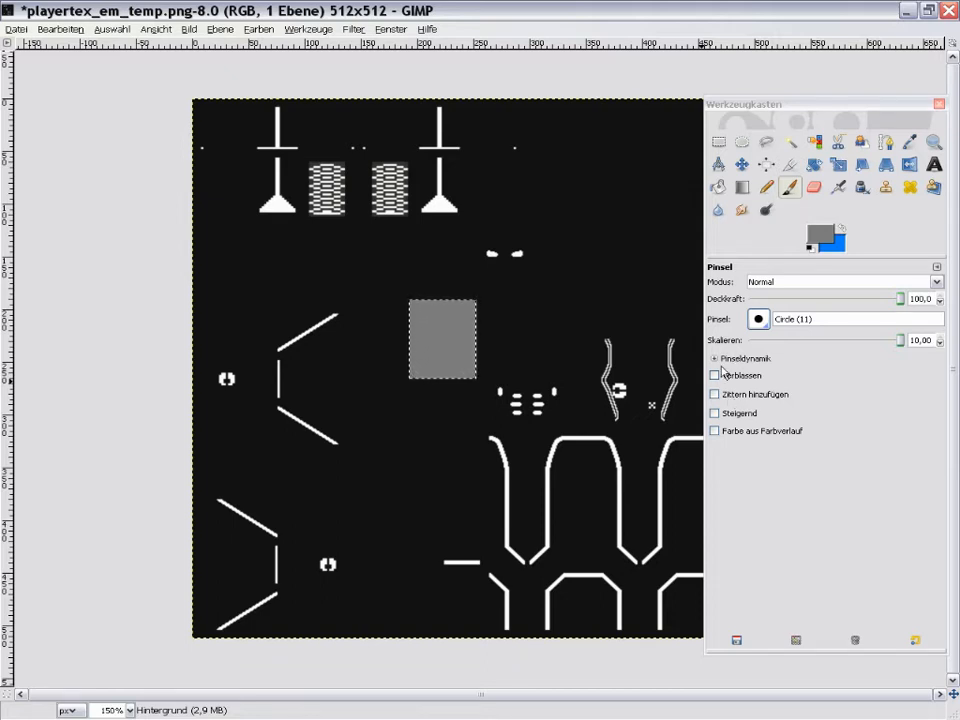
{"action": "mouse_move", "coordinate": [480, 280]}
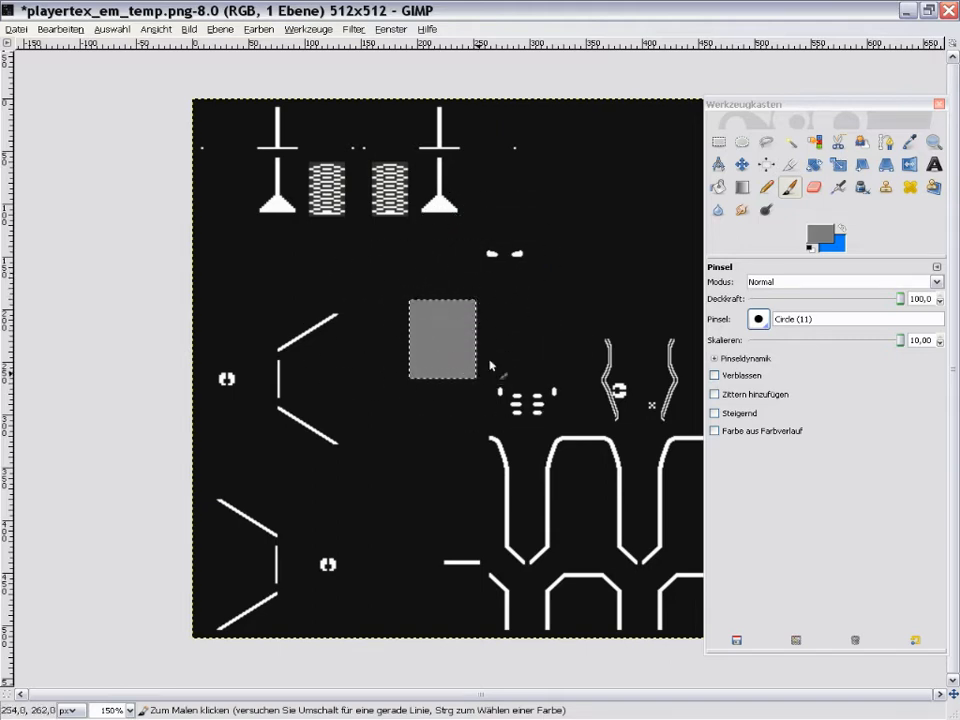
{"action": "mouse_move", "coordinate": [505, 323]}
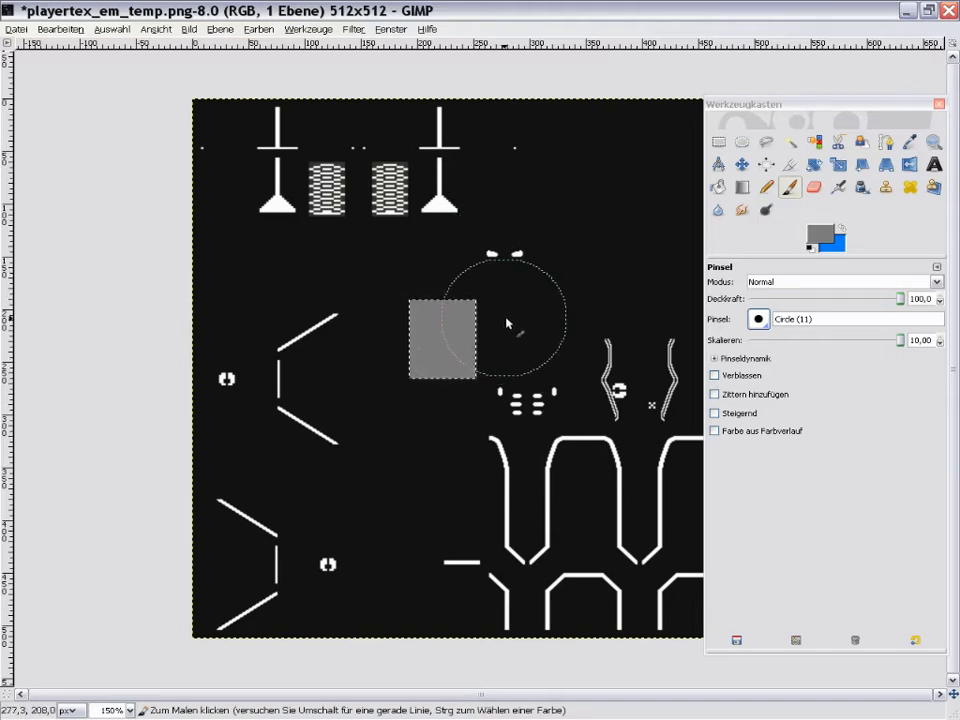
{"action": "mouse_move", "coordinate": [685, 262]}
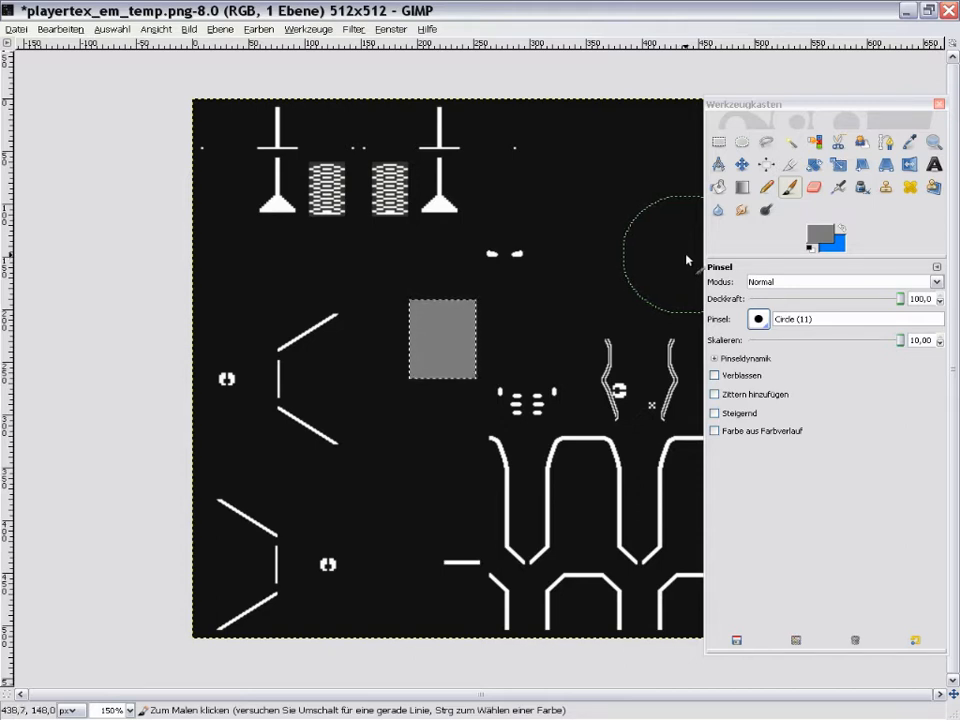
{"action": "mouse_move", "coordinate": [690, 256]}
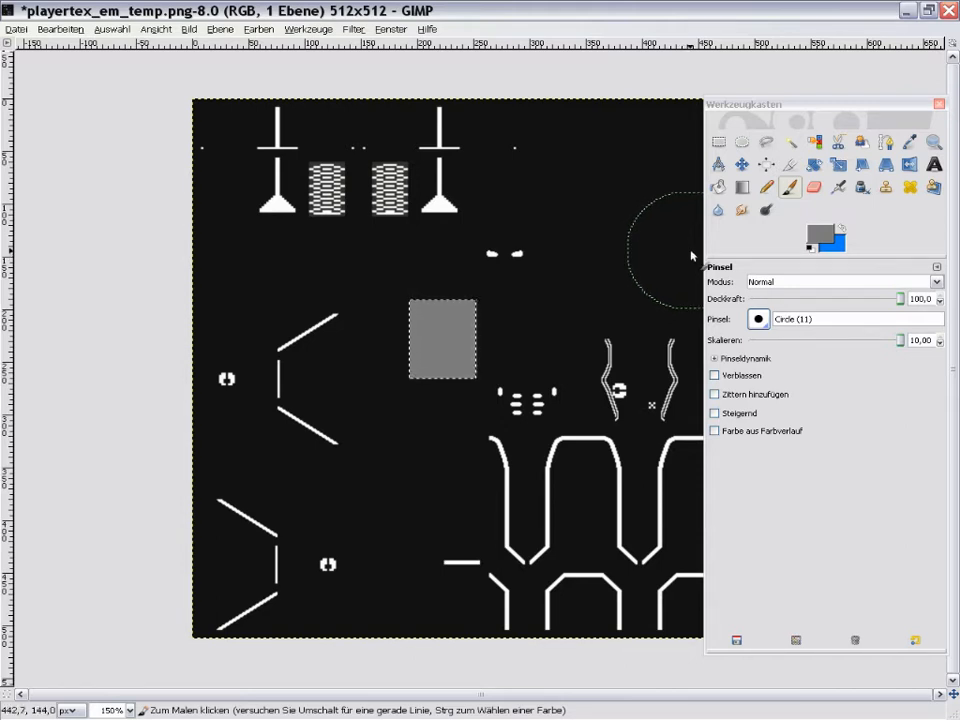
{"action": "mouse_move", "coordinate": [610, 283]}
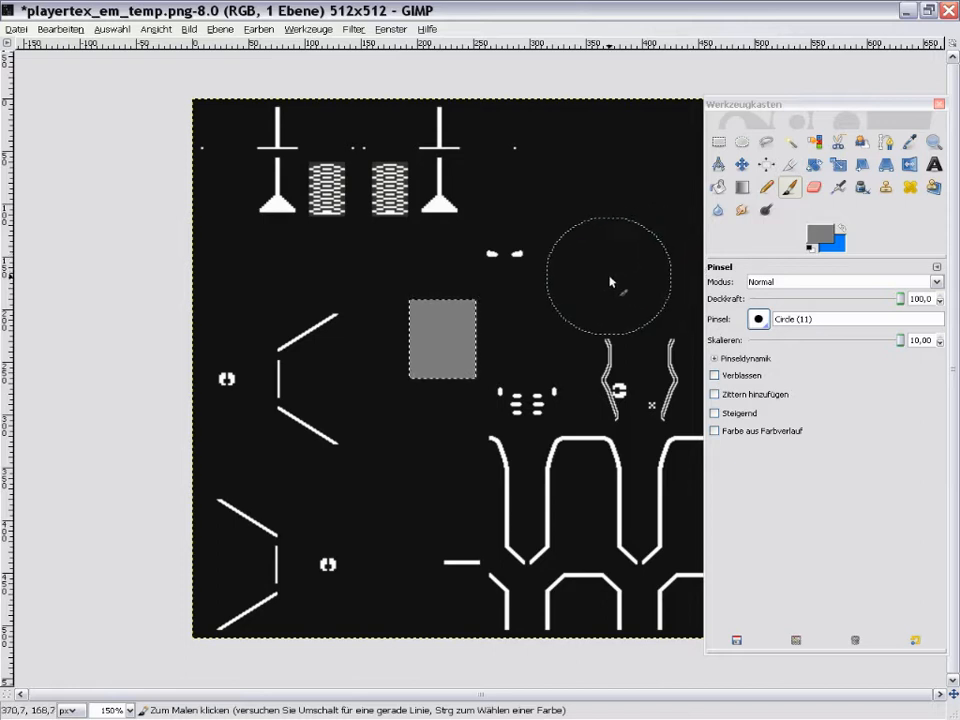
{"action": "mouse_move", "coordinate": [445, 340]}
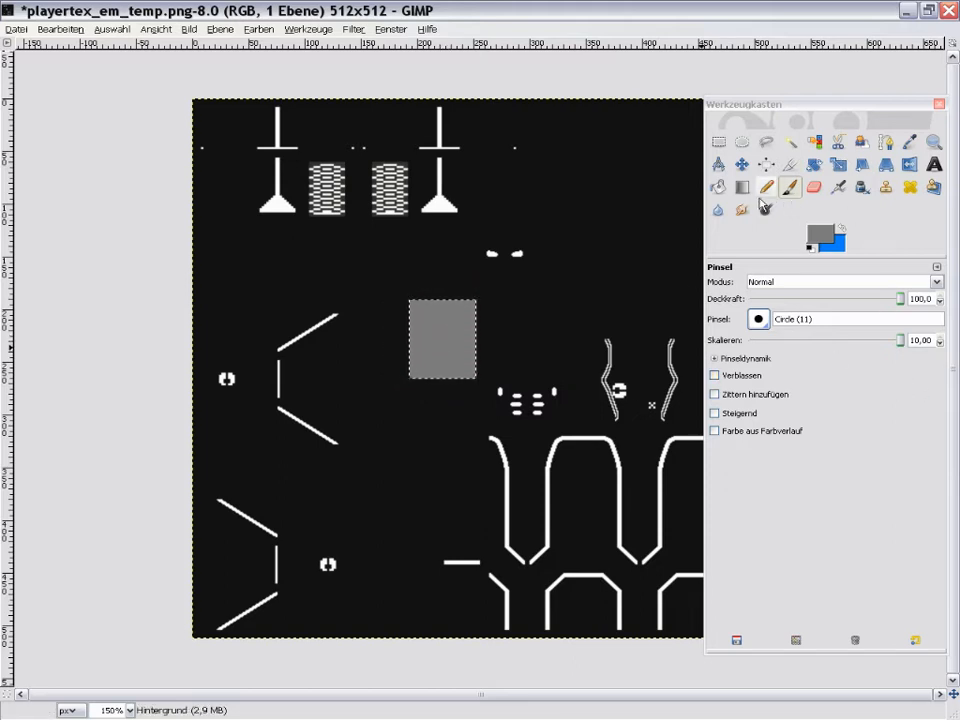
Undo the grey patch on playertex_em_temp, then switch to the game screenshot viewer
{"action": "left_click", "coordinate": [718, 141]}
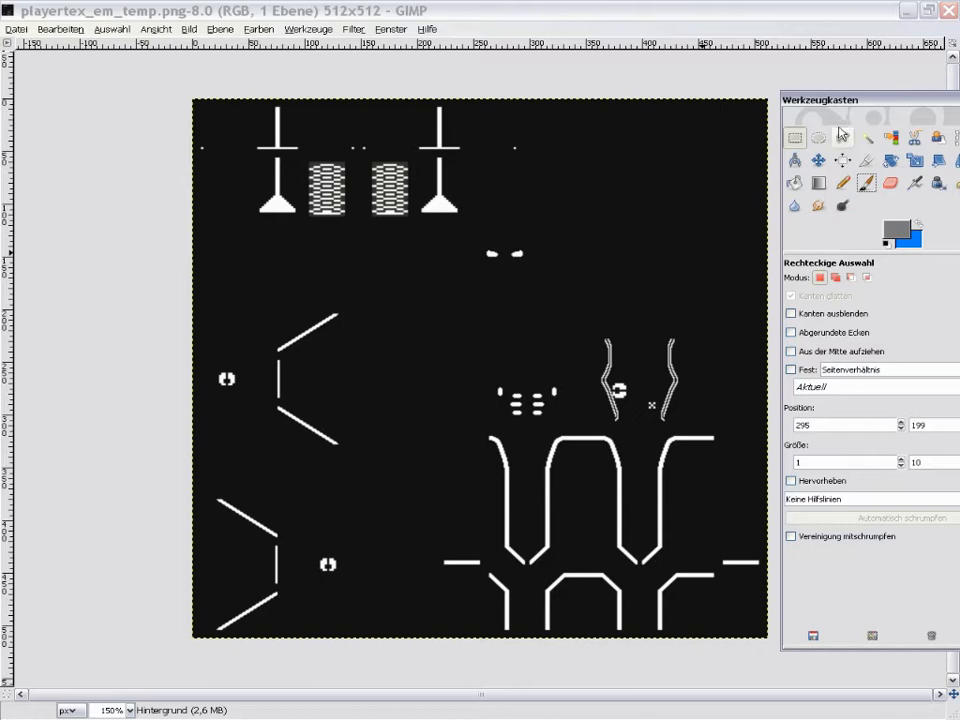
{"action": "mouse_move", "coordinate": [705, 155]}
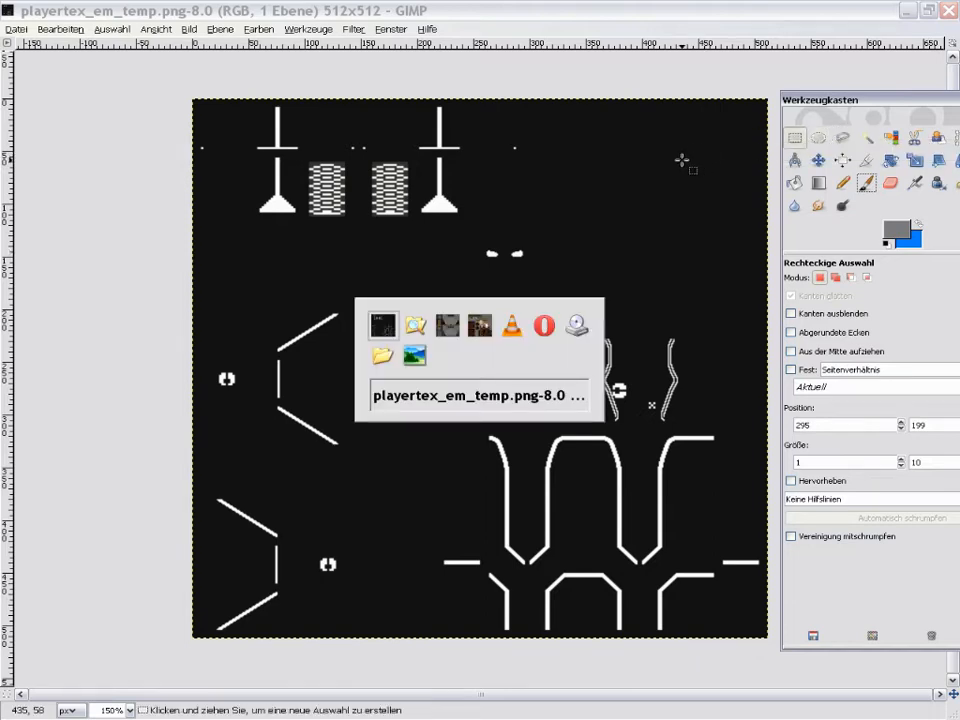
{"action": "left_click", "coordinate": [479, 325]}
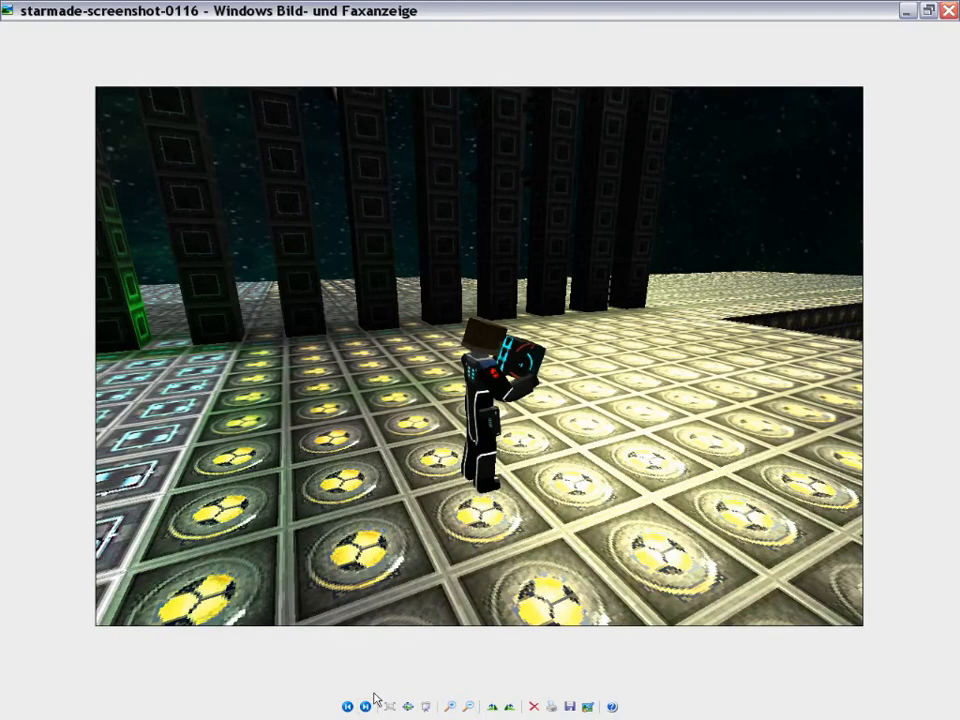
Advance the viewer from screenshot 0116 to 0128, the blue-walled corridor
{"action": "left_click", "coordinate": [366, 707]}
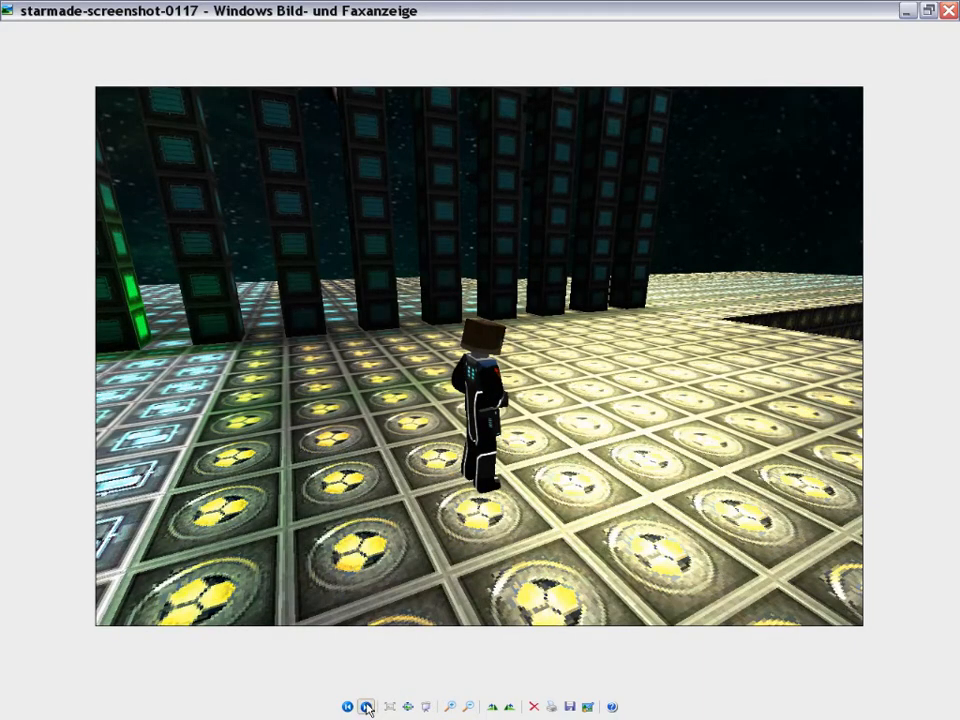
{"action": "left_click", "coordinate": [366, 707]}
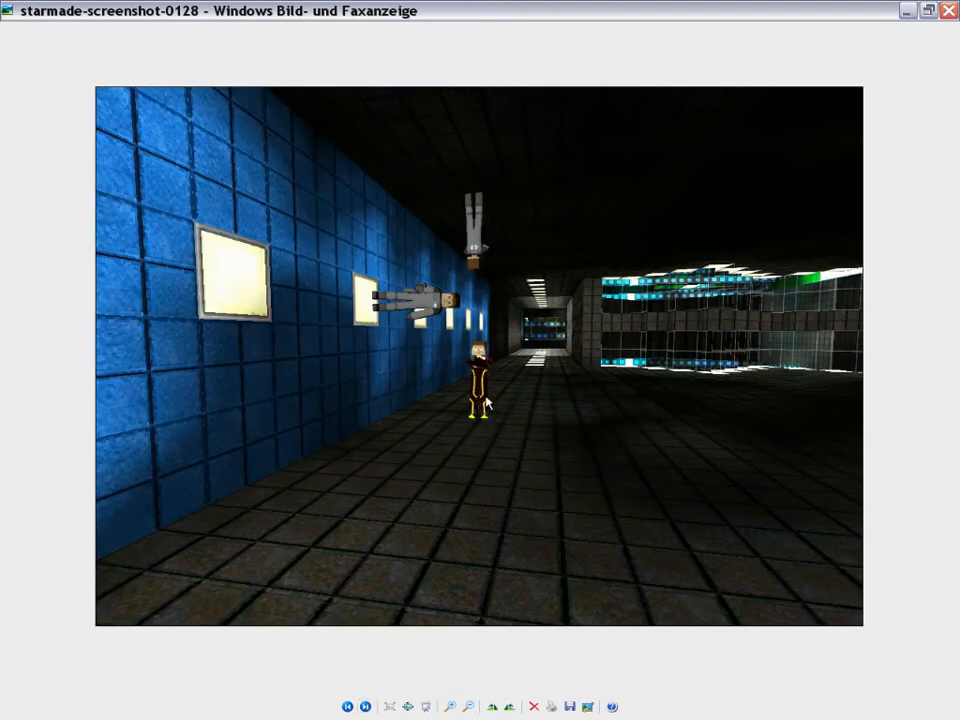
{"action": "mouse_move", "coordinate": [347, 706]}
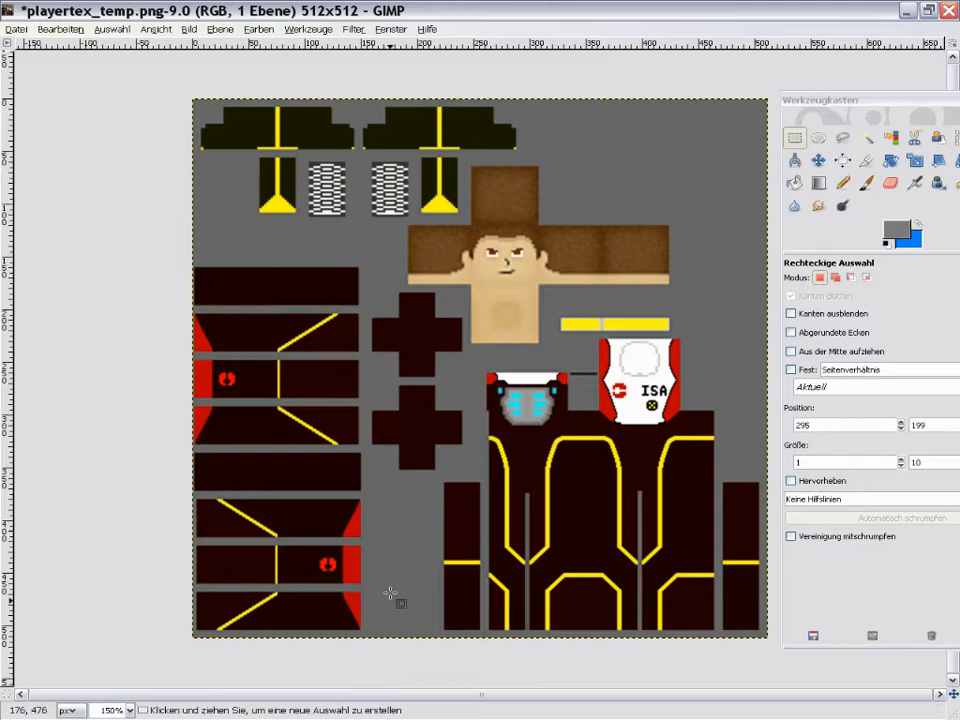
{"action": "mouse_move", "coordinate": [440, 410]}
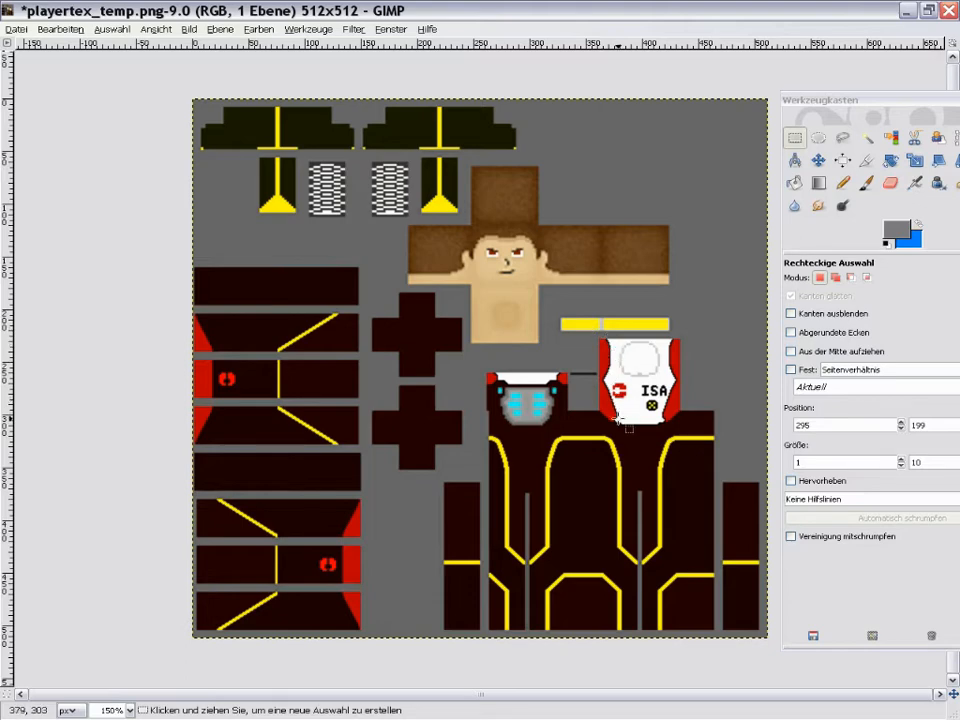
{"action": "mouse_move", "coordinate": [615, 430]}
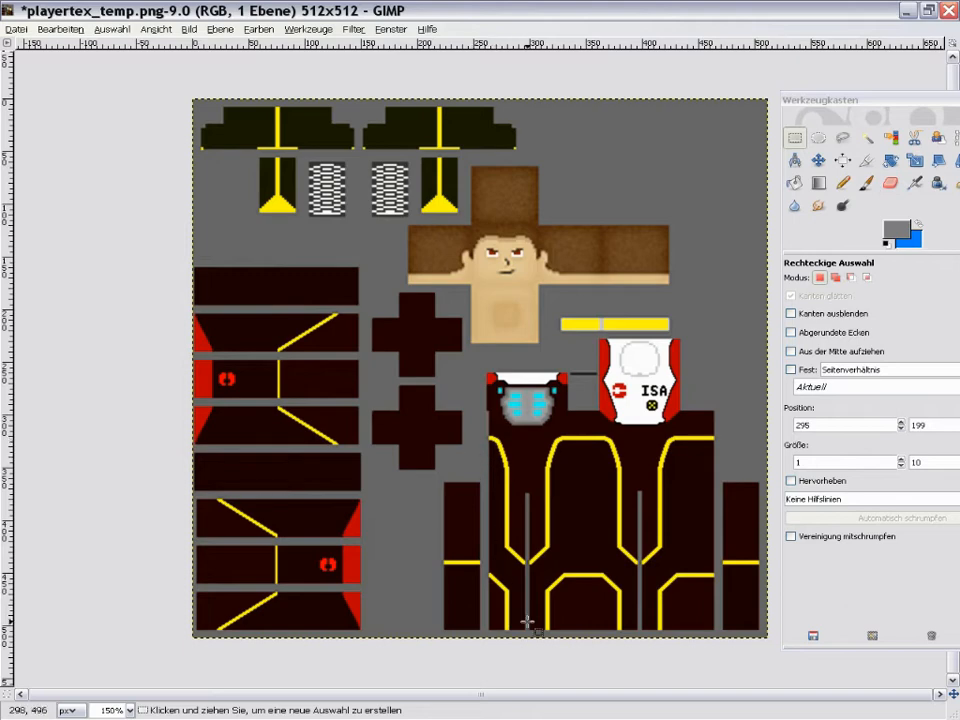
{"action": "mouse_move", "coordinate": [327, 570]}
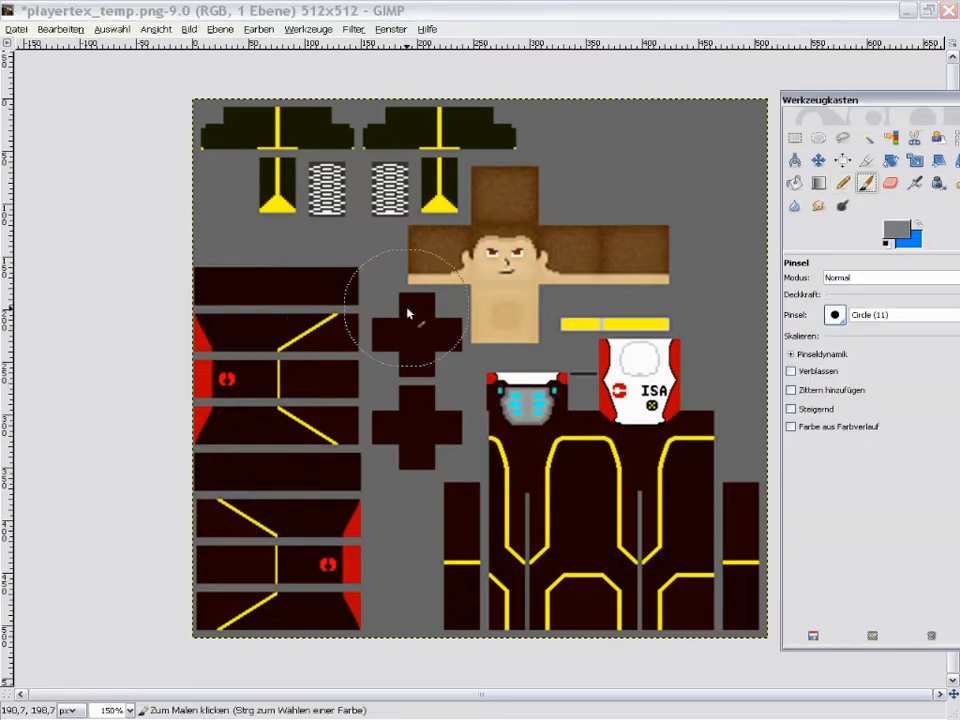
Set the foreground painting colour to near-black 0c0c0c
{"action": "left_click", "coordinate": [896, 230]}
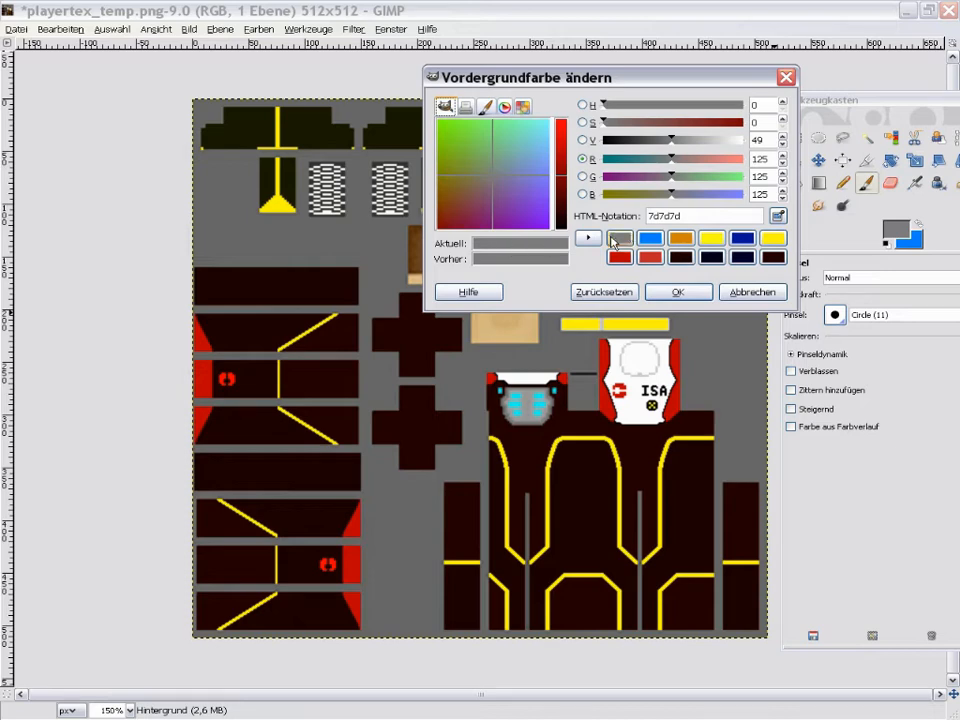
{"action": "left_click", "coordinate": [619, 238]}
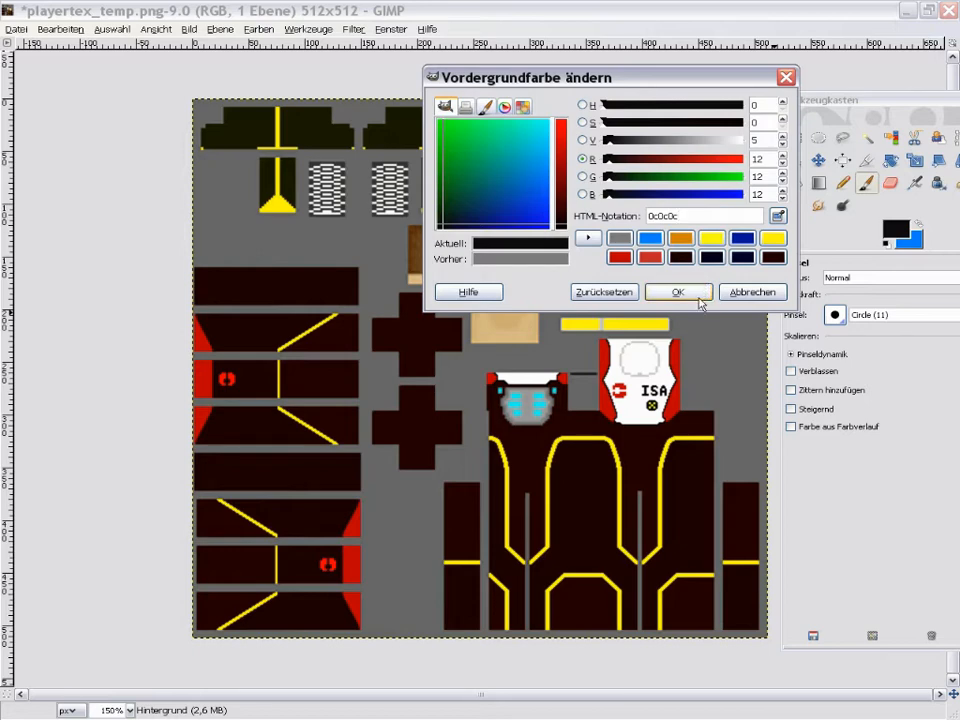
{"action": "left_click", "coordinate": [678, 291]}
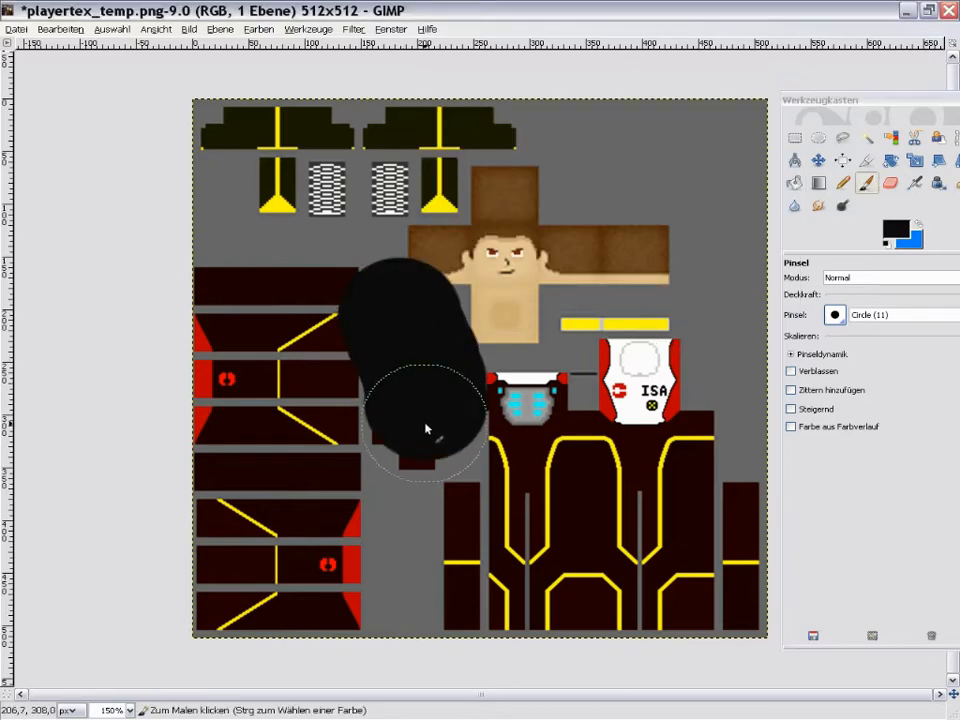
Paint a near-black test stroke down the skin, then remove it
{"action": "left_click_drag", "start_coordinate": [425, 430], "coordinate": [410, 535]}
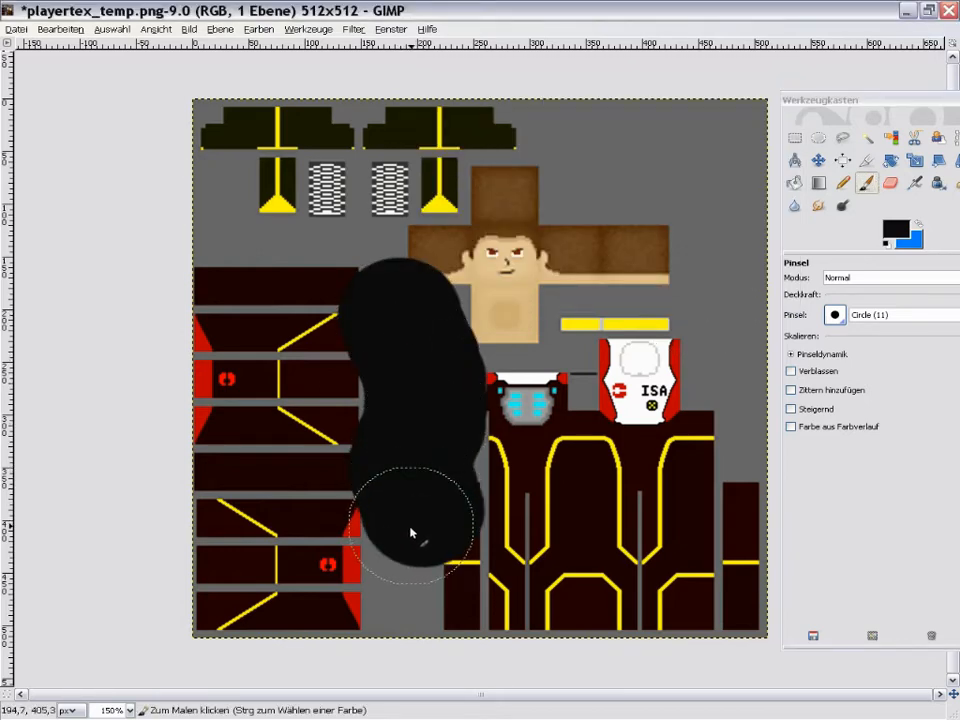
{"action": "left_click_drag", "start_coordinate": [410, 525], "coordinate": [395, 570]}
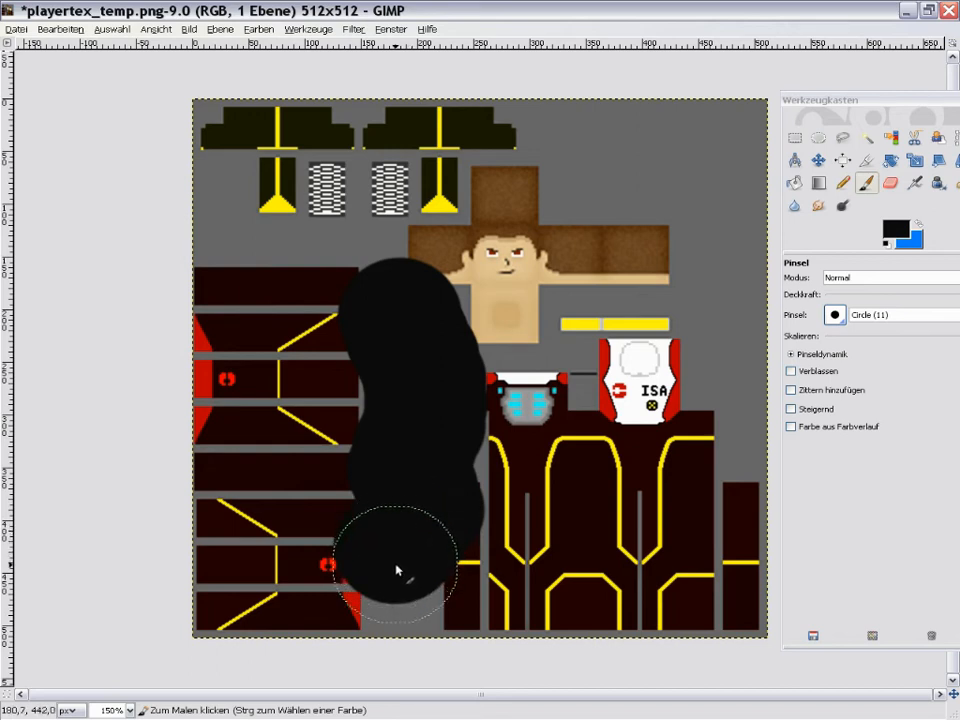
{"action": "left_click", "coordinate": [395, 570]}
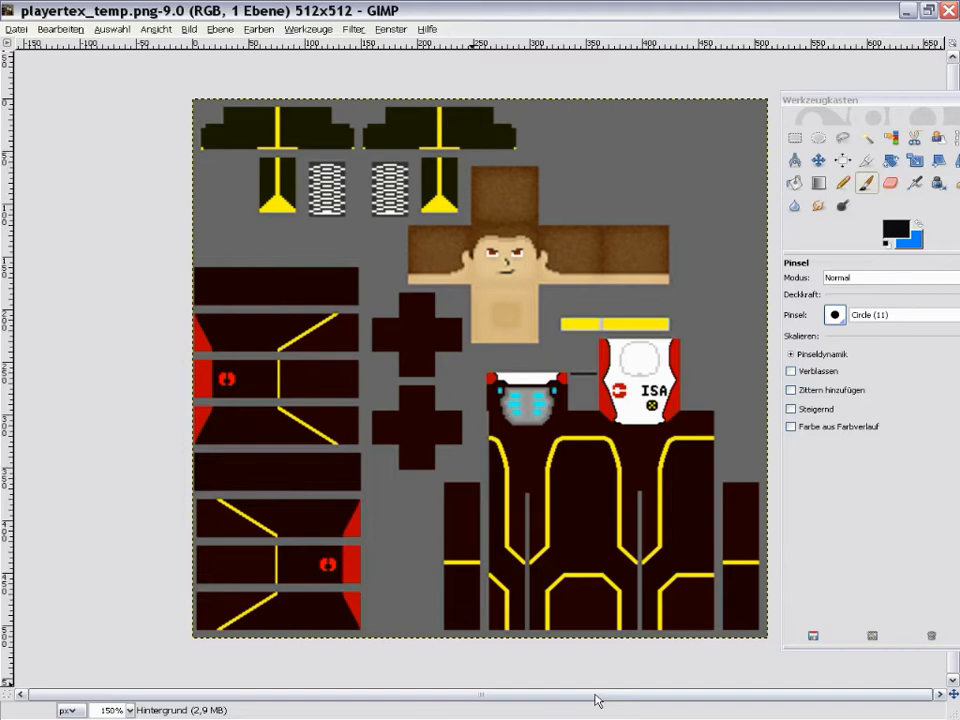
Select a strip over the chest emblem and sample the suit's dark red 1b0000
{"action": "left_click", "coordinate": [793, 137]}
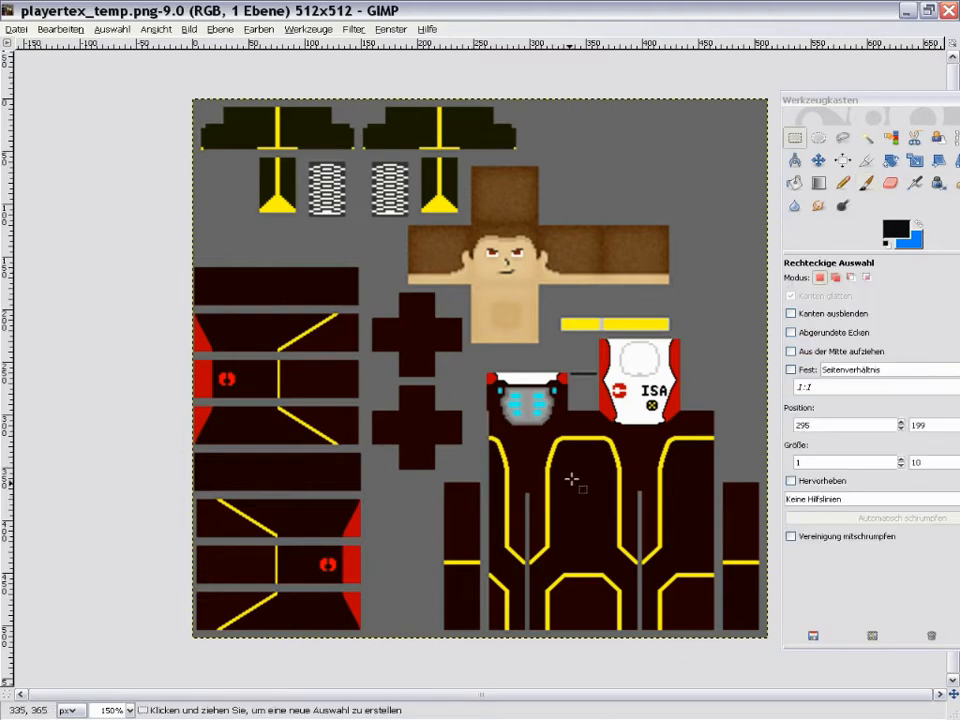
{"action": "left_click_drag", "start_coordinate": [570, 480], "coordinate": [615, 570]}
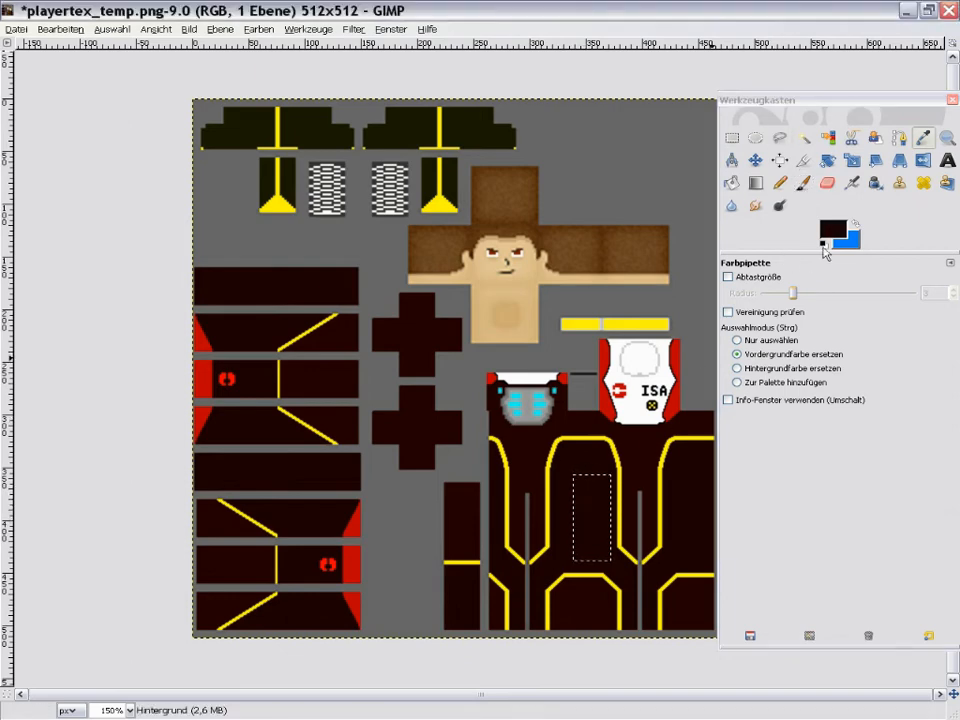
{"action": "left_click", "coordinate": [832, 228]}
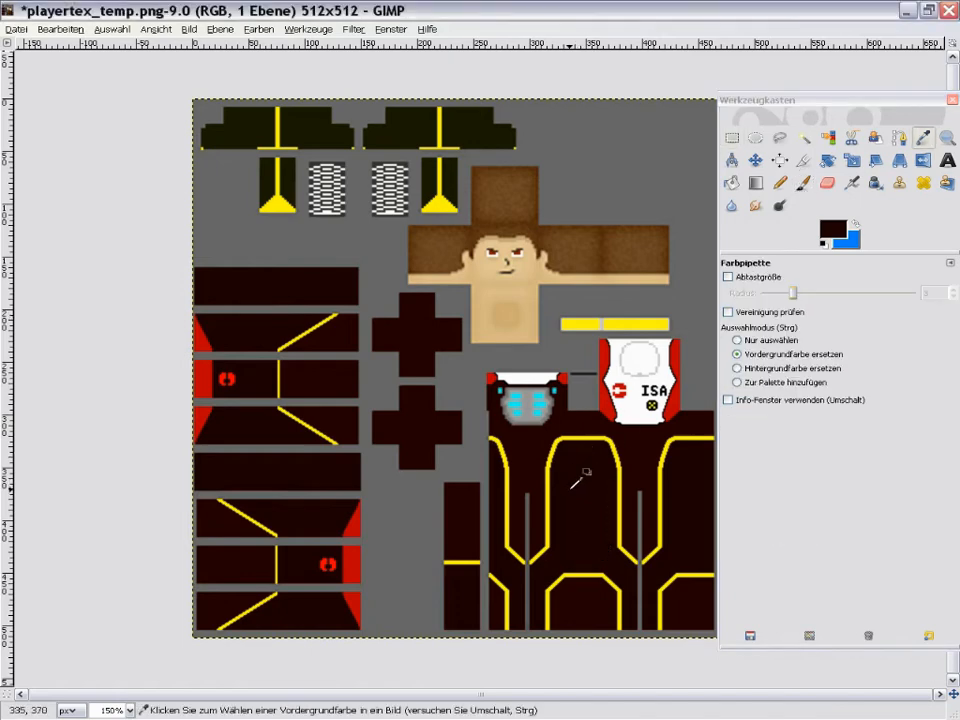
{"action": "left_click", "coordinate": [831, 228]}
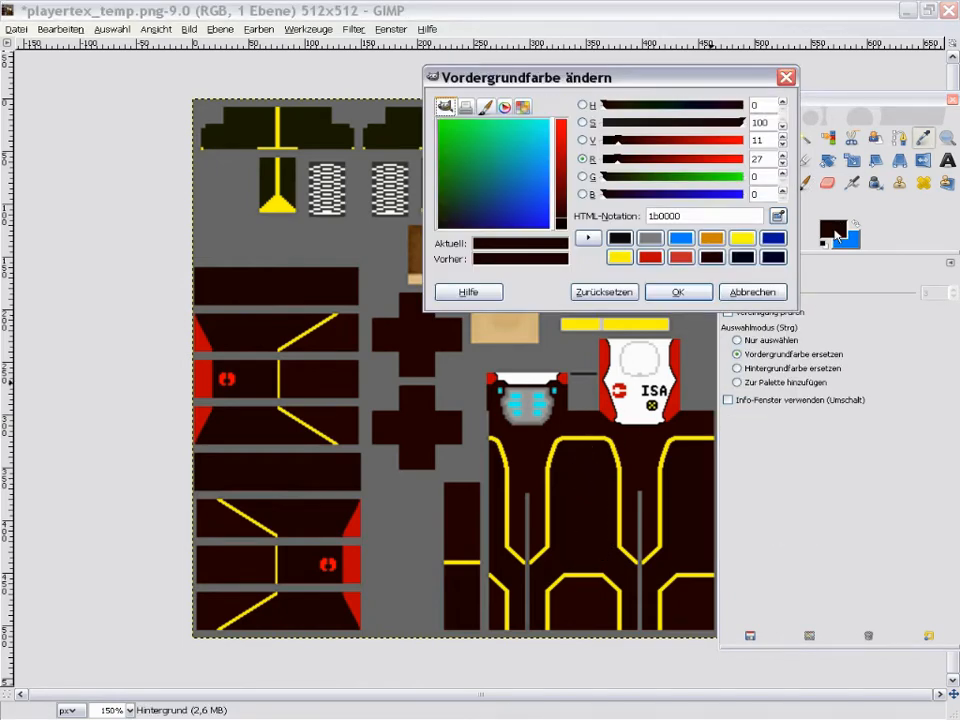
{"action": "left_click", "coordinate": [773, 257]}
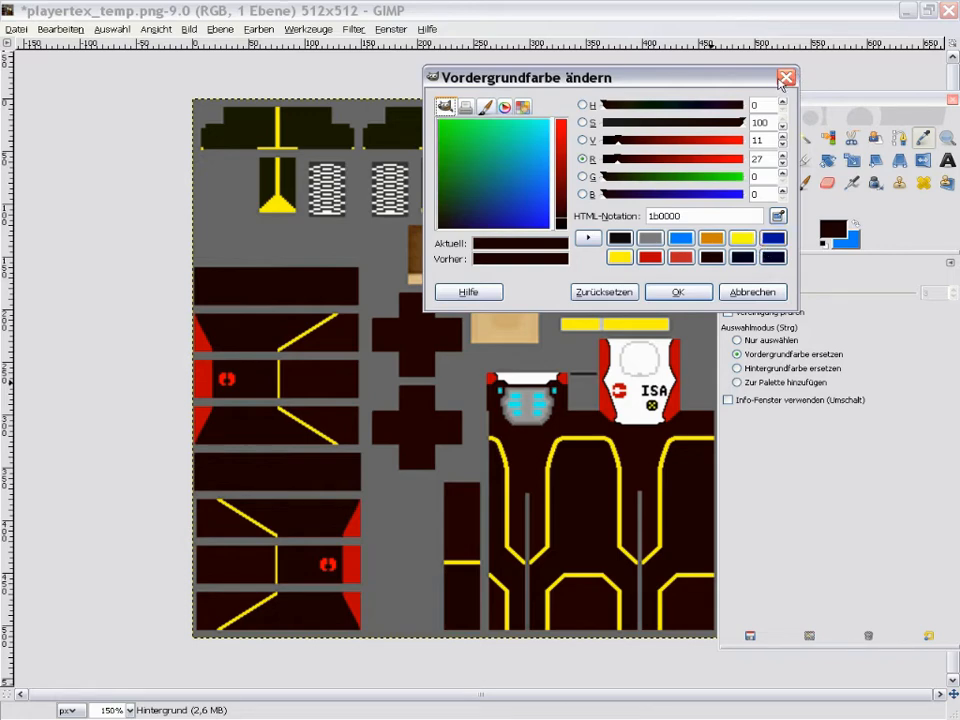
{"action": "mouse_move", "coordinate": [785, 78]}
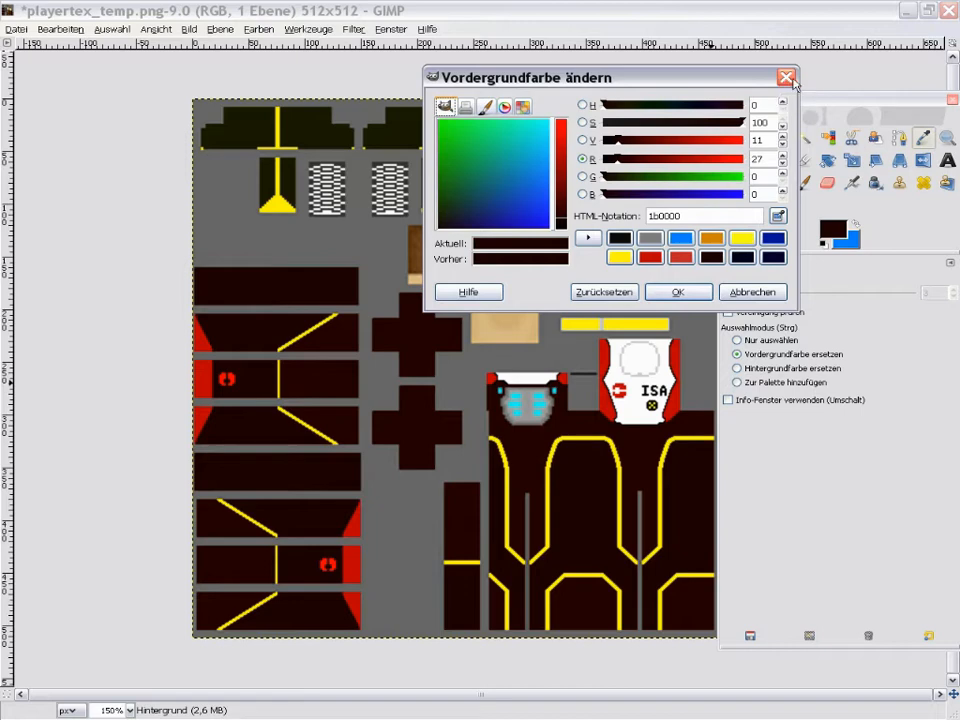
{"action": "left_click", "coordinate": [786, 77]}
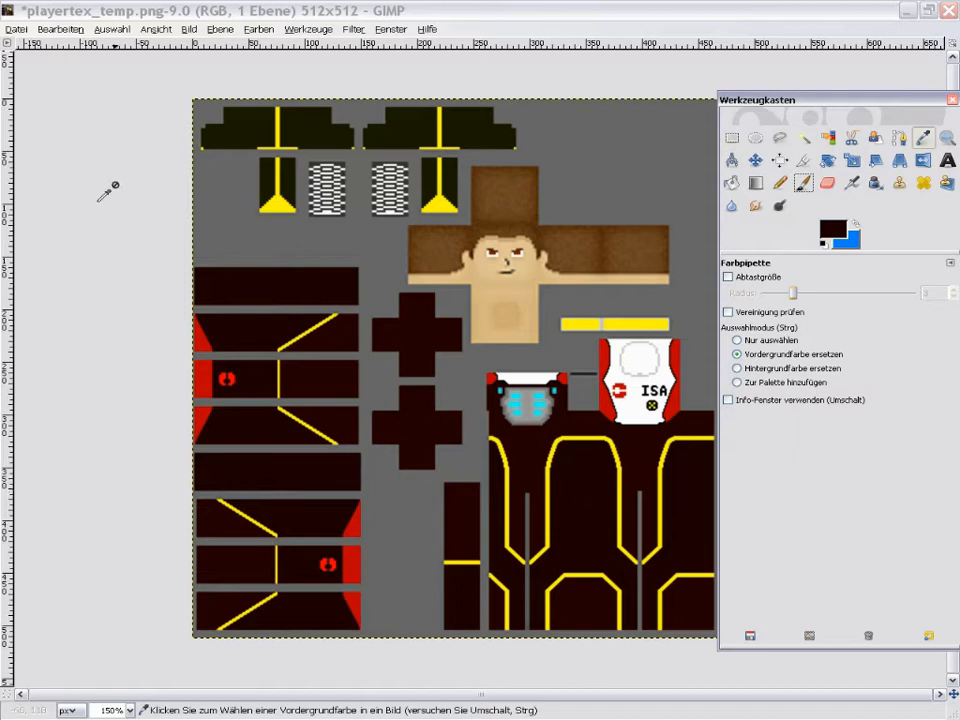
{"action": "mouse_move", "coordinate": [82, 66]}
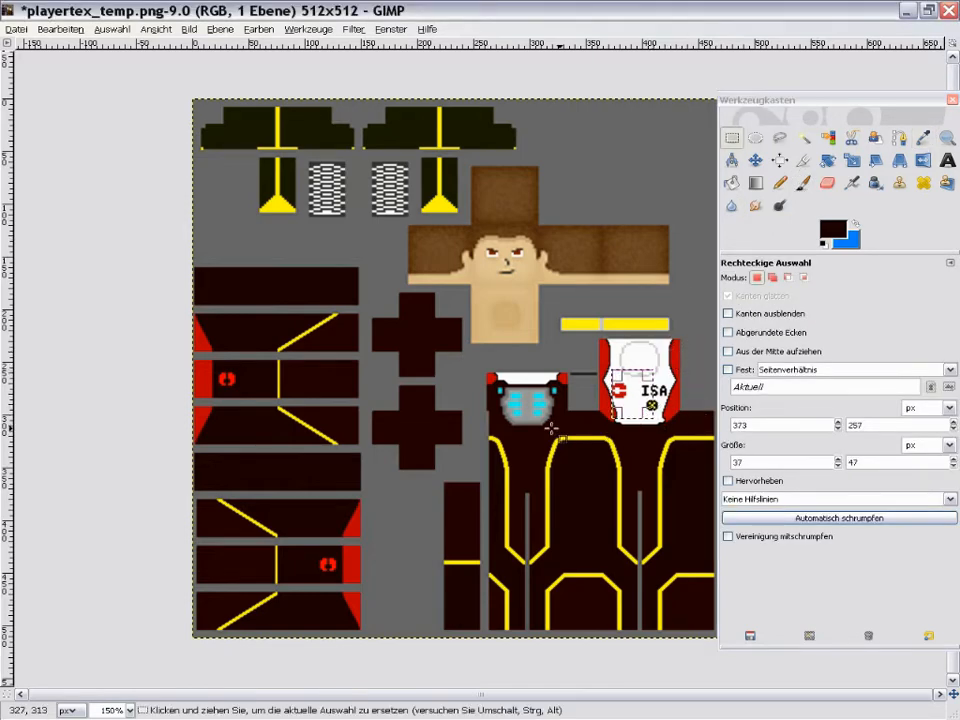
Sample the yellow stripe and verify fff600 in the foreground colour dialog
{"action": "left_click_drag", "start_coordinate": [549, 432], "coordinate": [640, 543]}
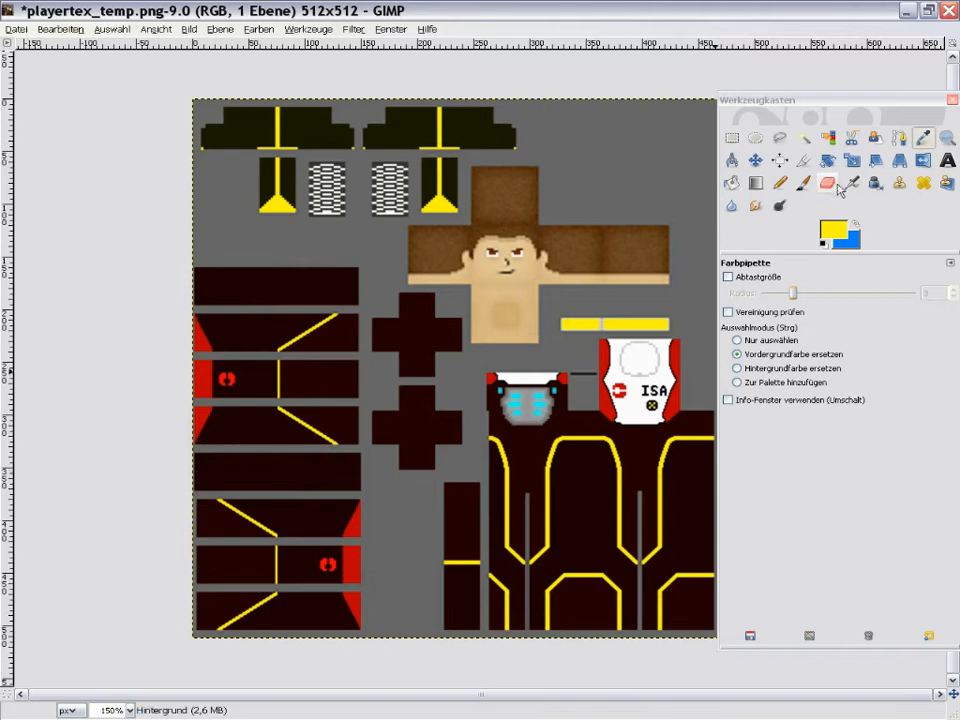
{"action": "left_click", "coordinate": [832, 228]}
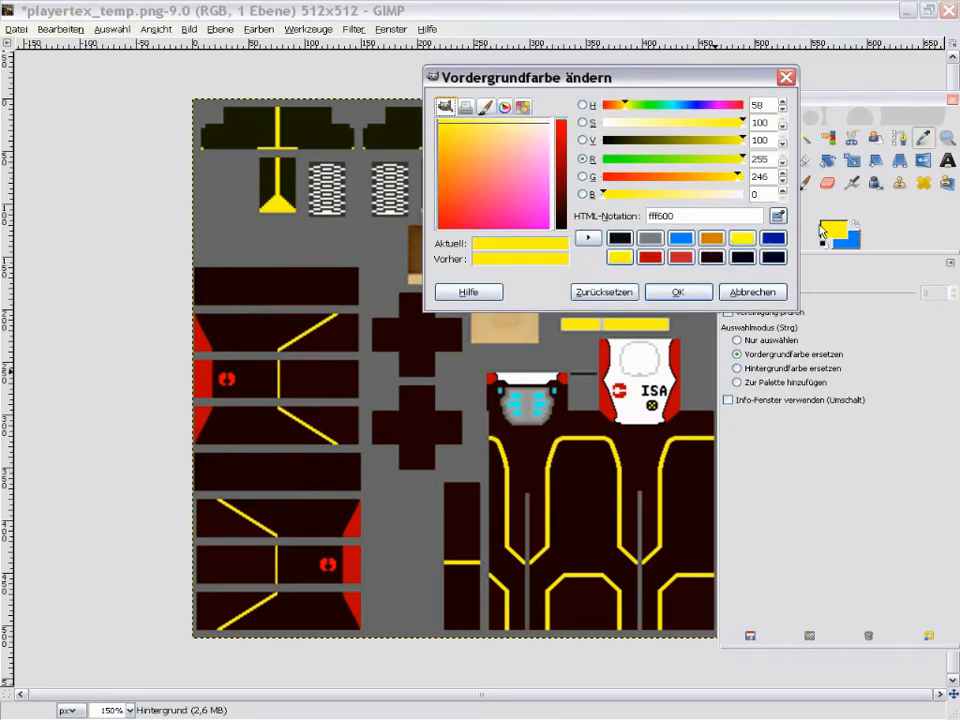
{"action": "left_click", "coordinate": [752, 291]}
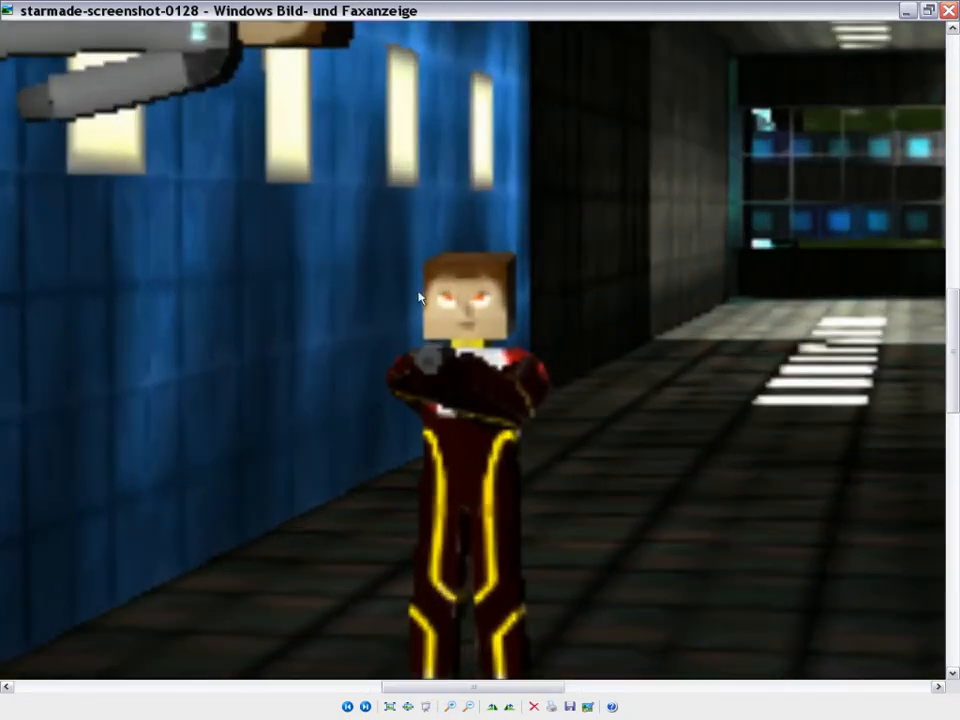
{"action": "mouse_move", "coordinate": [420, 327]}
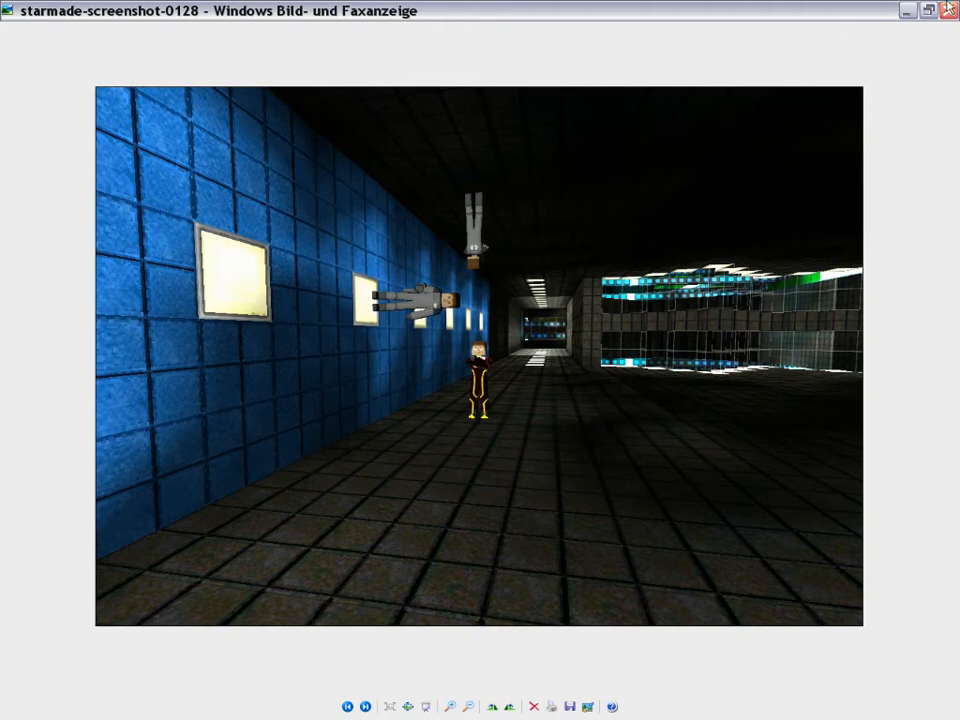
{"action": "mouse_move", "coordinate": [949, 9]}
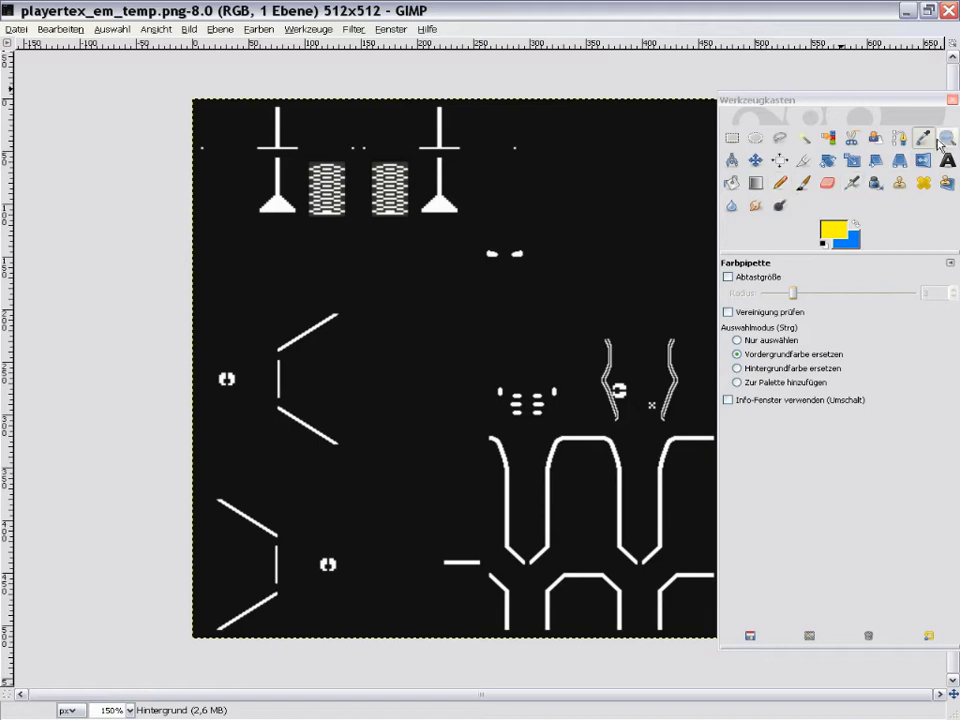
Read 121212 in the foreground colour dialog and close it without changes
{"action": "left_click", "coordinate": [828, 228]}
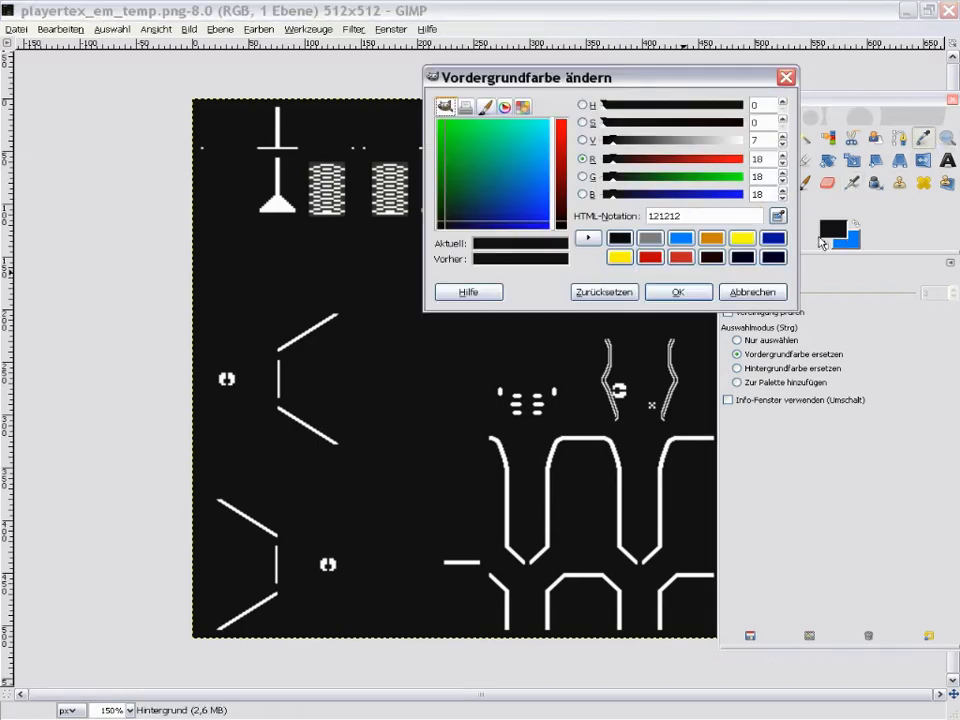
{"action": "mouse_move", "coordinate": [600, 213]}
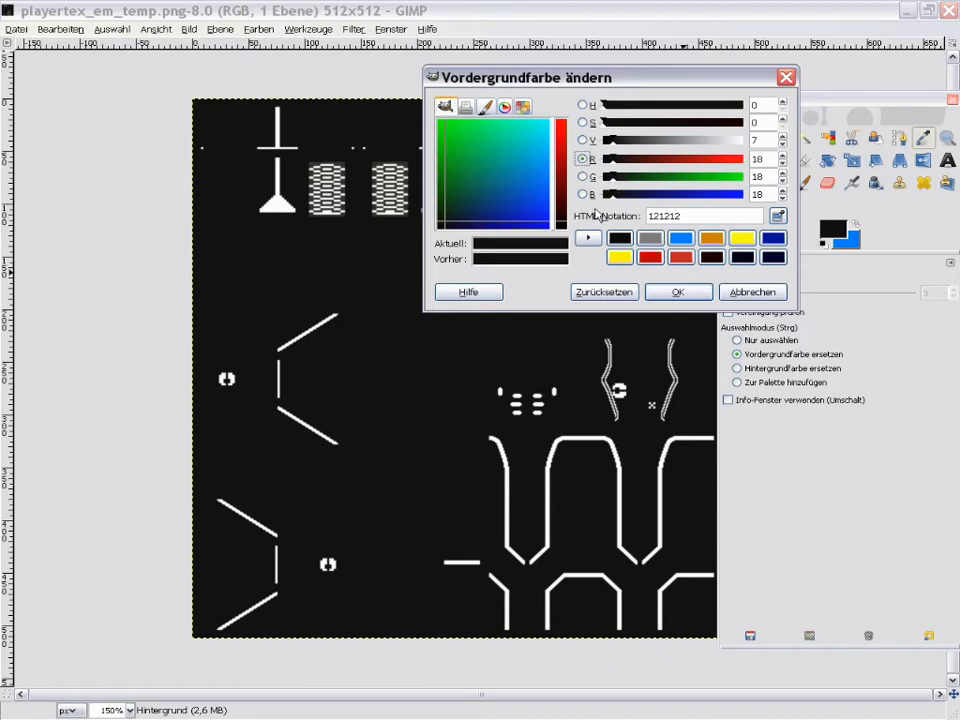
{"action": "mouse_move", "coordinate": [637, 122]}
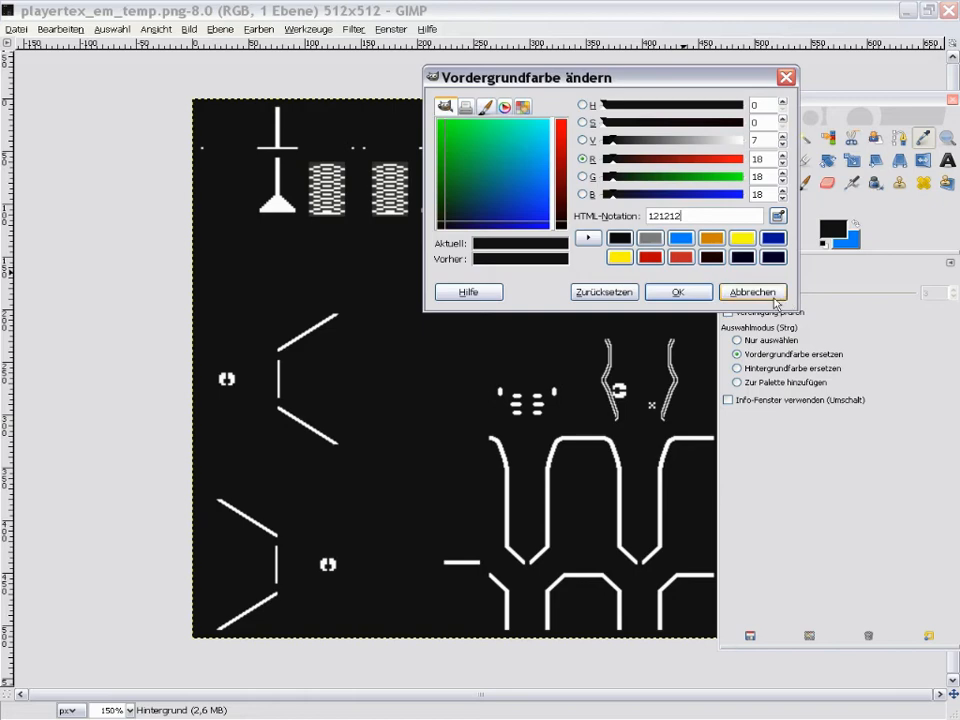
{"action": "left_click", "coordinate": [752, 291]}
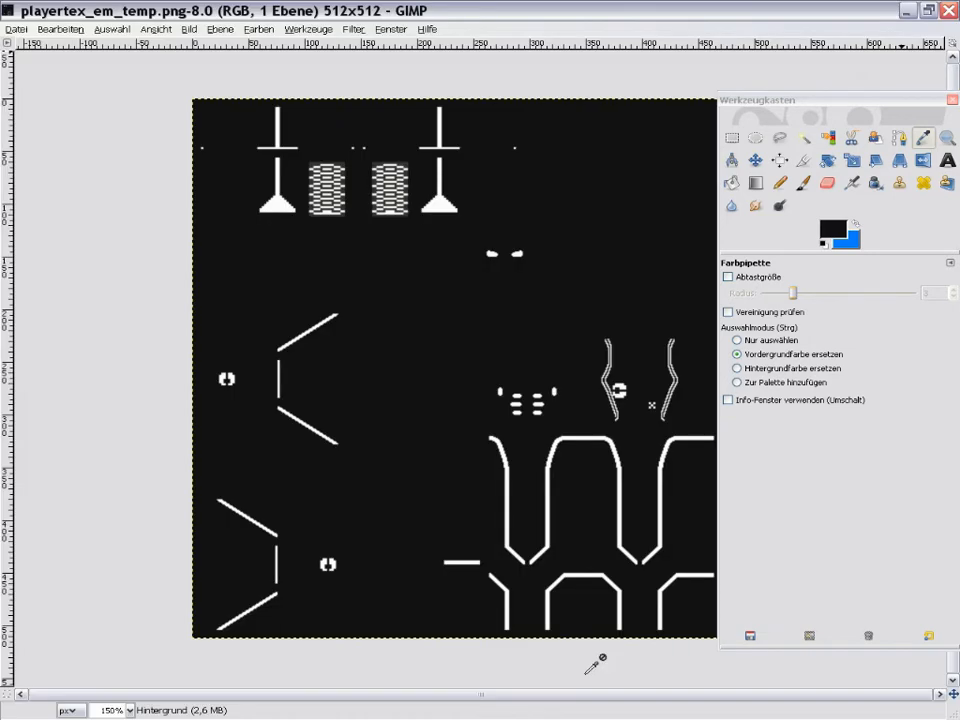
{"action": "mouse_move", "coordinate": [385, 330]}
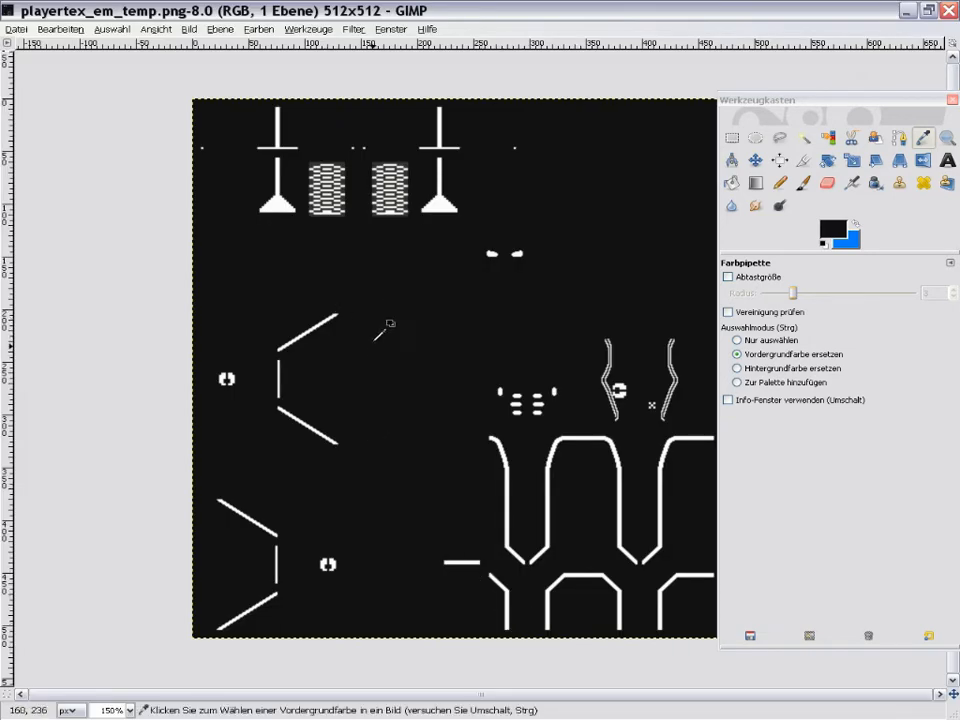
{"action": "mouse_move", "coordinate": [378, 322]}
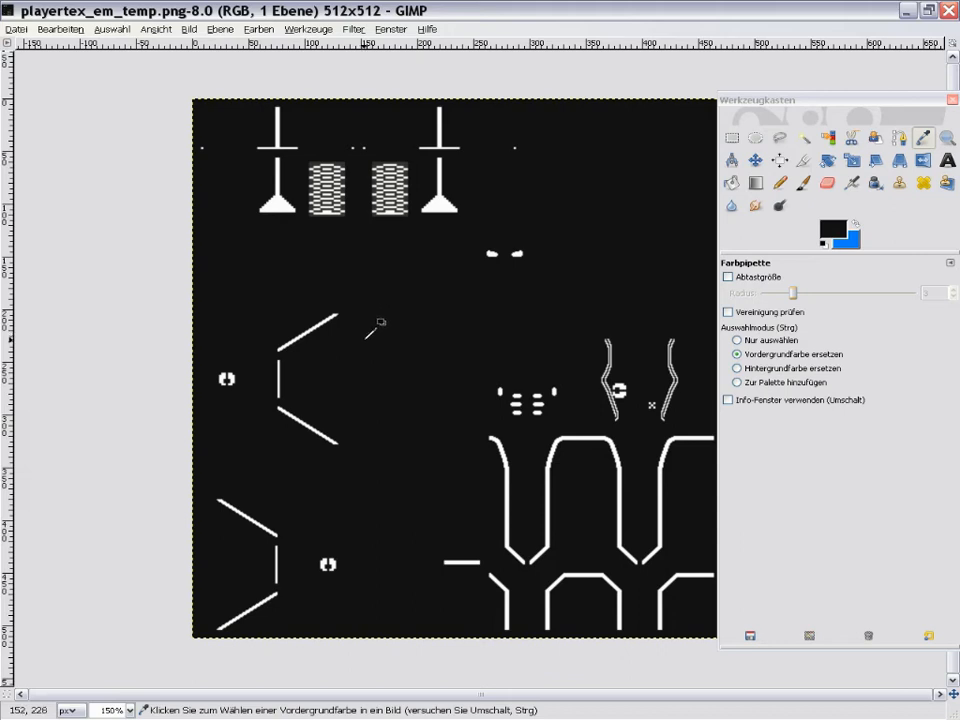
{"action": "mouse_move", "coordinate": [375, 322]}
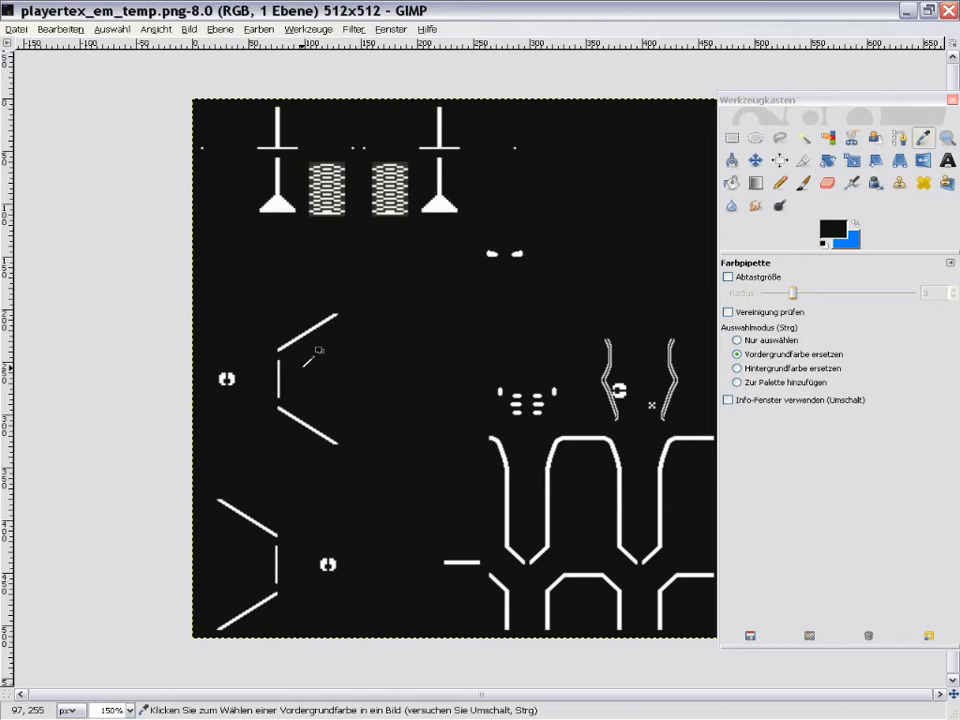
{"action": "mouse_move", "coordinate": [375, 220]}
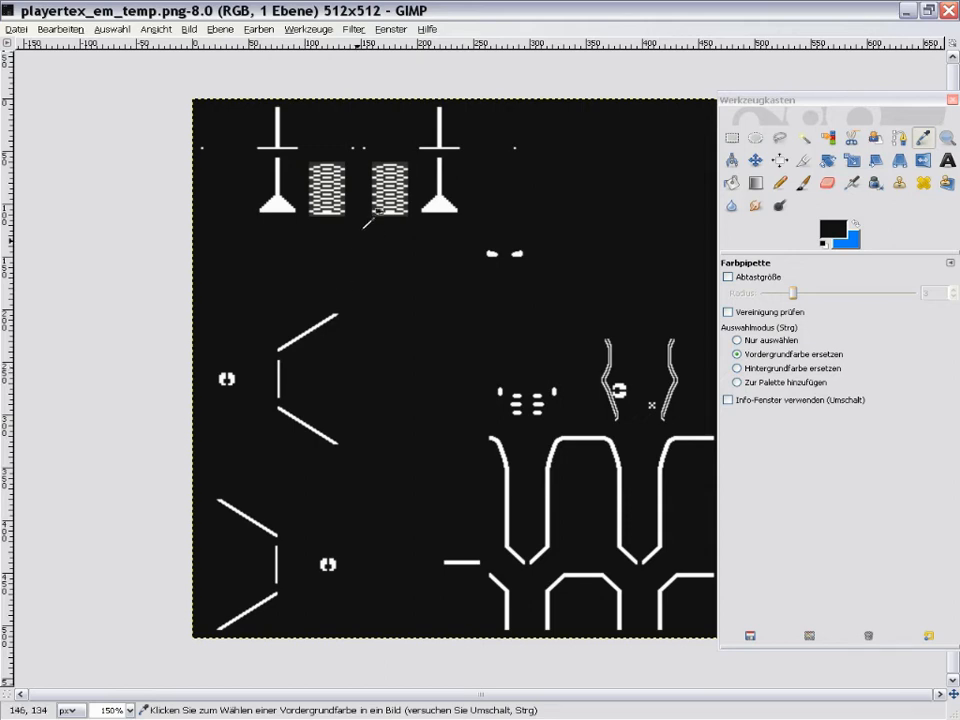
{"action": "mouse_move", "coordinate": [780, 138]}
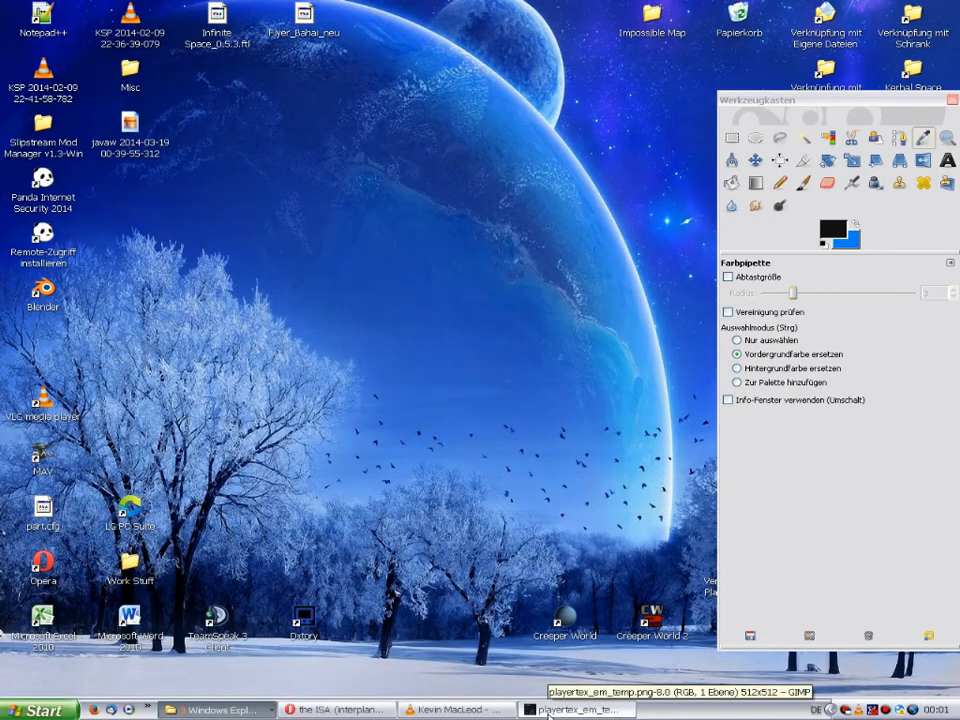
Close GIMP, then run StarMade-starter from the StarMade Dev folder, allowing it
{"action": "left_click", "coordinate": [578, 709]}
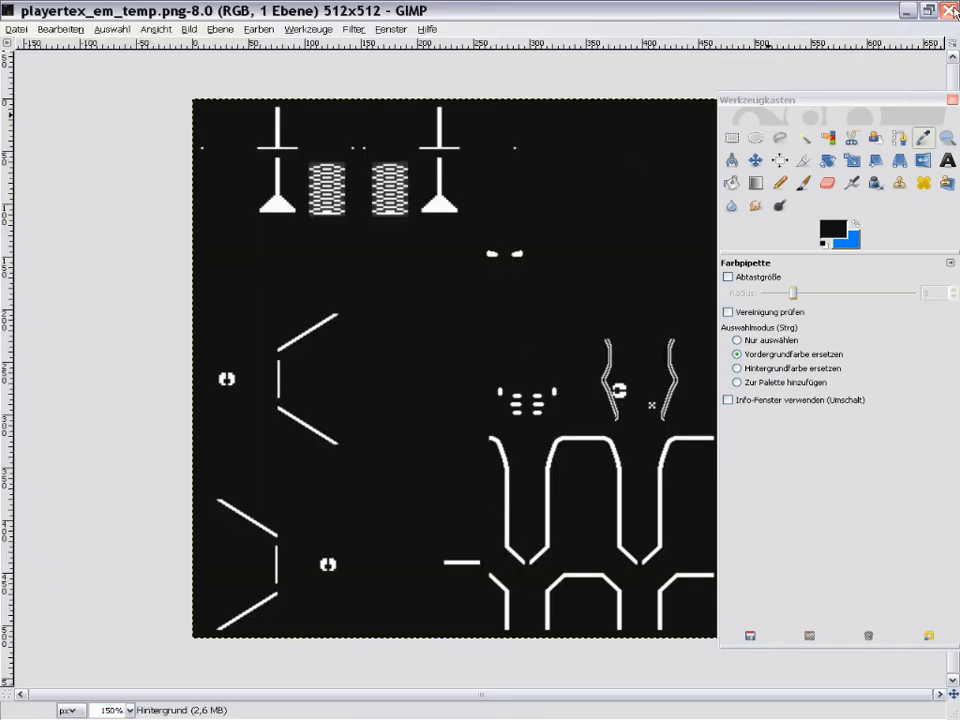
{"action": "left_click", "coordinate": [949, 10]}
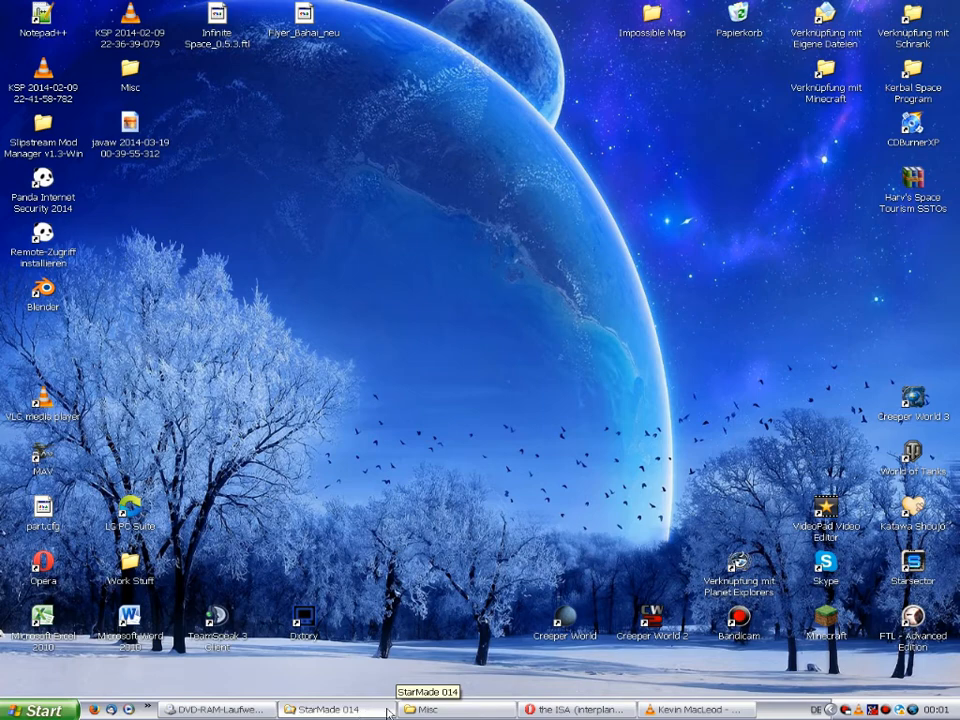
{"action": "double_click", "coordinate": [453, 105]}
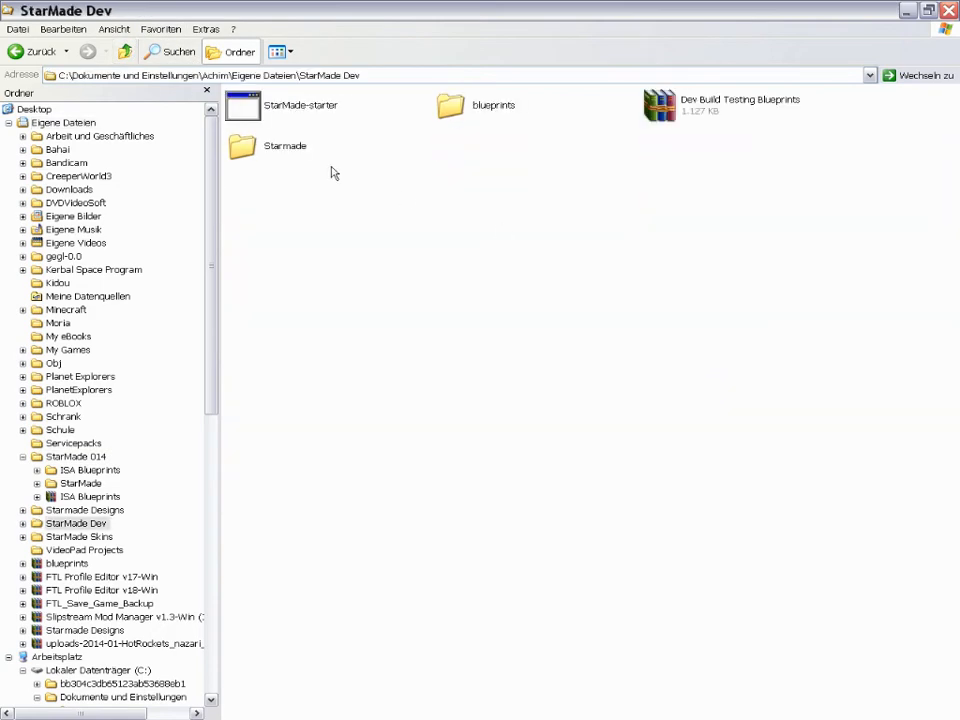
{"action": "double_click", "coordinate": [300, 104]}
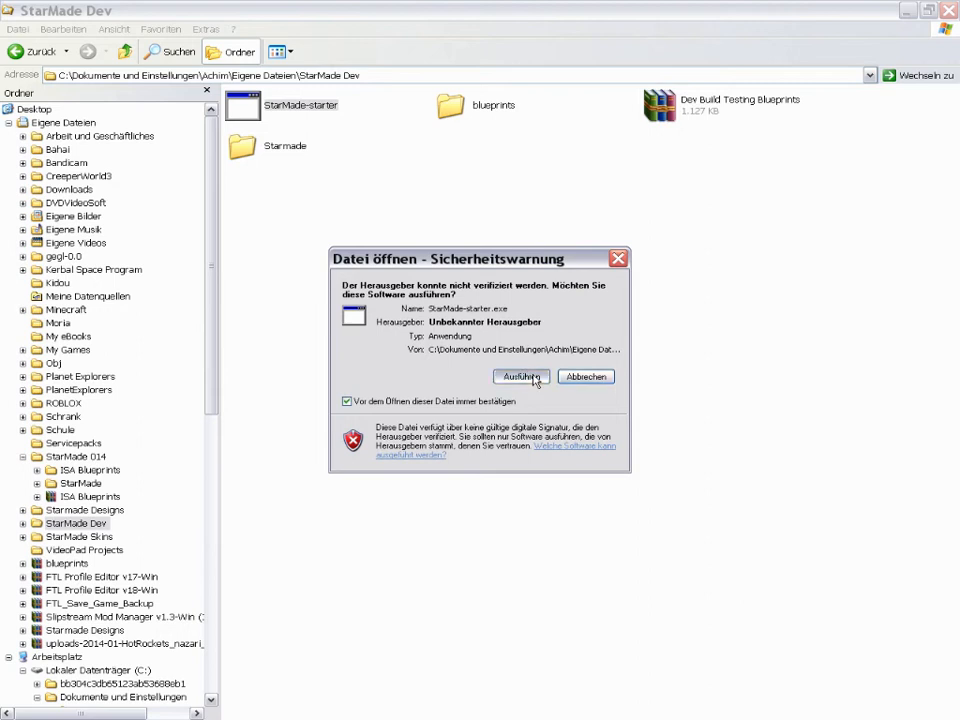
{"action": "left_click", "coordinate": [519, 377]}
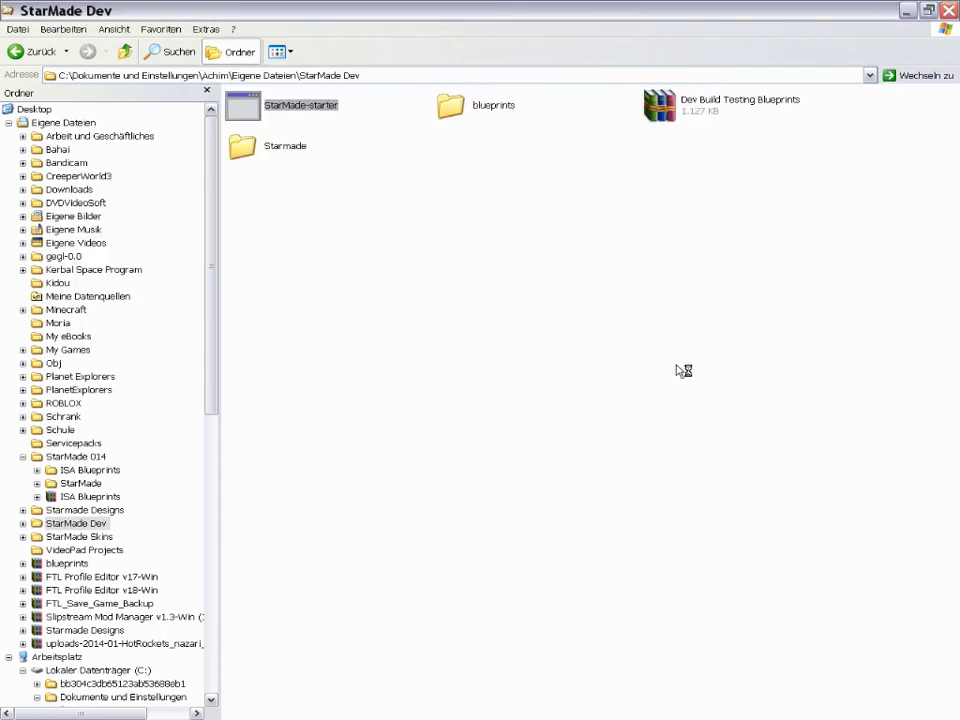
{"action": "mouse_move", "coordinate": [669, 405]}
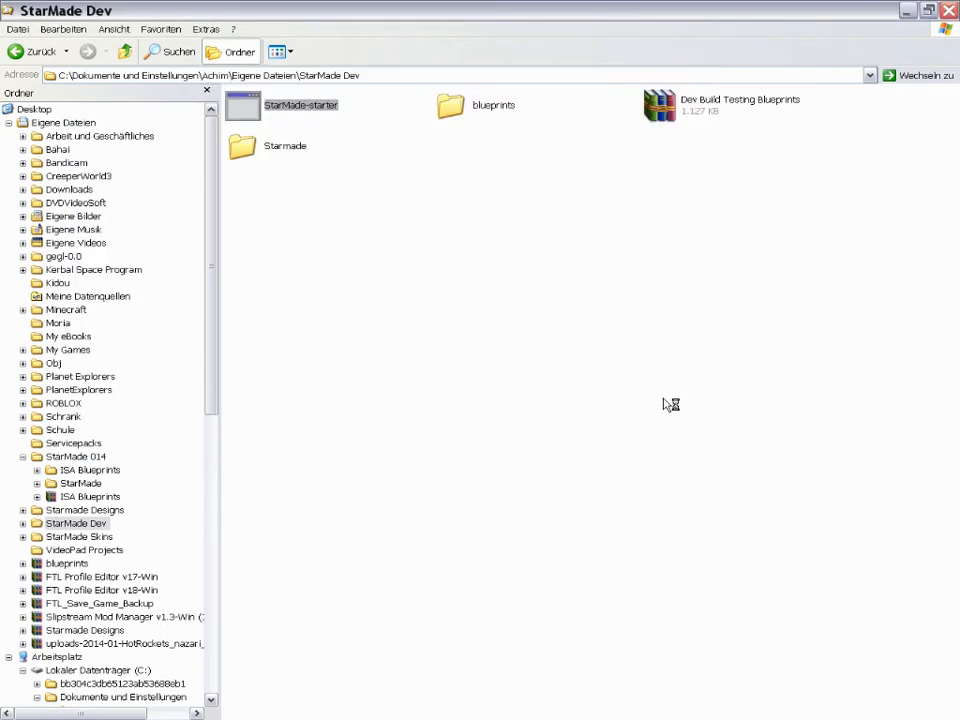
{"action": "mouse_move", "coordinate": [660, 404]}
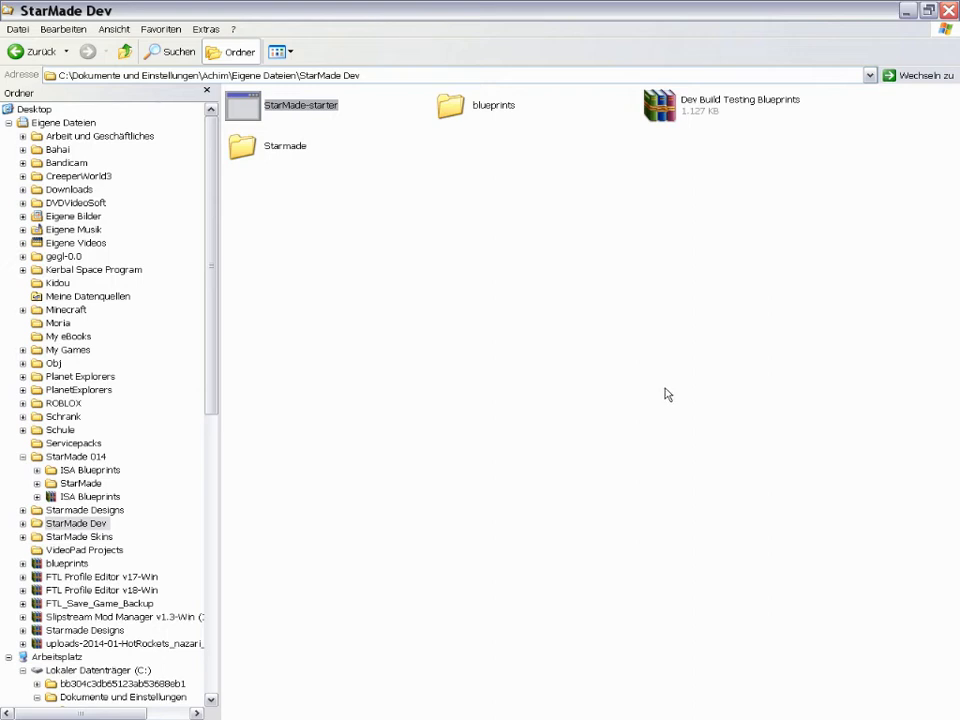
{"action": "mouse_move", "coordinate": [660, 410]}
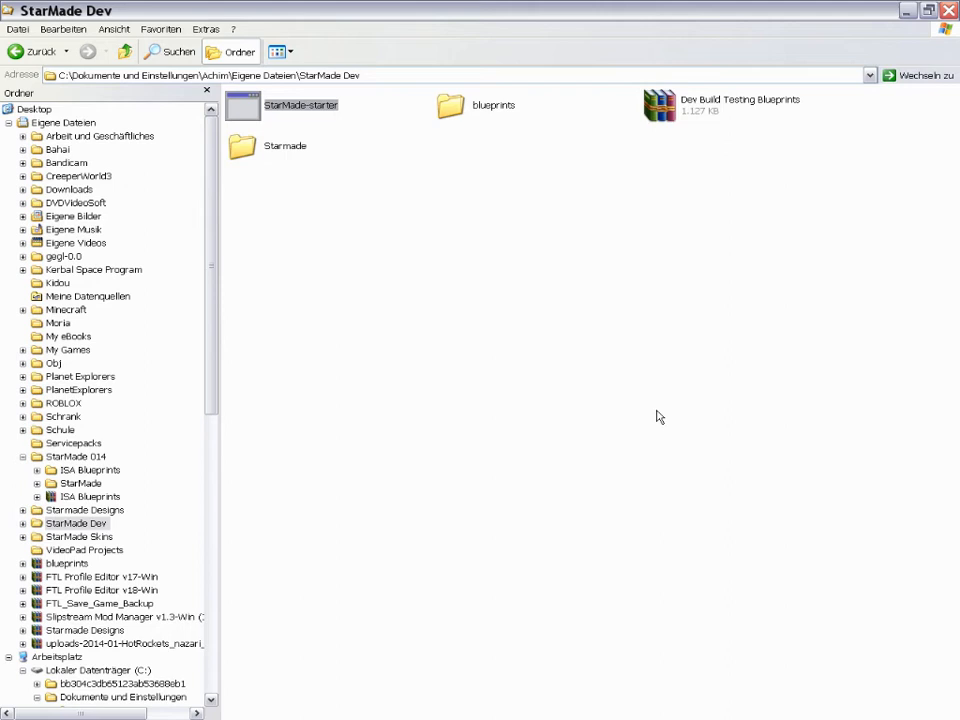
{"action": "mouse_move", "coordinate": [911, 8]}
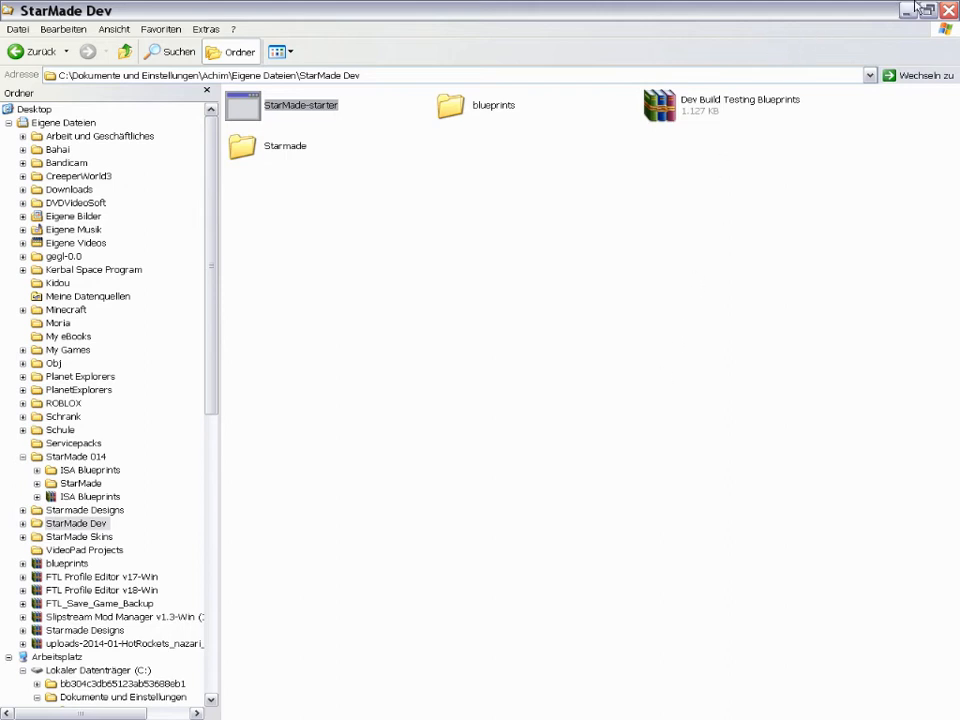
{"action": "double_click", "coordinate": [300, 104]}
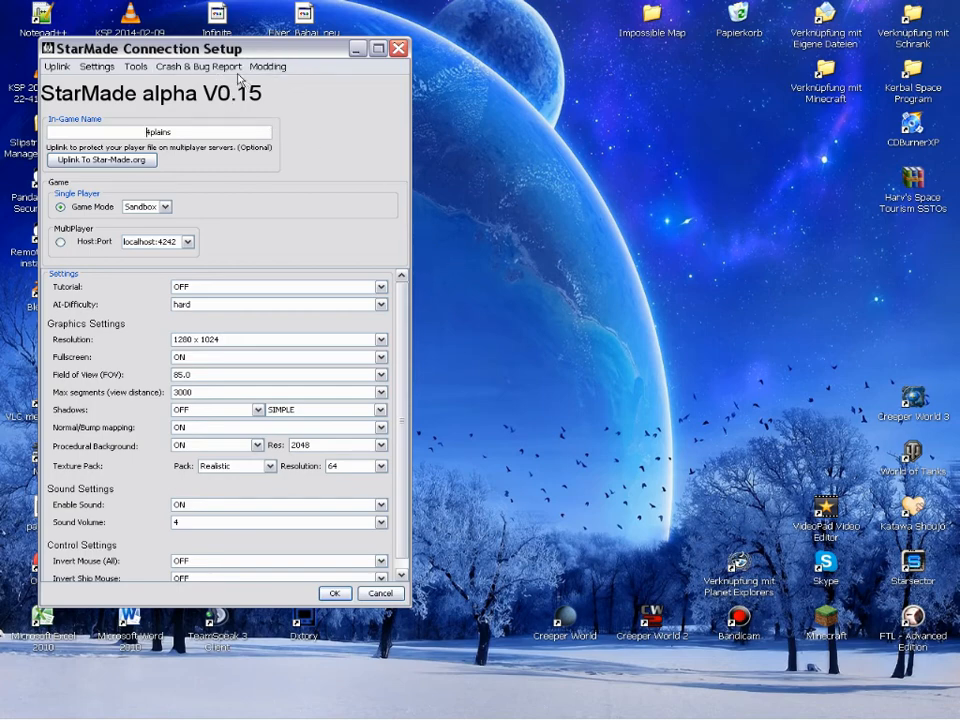
Centre the launcher, choose Modding > Load Custom Skin, and browse for Main Skin Texture
{"action": "left_click_drag", "start_coordinate": [140, 48], "coordinate": [383, 64]}
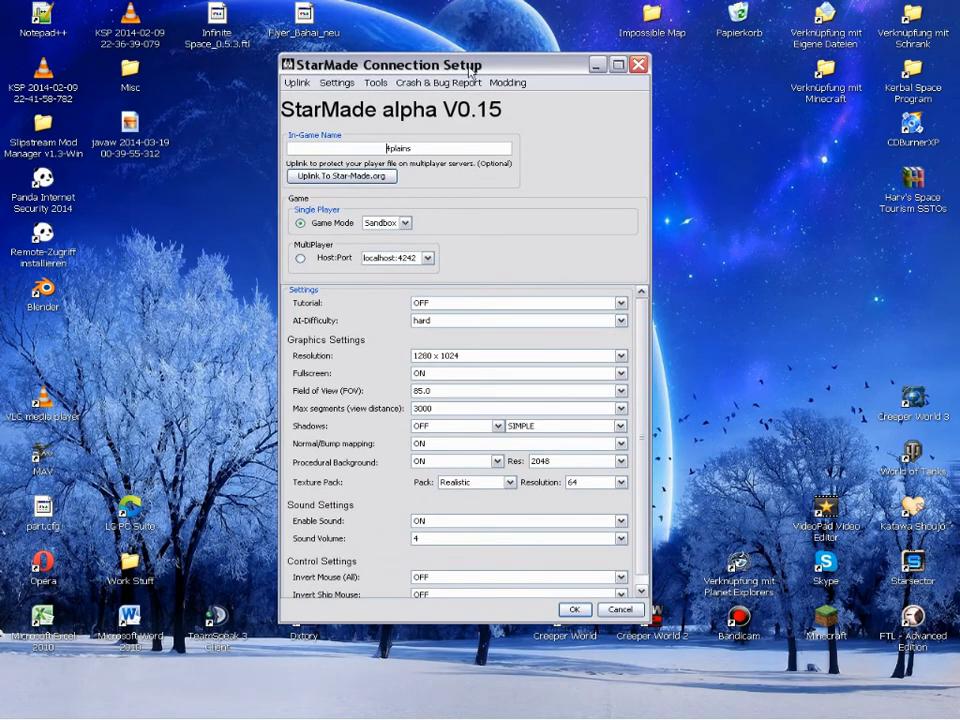
{"action": "left_click", "coordinate": [507, 82]}
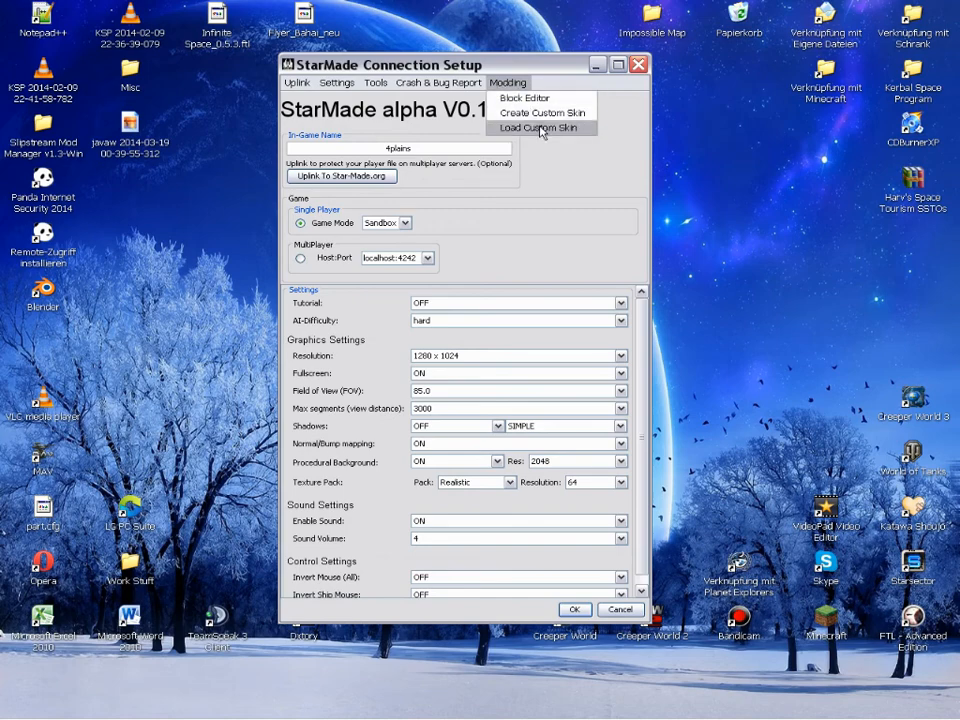
{"action": "left_click", "coordinate": [540, 127]}
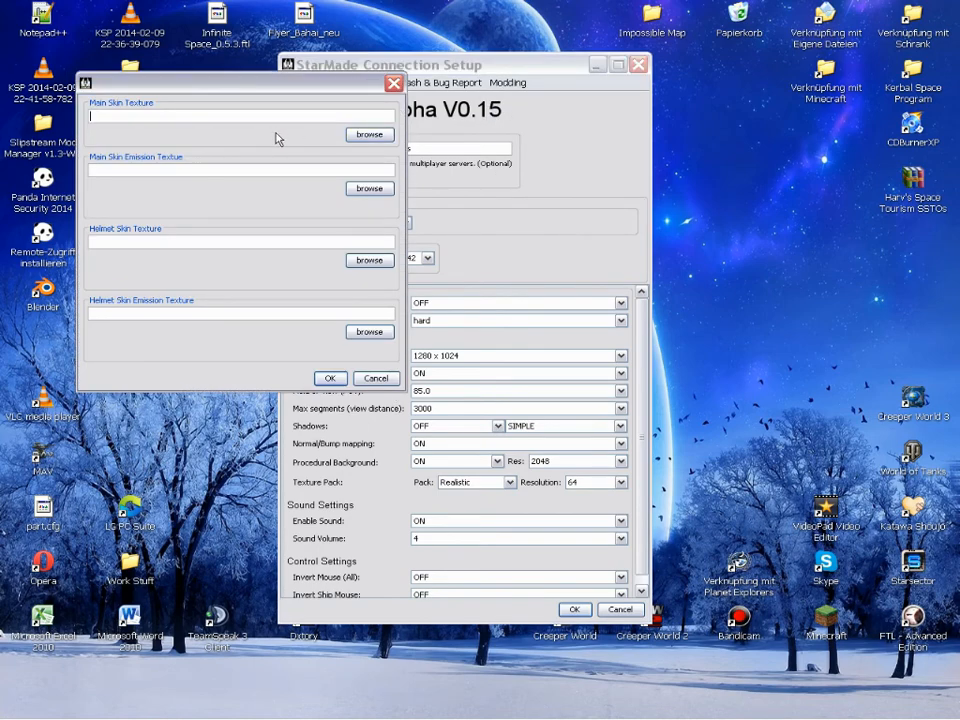
{"action": "left_click", "coordinate": [369, 134]}
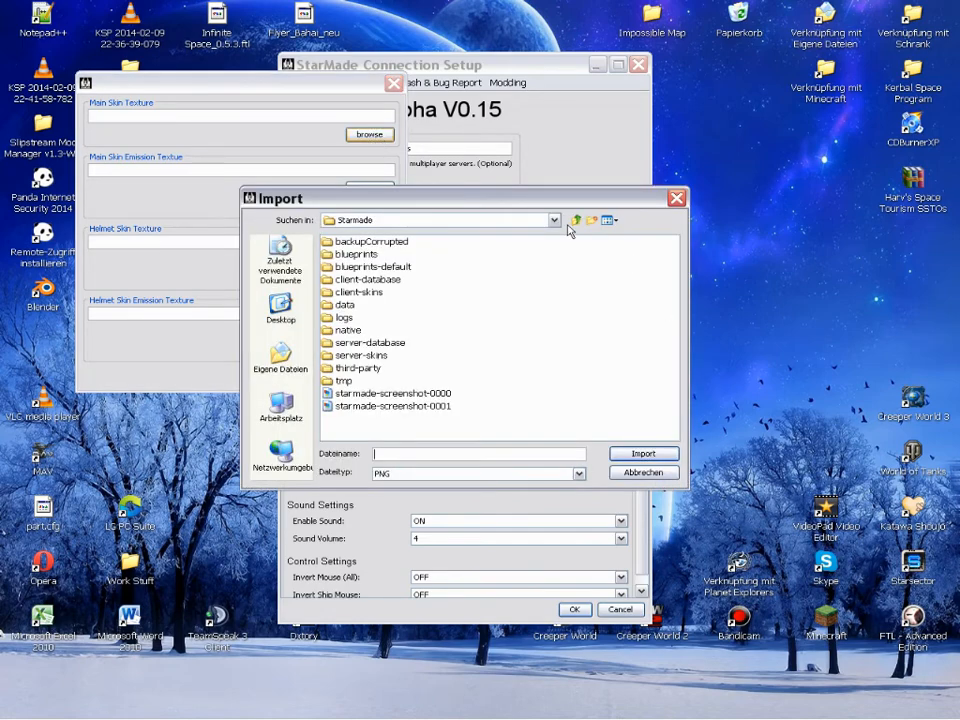
From StarMade 014, import playertex_temp and playertex_em_temp as main skin texture and emission
{"action": "left_click", "coordinate": [578, 220]}
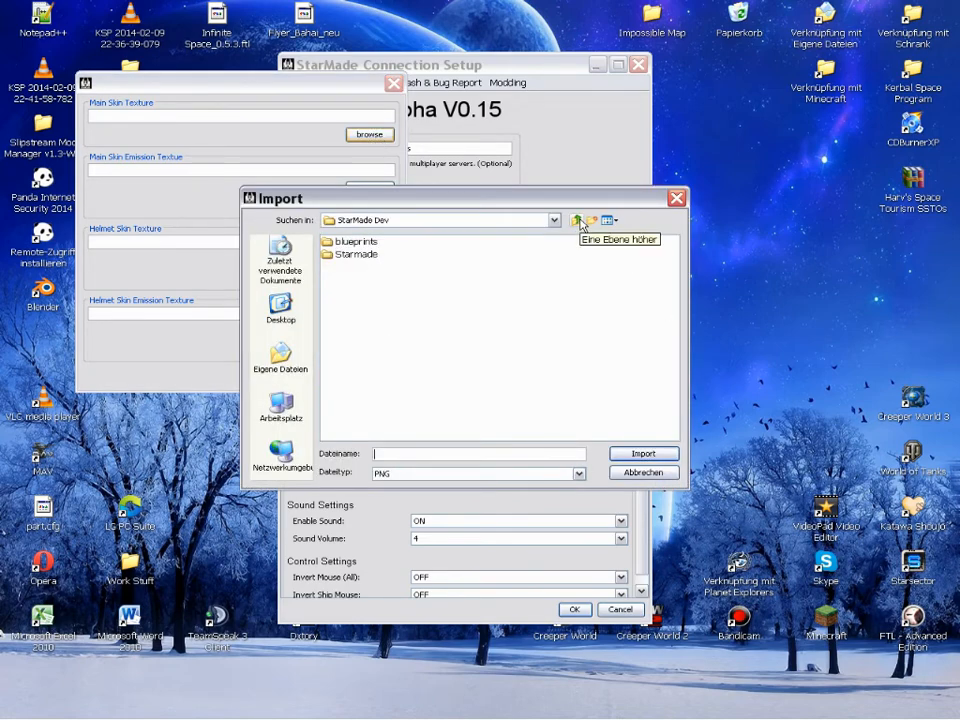
{"action": "left_click", "coordinate": [578, 220]}
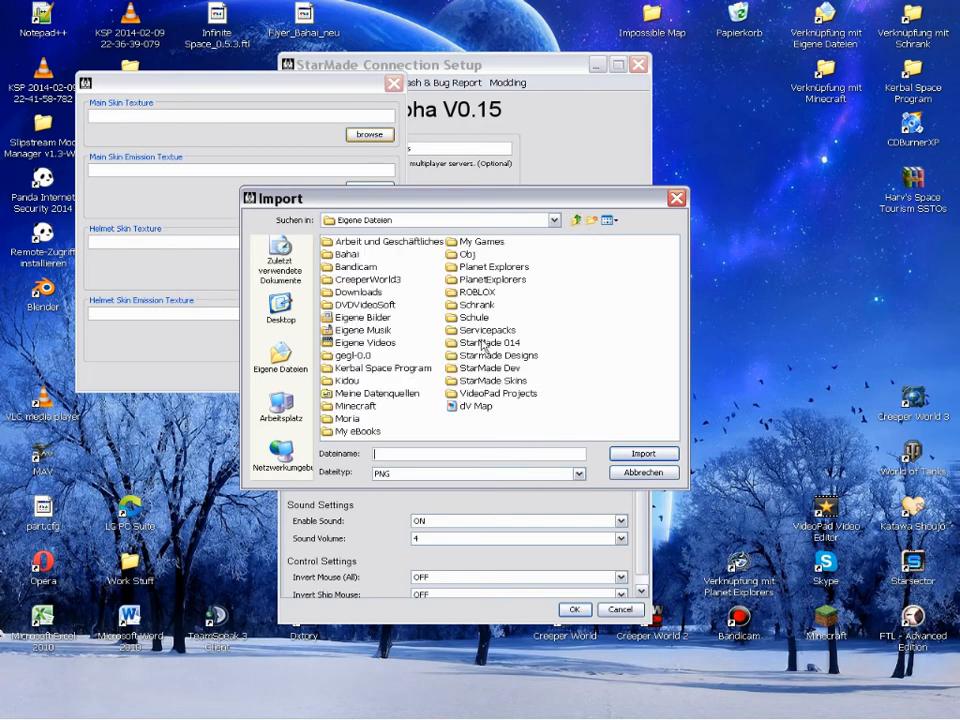
{"action": "double_click", "coordinate": [498, 342]}
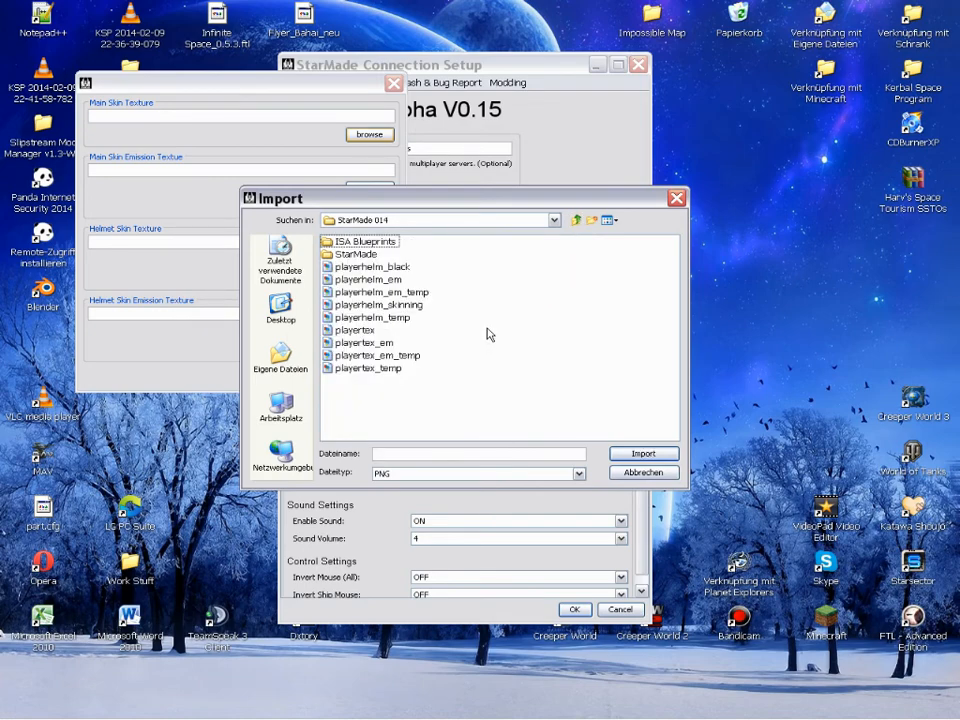
{"action": "left_click", "coordinate": [380, 305]}
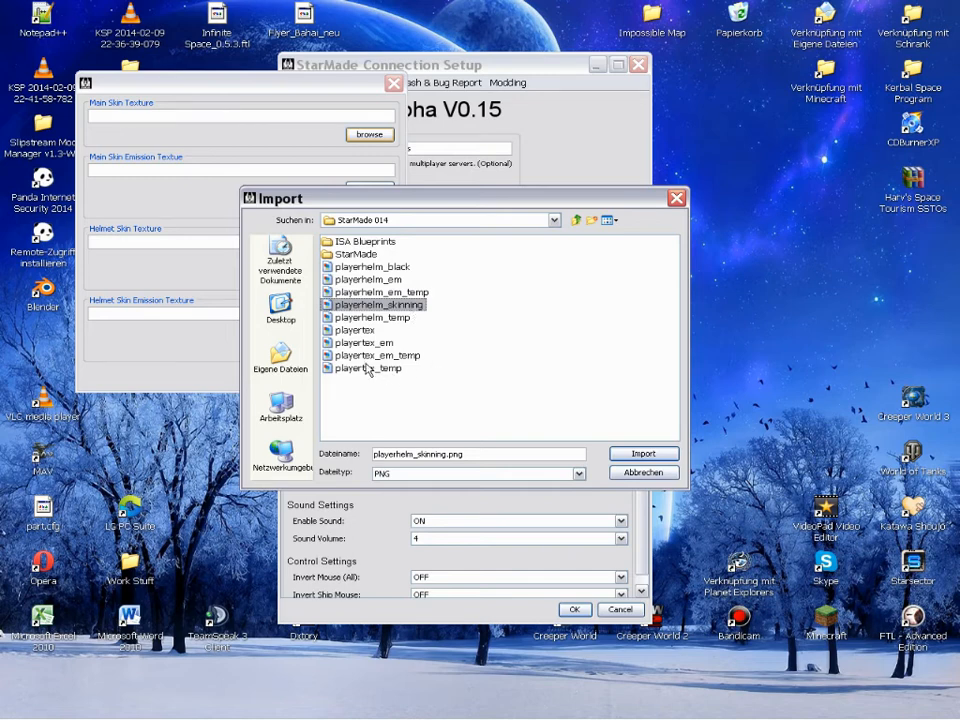
{"action": "mouse_move", "coordinate": [438, 307]}
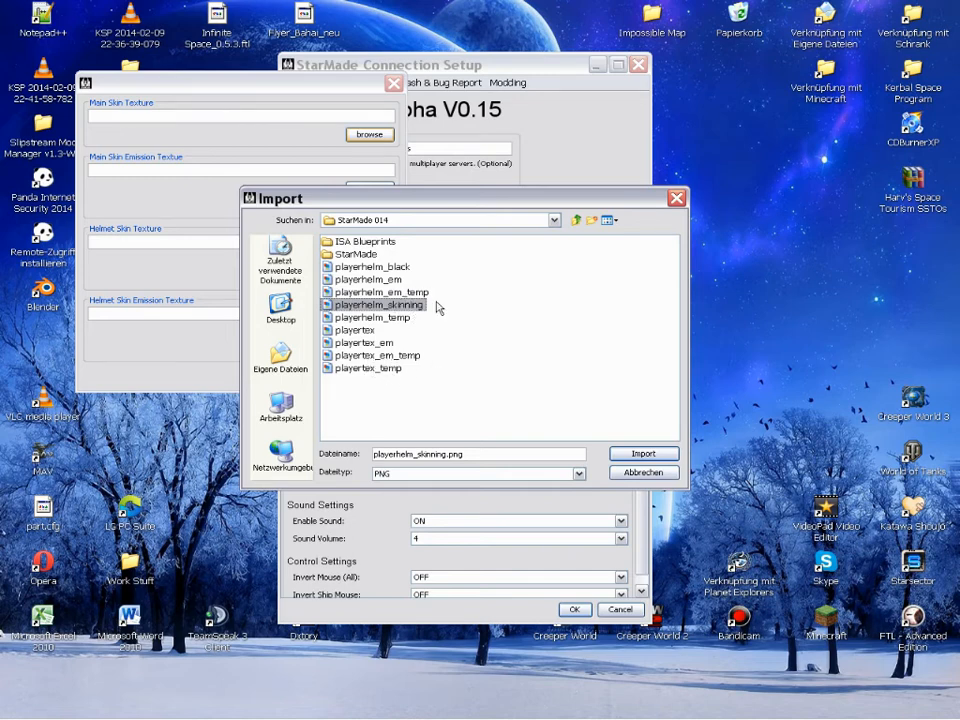
{"action": "mouse_move", "coordinate": [407, 318]}
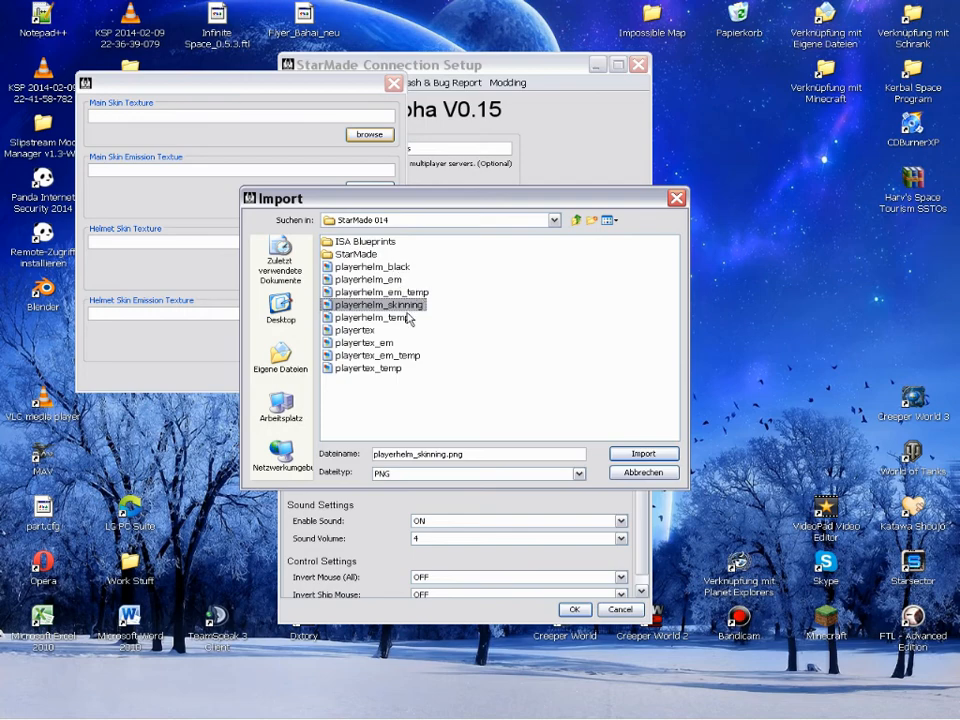
{"action": "mouse_move", "coordinate": [398, 372]}
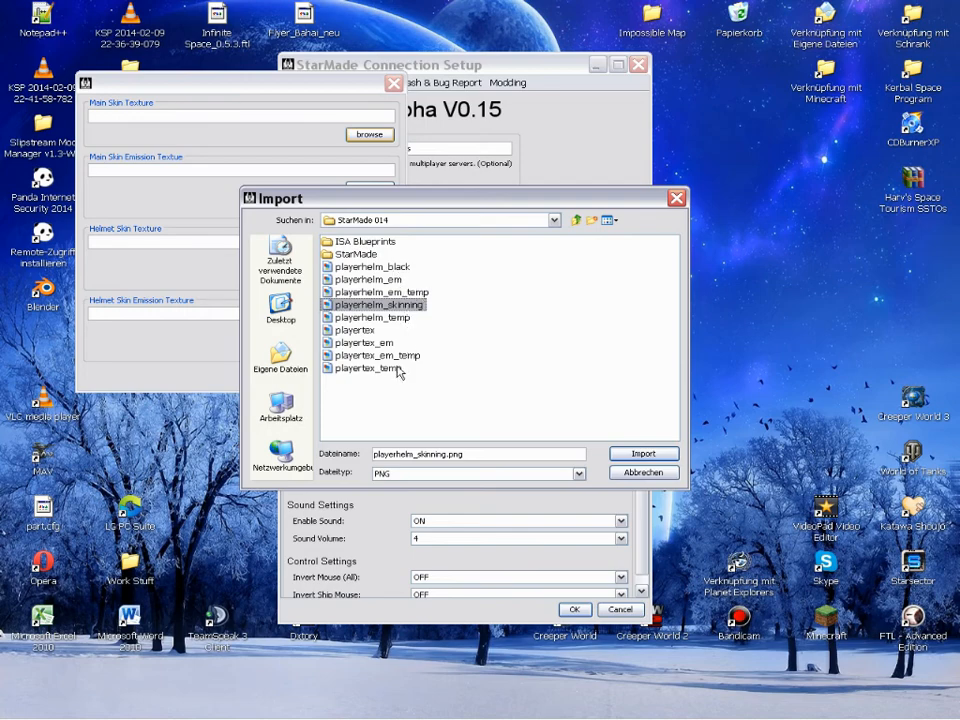
{"action": "left_click", "coordinate": [643, 453]}
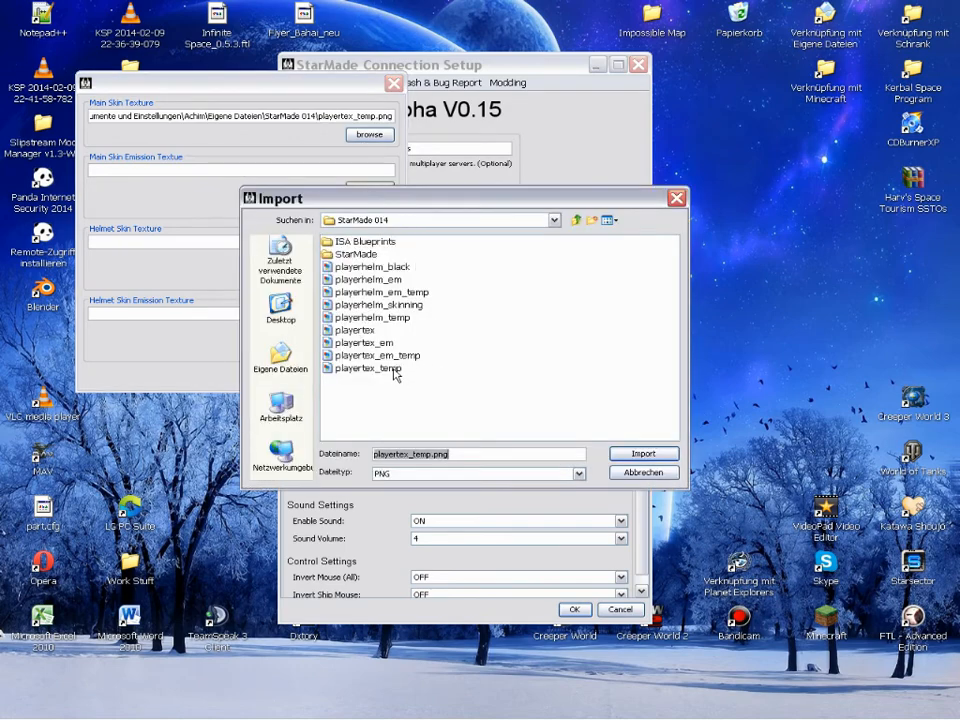
{"action": "left_click", "coordinate": [376, 355]}
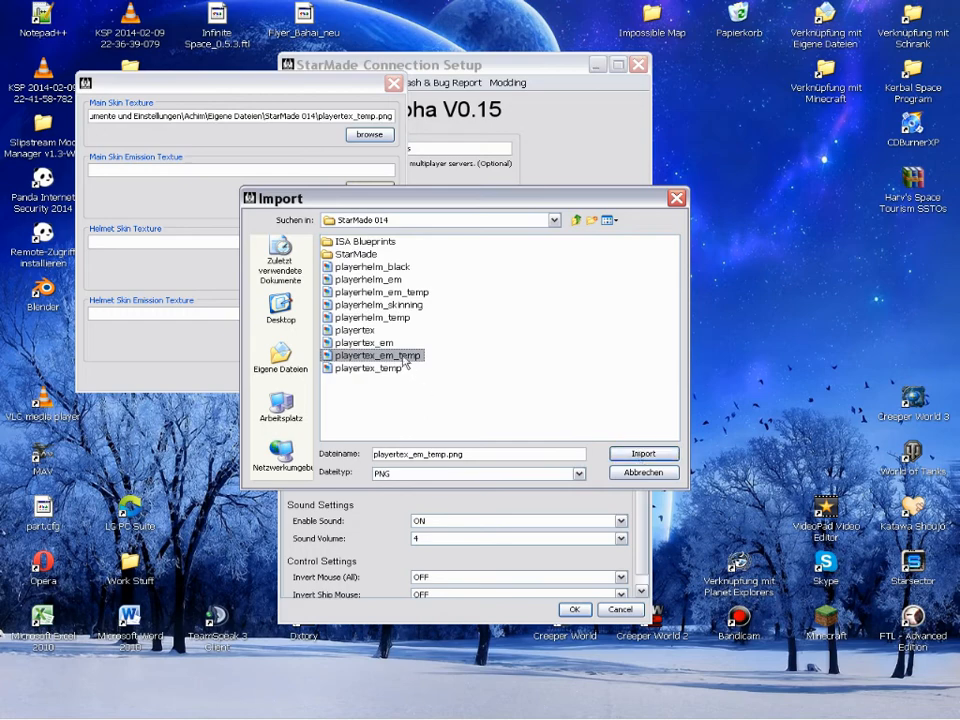
{"action": "left_click", "coordinate": [644, 453]}
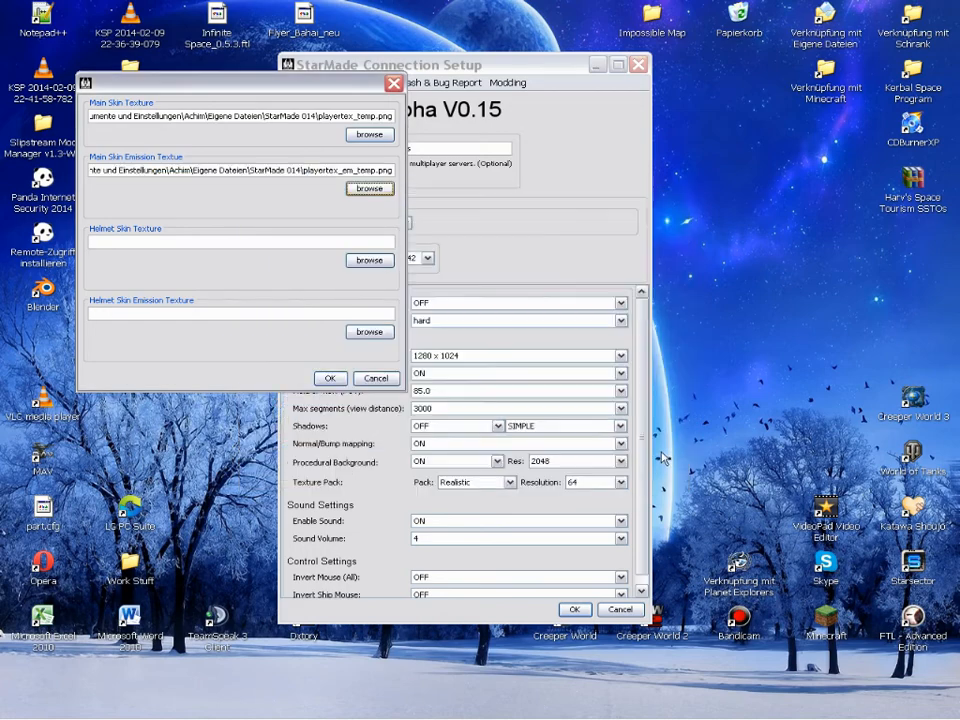
Import playerhelm_skinning and playerhelm_em_temp as the helmet skin and emission images
{"action": "left_click", "coordinate": [369, 188]}
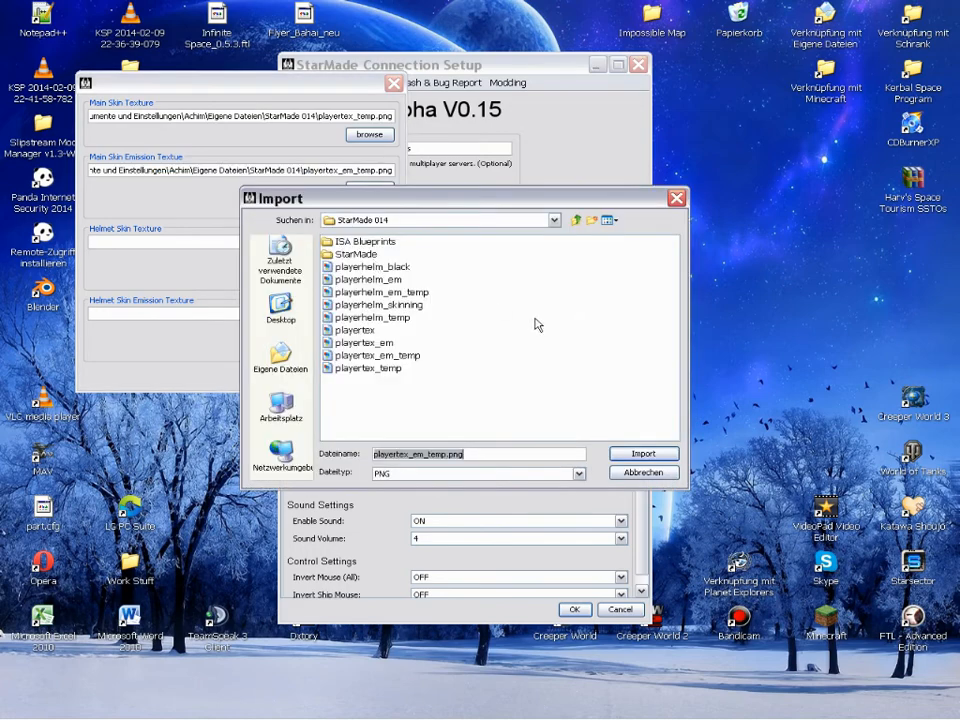
{"action": "left_click", "coordinate": [383, 305]}
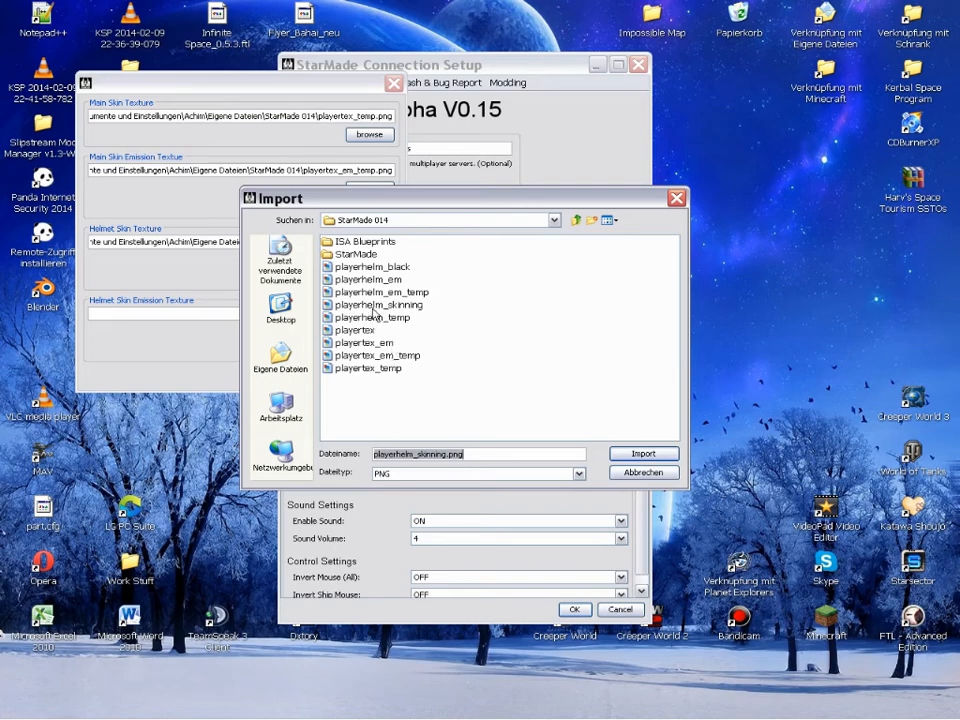
{"action": "left_click", "coordinate": [380, 291]}
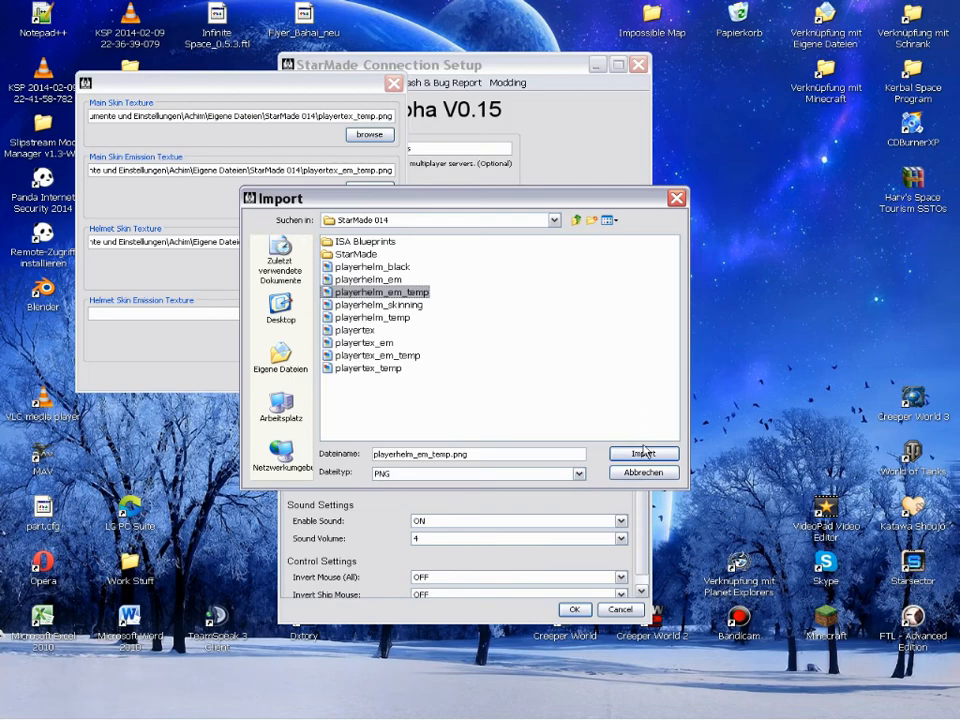
{"action": "left_click", "coordinate": [643, 453]}
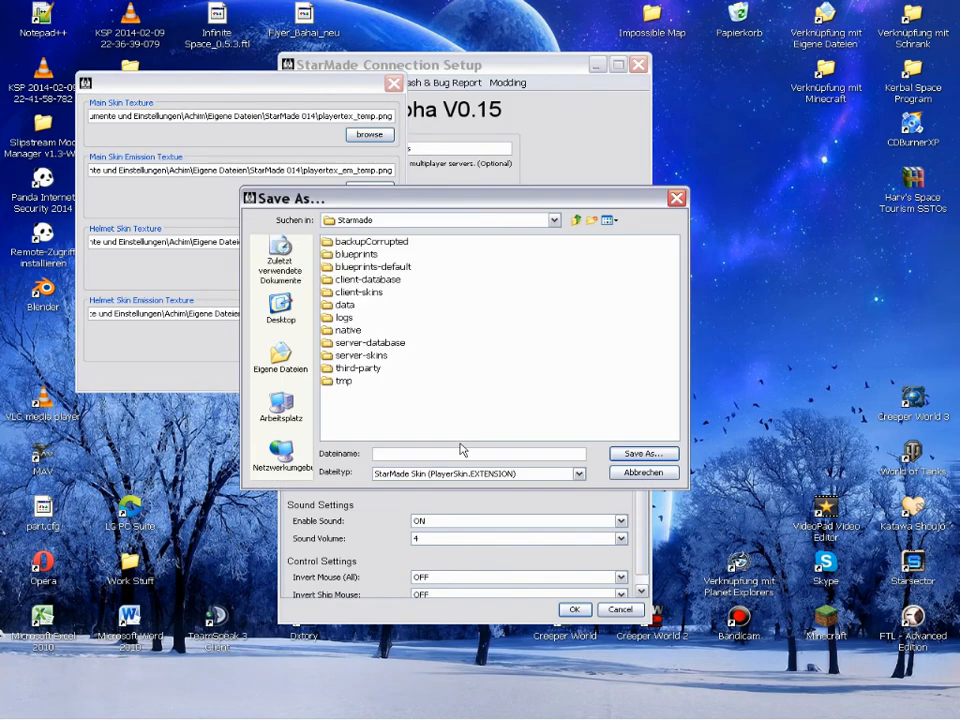
Name the skin package 'Funky Helmet Skinning Skin' and save it
{"action": "type", "text": "Funky"}
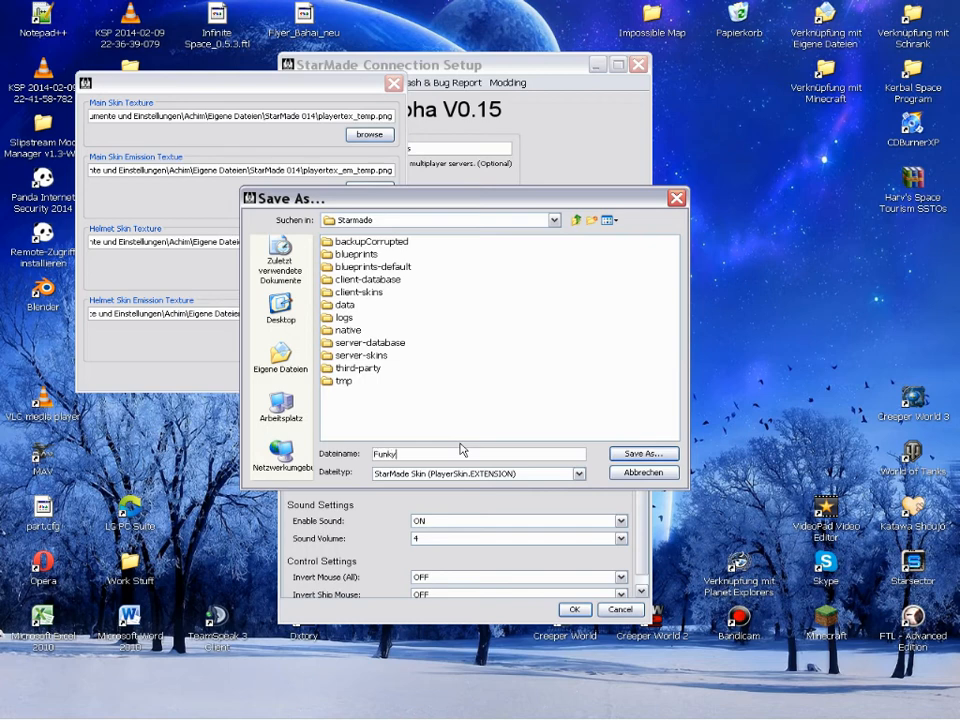
{"action": "type", "text": "Helmet"}
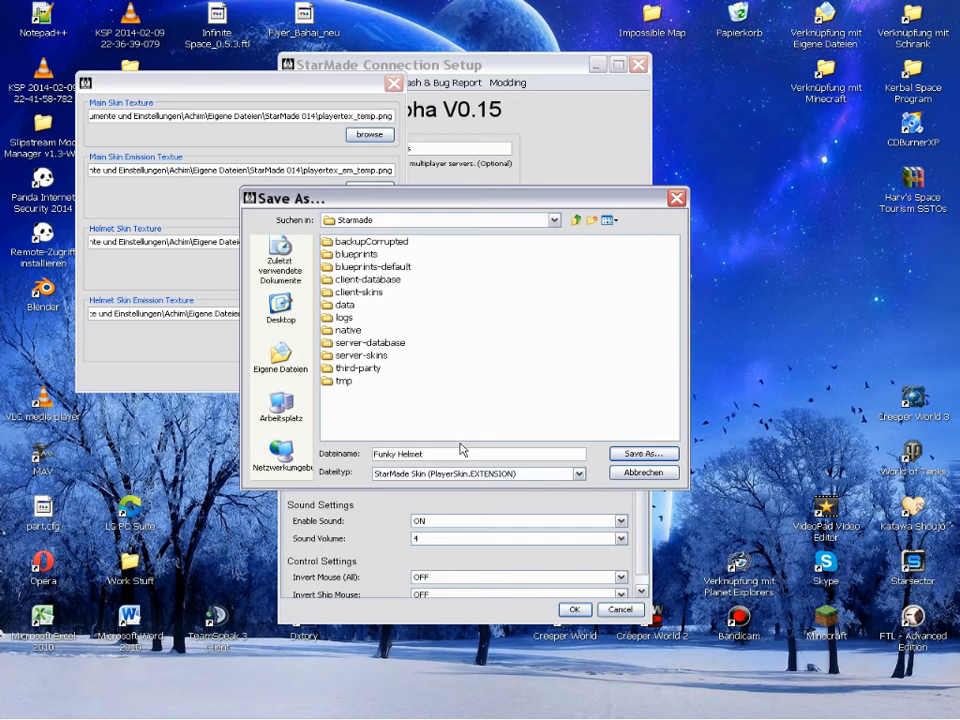
{"action": "type", "text": "Skinning Skin"}
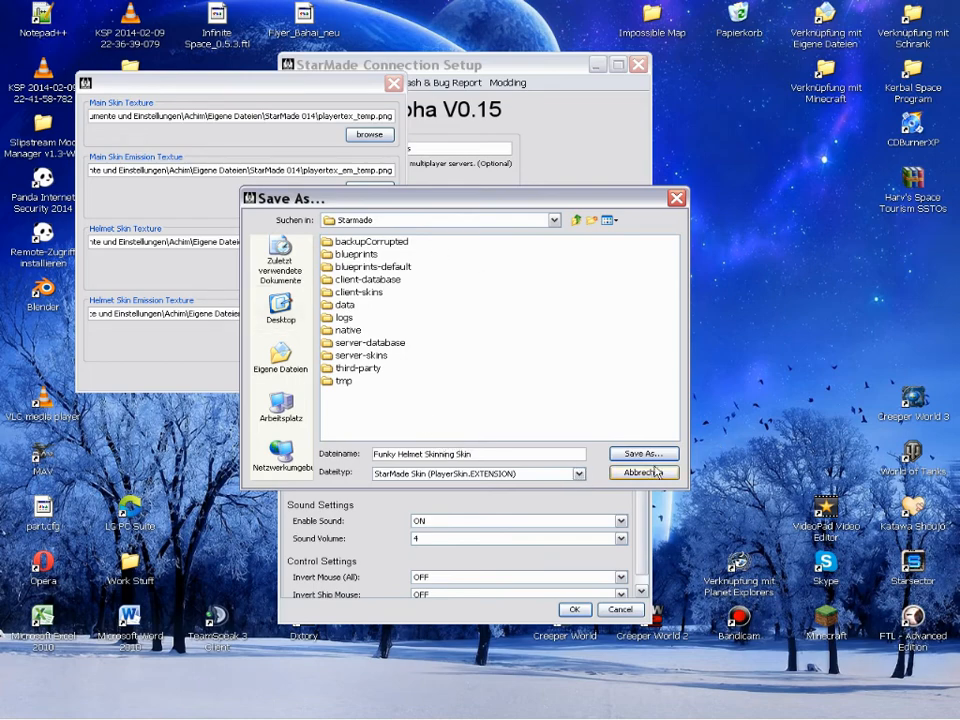
{"action": "left_click", "coordinate": [643, 453]}
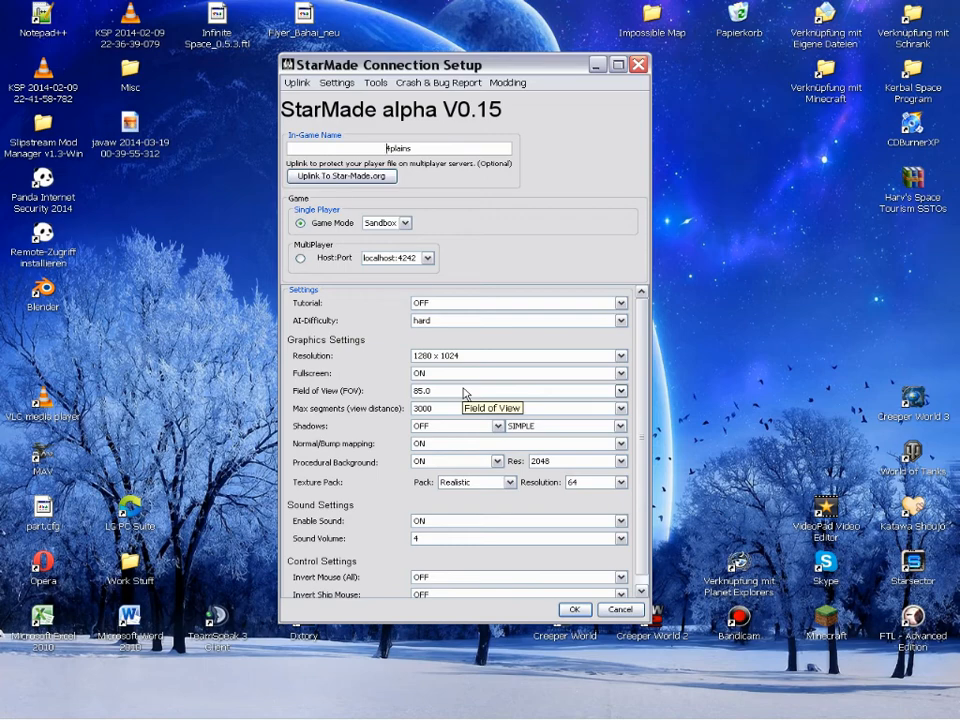
Confirm the StarMade Connection Setup with OK to launch the game
{"action": "left_click", "coordinate": [574, 609]}
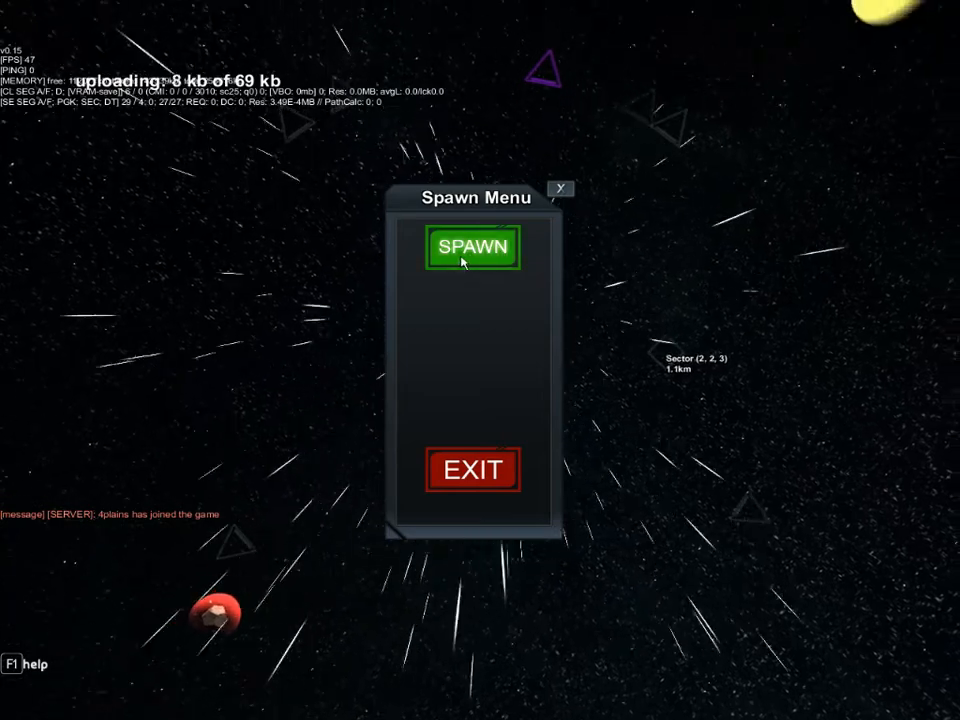
Spawn the character from the Spawn Menu, wearing the dark suit with yellow stripes
{"action": "left_click", "coordinate": [472, 247]}
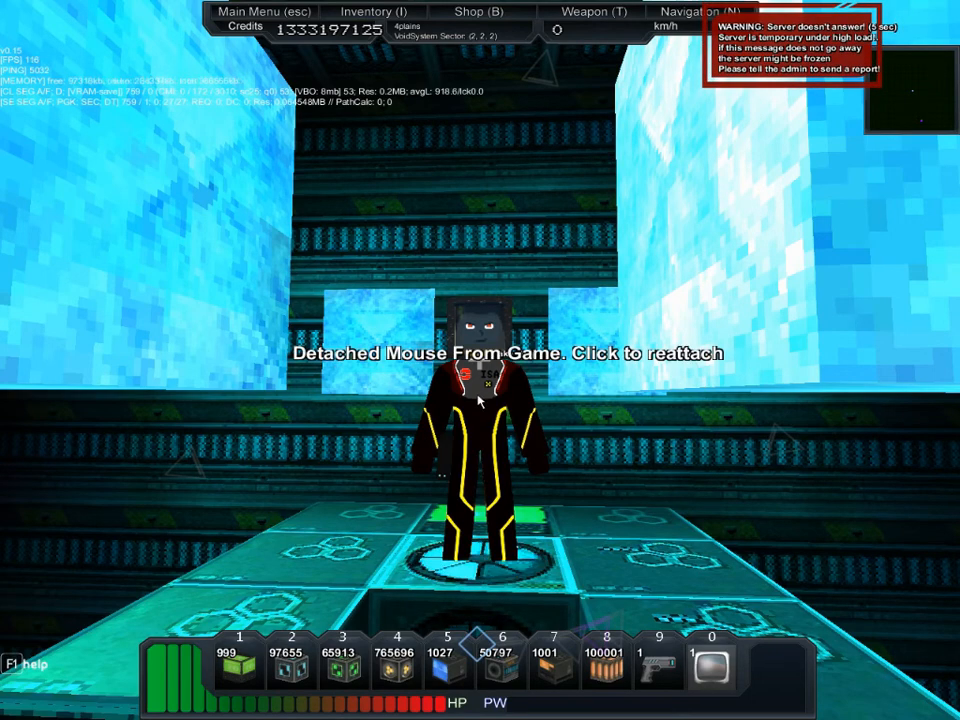
{"action": "mouse_move", "coordinate": [505, 365]}
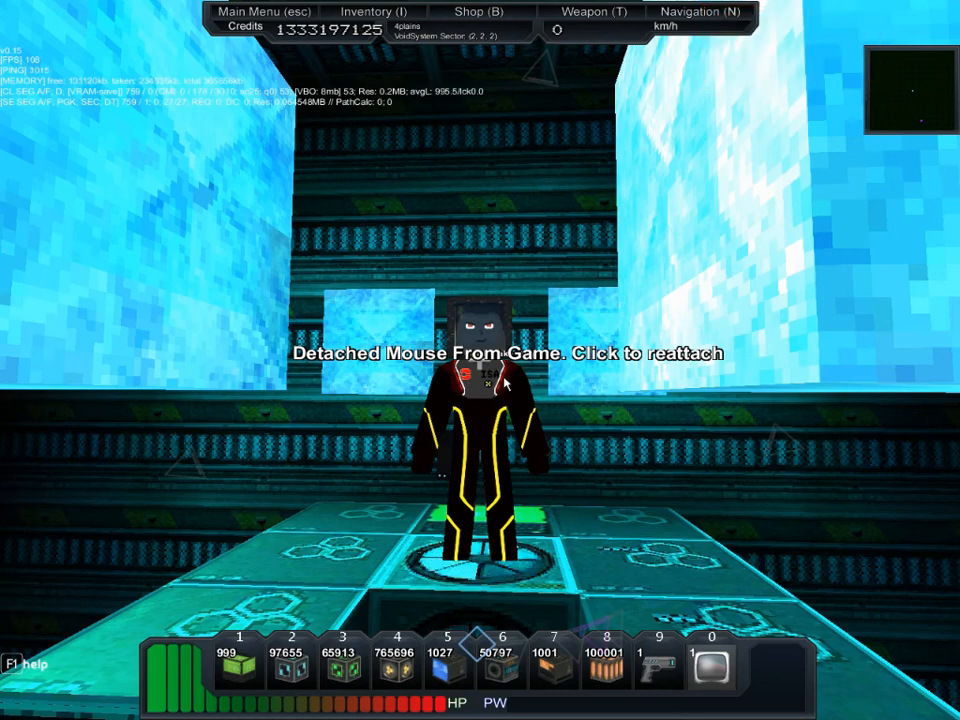
{"action": "mouse_move", "coordinate": [525, 452]}
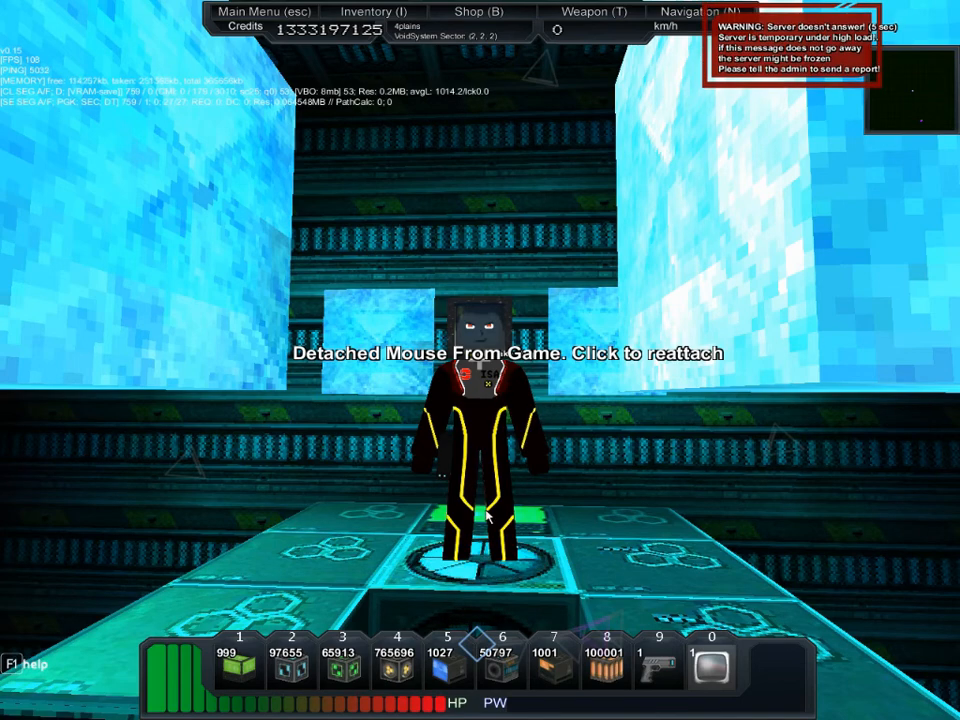
{"action": "mouse_move", "coordinate": [458, 512]}
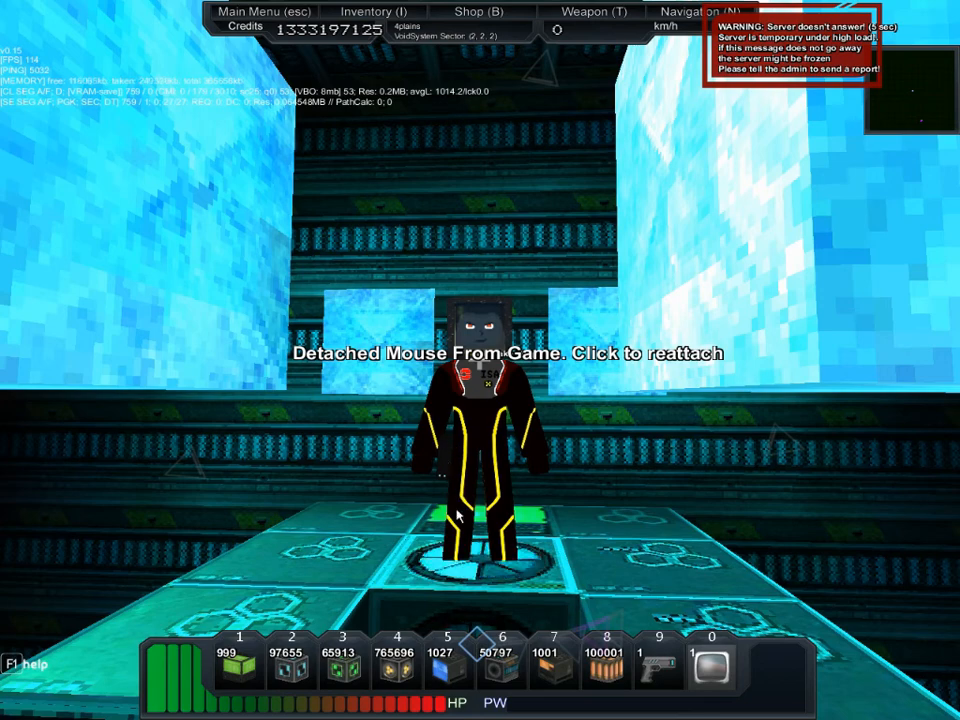
{"action": "mouse_move", "coordinate": [520, 563]}
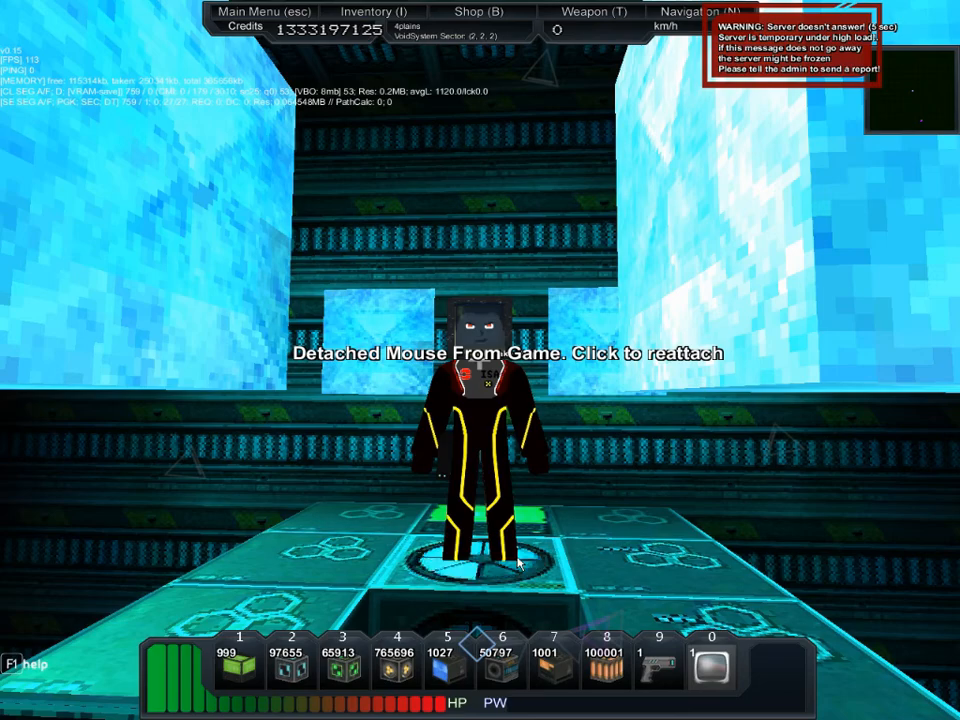
View the character from behind to see the glowing blue suit lights, then reattach the mouse
{"action": "left_click", "coordinate": [518, 565]}
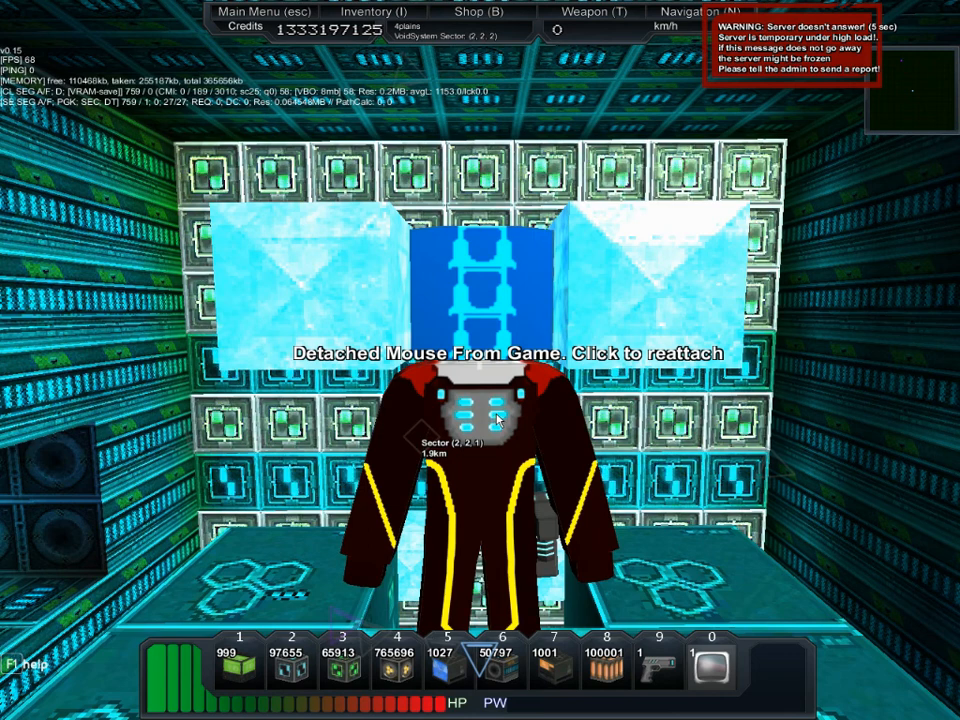
{"action": "mouse_move", "coordinate": [510, 453]}
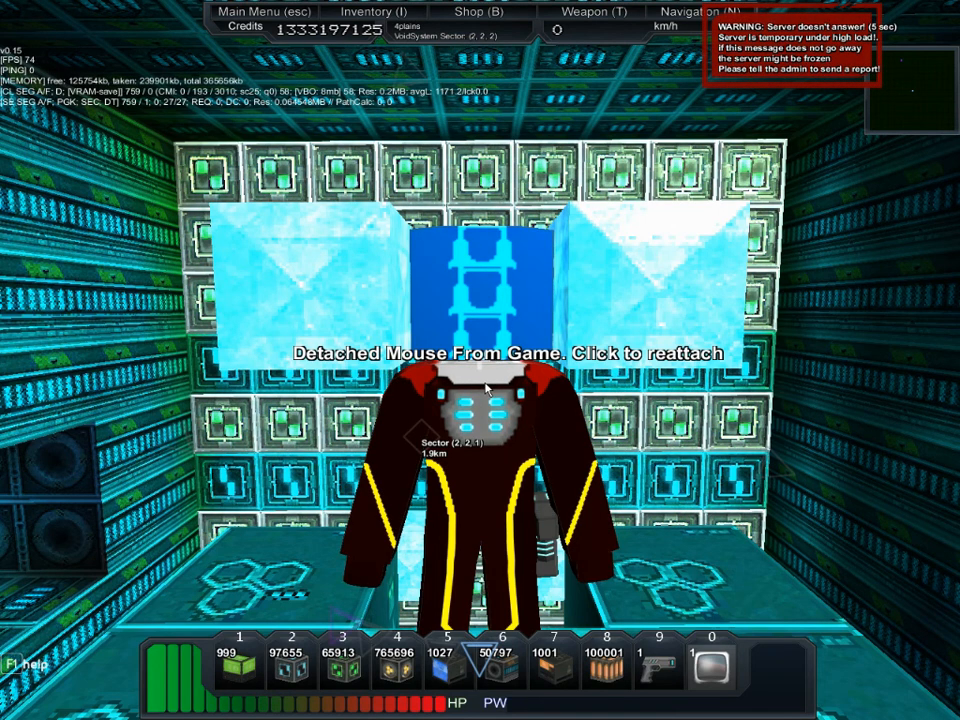
{"action": "left_click", "coordinate": [485, 385]}
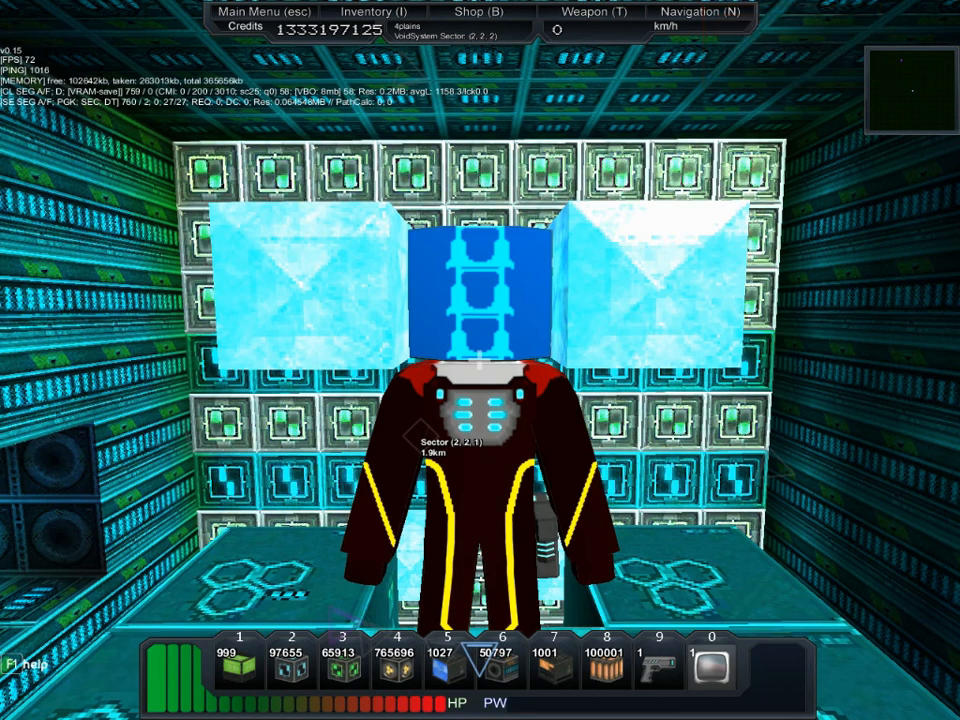